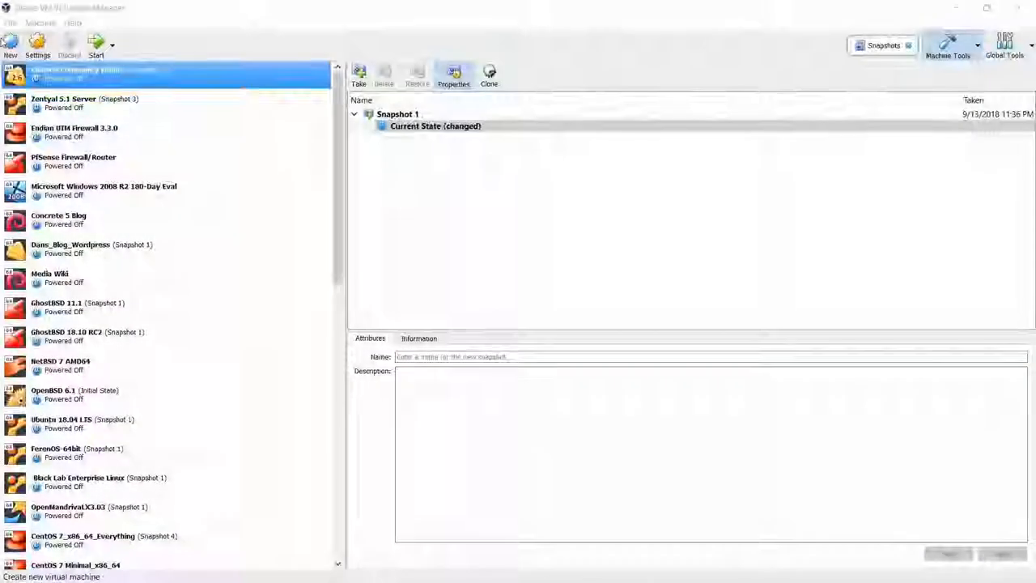
# Create VM 'Manjaro KDE Linux DP-Spin' as Arch Linux (64-bit) with 4096 MB memory.
pyautogui.click(11, 42)
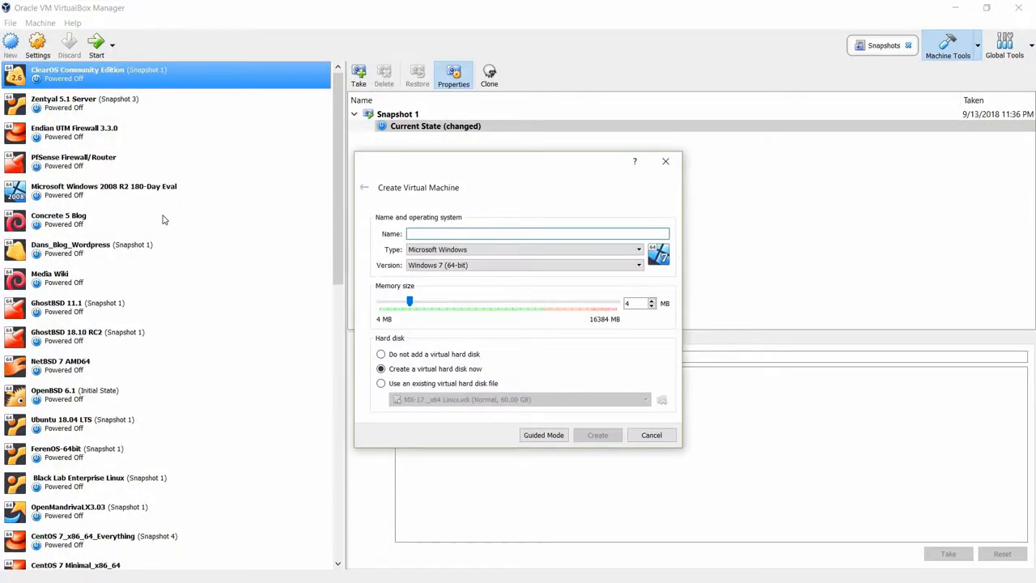
pyautogui.write('Manjaro KDE L')
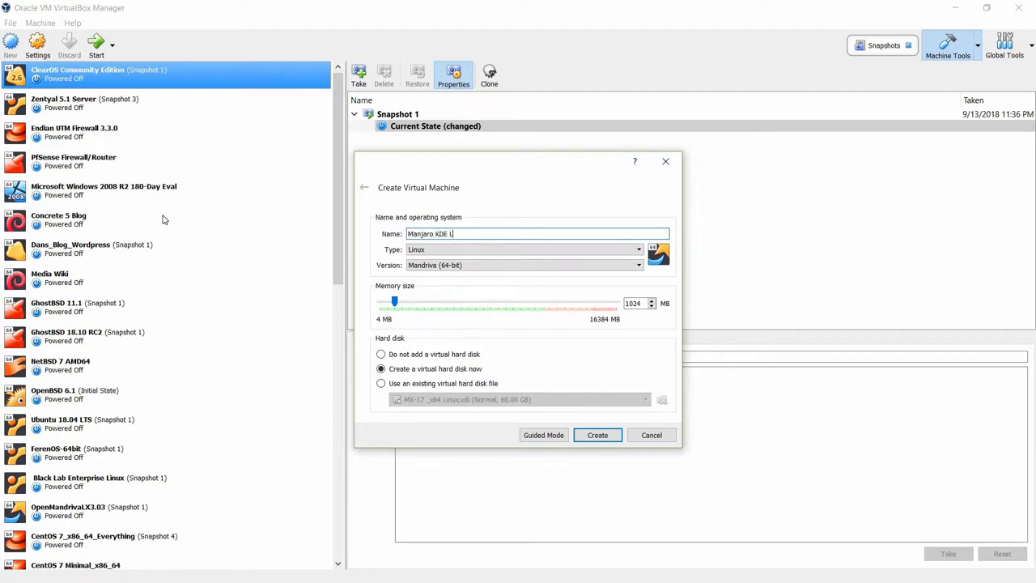
pyautogui.write('inux D')
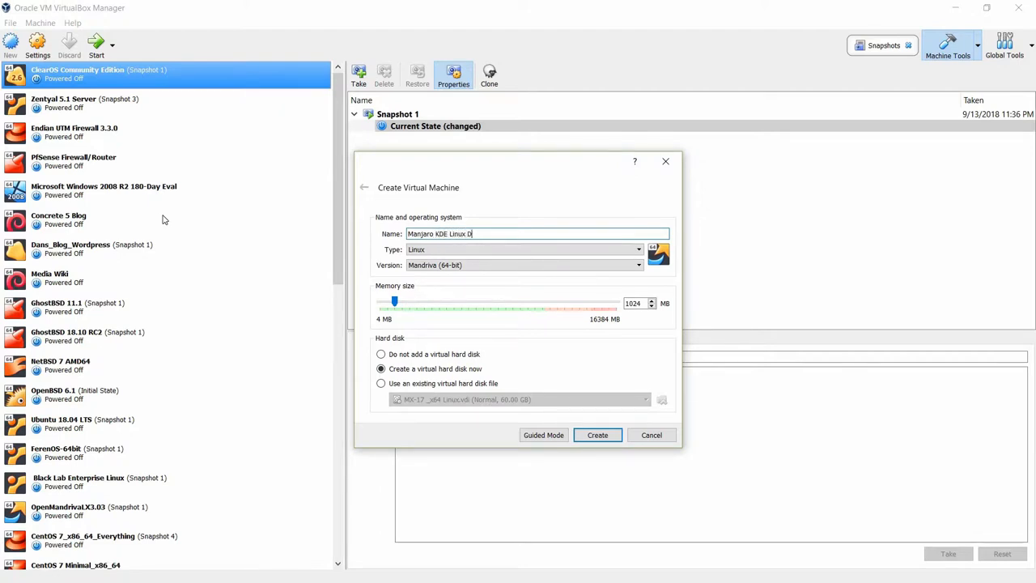
pyautogui.write('P-Spin')
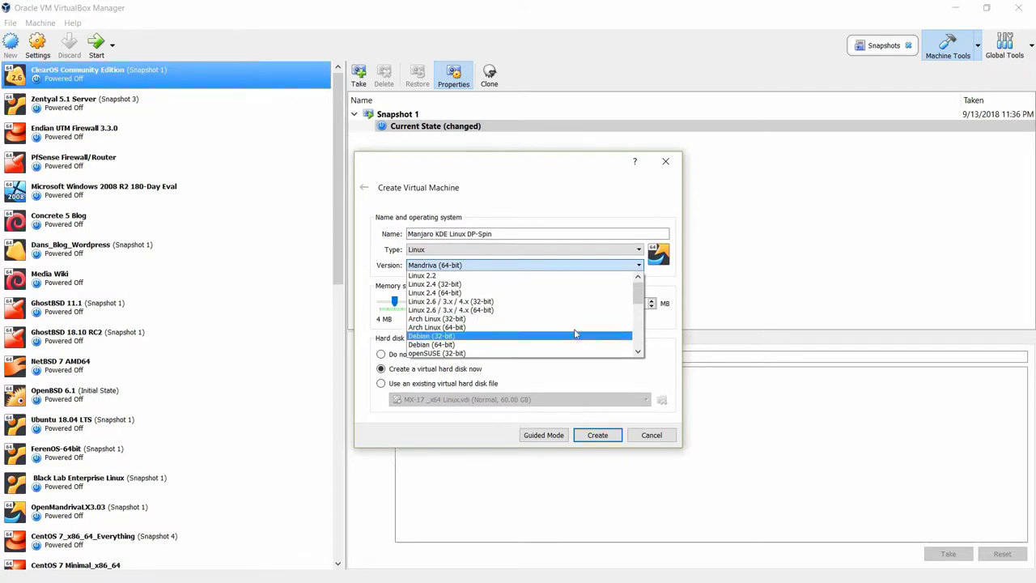
pyautogui.click(437, 326)
pyautogui.write('4096')
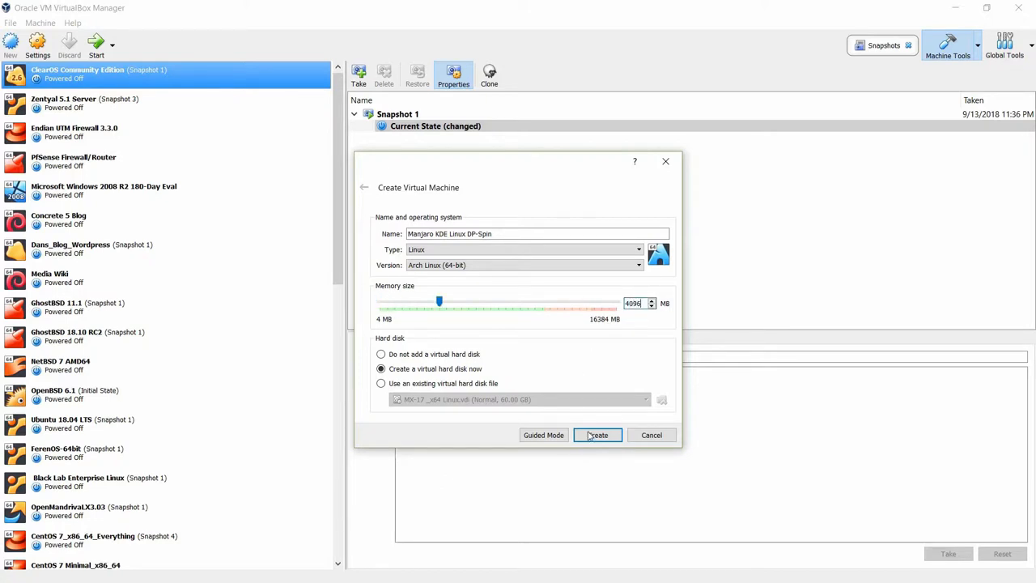
pyautogui.click(596, 435)
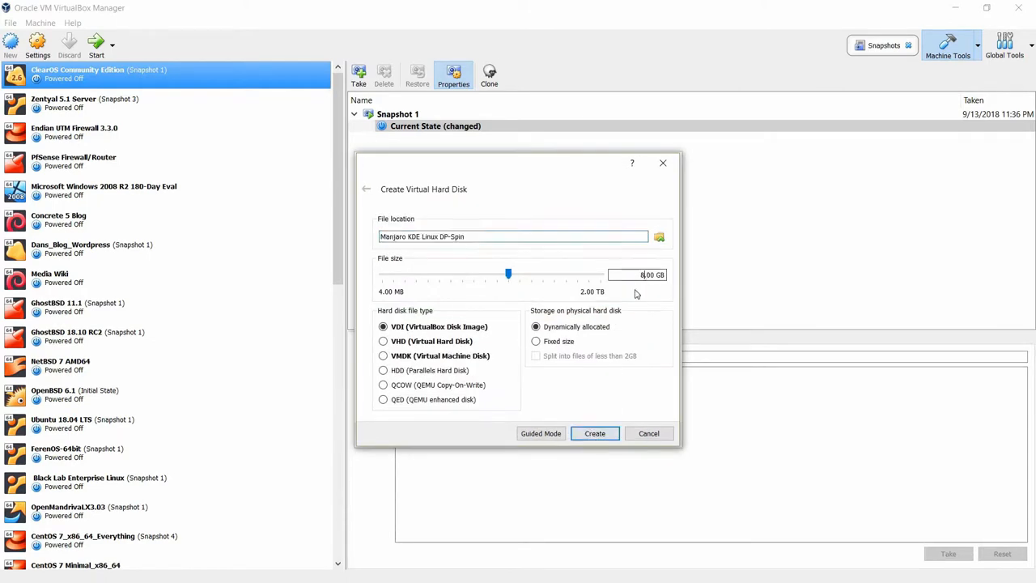
# Adjust the virtual disk size slider, keeping VDI and dynamic allocation, and create the disk.
pyautogui.moveTo(508, 274); pyautogui.dragTo(382, 273)
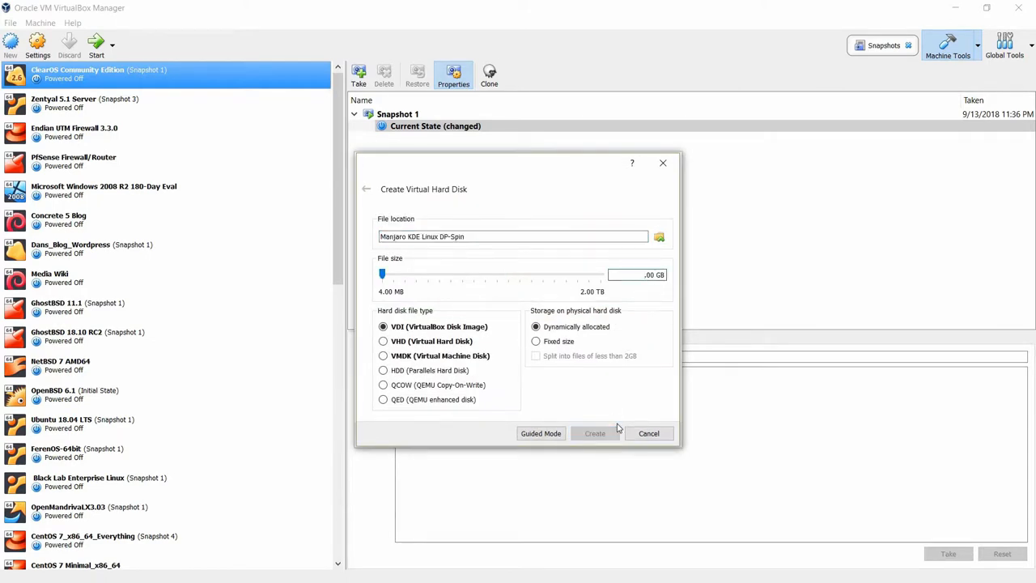
pyautogui.moveTo(382, 273); pyautogui.dragTo(549, 273)
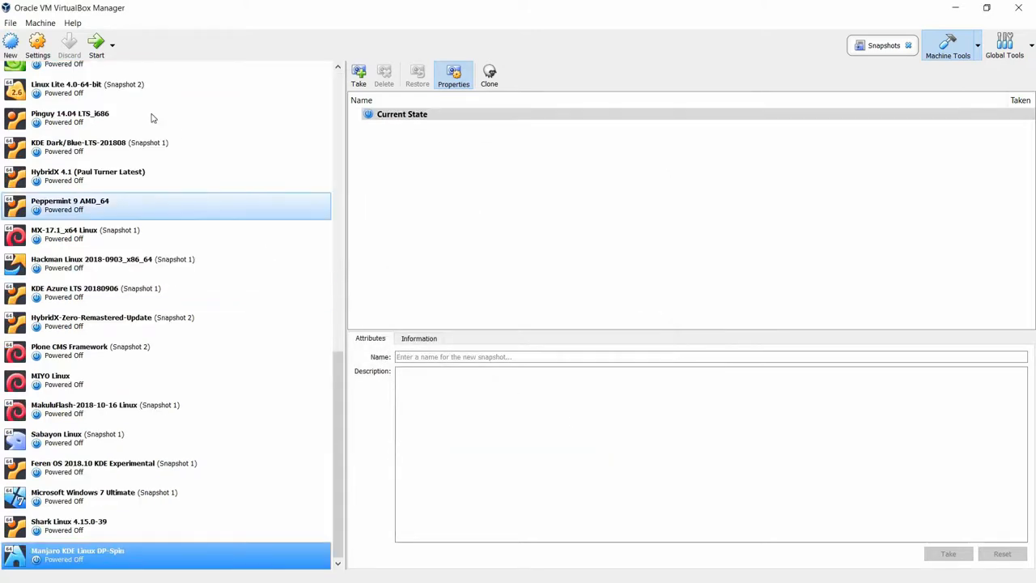
# Check processor settings and load manjaro-architect-17.1.12-stable-x86_64.iso into the empty optical drive.
pyautogui.click(33, 40)
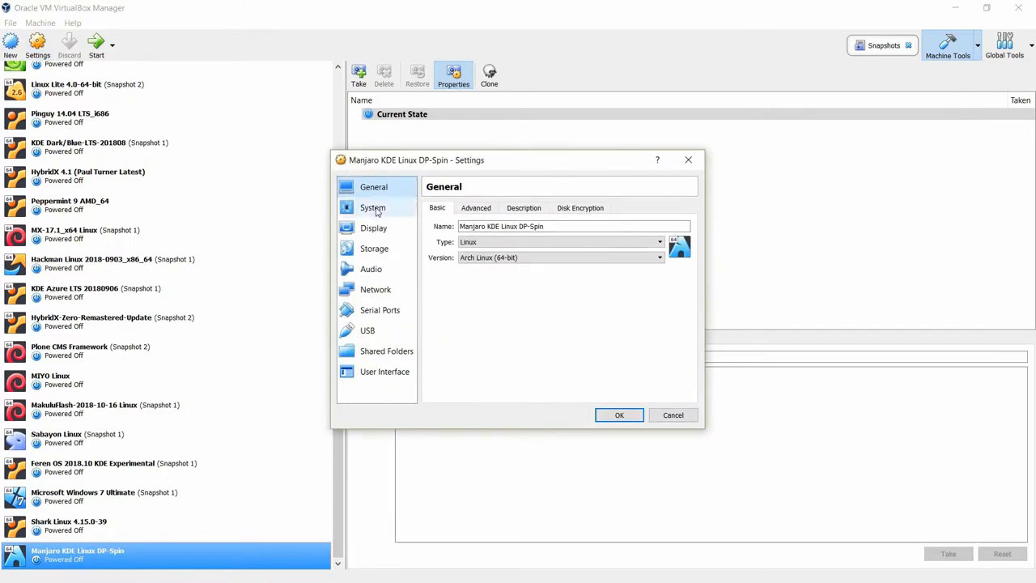
pyautogui.click(373, 207)
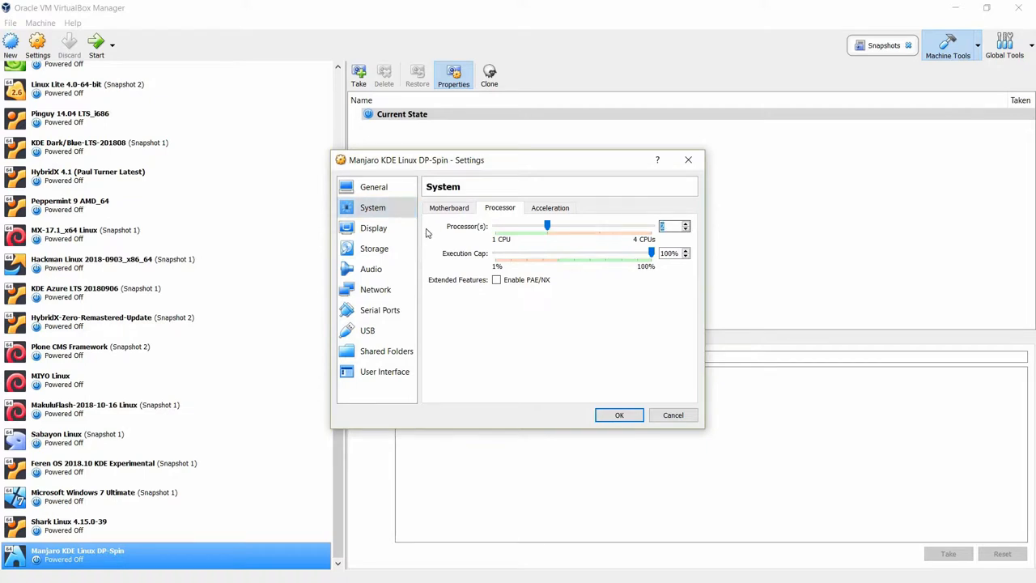
pyautogui.click(373, 249)
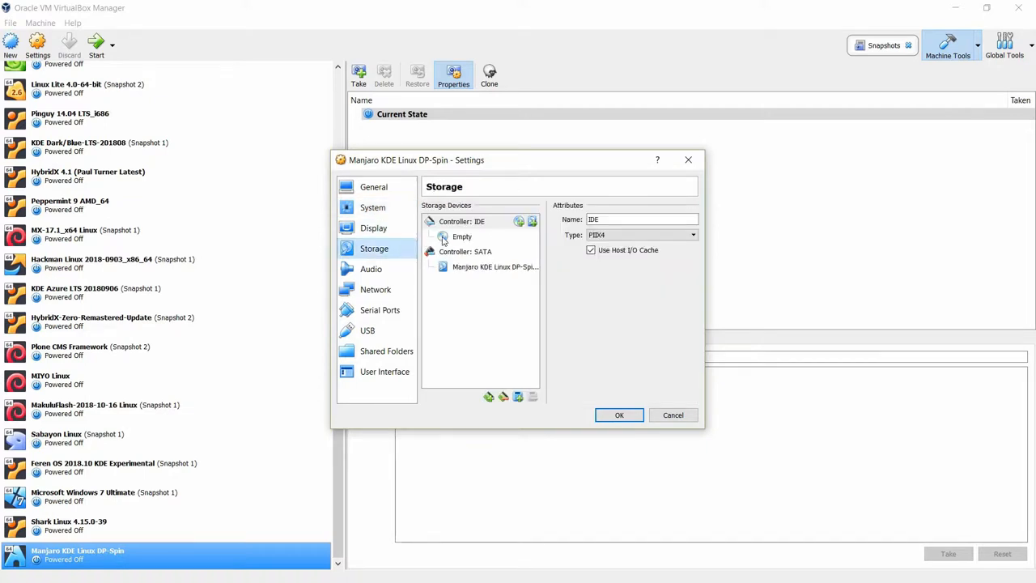
pyautogui.click(462, 236)
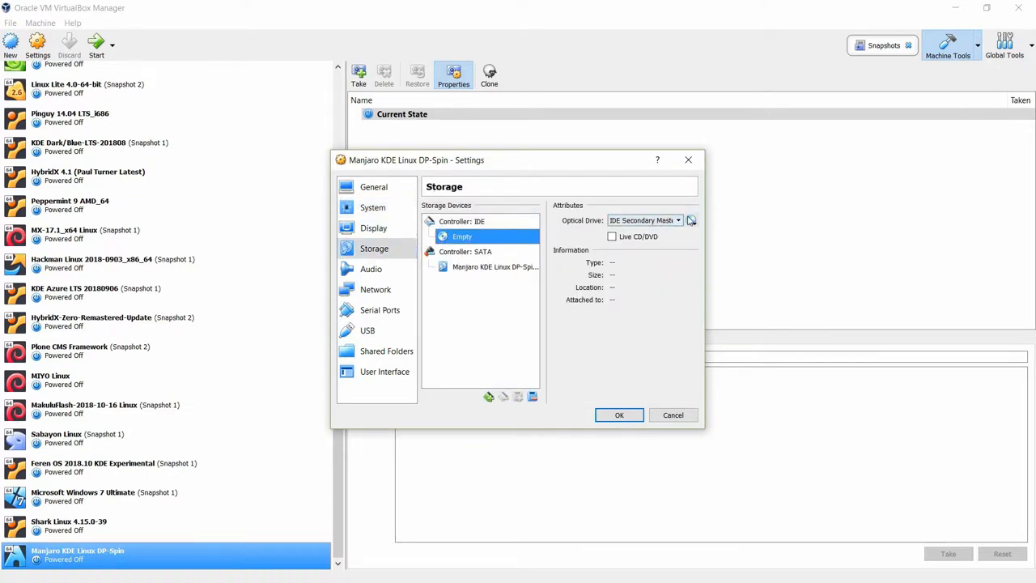
pyautogui.click(691, 221)
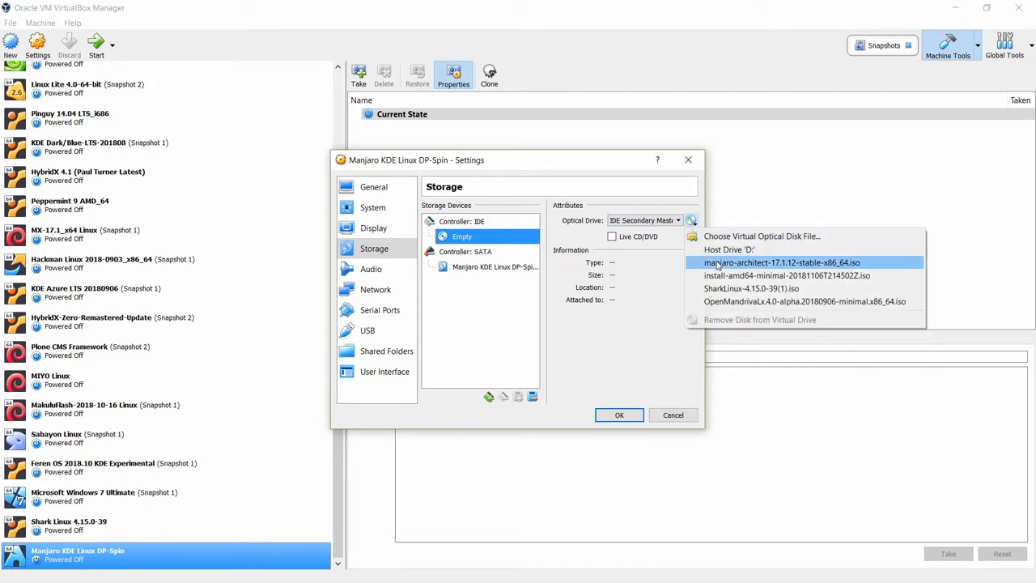
pyautogui.click(779, 262)
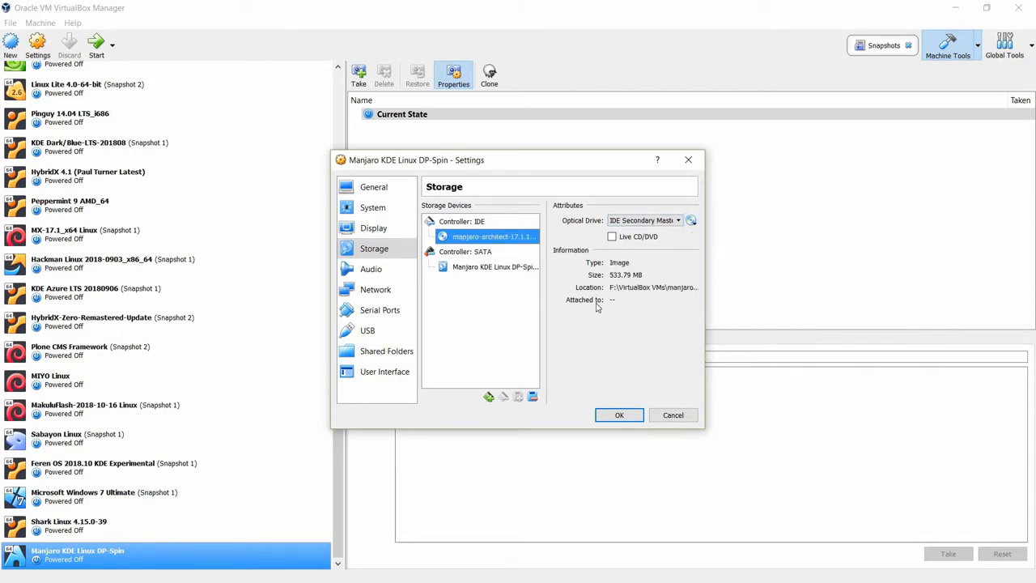
pyautogui.moveTo(376, 289)
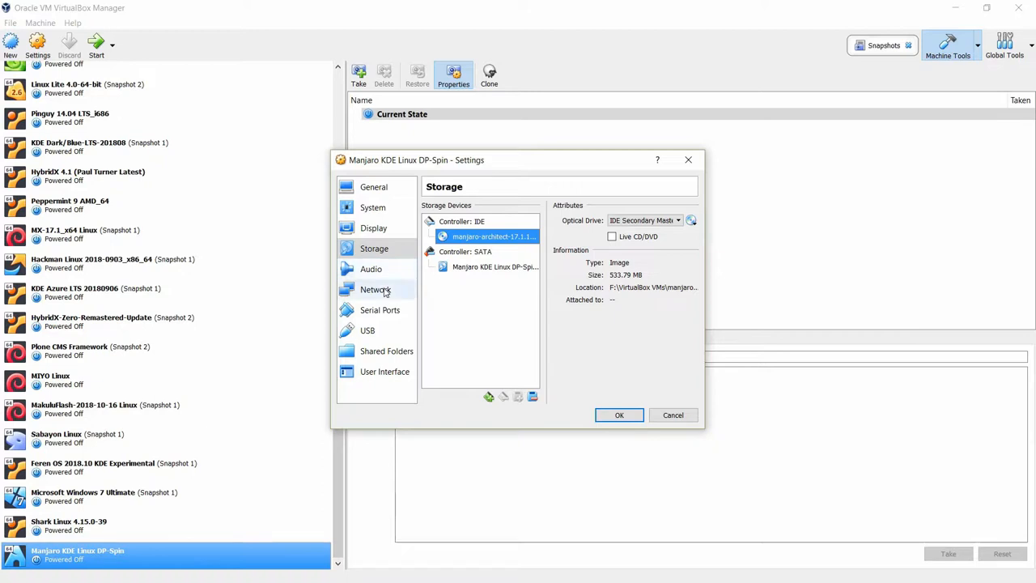
# Attach the network adapter as Bridged Adapter and save the settings.
pyautogui.click(376, 289)
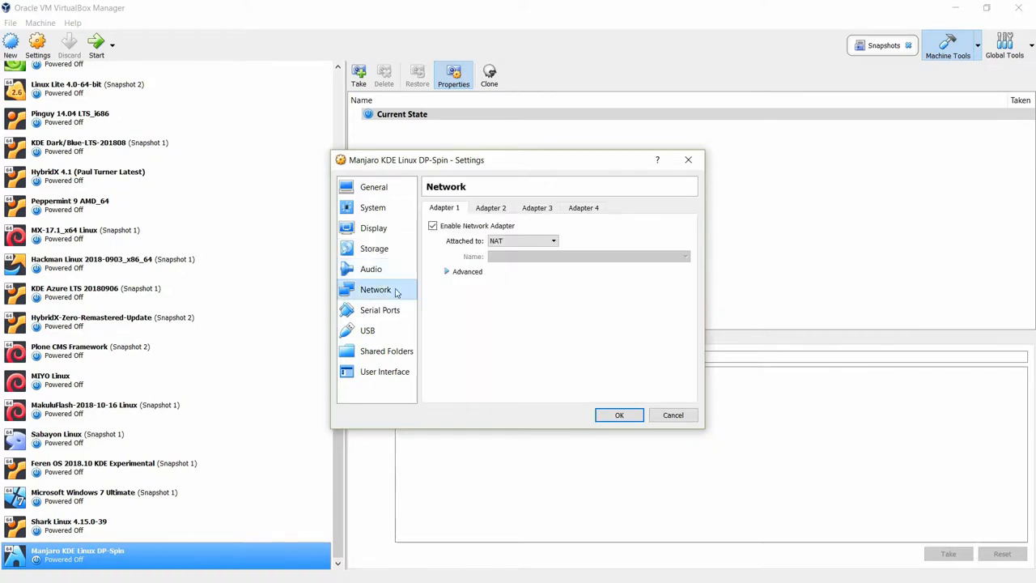
pyautogui.click(551, 241)
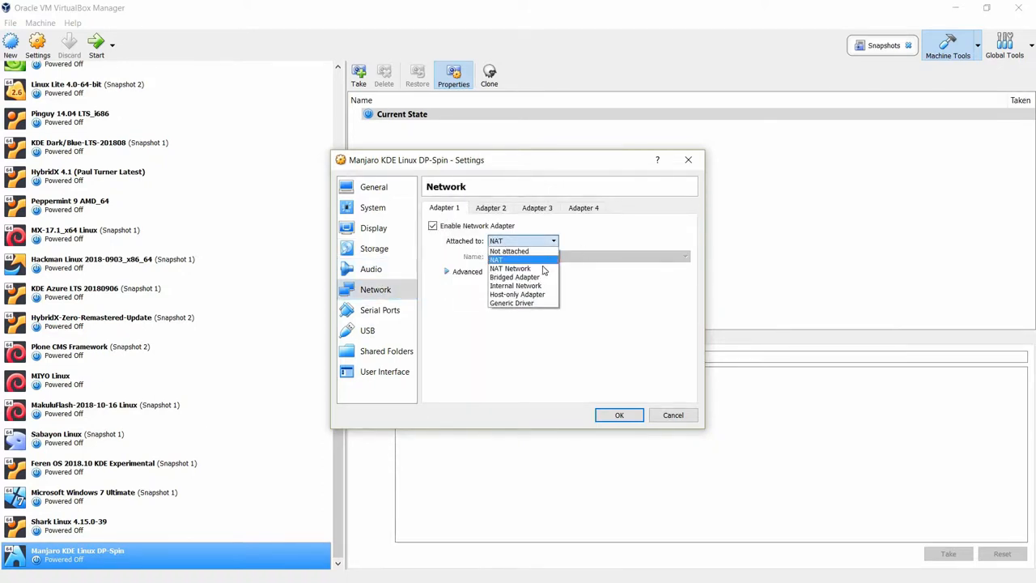
pyautogui.click(514, 277)
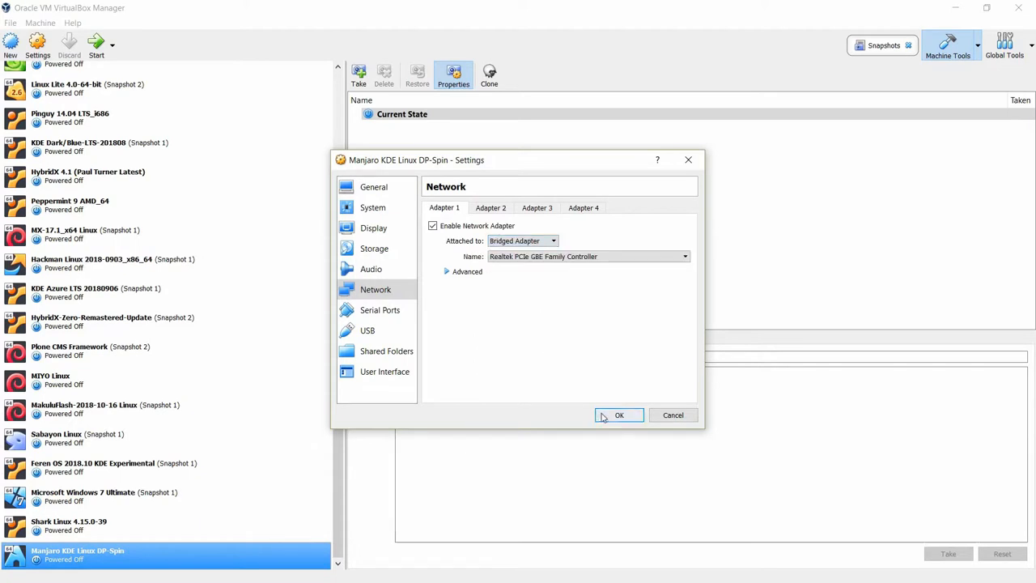
pyautogui.click(618, 416)
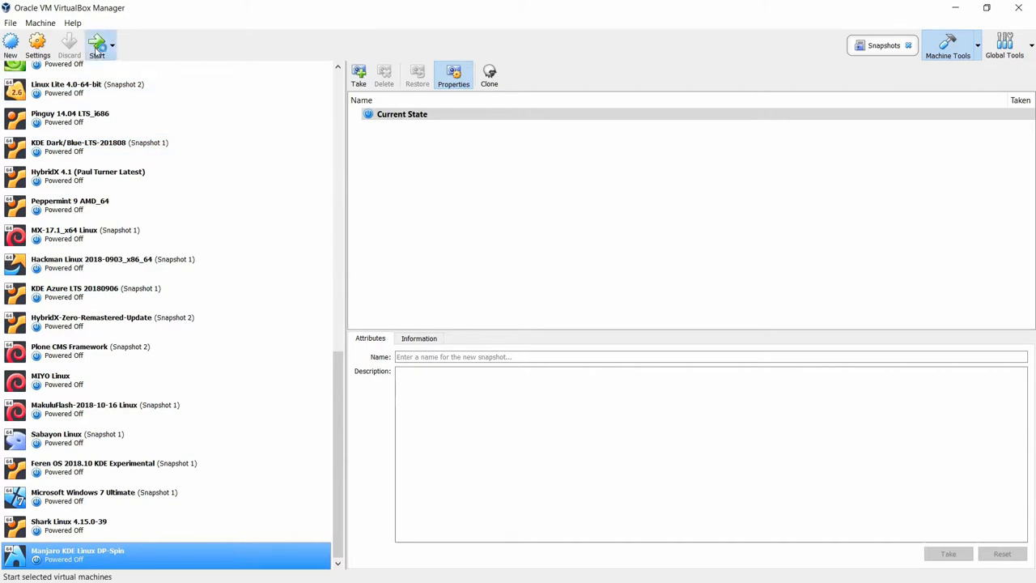
# Start the VM and boot the Manjaro.x86_64 architect entry from the boot menu.
pyautogui.click(88, 176)
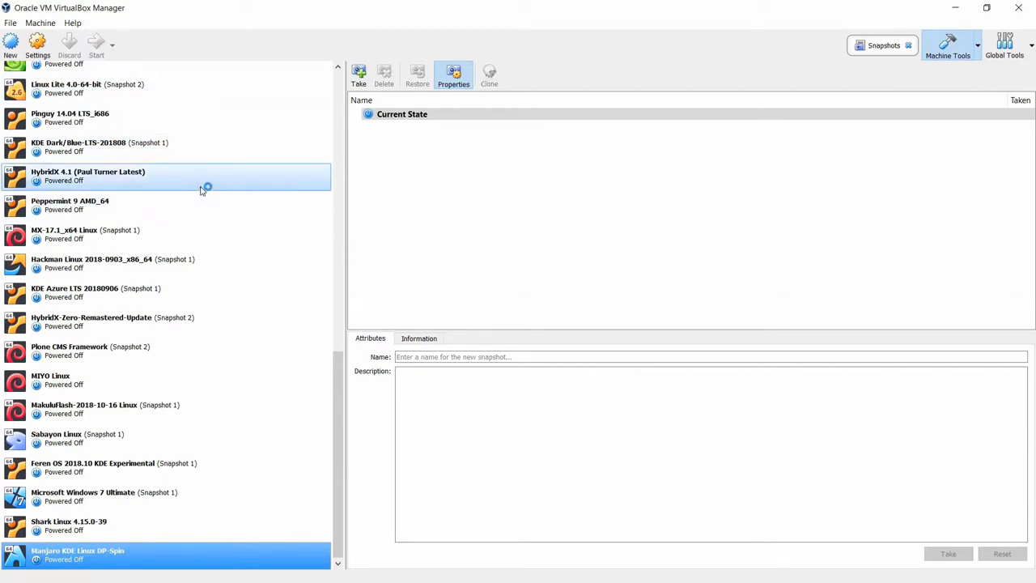
pyautogui.moveTo(212, 178)
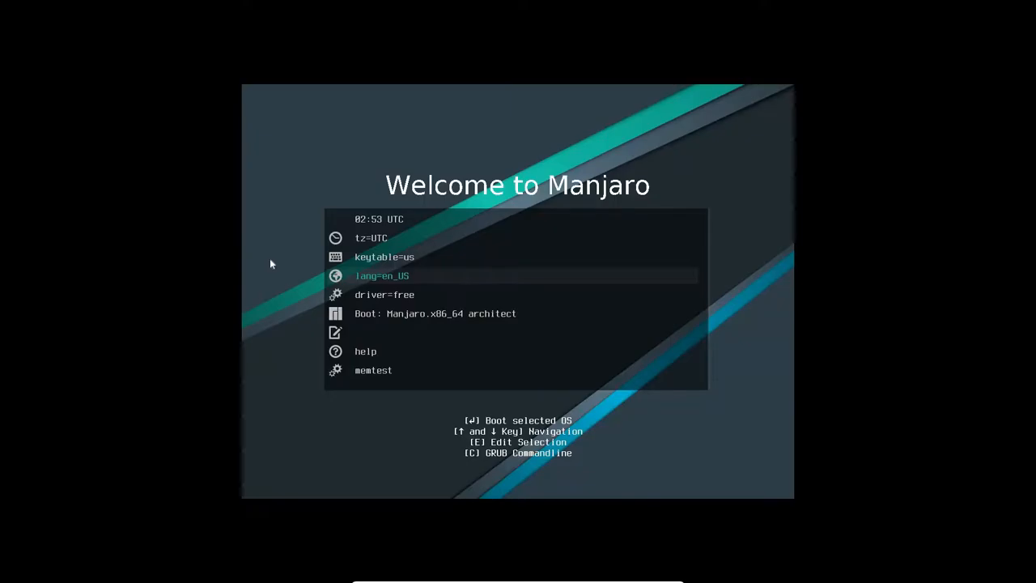
pyautogui.moveTo(257, 235)
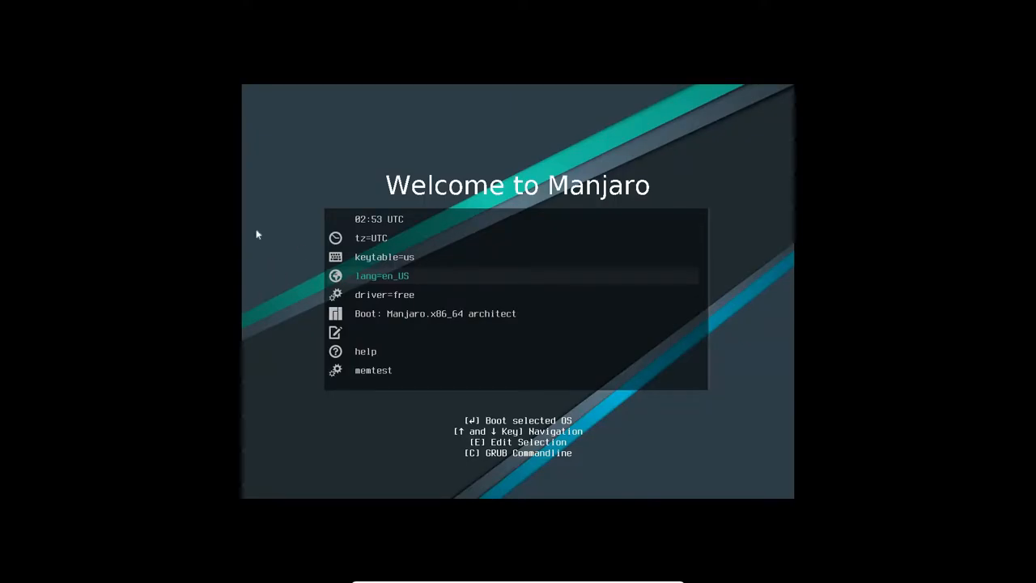
pyautogui.press('Down')
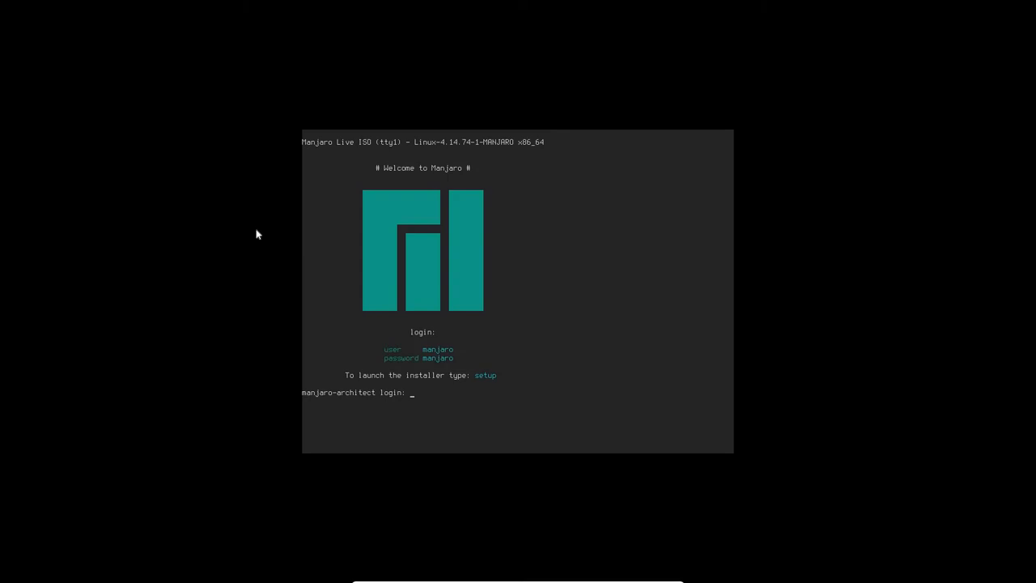
# Log in as manjaro, run setup, and answer Y to upgrade the installer.
pyautogui.write('manjaro')
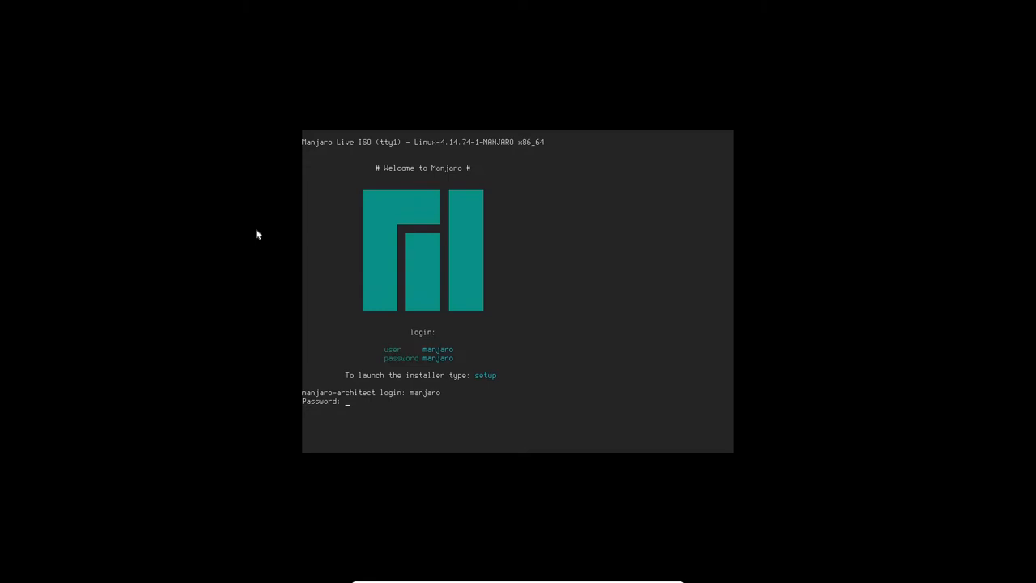
pyautogui.write('setu')
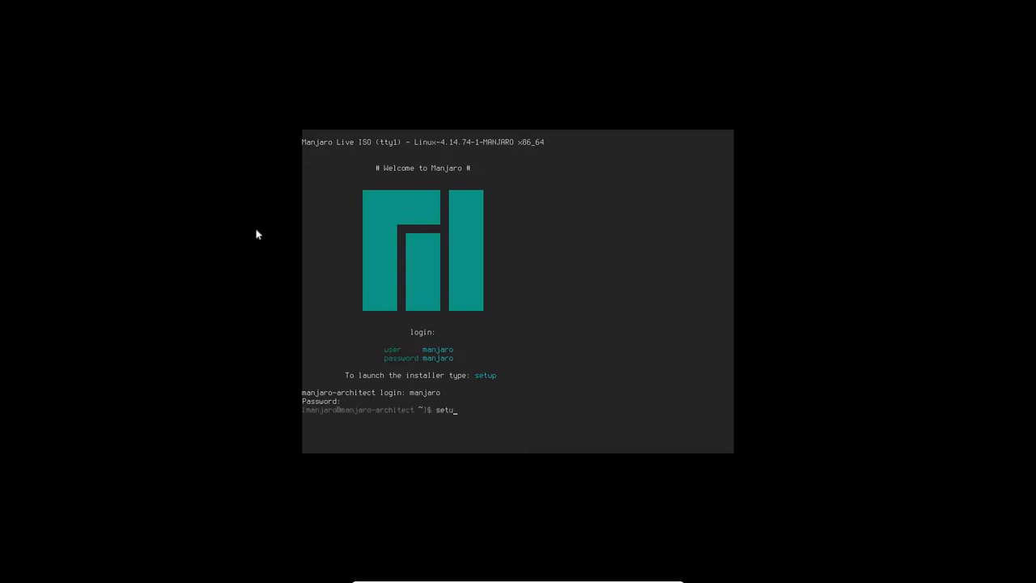
pyautogui.press('Return')
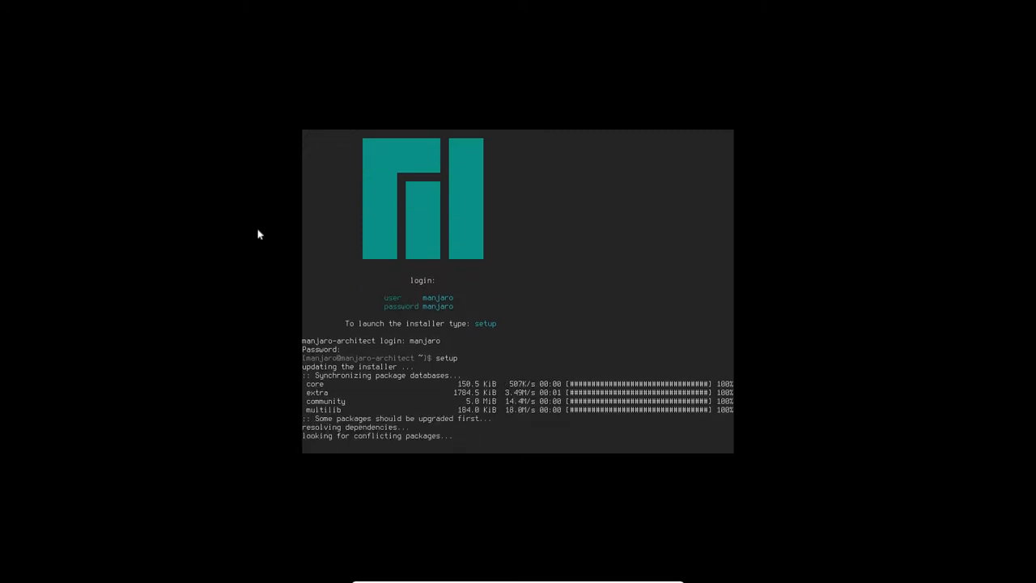
pyautogui.write('Y')
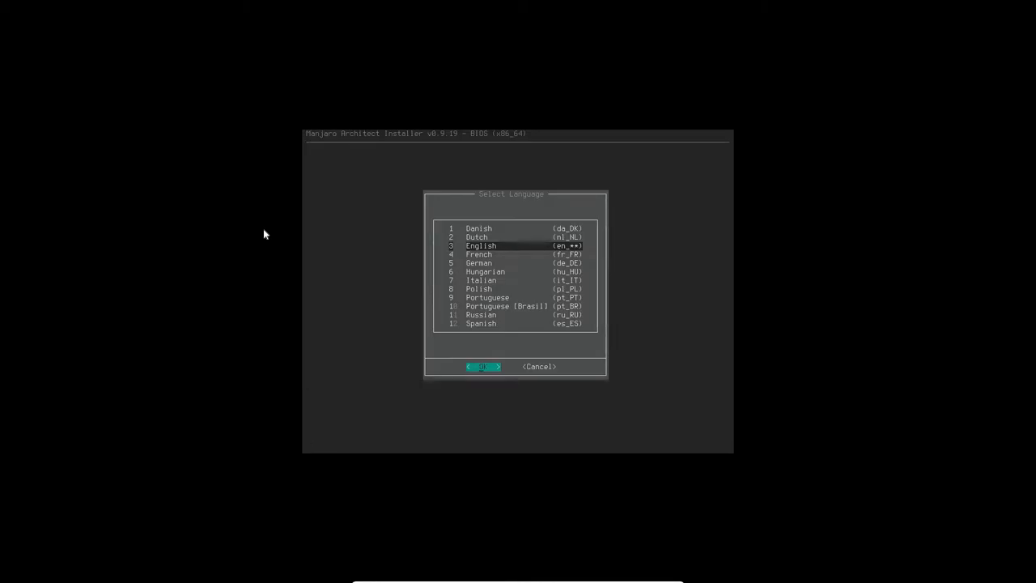
# Keep the us keymap, then partition the 100G /dev/sda disk with fdisk.
pyautogui.click(484, 367)
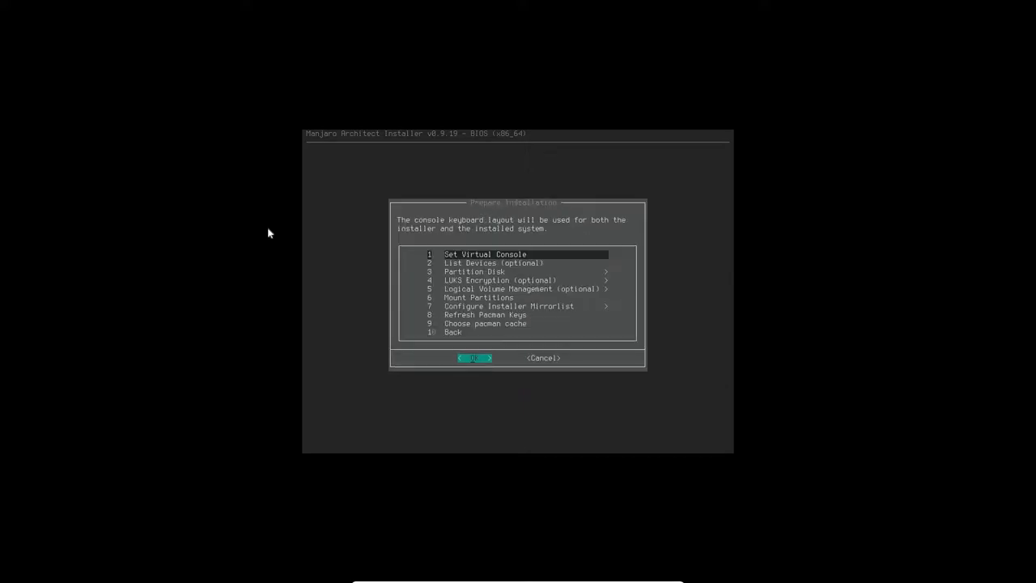
pyautogui.click(475, 357)
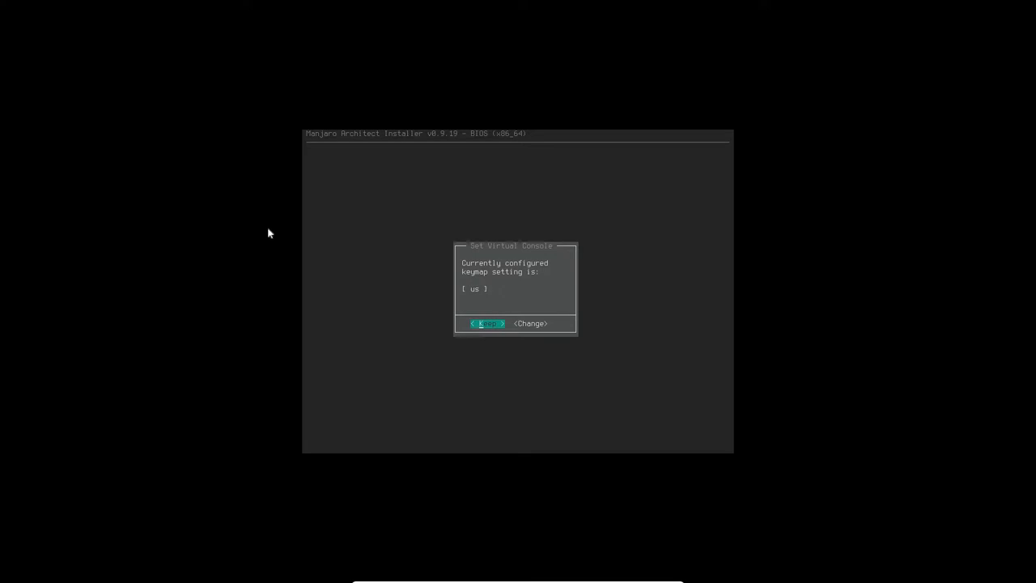
pyautogui.click(488, 324)
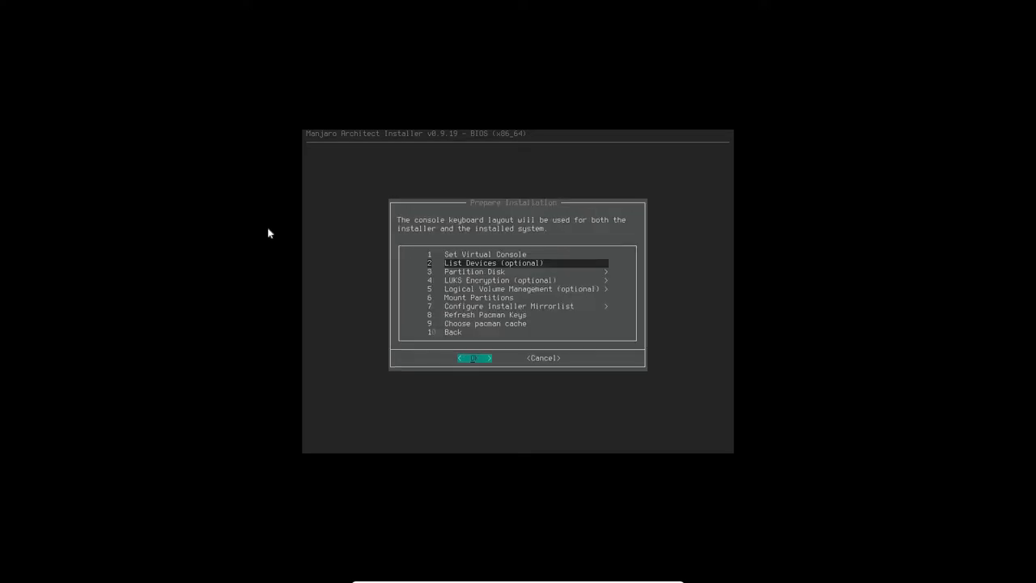
pyautogui.click(475, 358)
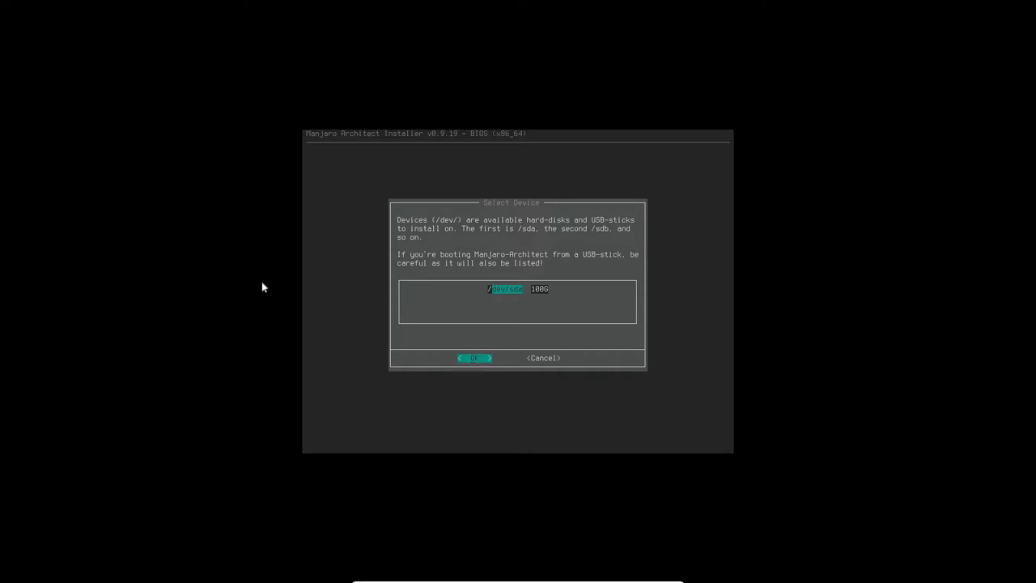
pyautogui.click(475, 358)
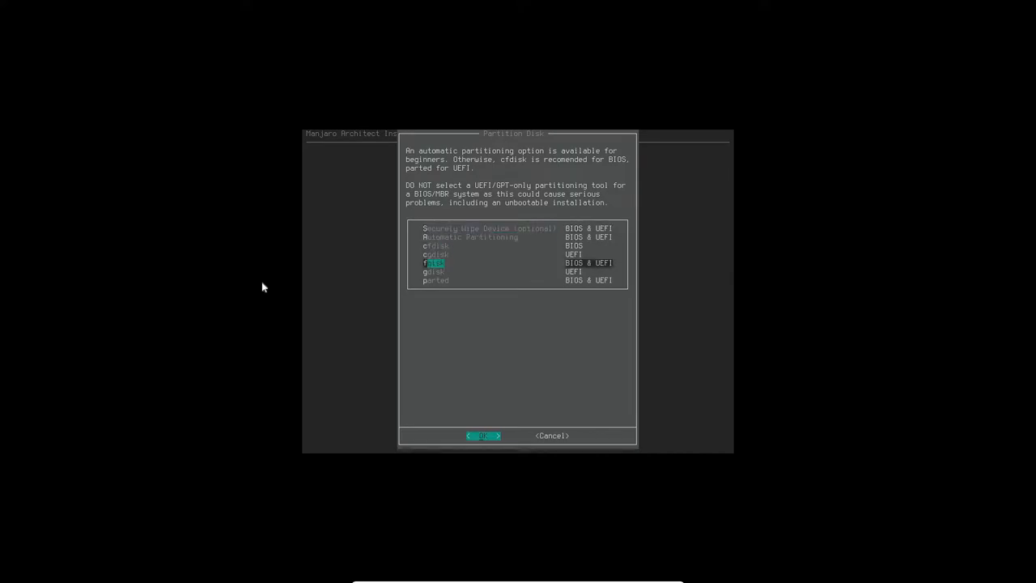
pyautogui.click(484, 435)
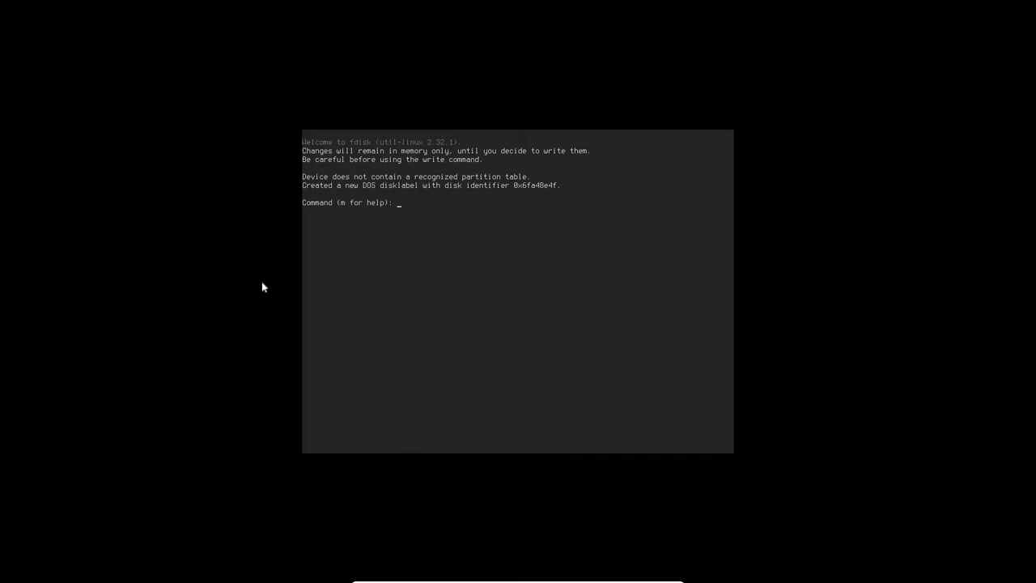
# Create an extended partition on /dev/sda with default sectors.
pyautogui.write('m')
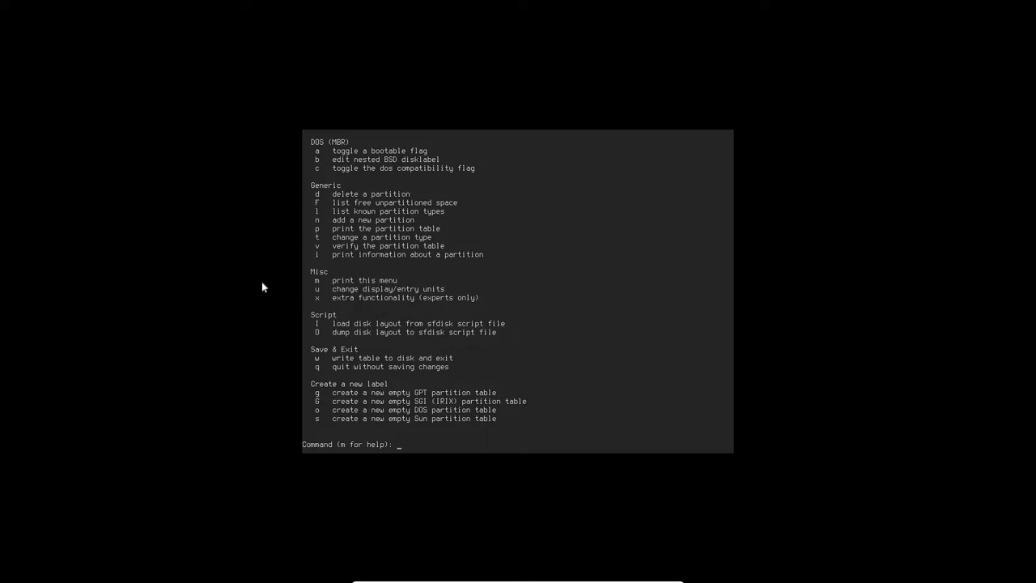
pyautogui.write('n')
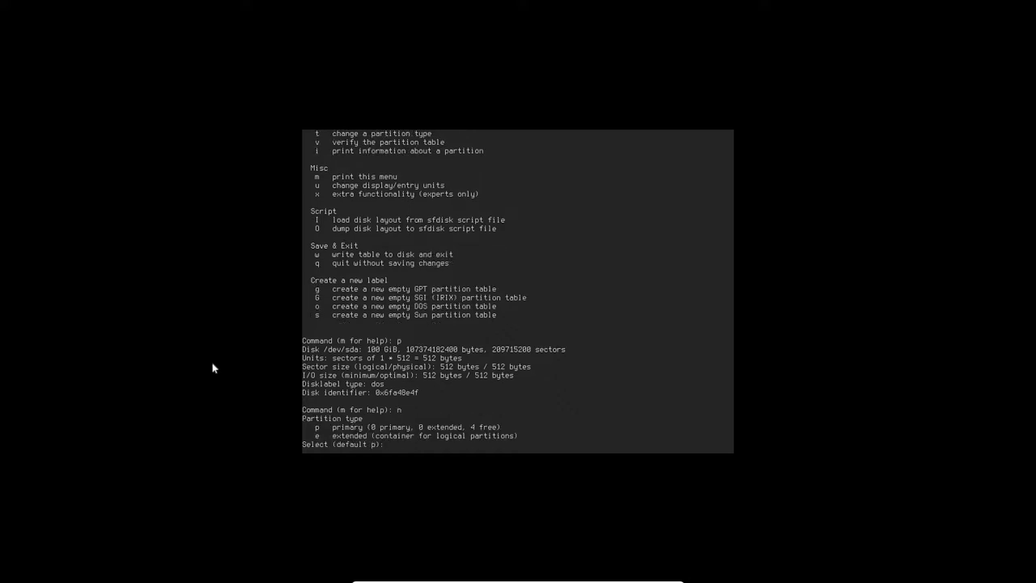
pyautogui.write('e')
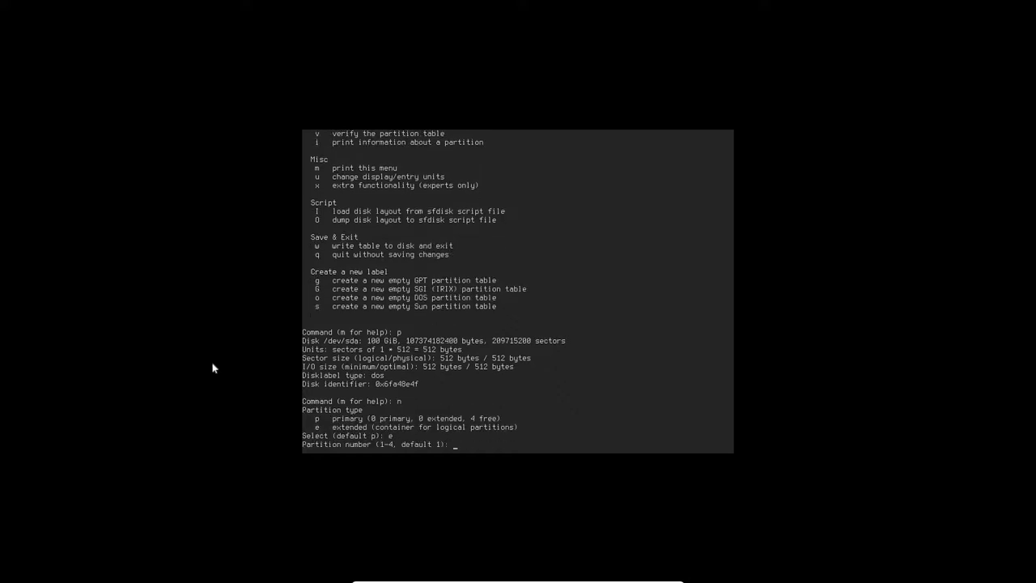
pyautogui.press('Enter')
pyautogui.write('p')
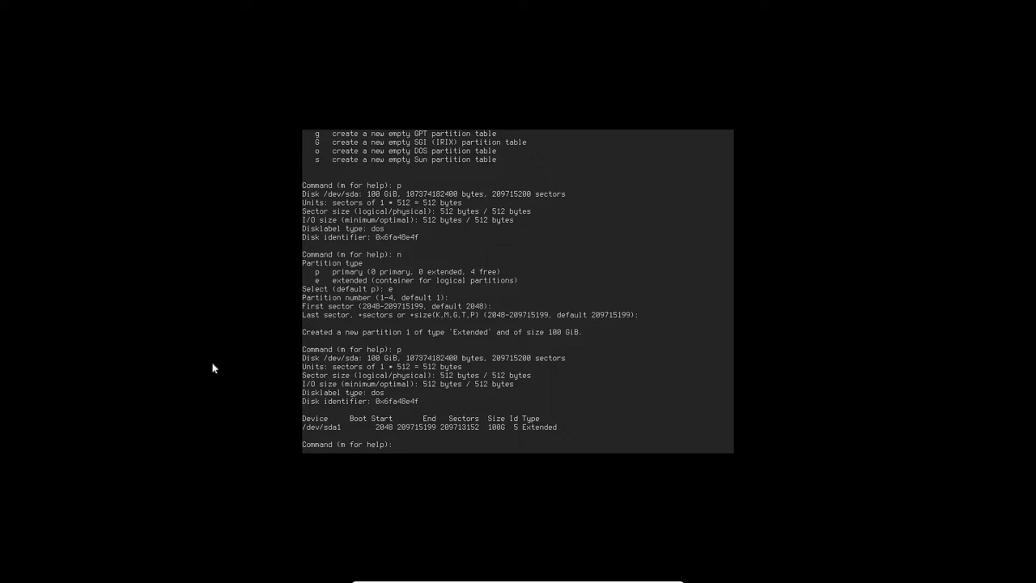
# Add 512M and 4G logical partitions inside the extended partition.
pyautogui.write('n')
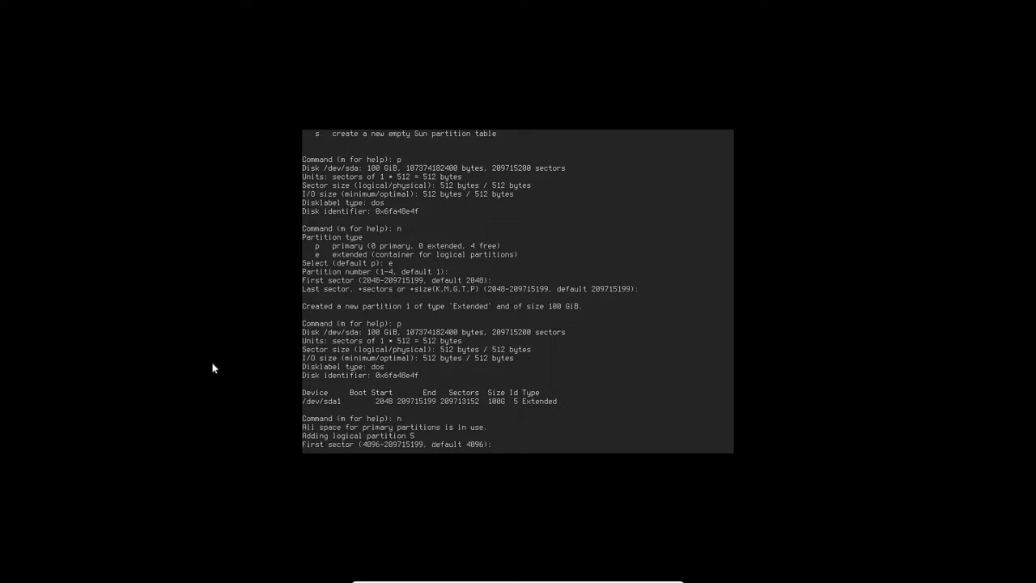
pyautogui.write('e')
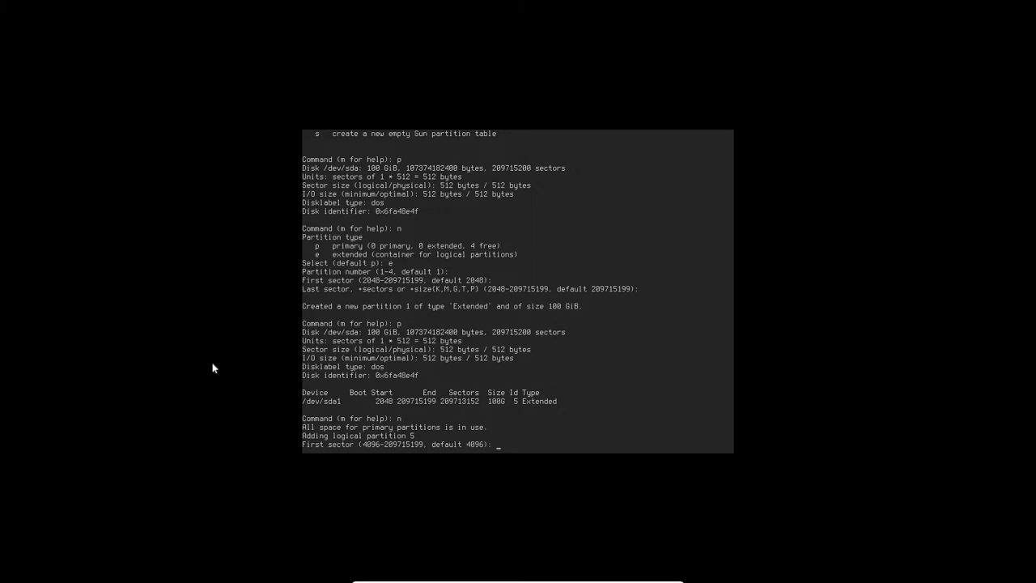
pyautogui.press('Return')
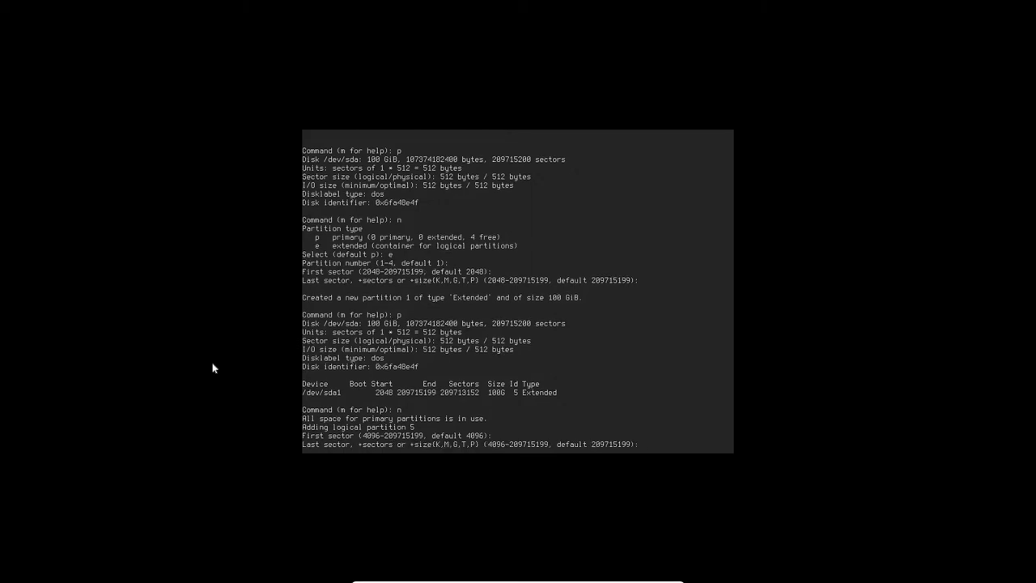
pyautogui.write('+')
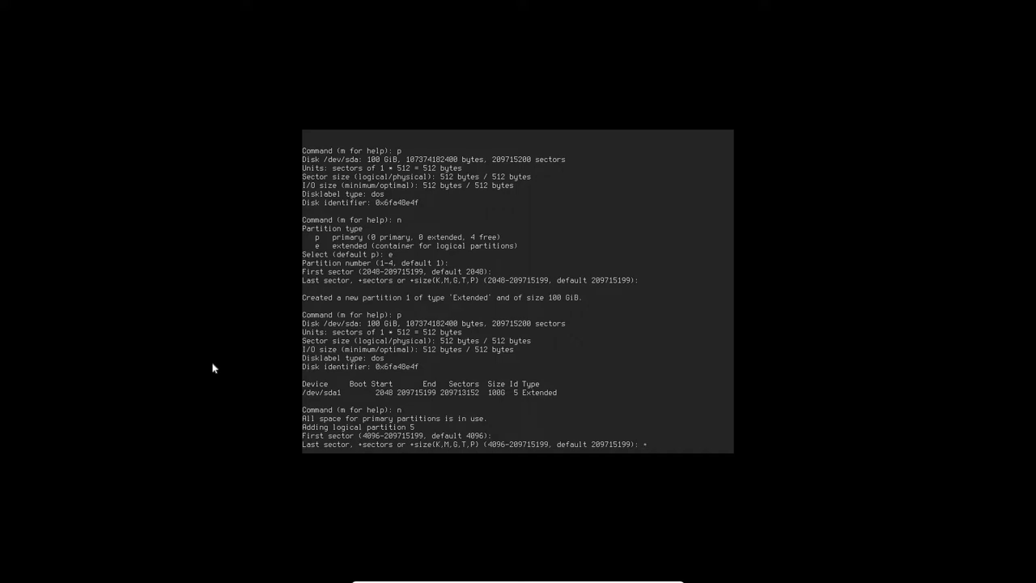
pyautogui.write('512')
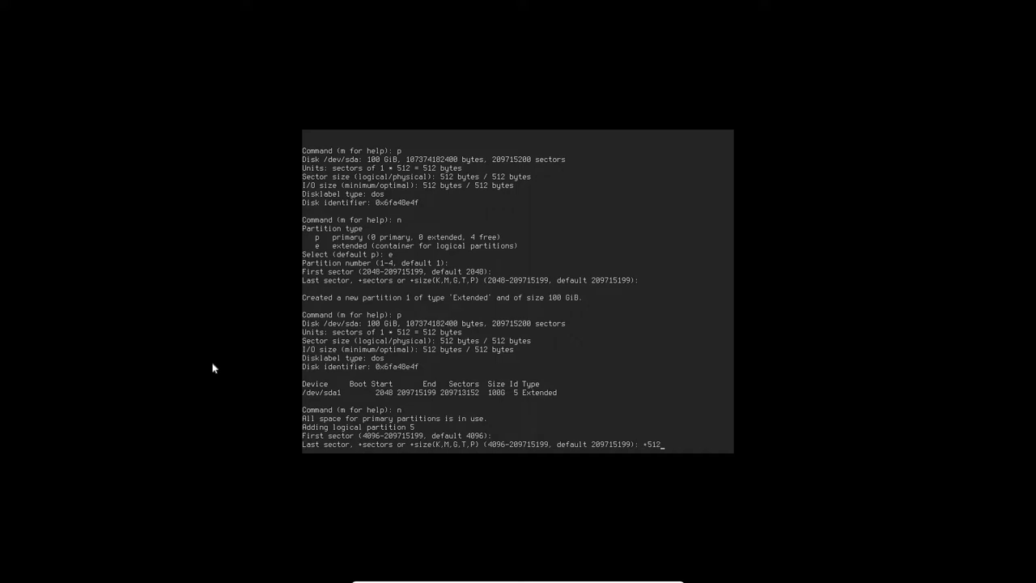
pyautogui.write('M')
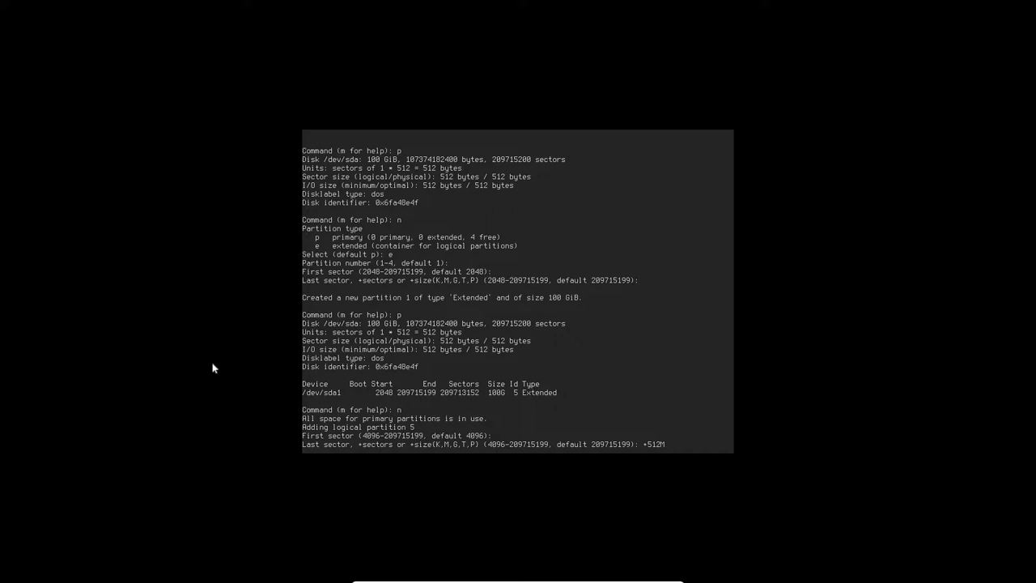
pyautogui.press('Return')
pyautogui.write('n')
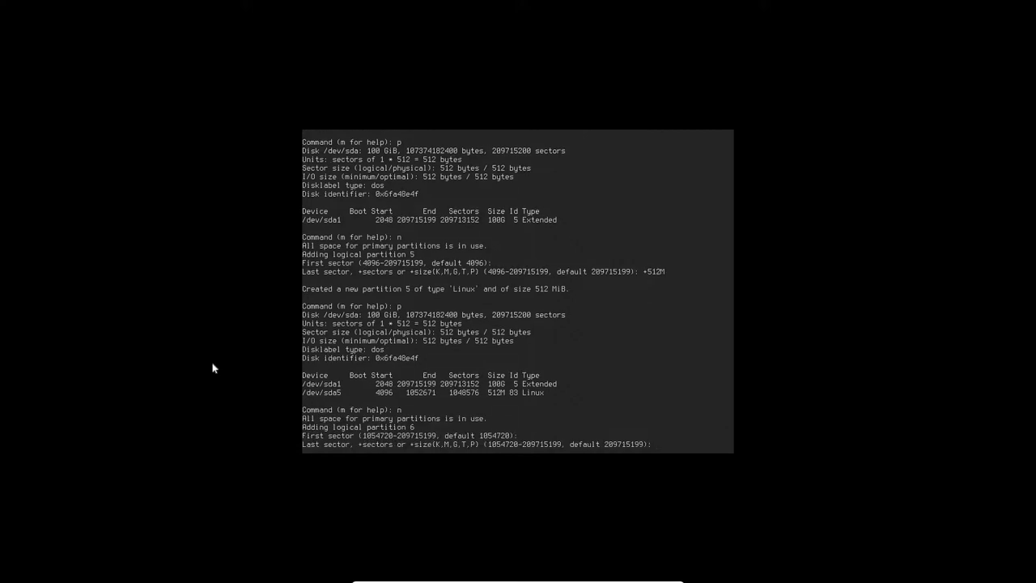
pyautogui.write('+4')
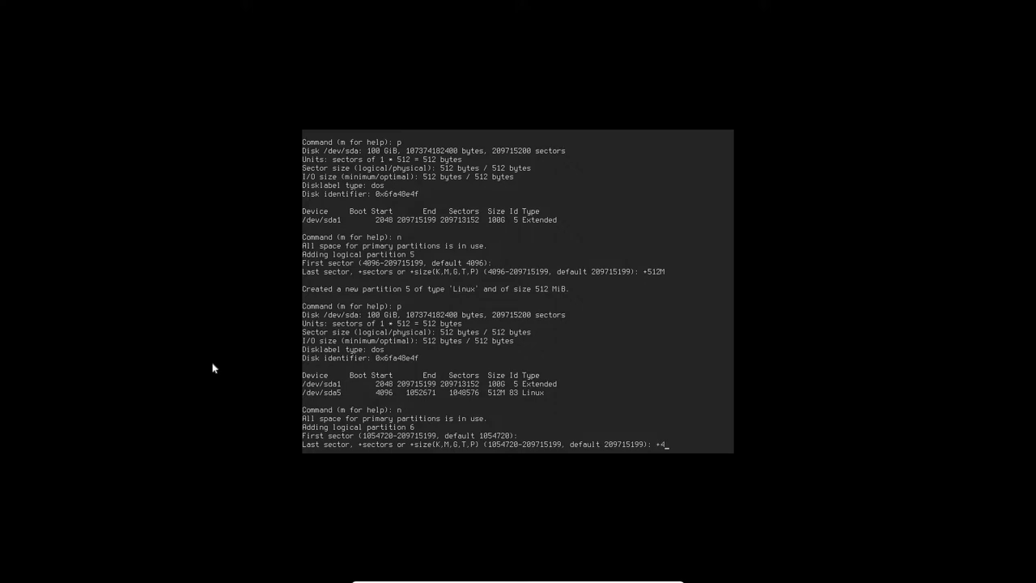
pyautogui.write('G')
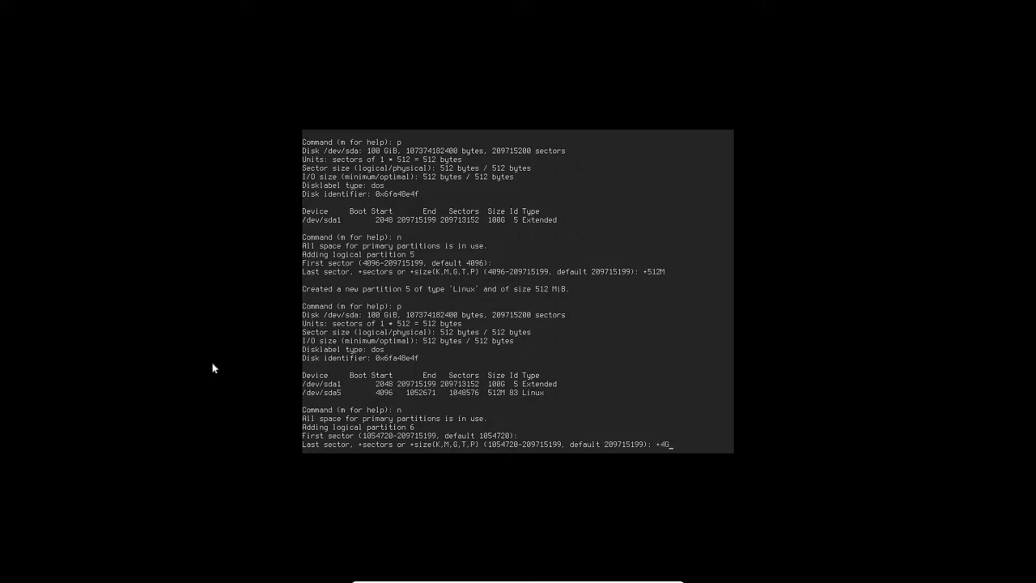
pyautogui.press('Return')
pyautogui.write('n')
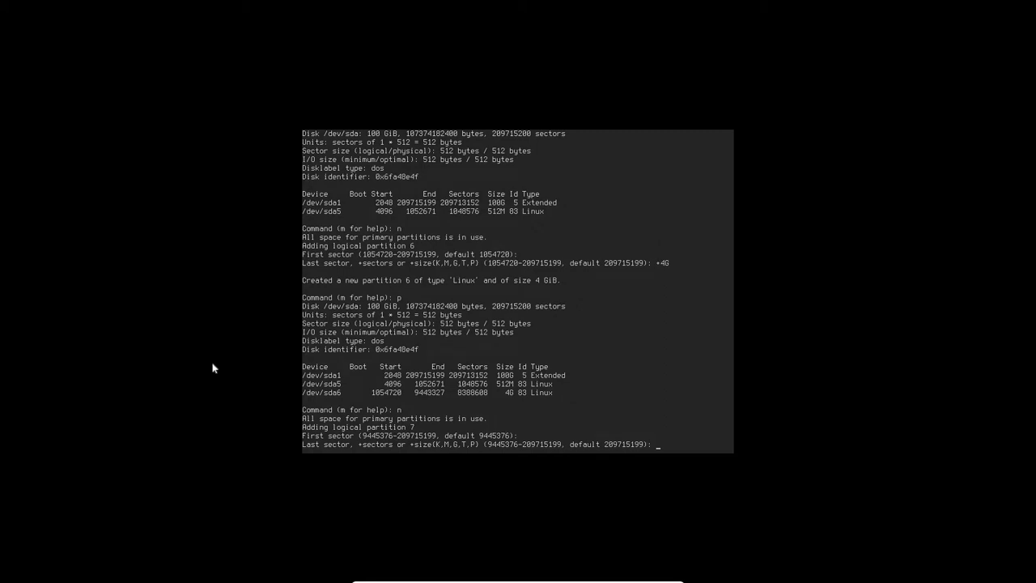
# Add the 25G logical partition and give partition 8 all remaining space.
pyautogui.write('+25G')
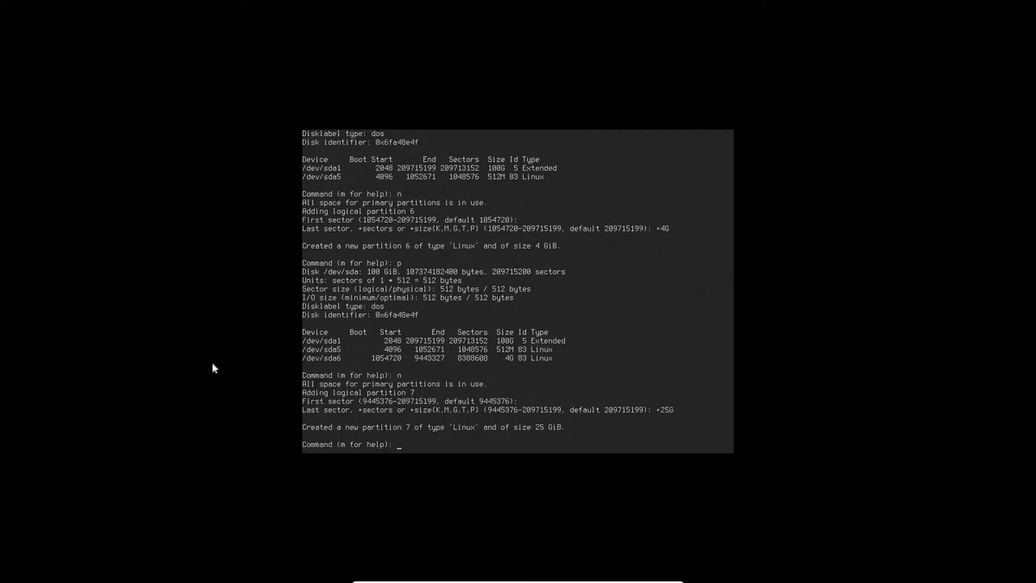
pyautogui.write('p')
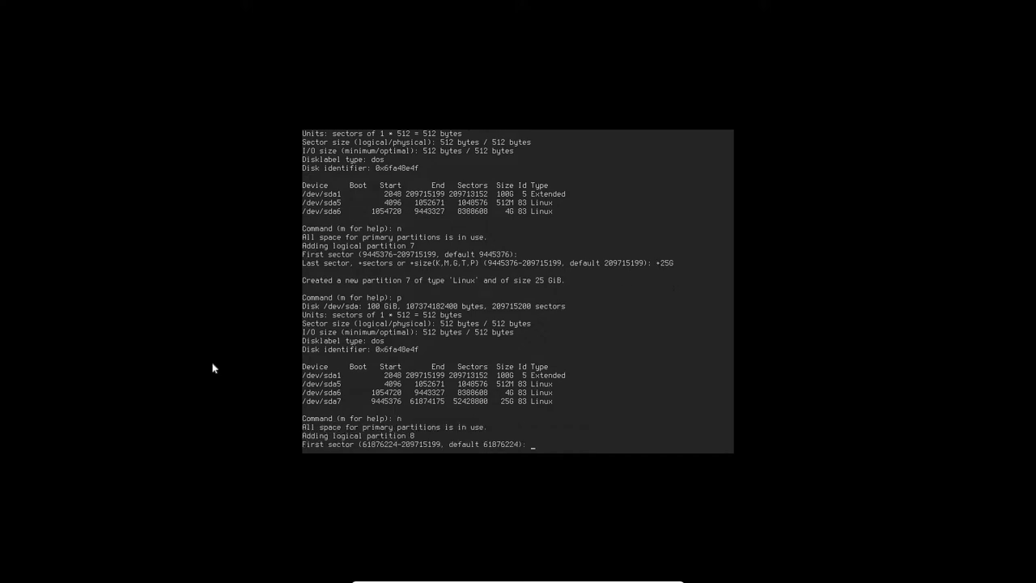
pyautogui.press('Return')
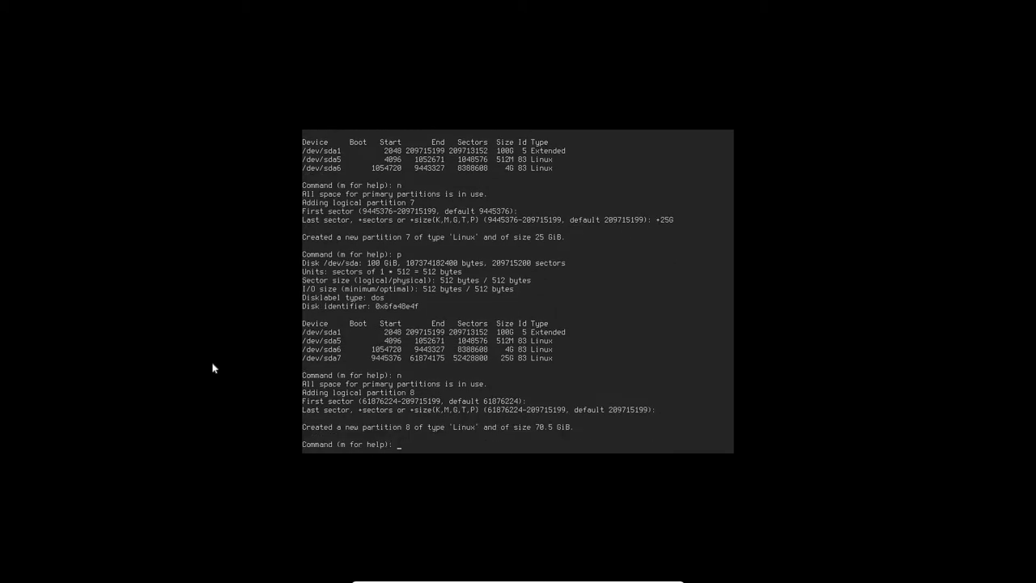
pyautogui.press('Return')
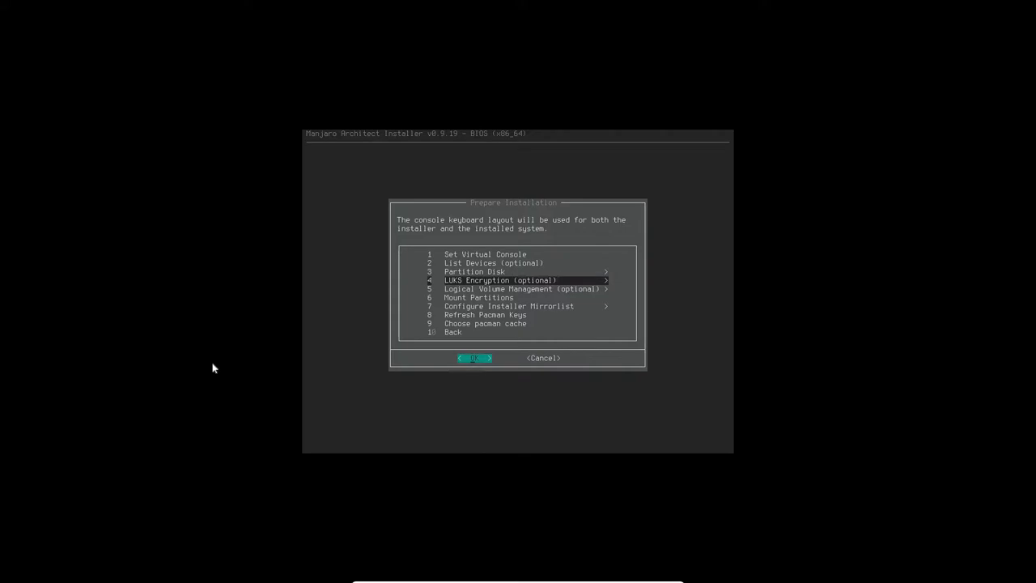
# In Mount Partitions, select 25G /dev/sda7 as root and format it ext4.
pyautogui.press('Down')
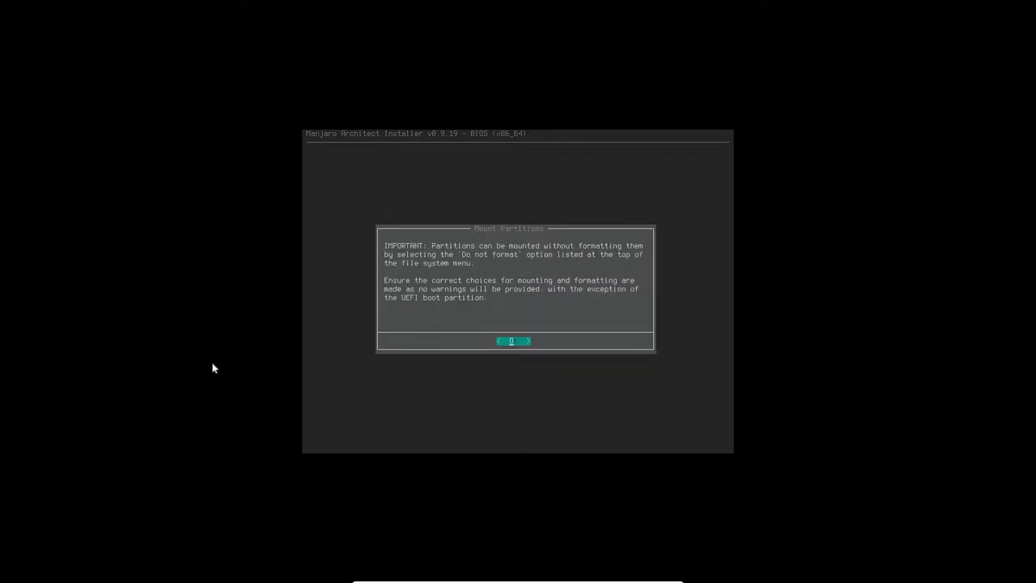
pyautogui.click(514, 341)
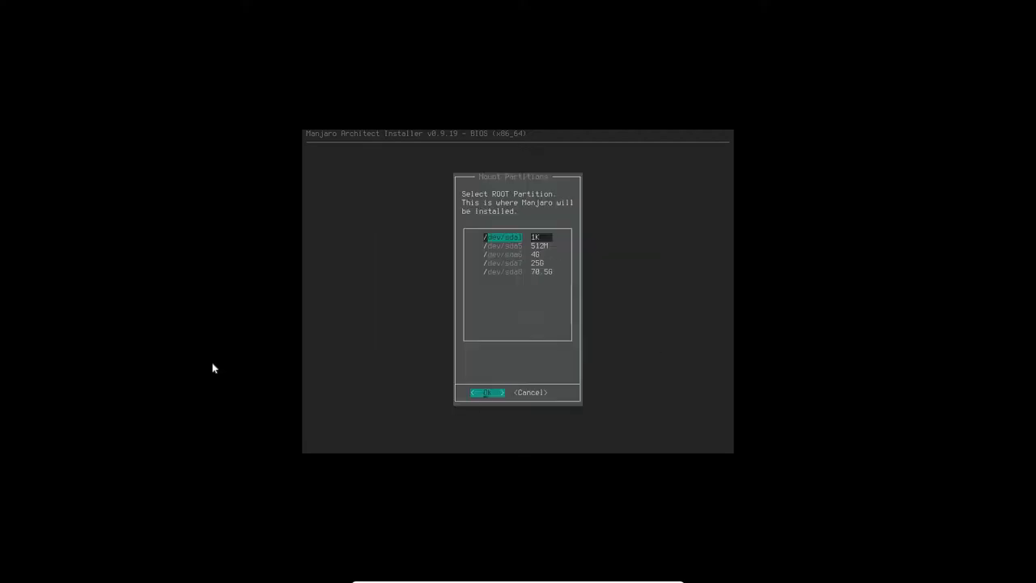
pyautogui.click(485, 393)
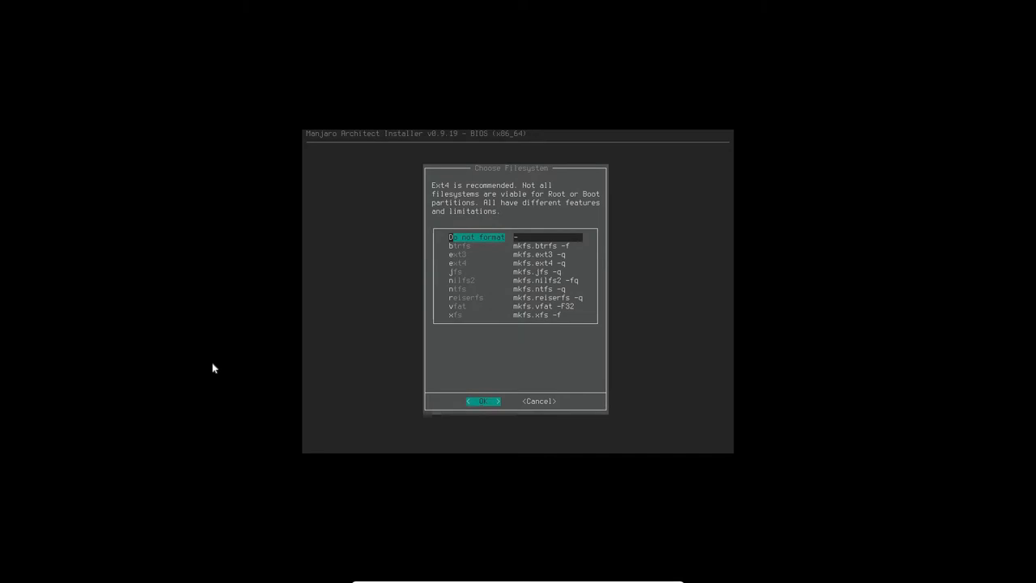
pyautogui.press('Down')
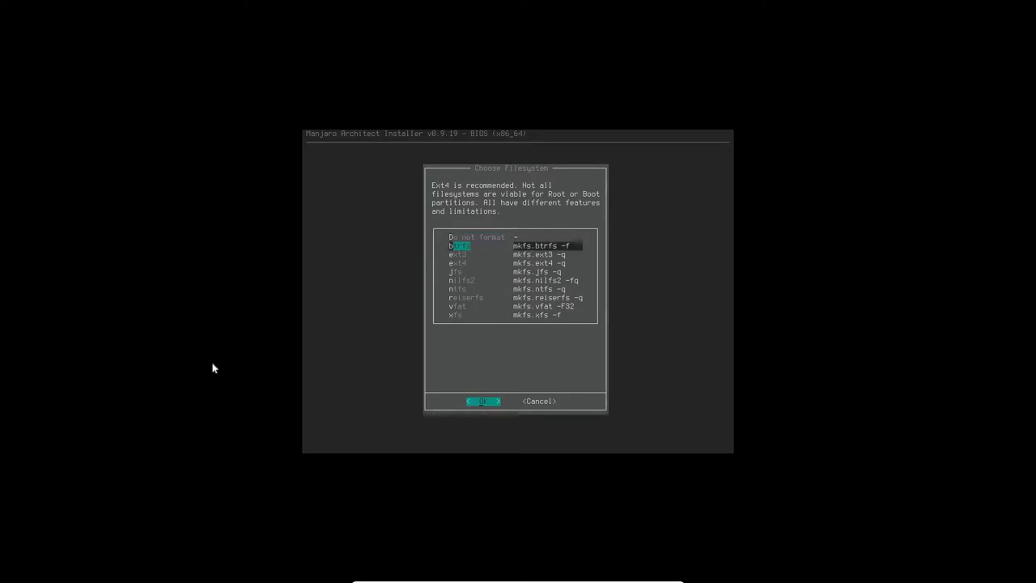
pyautogui.click(485, 401)
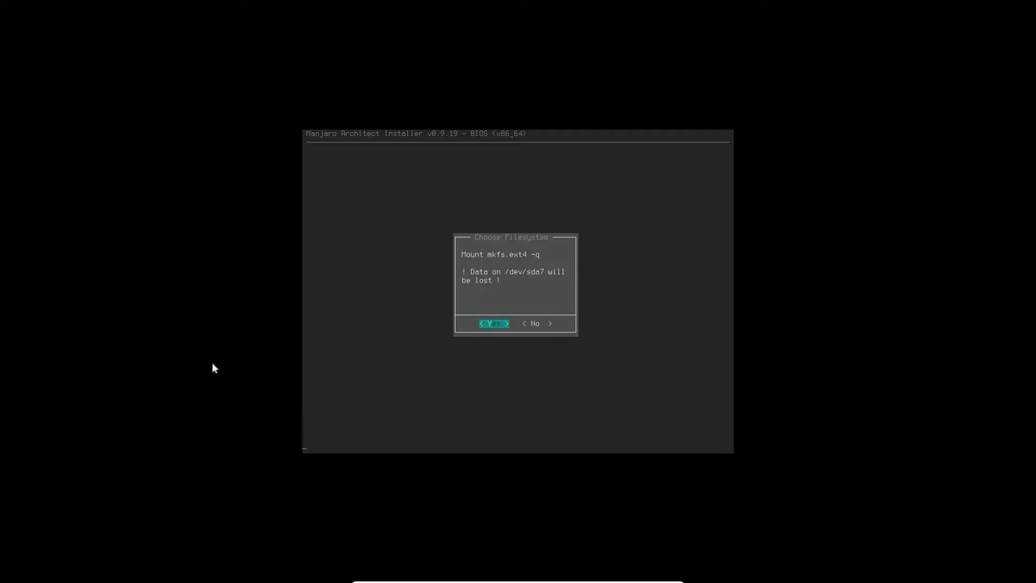
pyautogui.click(493, 323)
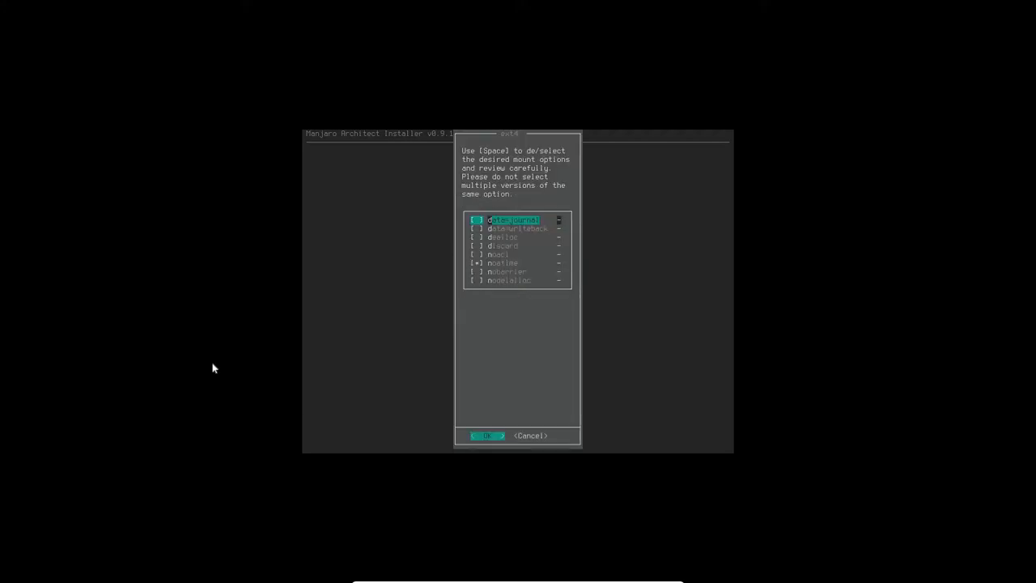
# Accept the noatime mount options and confirm creating swap on /dev/sda6.
pyautogui.click(486, 436)
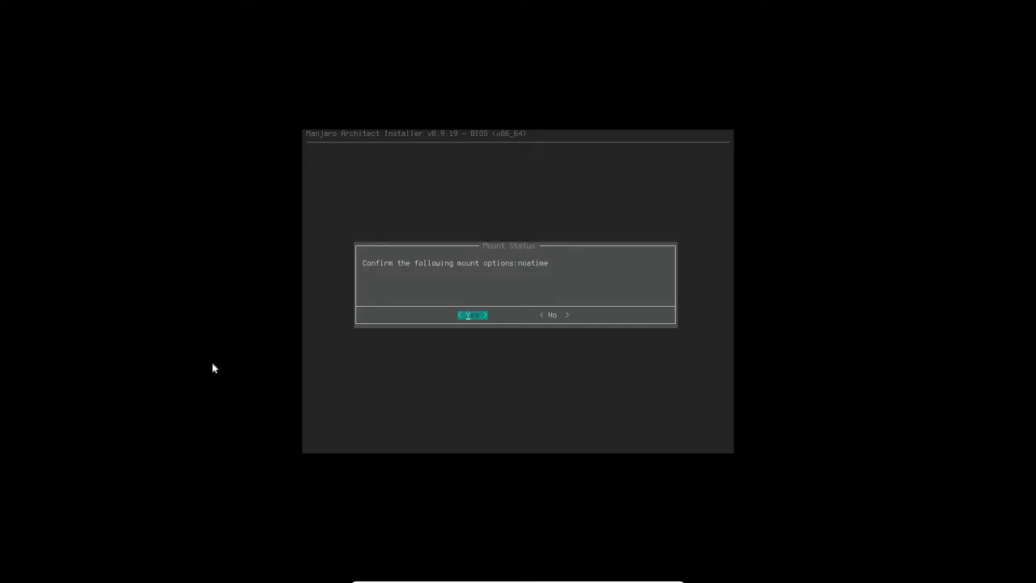
pyautogui.click(473, 315)
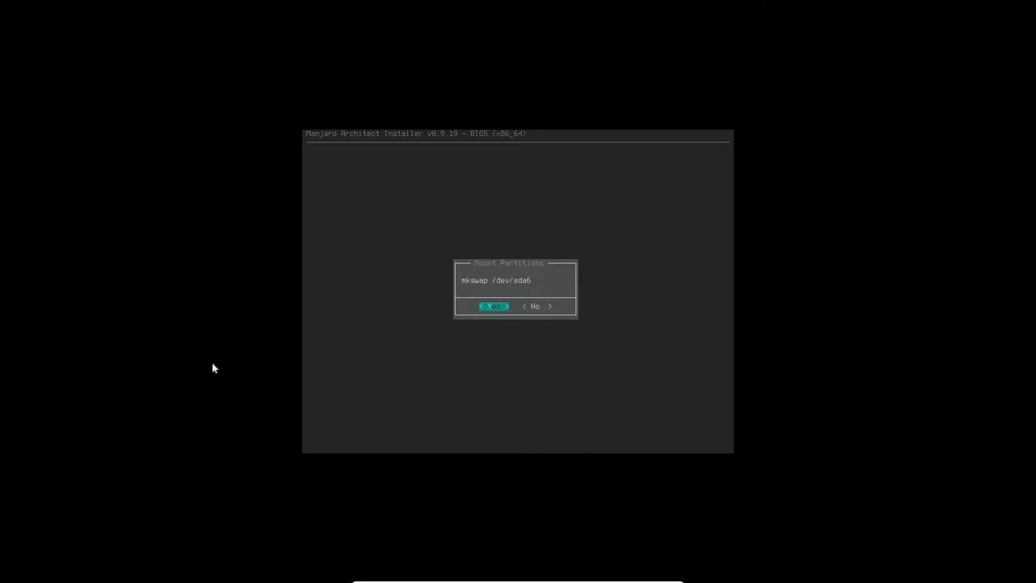
pyautogui.click(493, 306)
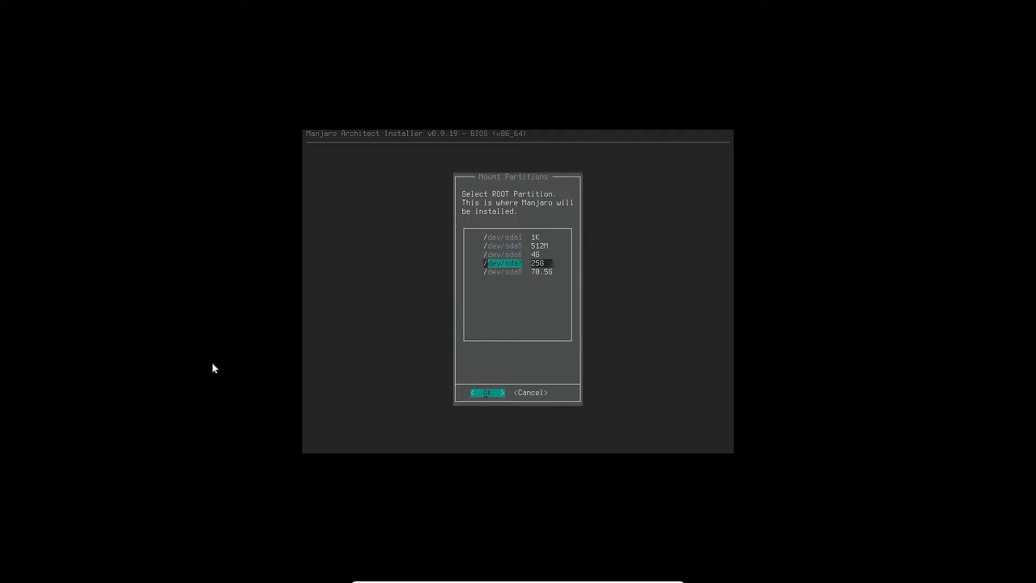
# Reformat /dev/sda7 as ext4 root and confirm the noatime mount option.
pyautogui.click(486, 393)
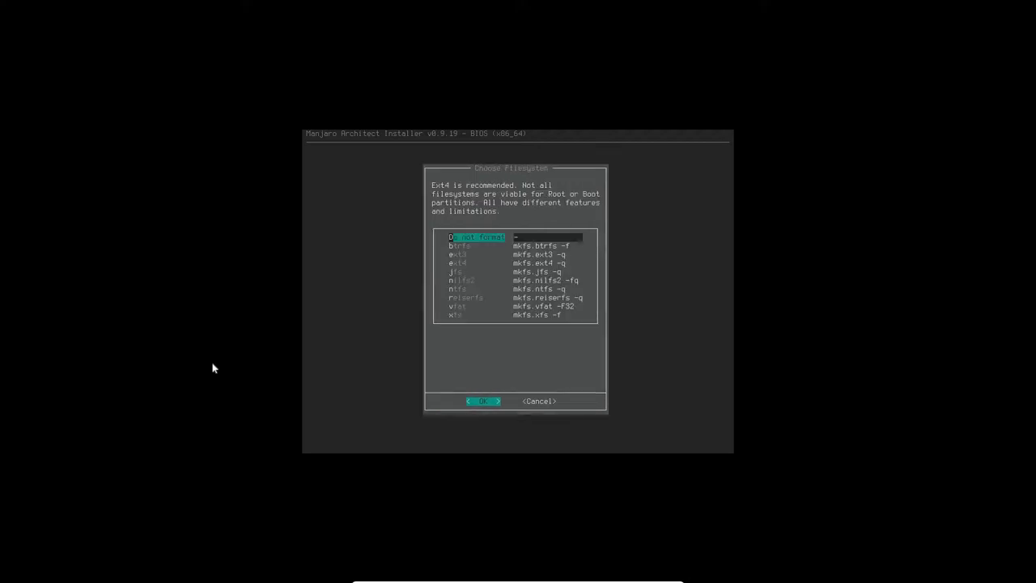
pyautogui.press('Down')
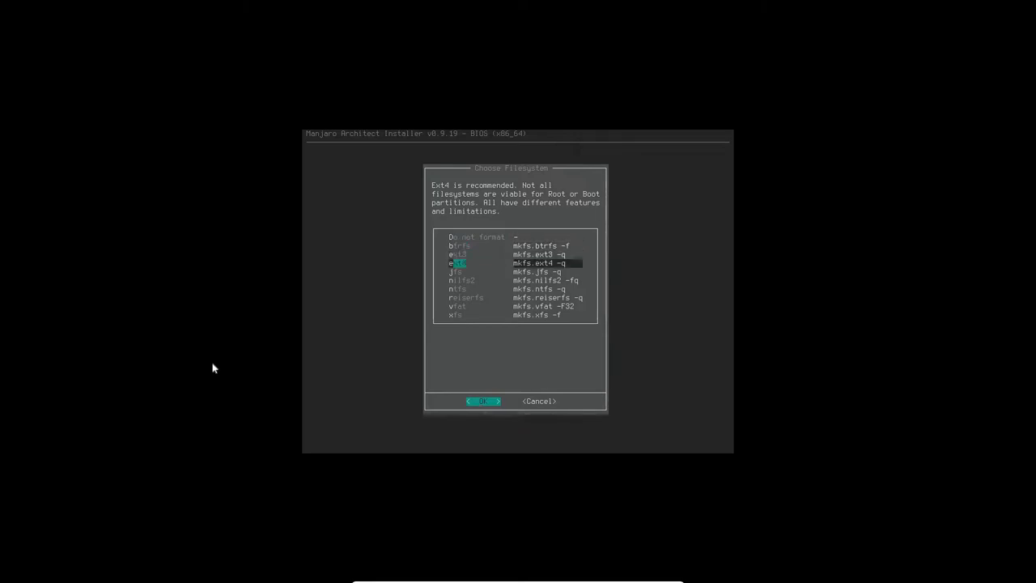
pyautogui.click(483, 402)
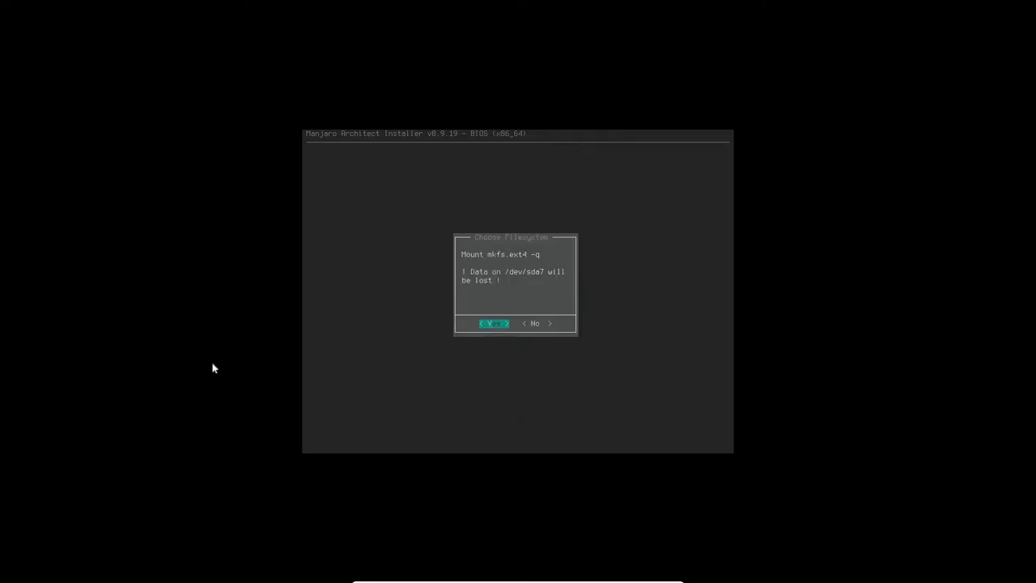
pyautogui.click(492, 324)
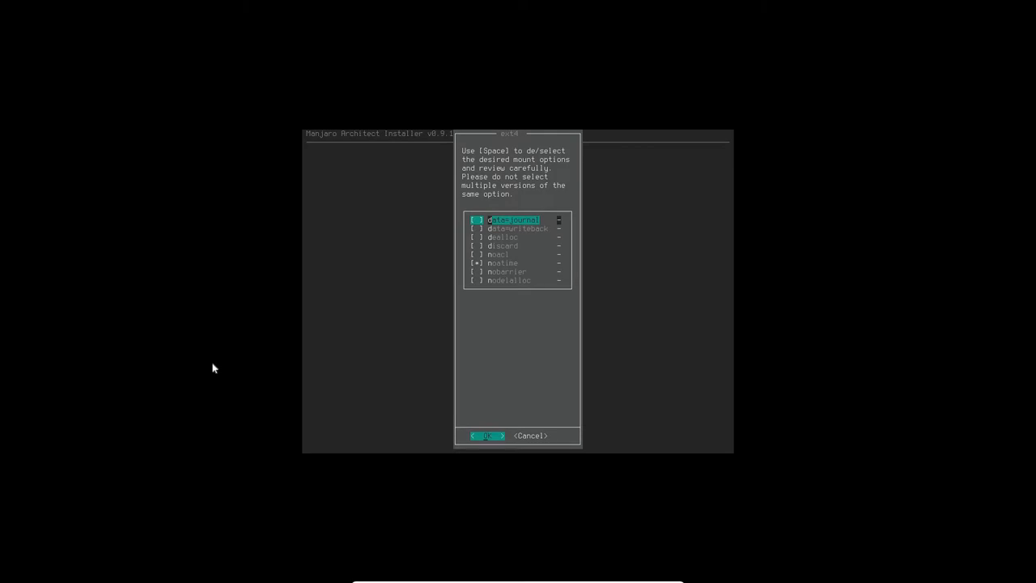
pyautogui.click(485, 435)
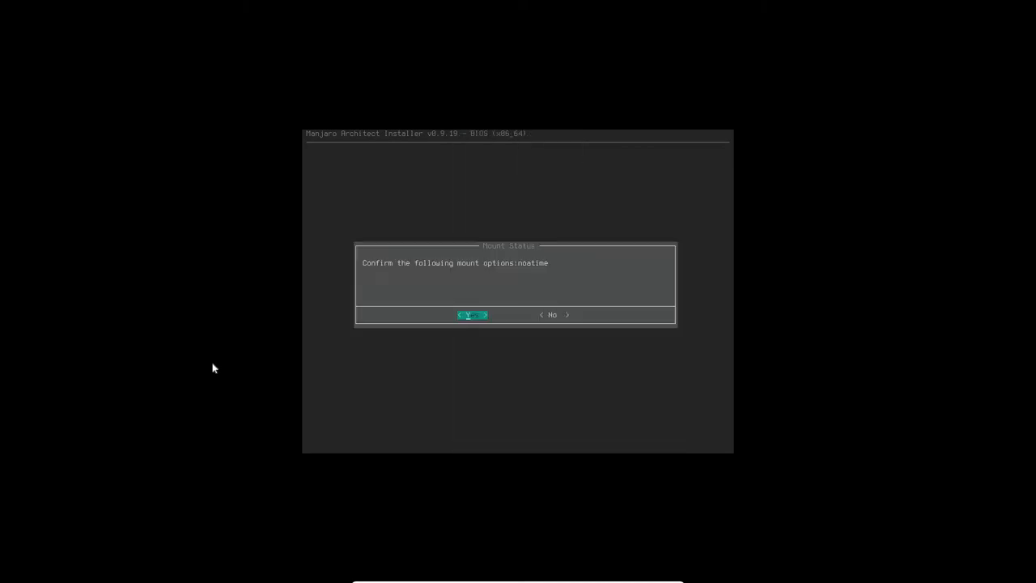
pyautogui.click(473, 315)
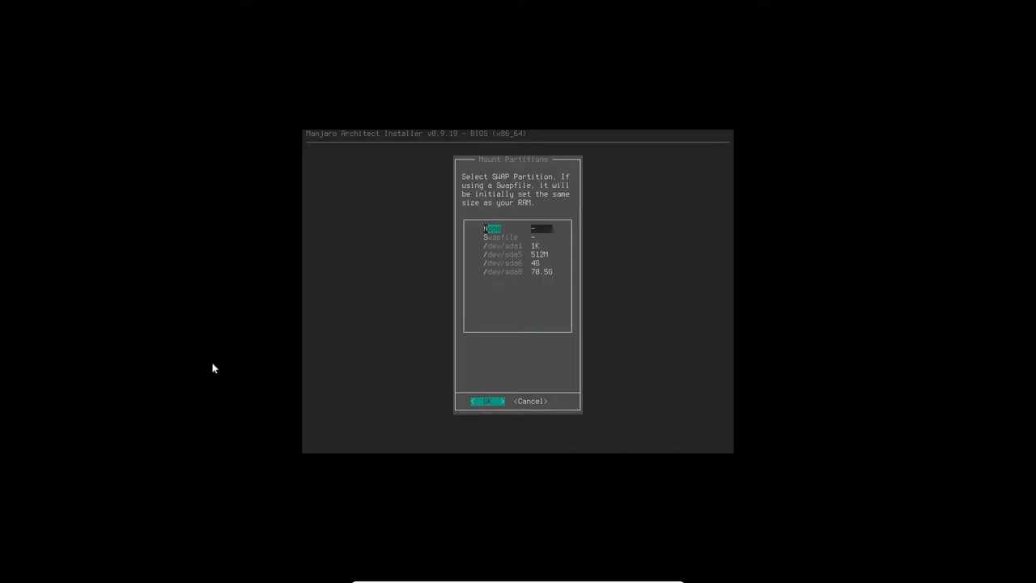
# Use /dev/sda6 as swap and choose ext4 for the next partition.
pyautogui.press('Down')
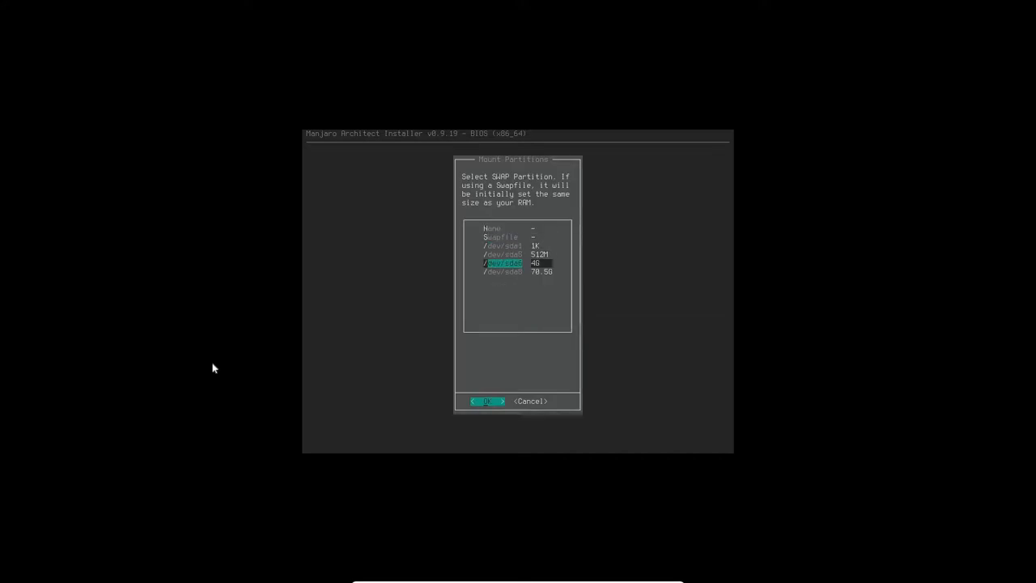
pyautogui.click(488, 402)
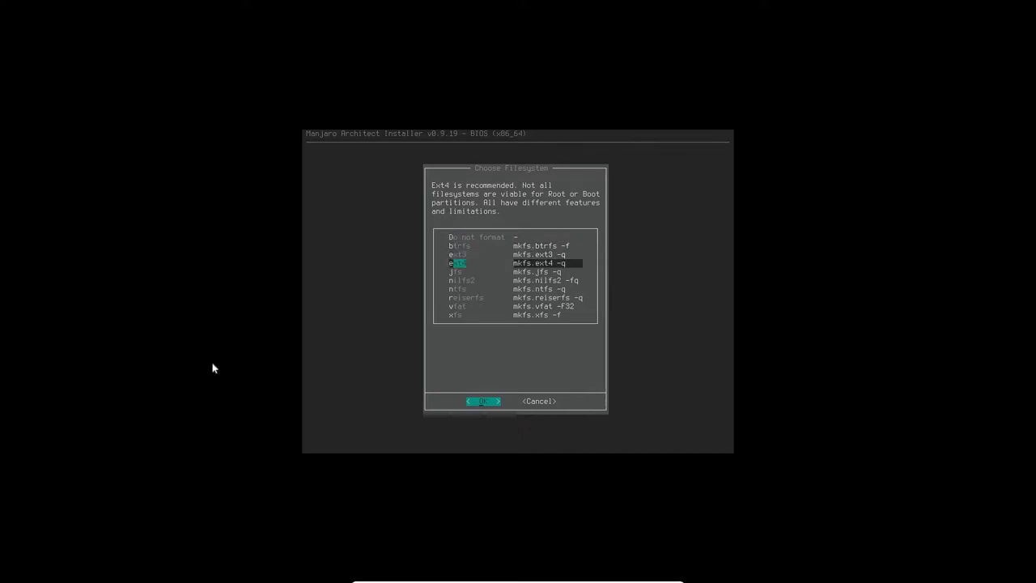
pyautogui.click(485, 402)
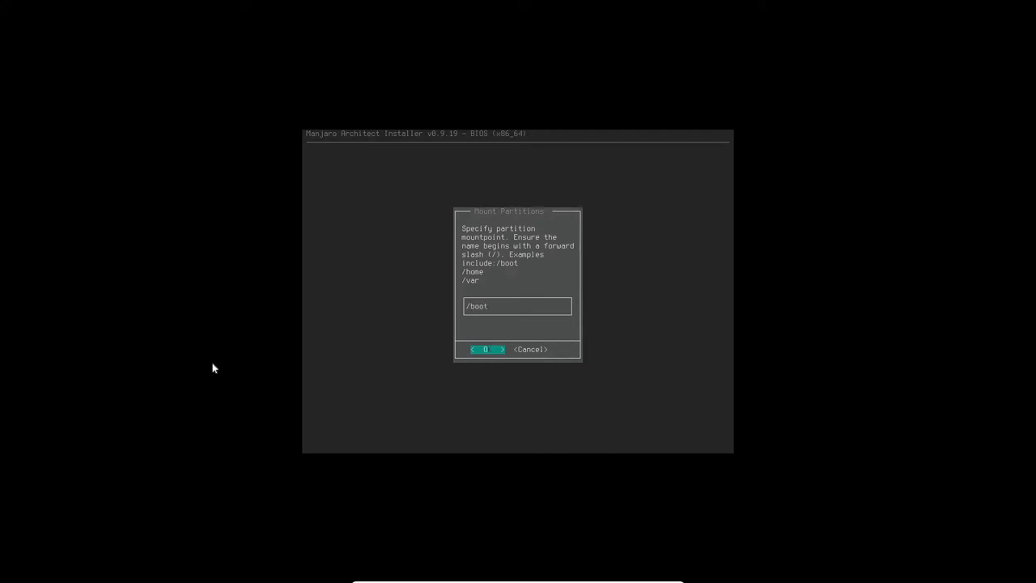
# Confirm the /boot mountpoint with noatime mount options.
pyautogui.click(487, 349)
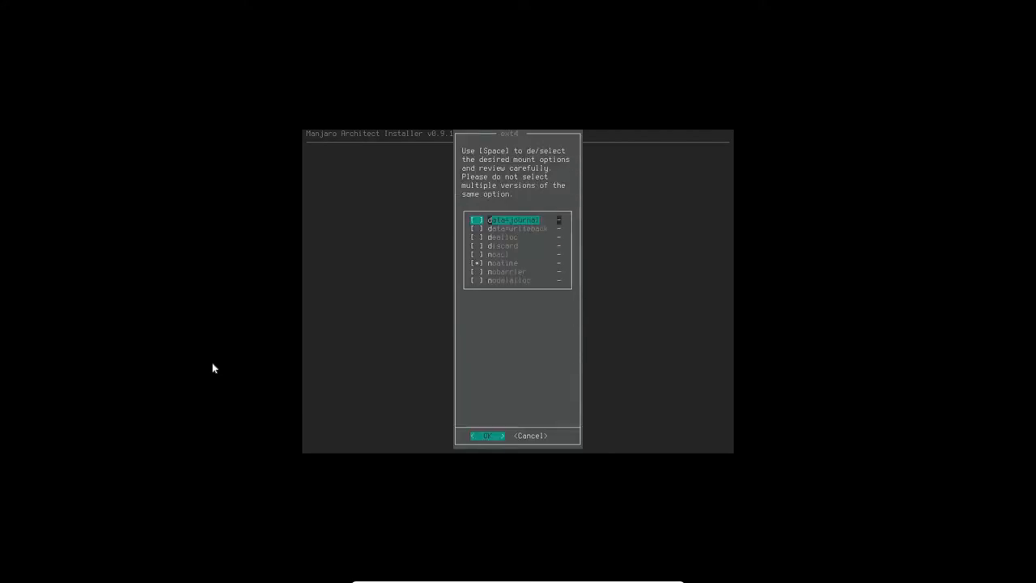
pyautogui.click(487, 436)
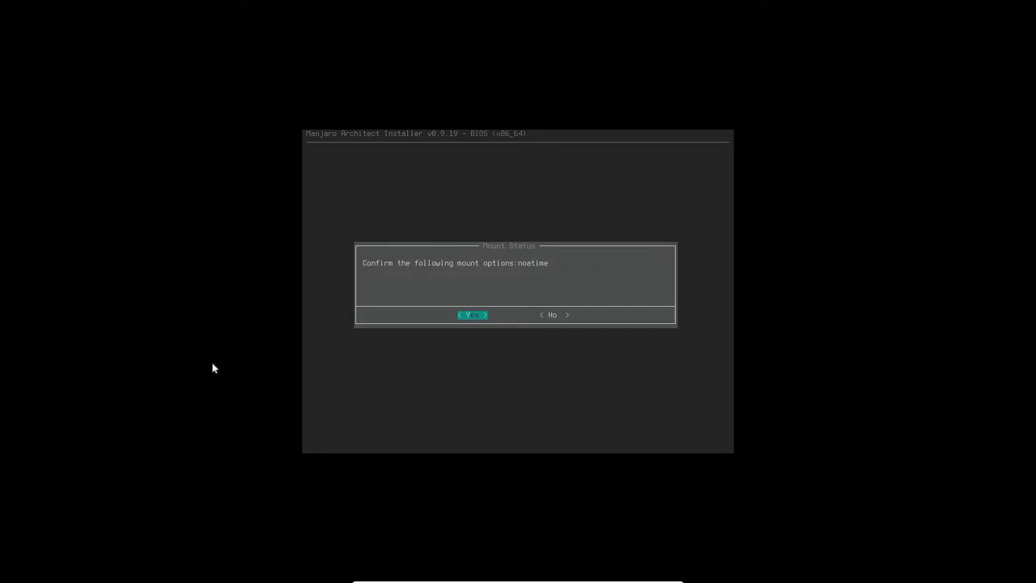
pyautogui.click(473, 315)
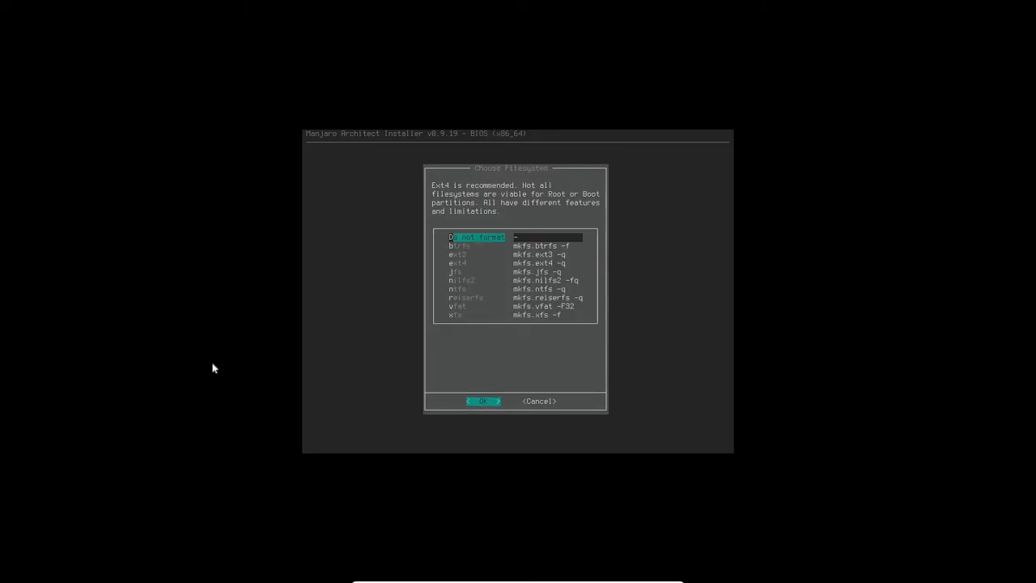
# Format /dev/sda8 as ext4 and mount it at /home.
pyautogui.press('Down')
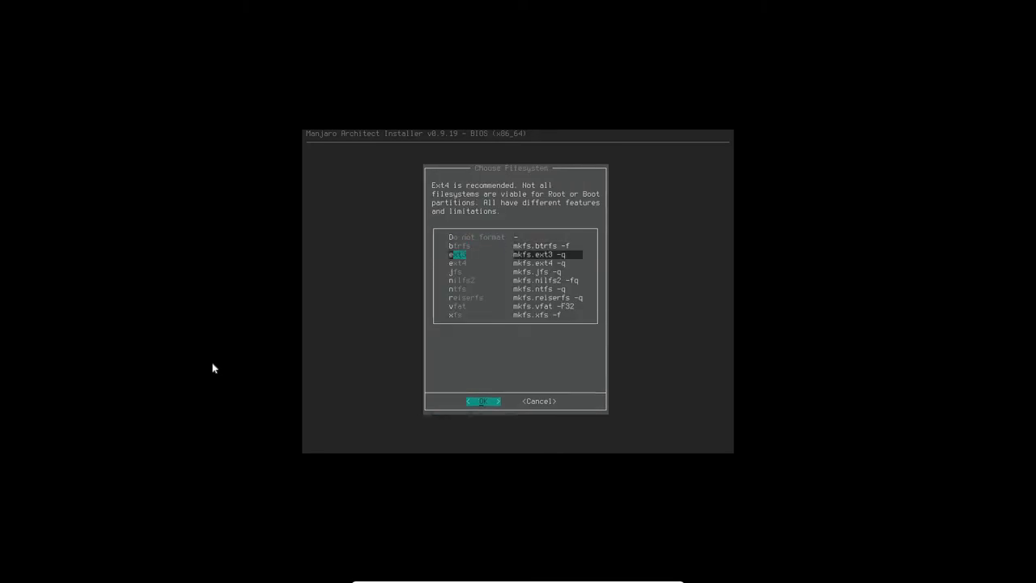
pyautogui.click(484, 401)
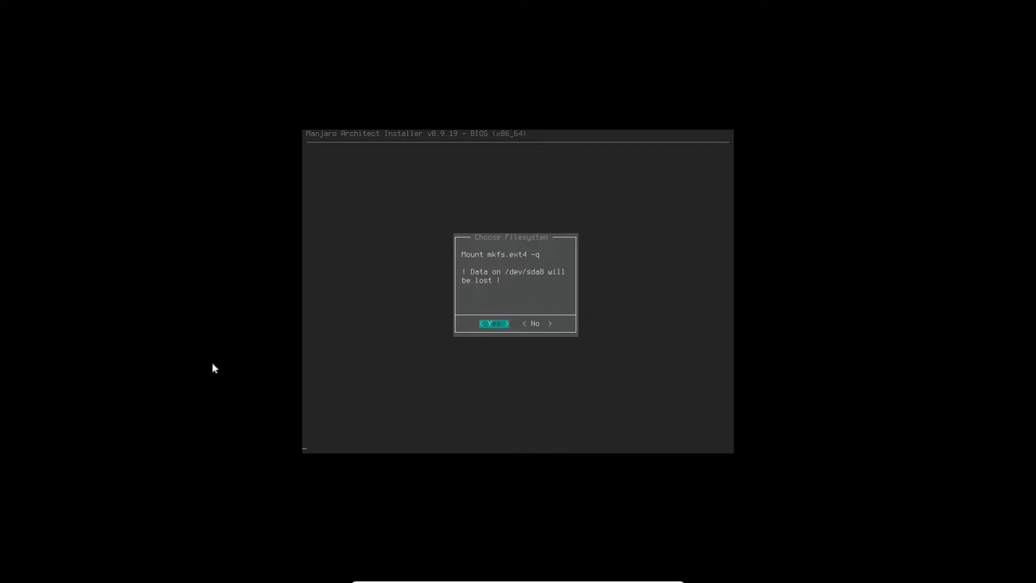
pyautogui.click(493, 323)
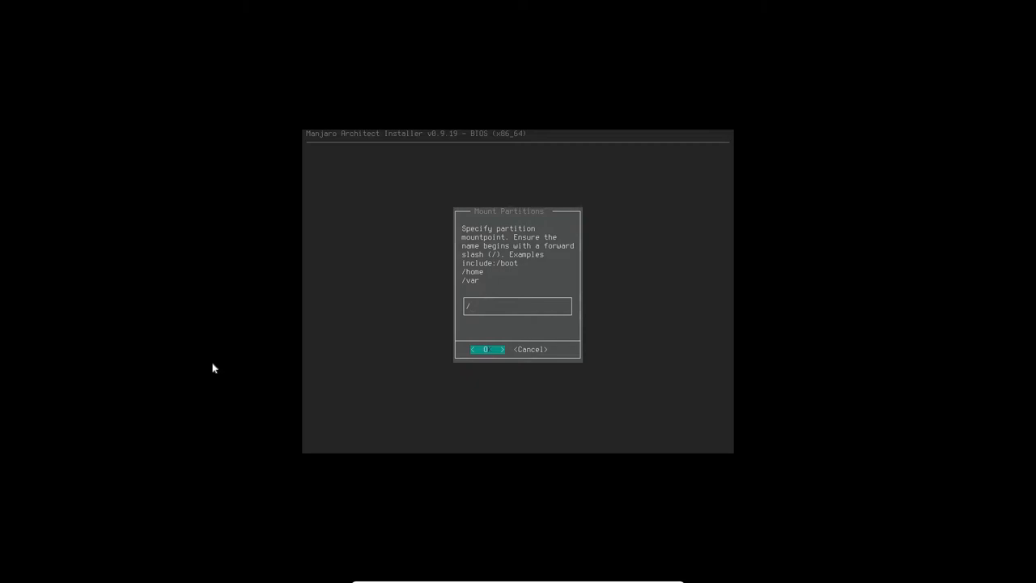
pyautogui.write('home')
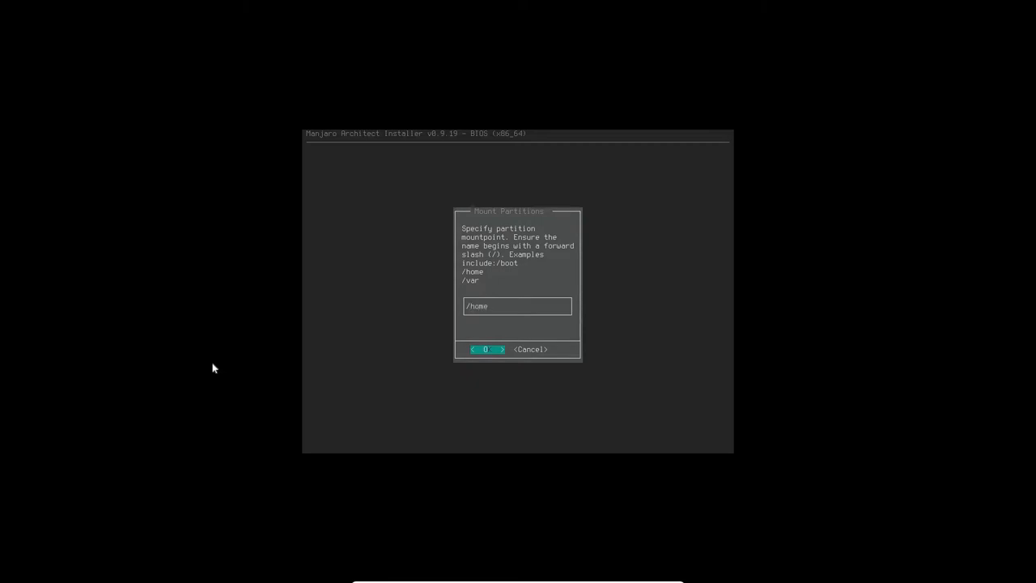
pyautogui.click(487, 350)
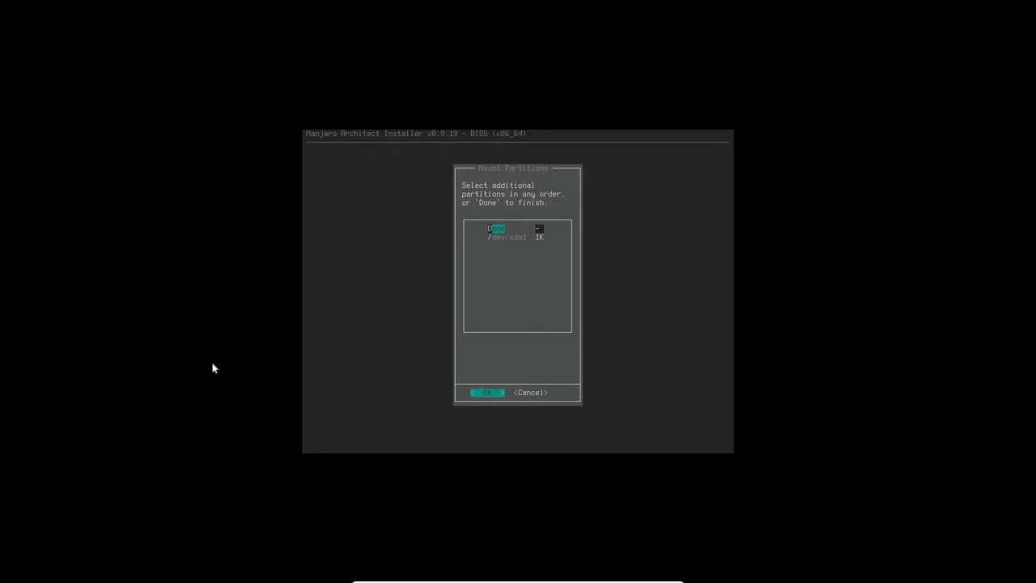
# Finish partition mounting, review /etc/pacman.conf in nano, and keep it for the installed system.
pyautogui.click(486, 393)
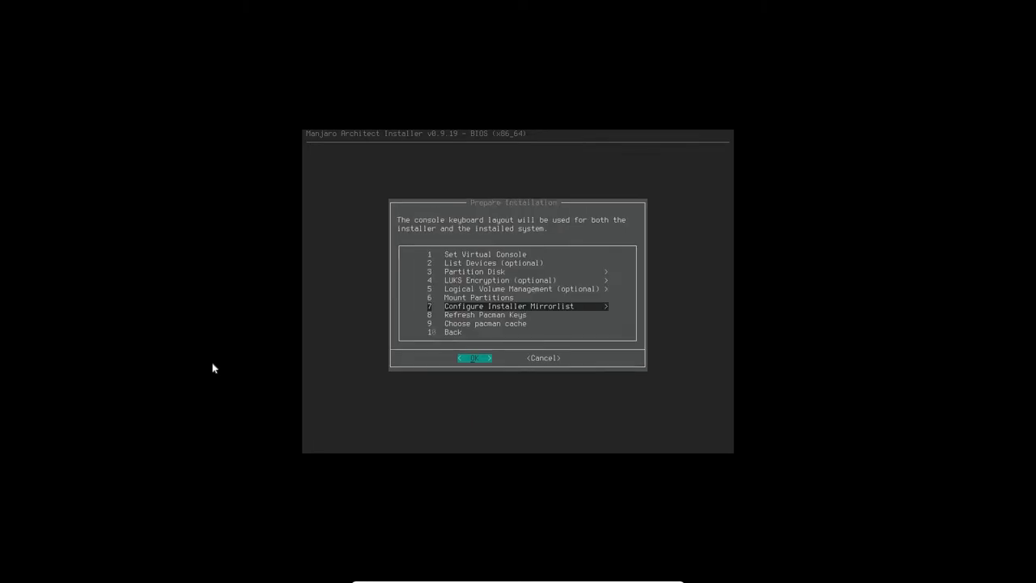
pyautogui.click(475, 357)
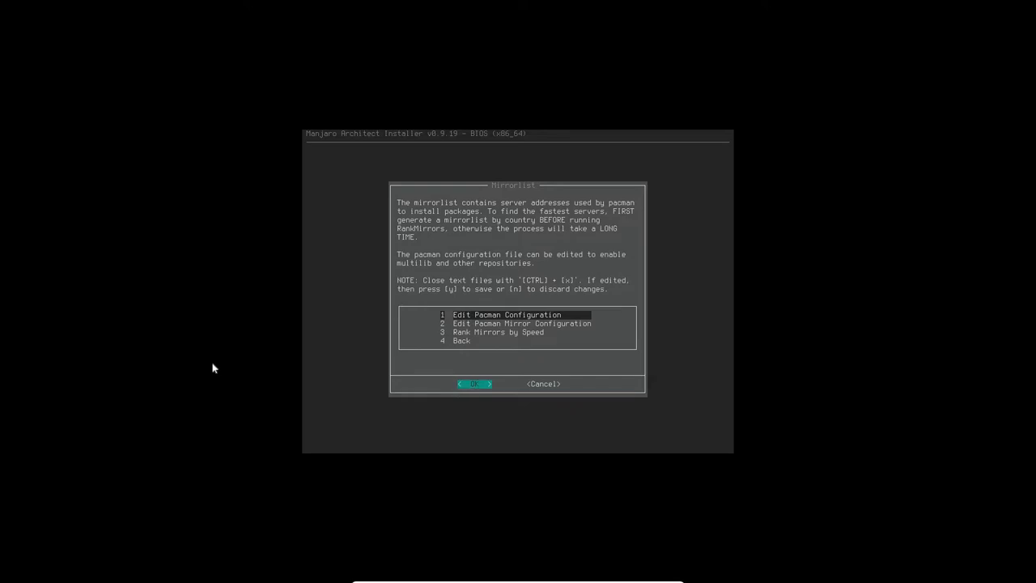
pyautogui.click(474, 384)
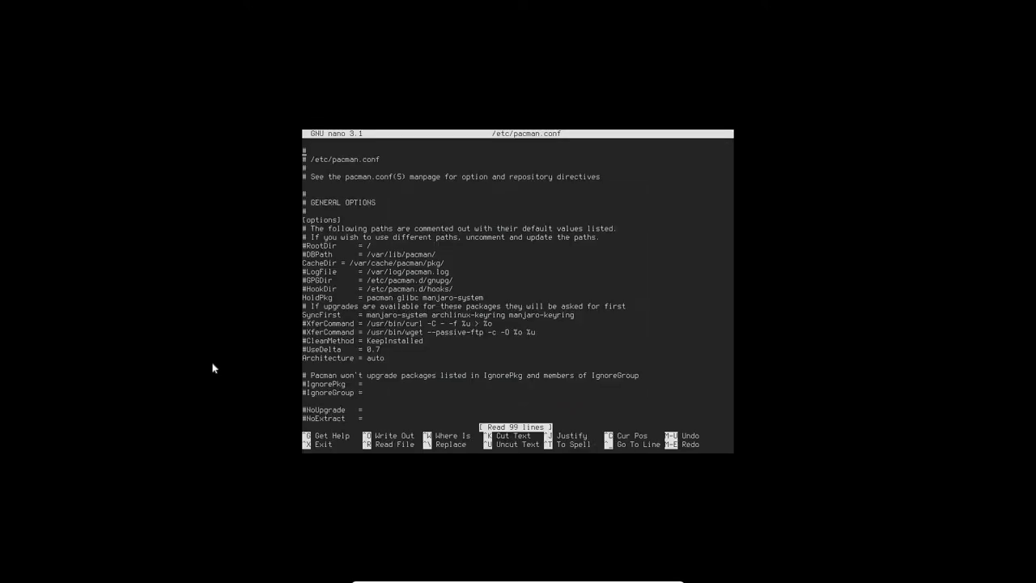
pyautogui.moveTo(230, 354)
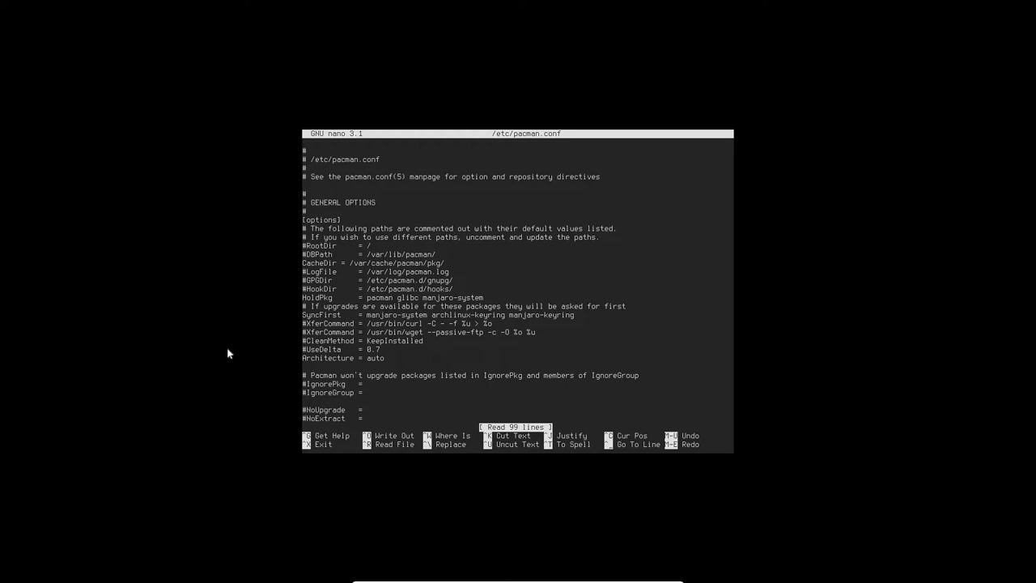
pyautogui.scroll(-3)
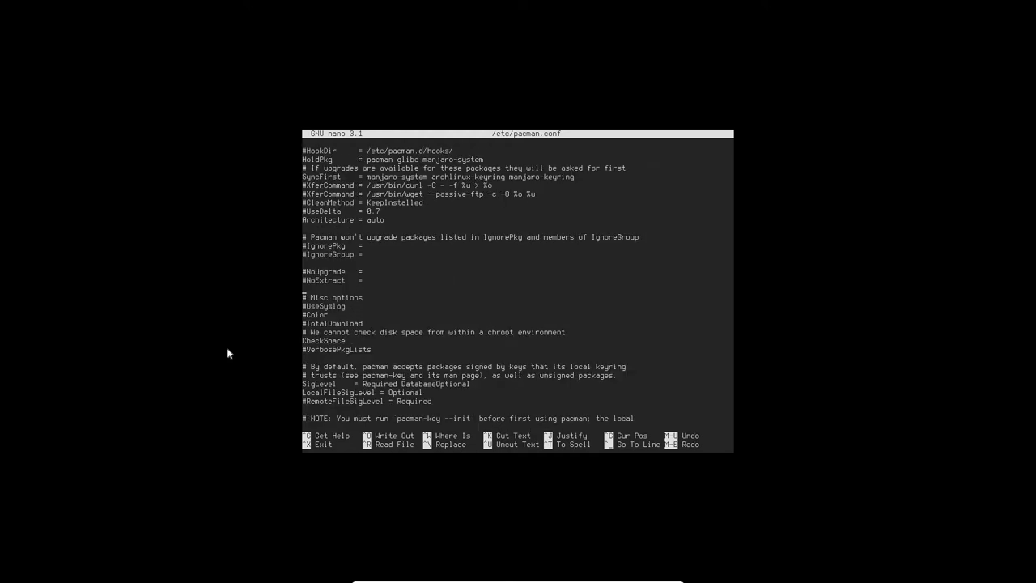
pyautogui.scroll(-3)
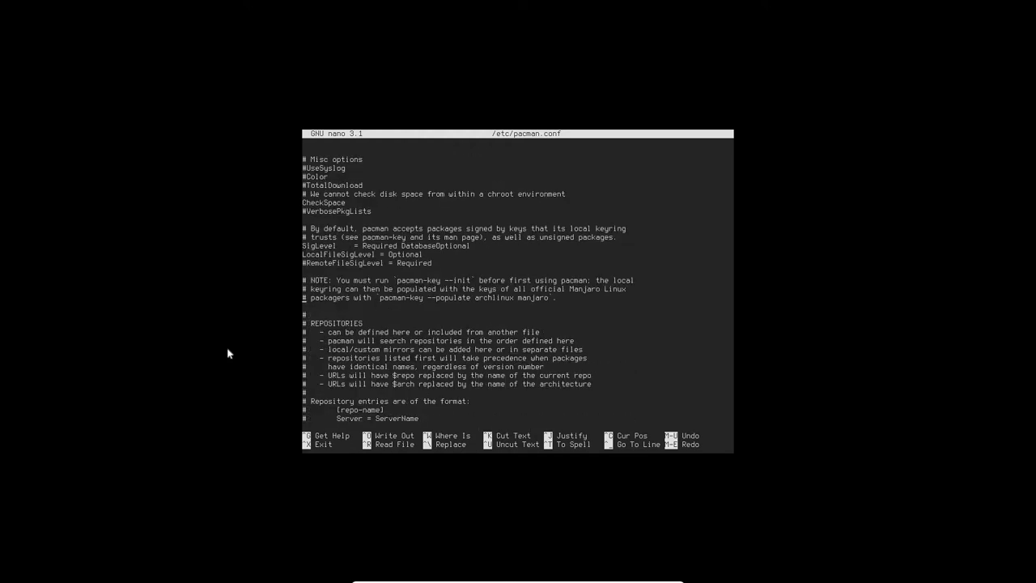
pyautogui.scroll(-3)
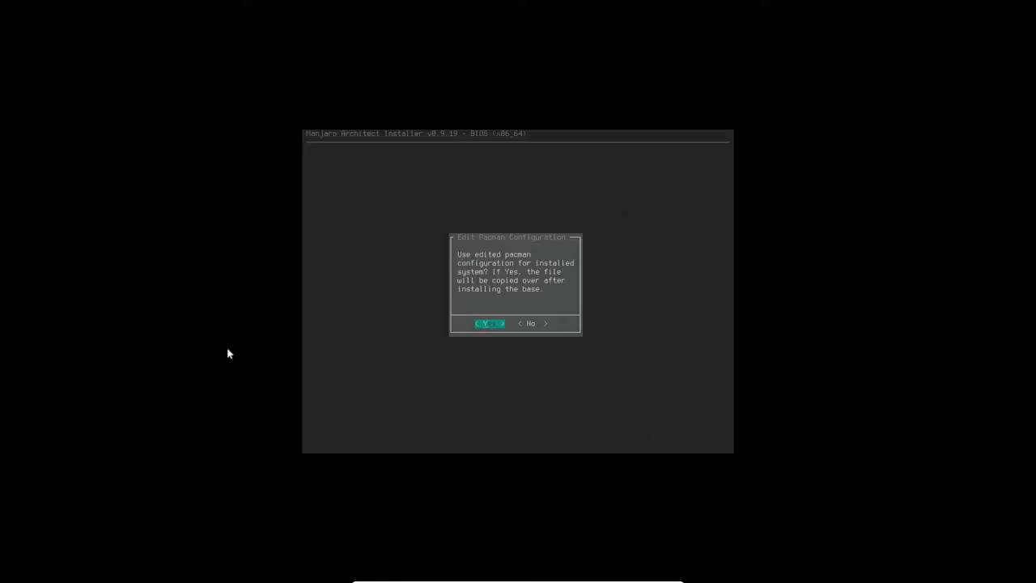
pyautogui.click(488, 324)
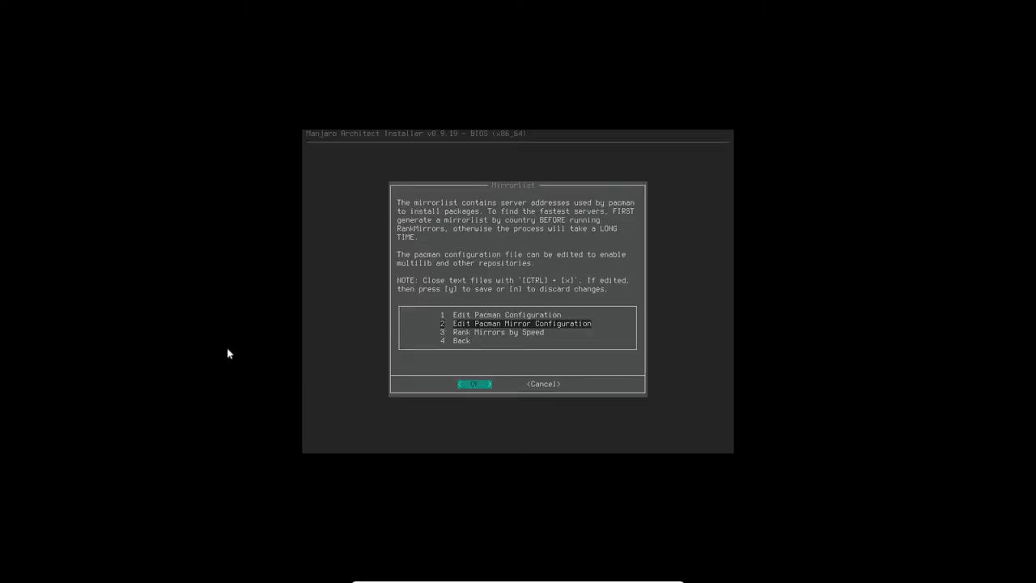
# Review /etc/pacman-mirrors.conf in nano, then rank the mirrors by speed.
pyautogui.click(475, 384)
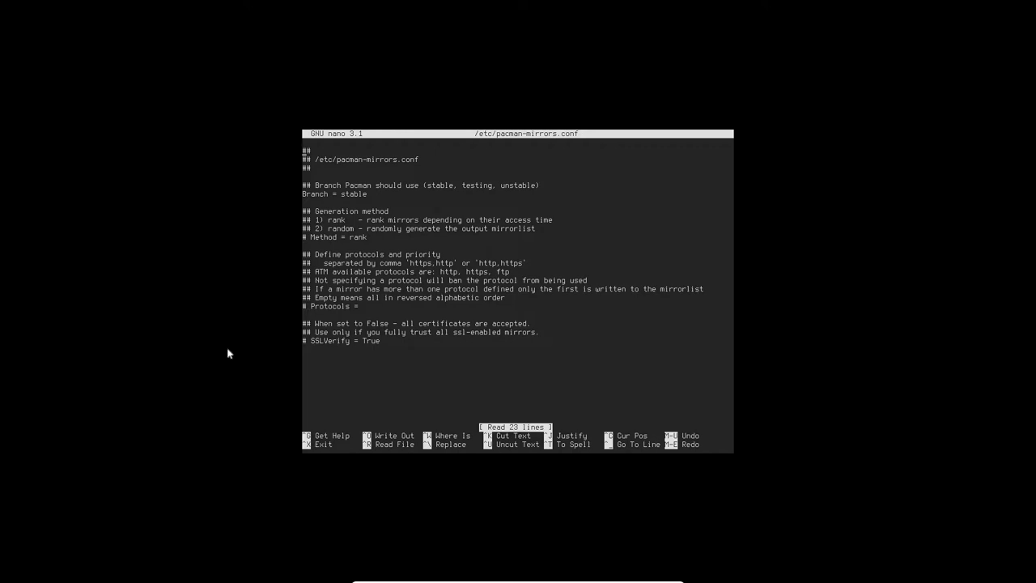
pyautogui.press('ctrl+x')
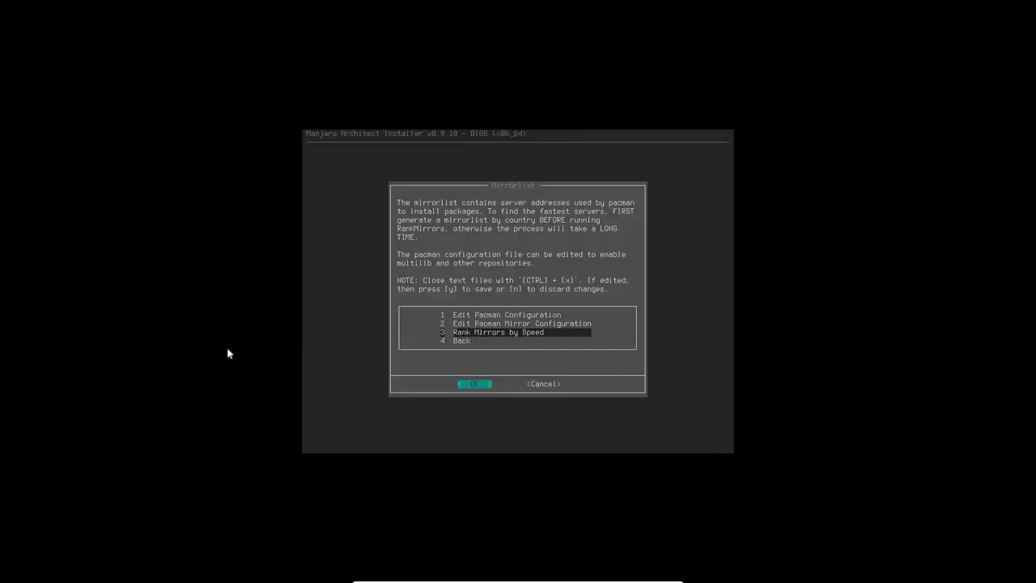
pyautogui.click(475, 384)
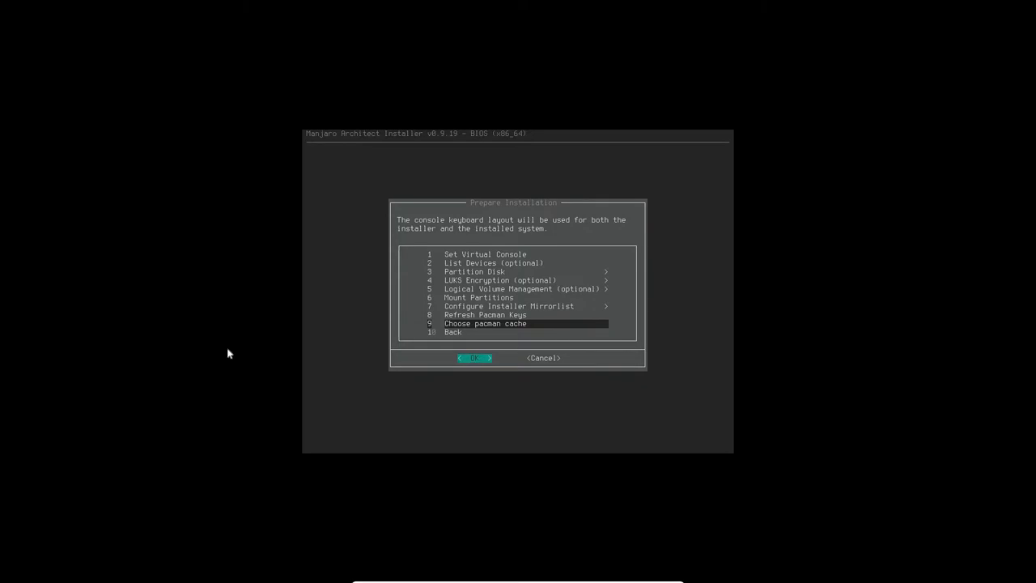
# Move the Prepare Installation menu selection down toward Back.
pyautogui.press('Down')
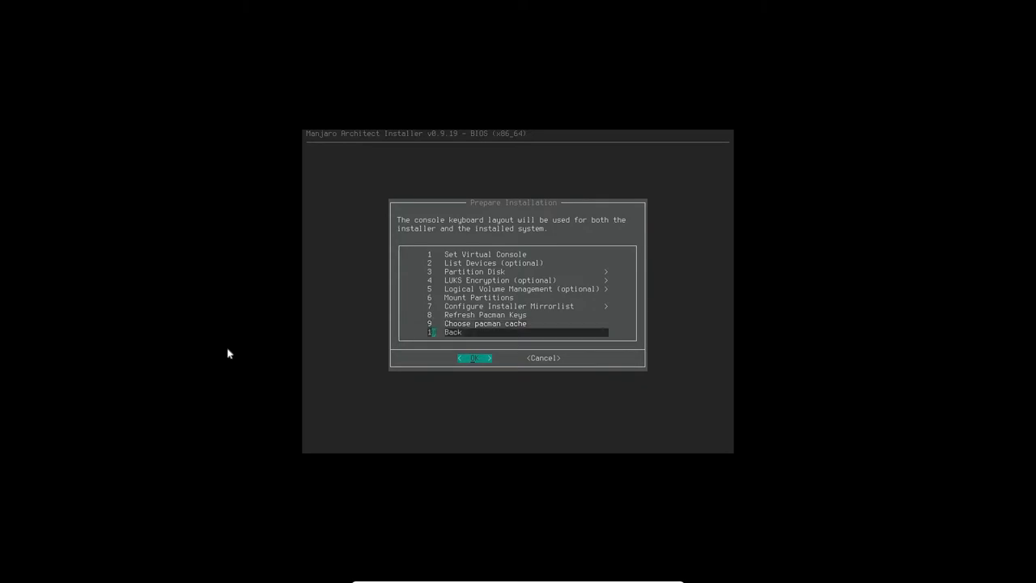
# Start Install Manjaro Desktop with yaourt + base-devel and the linux417 kernel ticked.
pyautogui.click(475, 358)
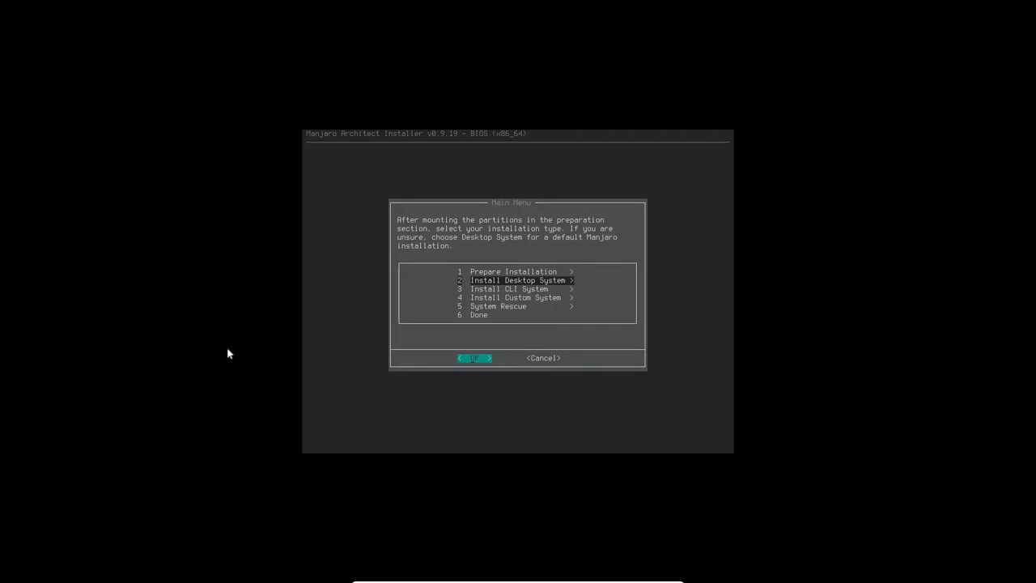
pyautogui.click(476, 358)
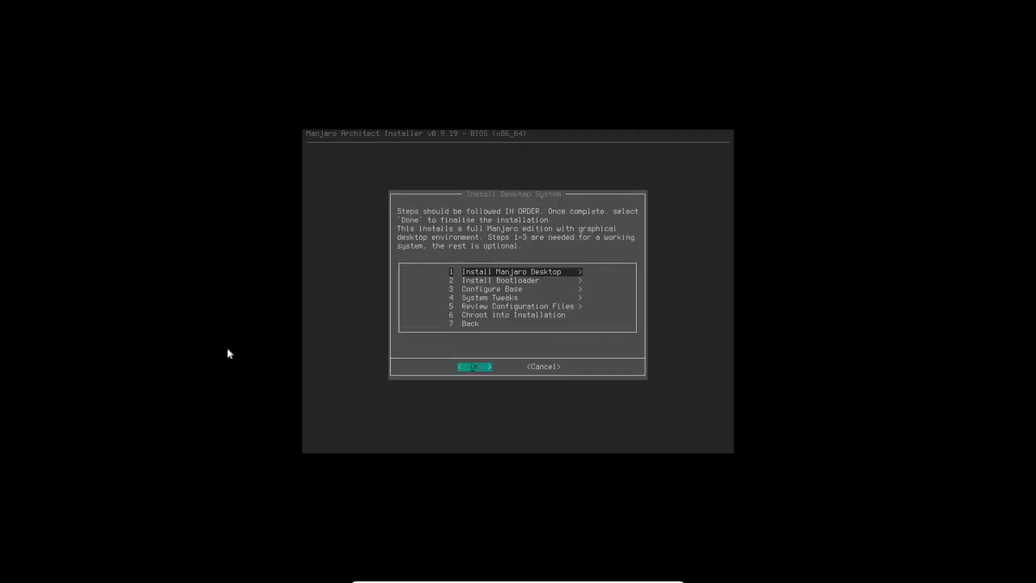
pyautogui.click(476, 367)
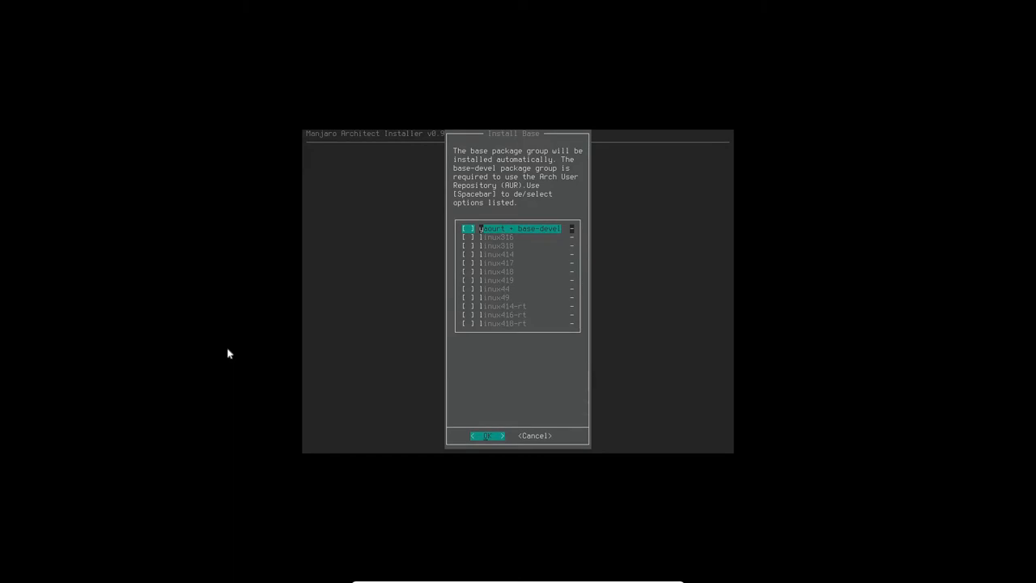
pyautogui.press('space')
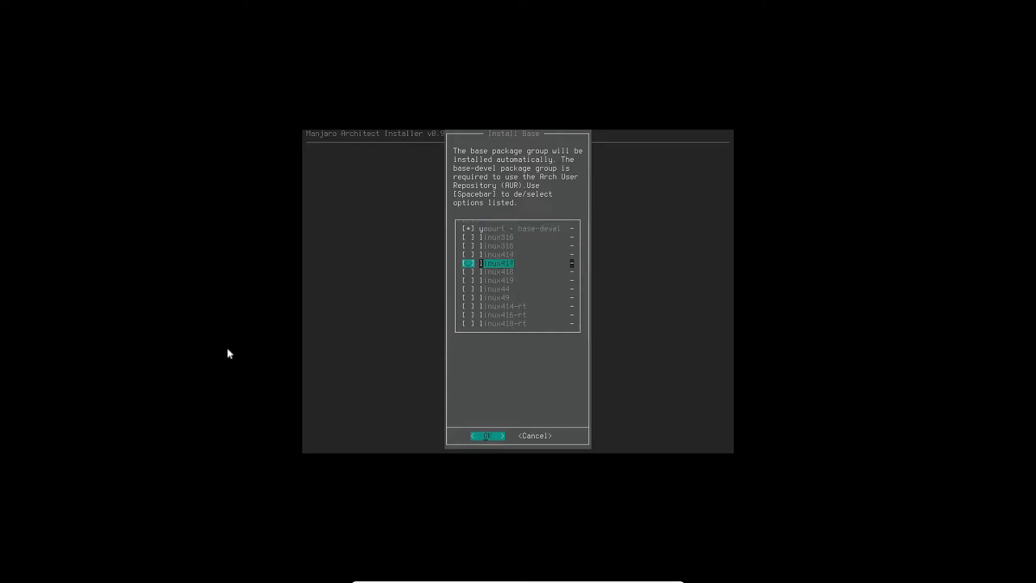
pyautogui.press('space')
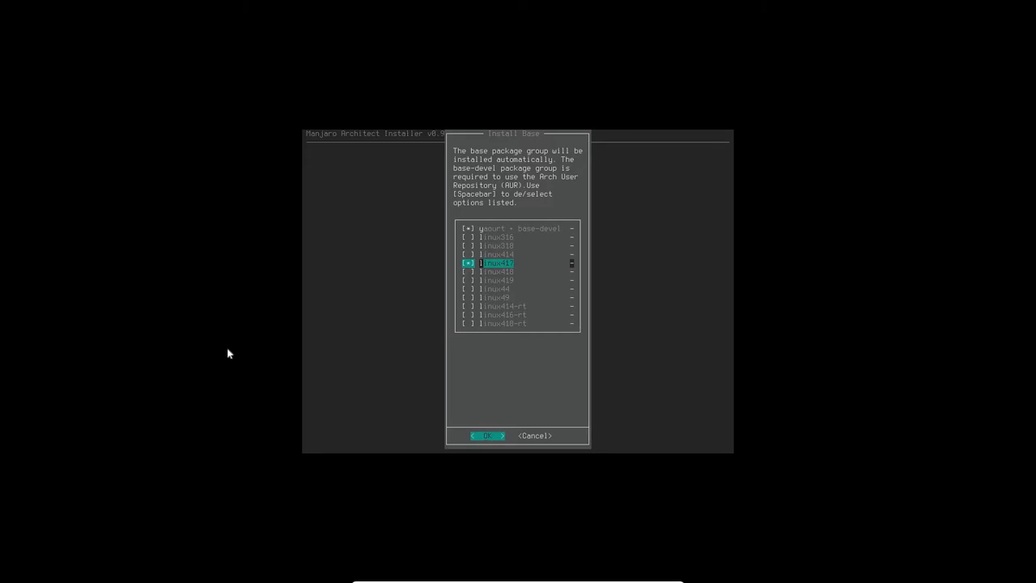
pyautogui.click(484, 436)
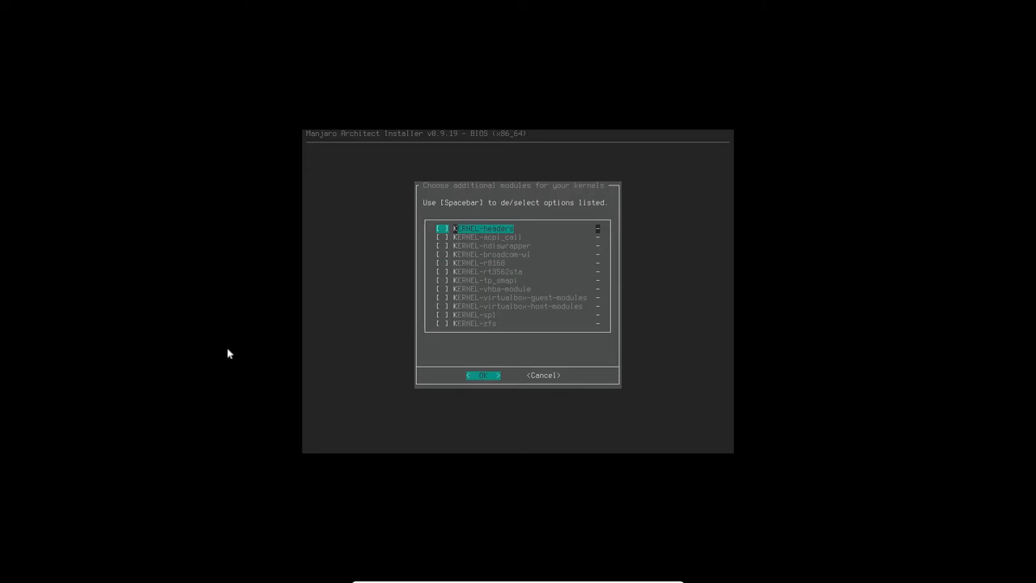
# Tick virtualbox-guest-modules, choose the KDE desktop, and agree to add extra packages.
pyautogui.press('Down')
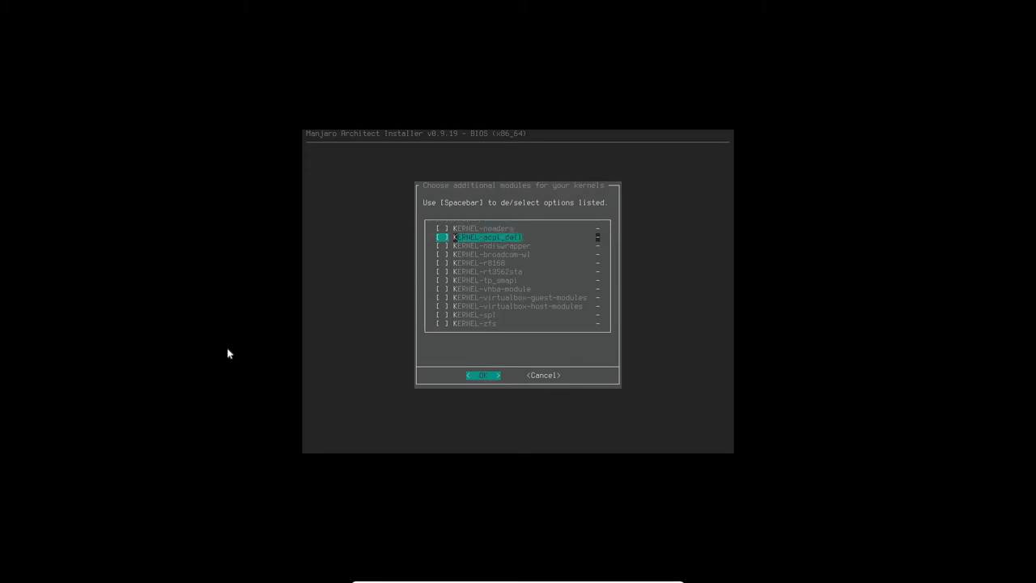
pyautogui.press('Down')
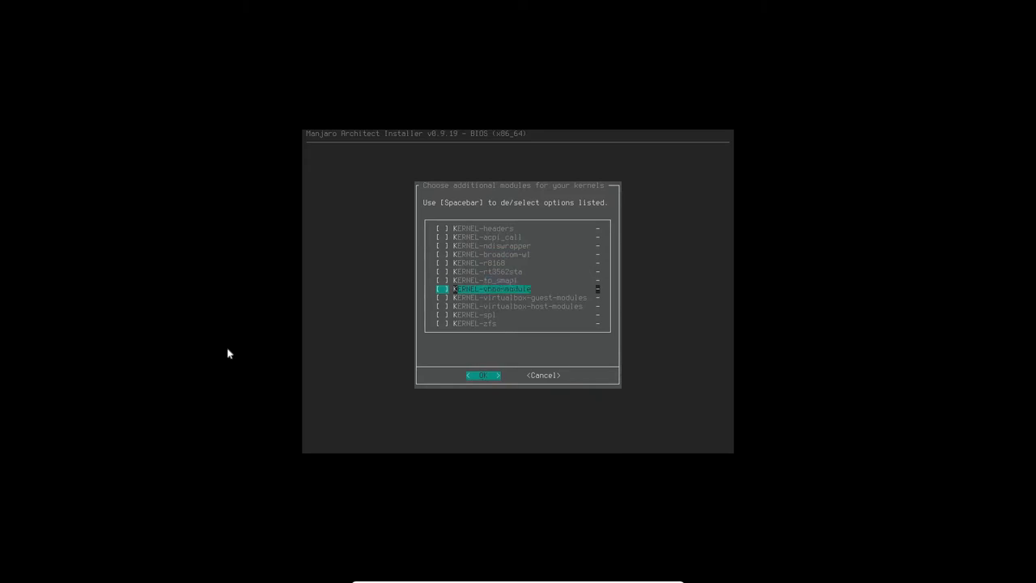
pyautogui.press('Down')
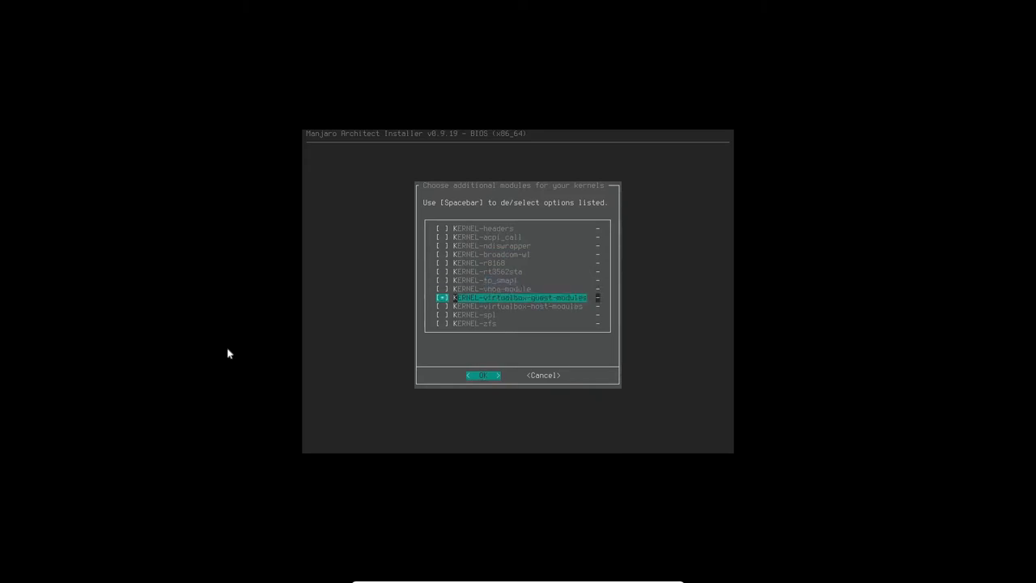
pyautogui.click(482, 376)
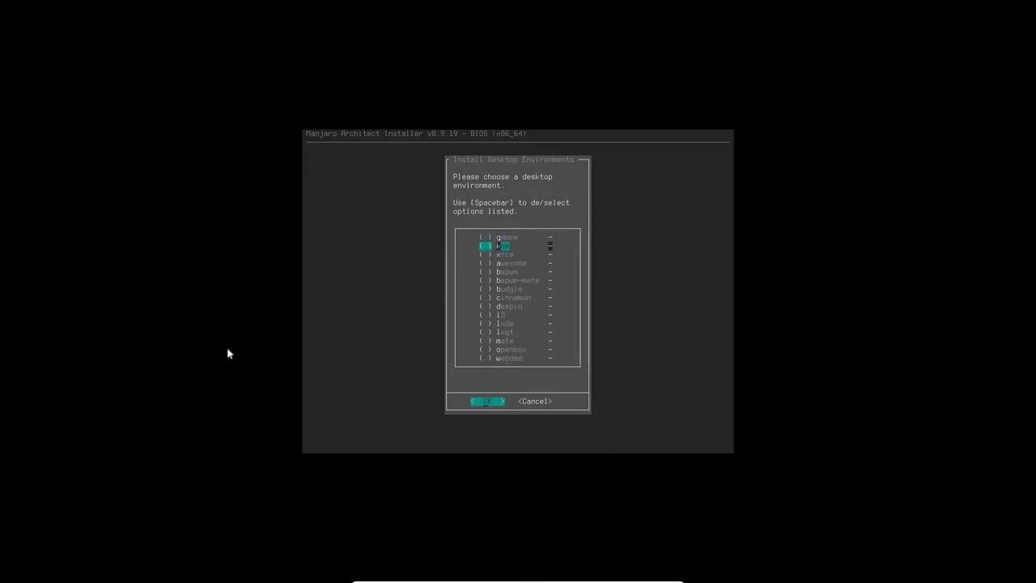
pyautogui.click(488, 401)
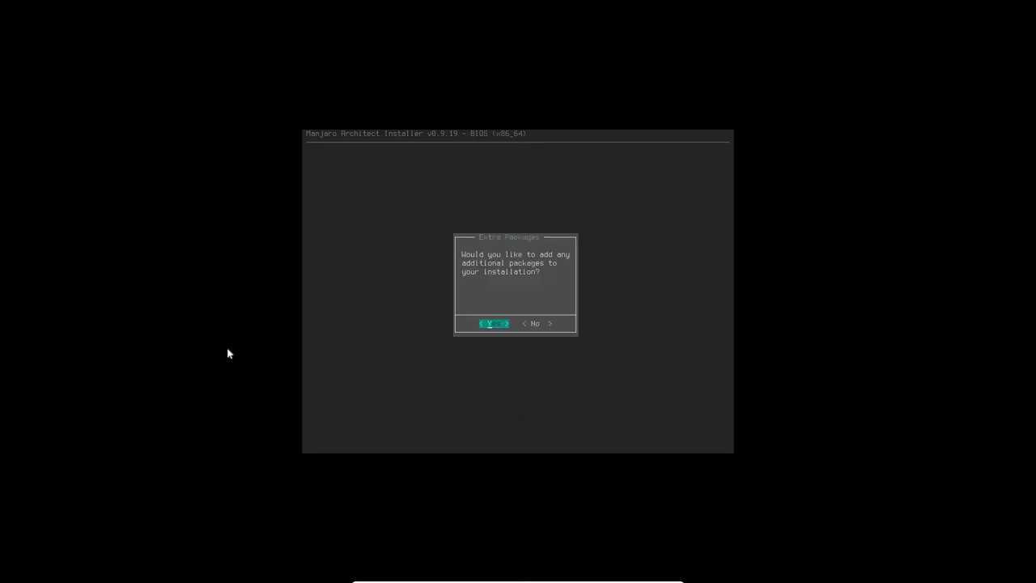
pyautogui.click(491, 324)
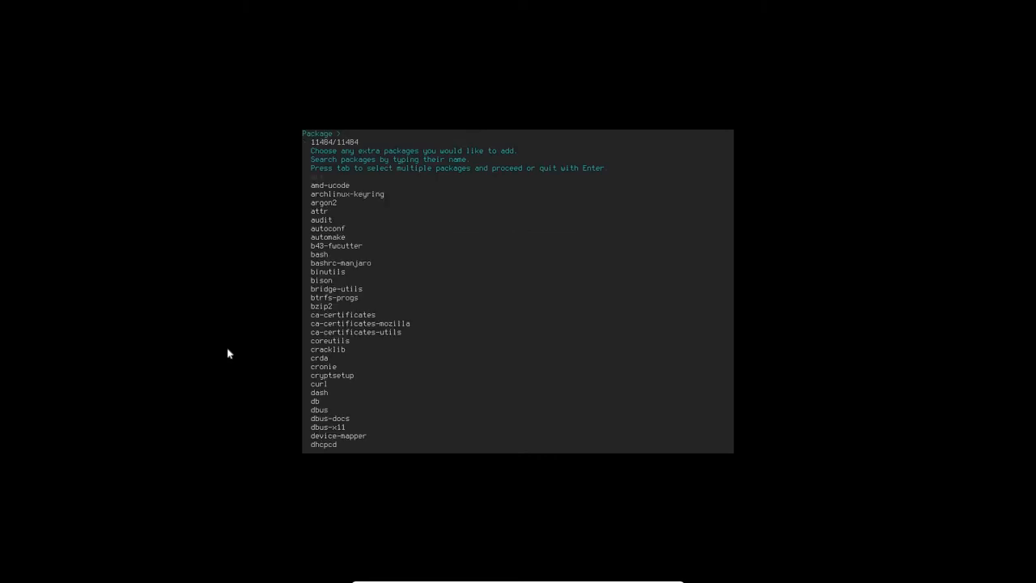
# Search and mark extra packages including firefox, gparted, gftp and filezilla.
pyautogui.write('fire')
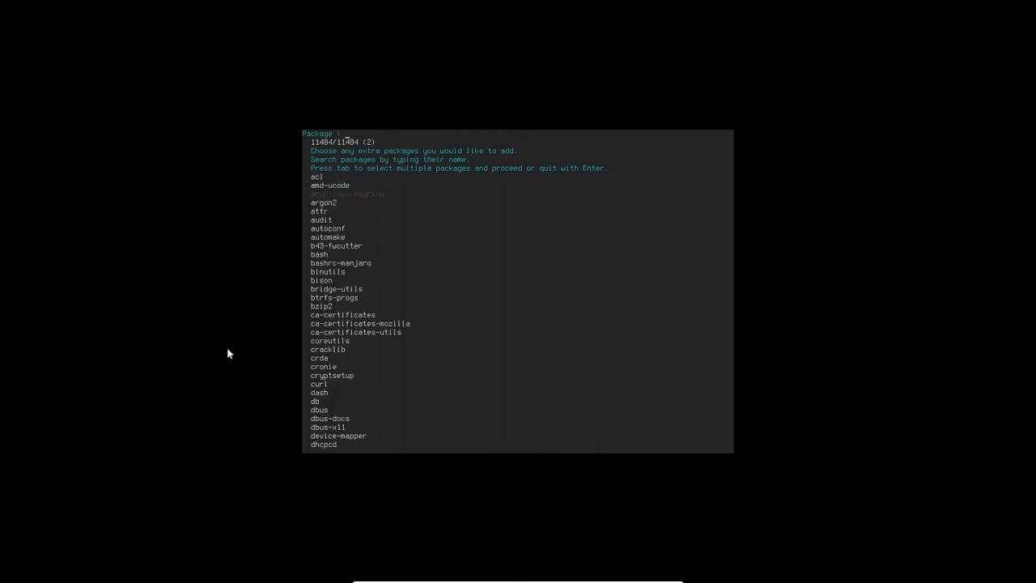
pyautogui.write('part')
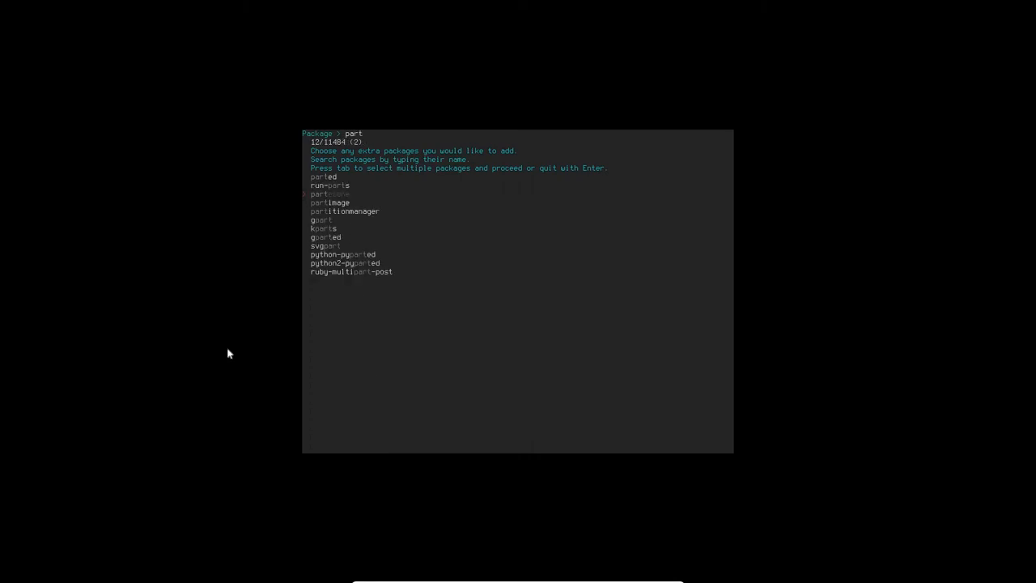
pyautogui.write('ed')
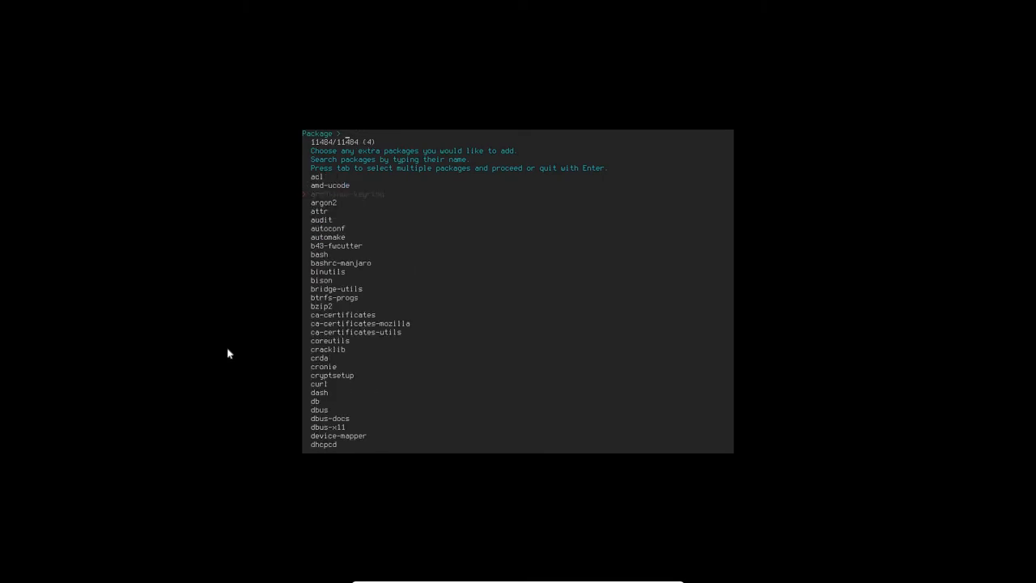
pyautogui.write('spec')
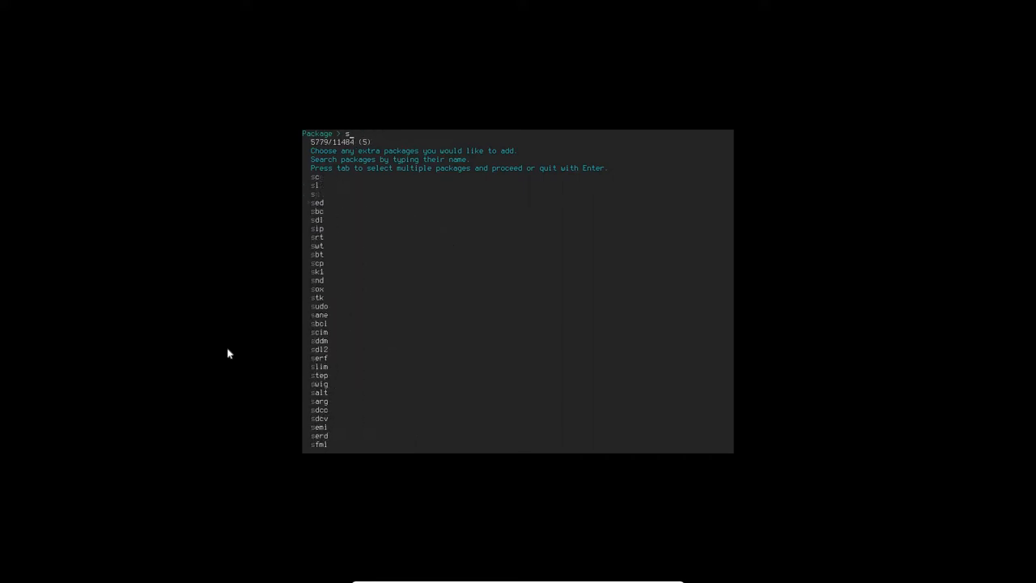
pyautogui.write('g')
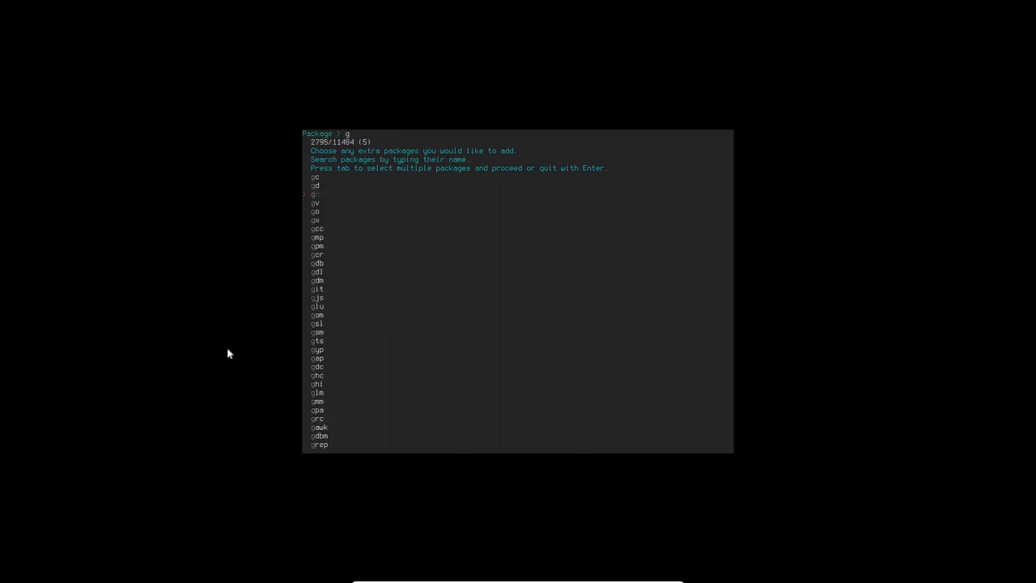
pyautogui.write('ftp')
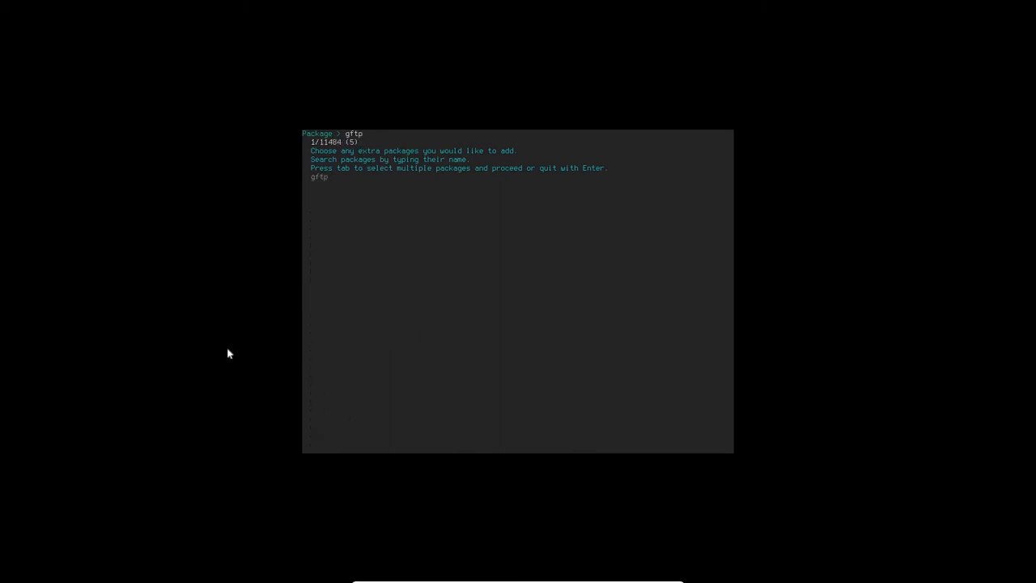
pyautogui.press('BackSpace')
pyautogui.write('f')
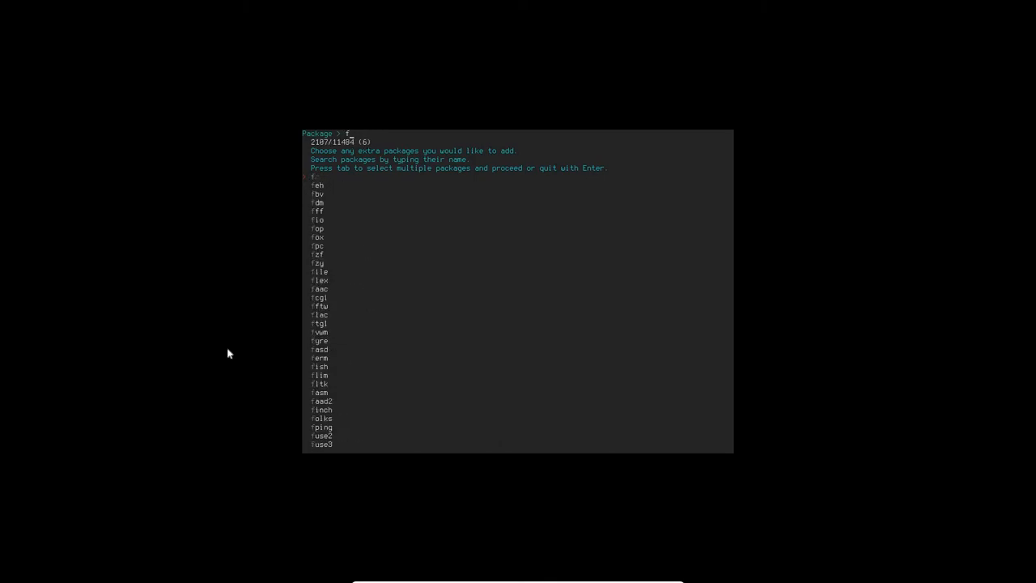
pyautogui.write('ilez')
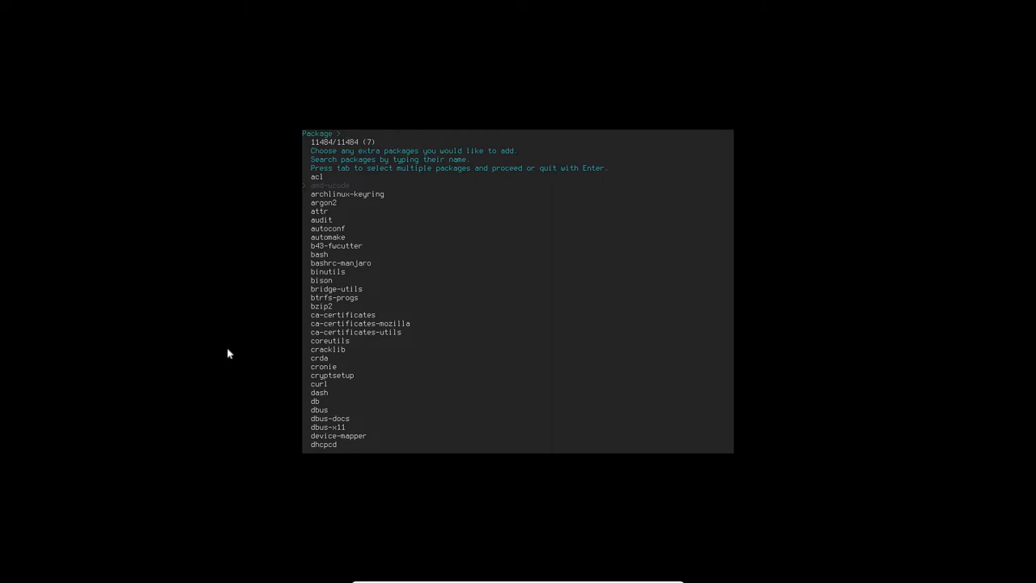
# Mark qbittorrent, audacity, htop and grsync as additional extra packages.
pyautogui.write('qbit')
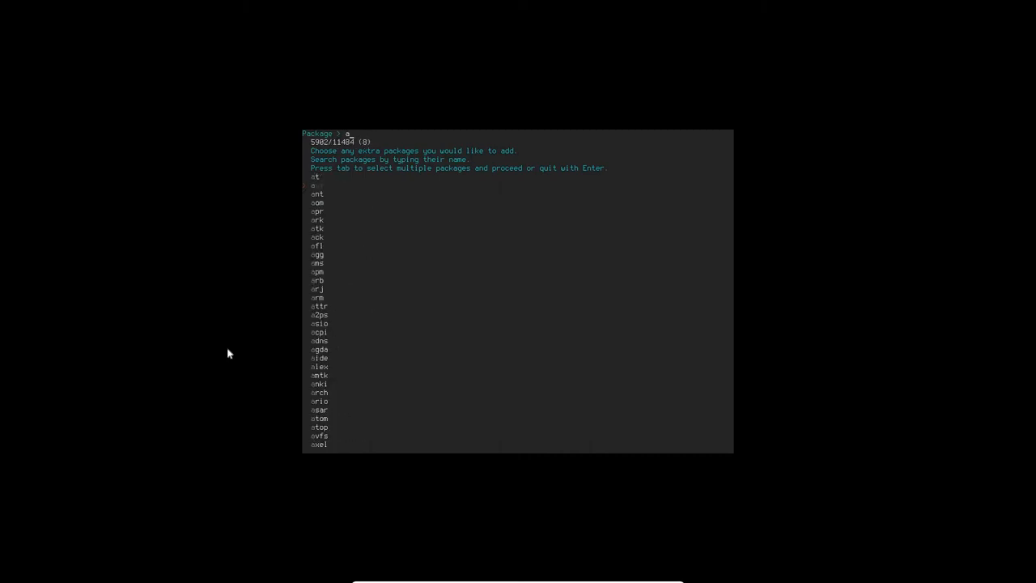
pyautogui.write('uda')
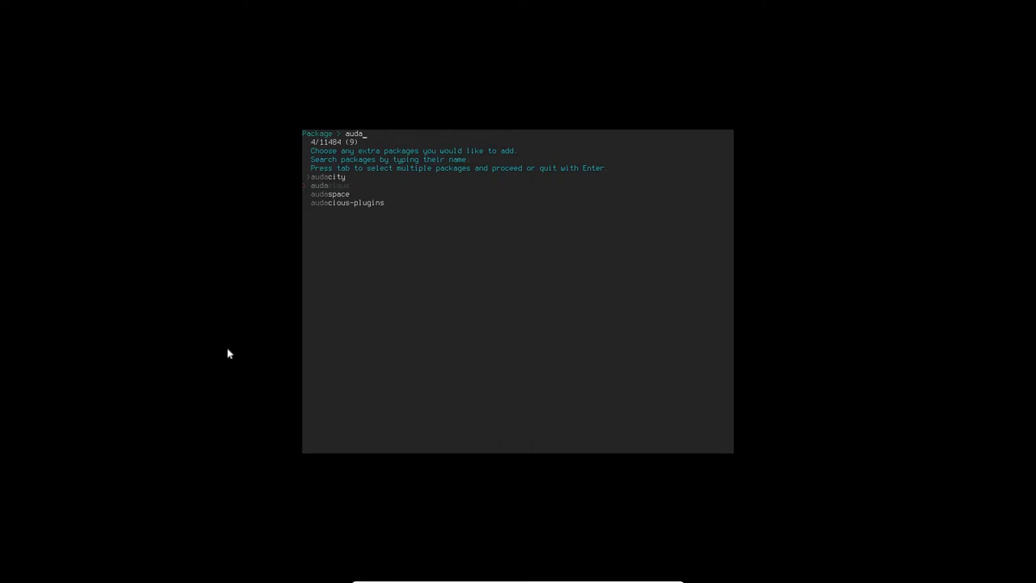
pyautogui.write('h')
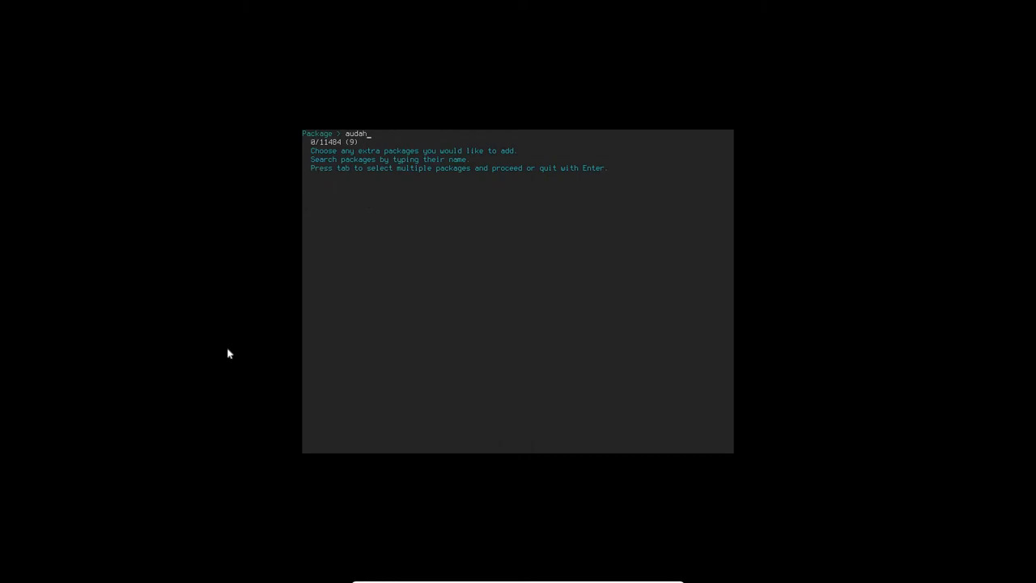
pyautogui.write('ht')
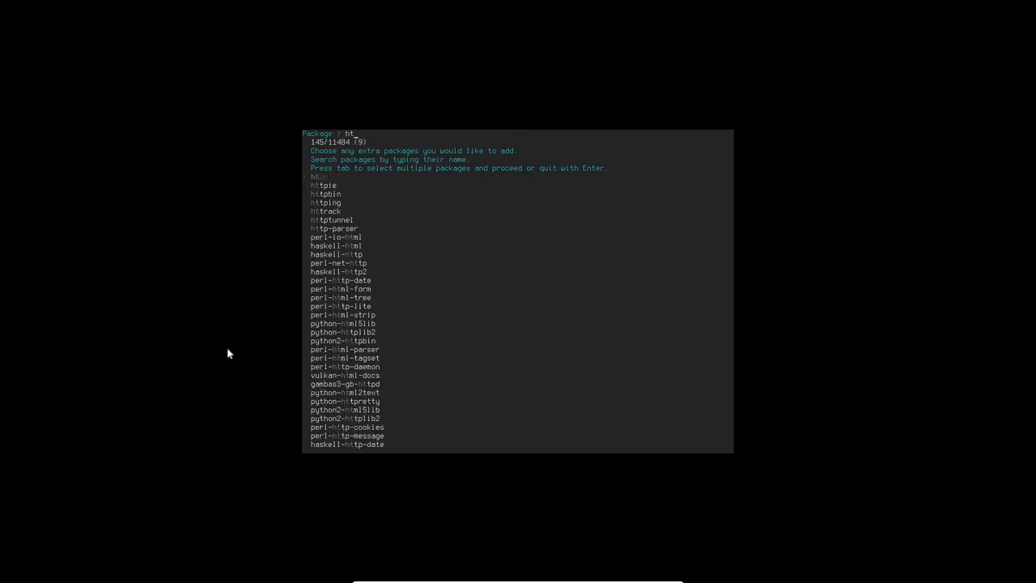
pyautogui.write('op')
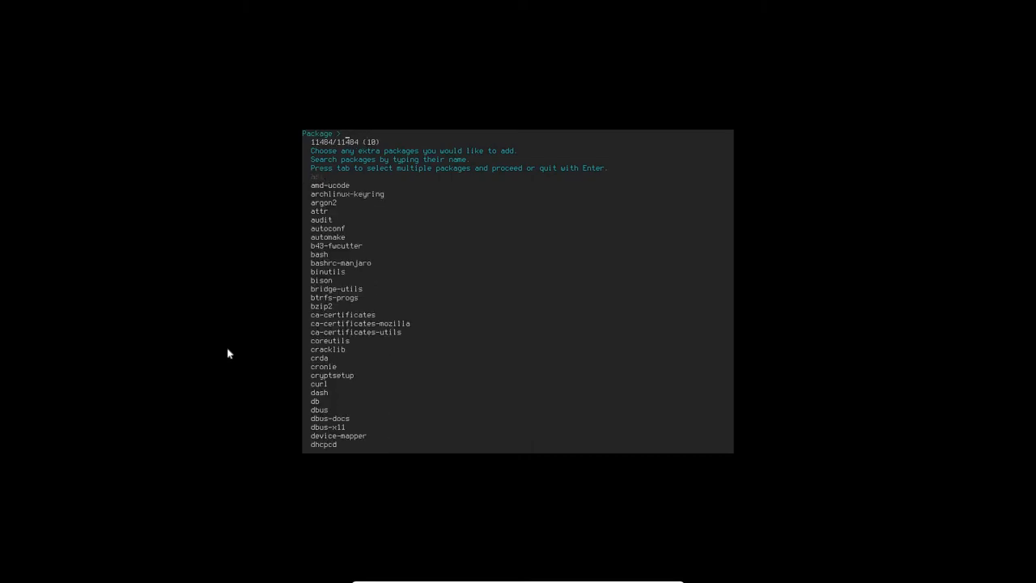
pyautogui.write('grsync')
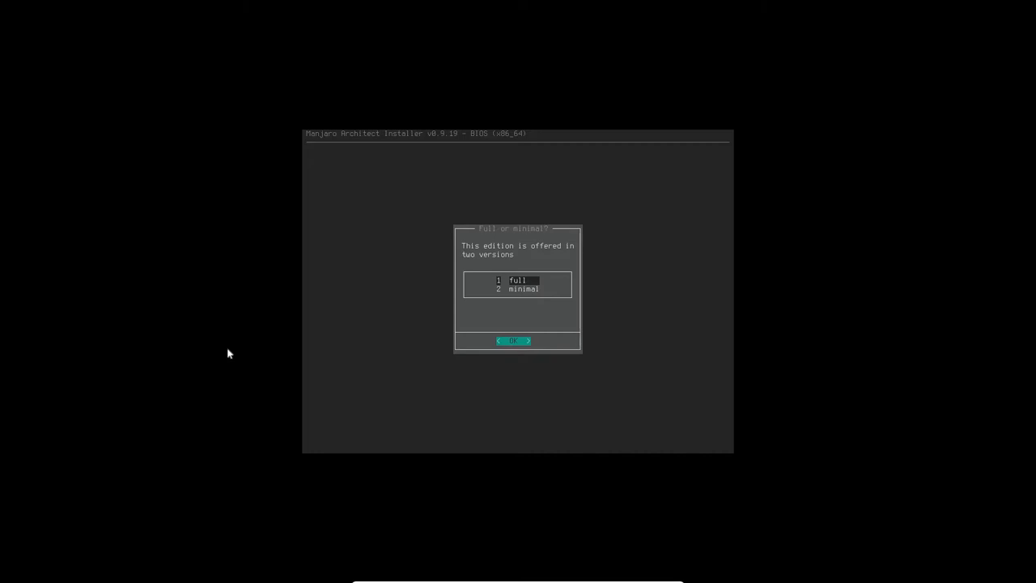
# Choose the full edition and let the desktop packages and post-install hooks finish.
pyautogui.click(516, 341)
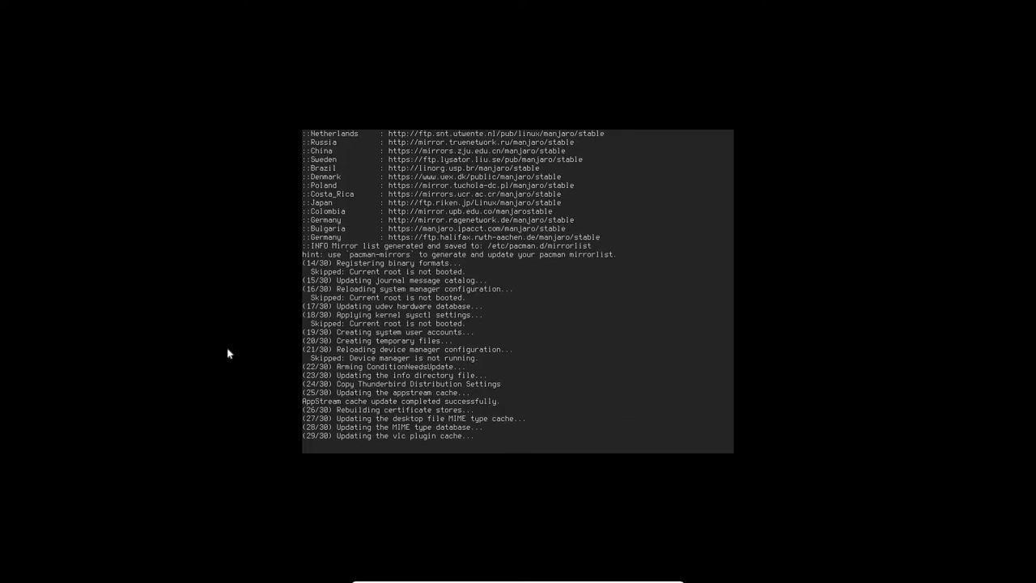
pyautogui.scroll(-3)
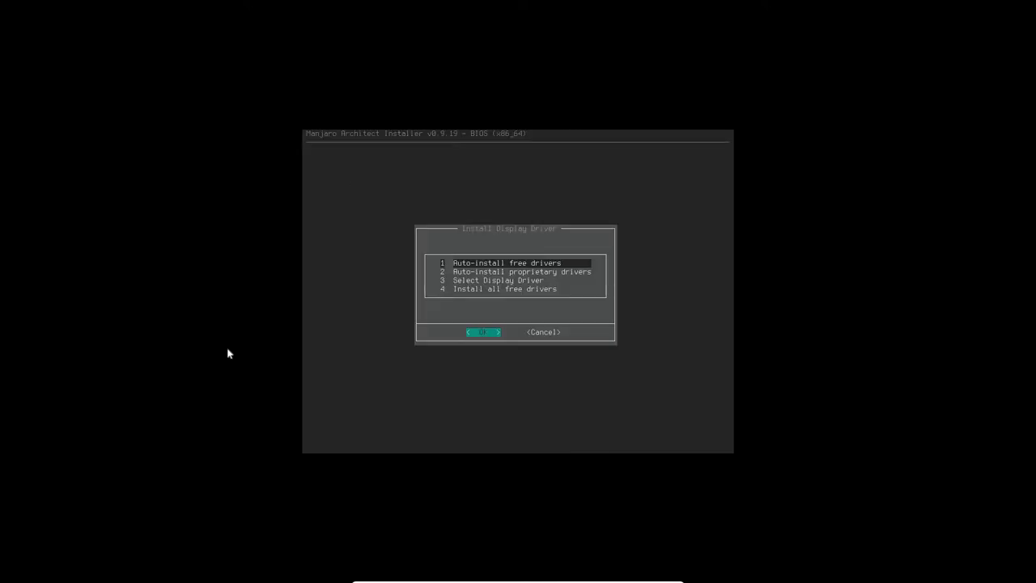
# Auto-install the free display drivers.
pyautogui.click(485, 332)
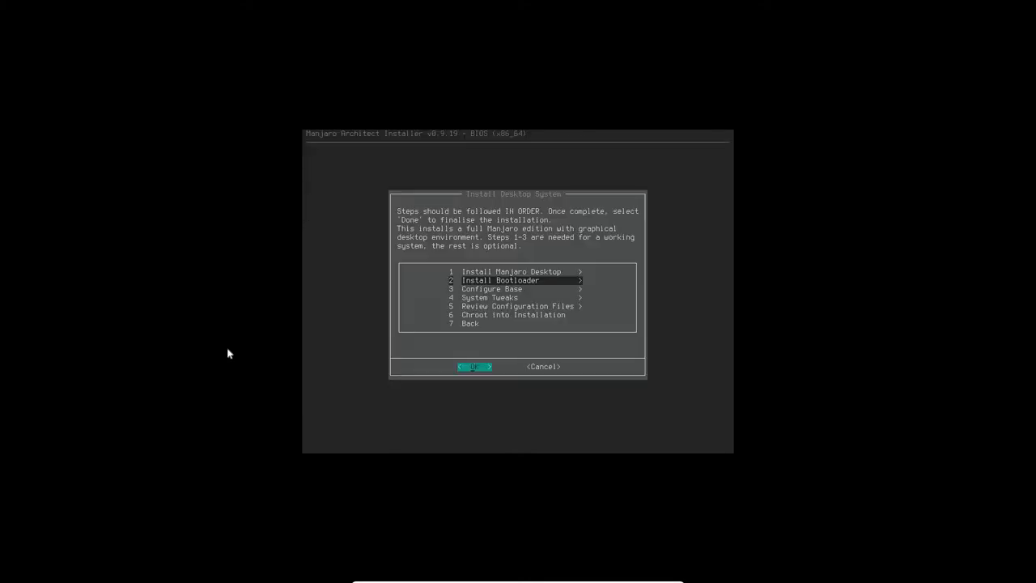
# Install the GRUB bootloader onto the /dev/sda disk.
pyautogui.click(476, 367)
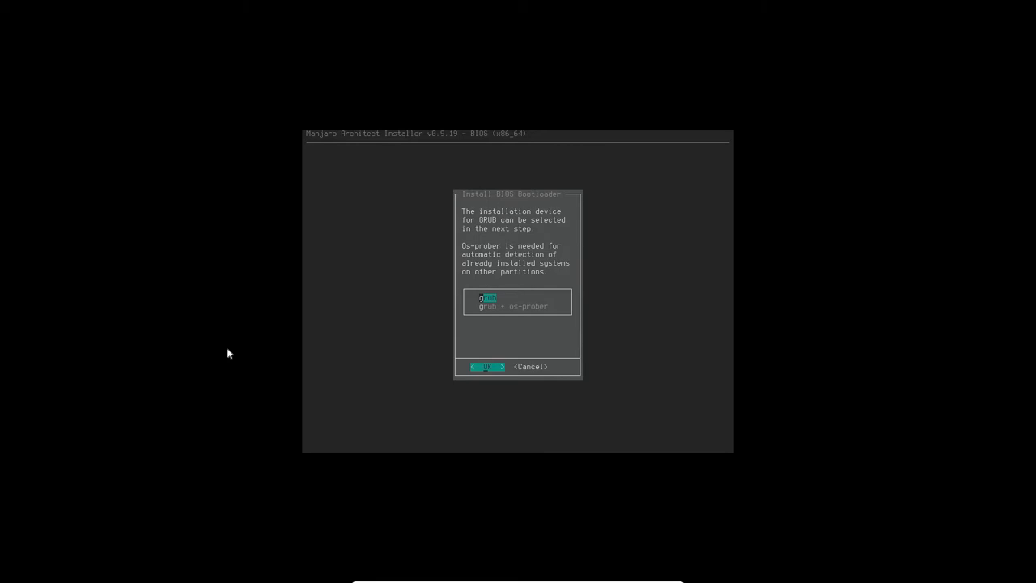
pyautogui.click(486, 367)
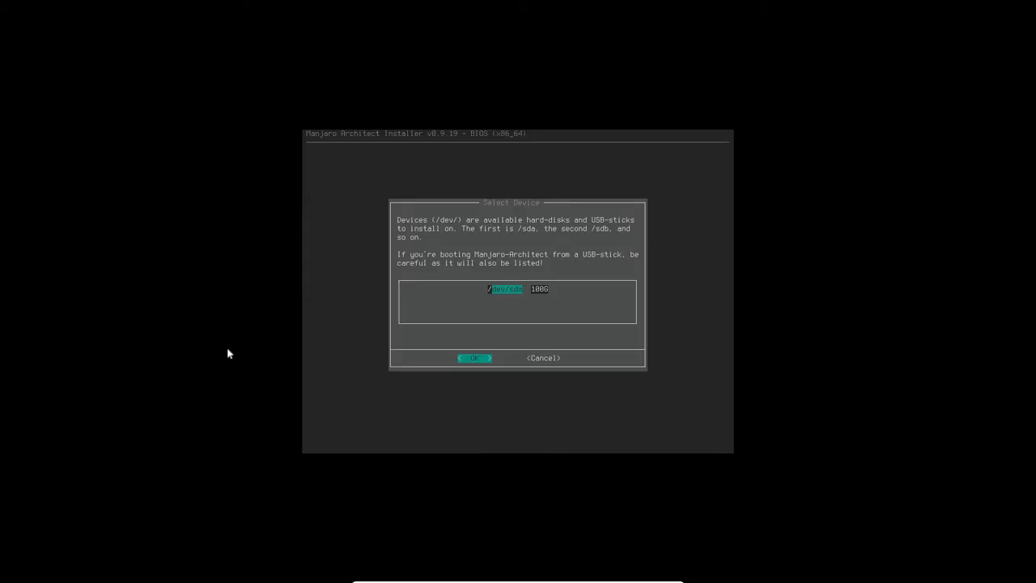
pyautogui.click(476, 358)
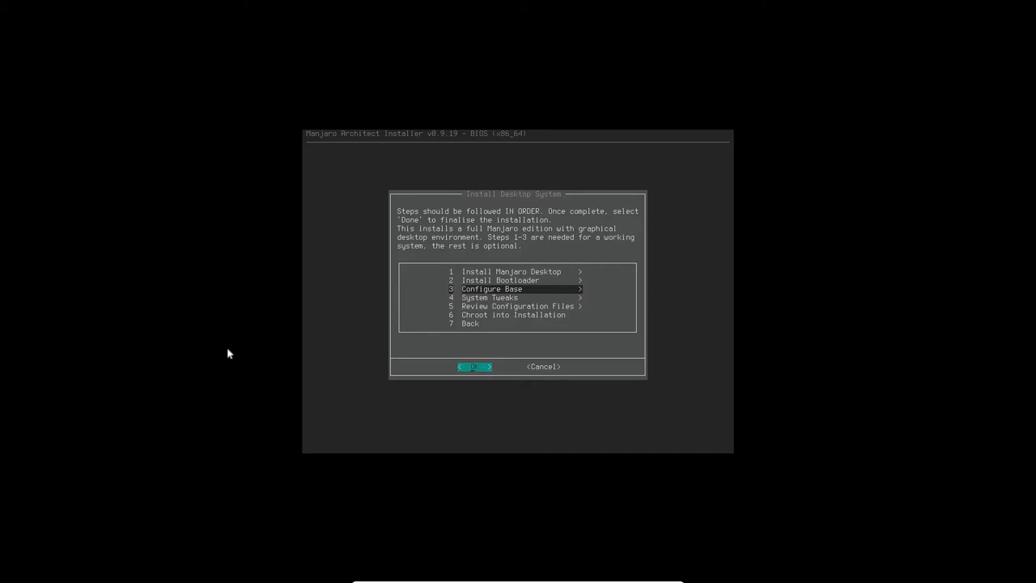
# Generate the fstab with device UUIDs (fstabgen -U -p) and set the hostname.
pyautogui.click(476, 367)
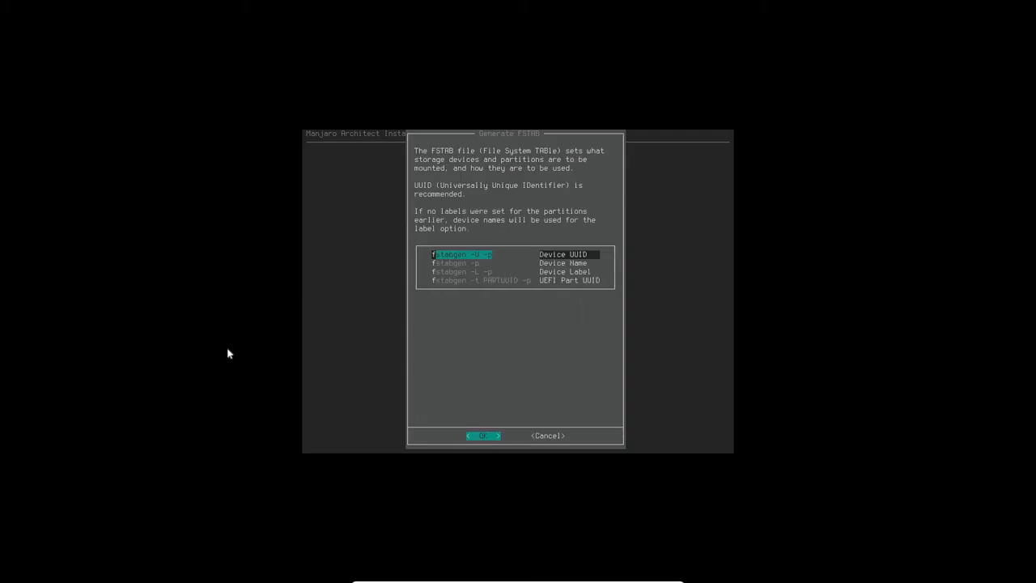
pyautogui.click(483, 436)
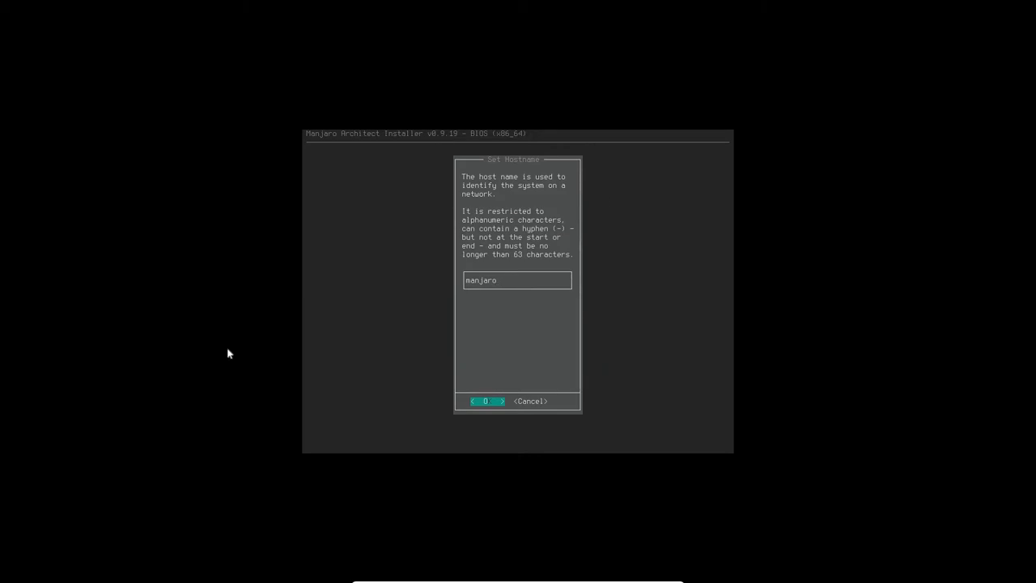
pyautogui.write('-dp')
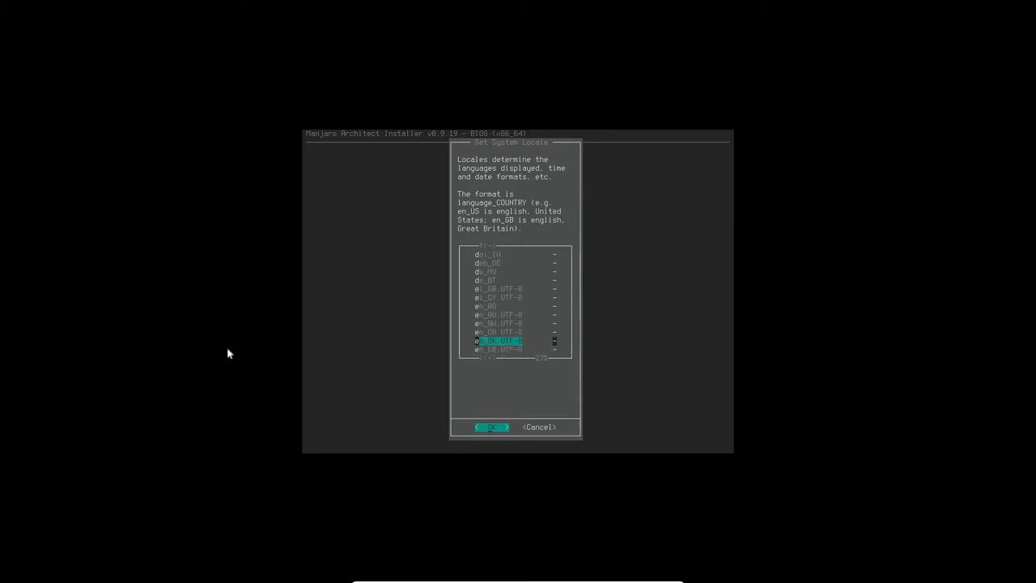
# Select en_US.UTF-8 as the system locale.
pyautogui.scroll(-3)
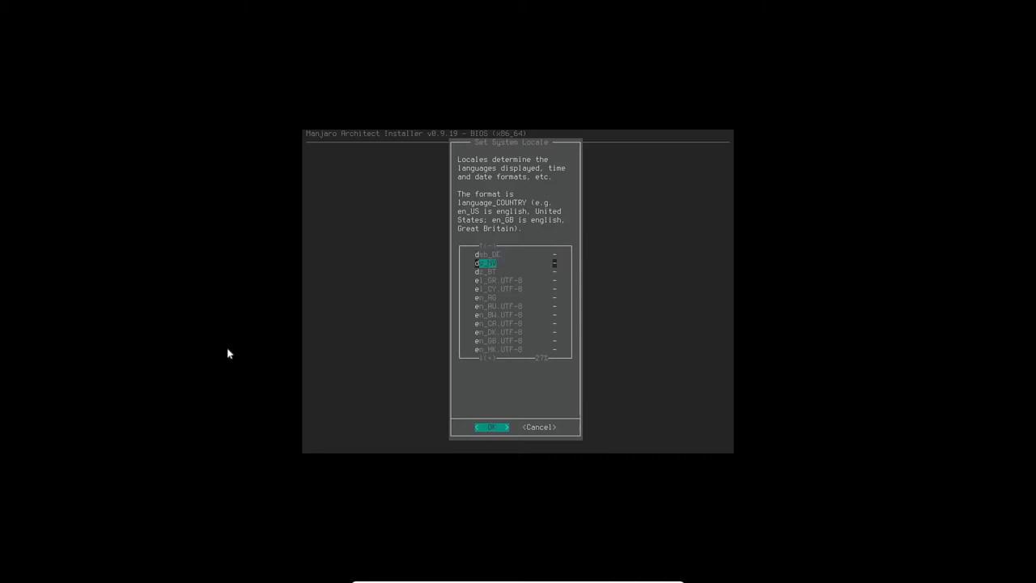
pyautogui.press('Down')
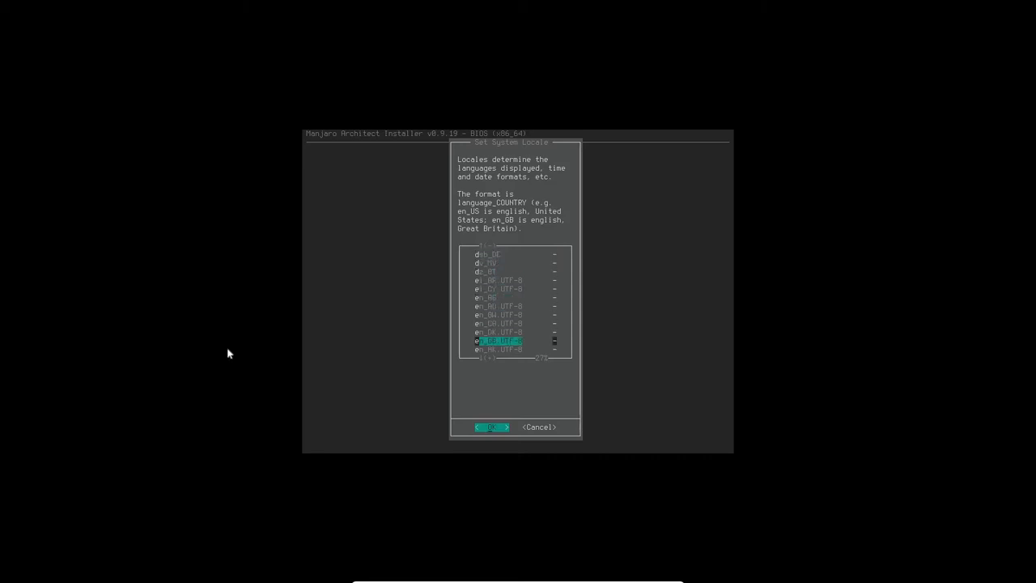
pyautogui.press('Down')
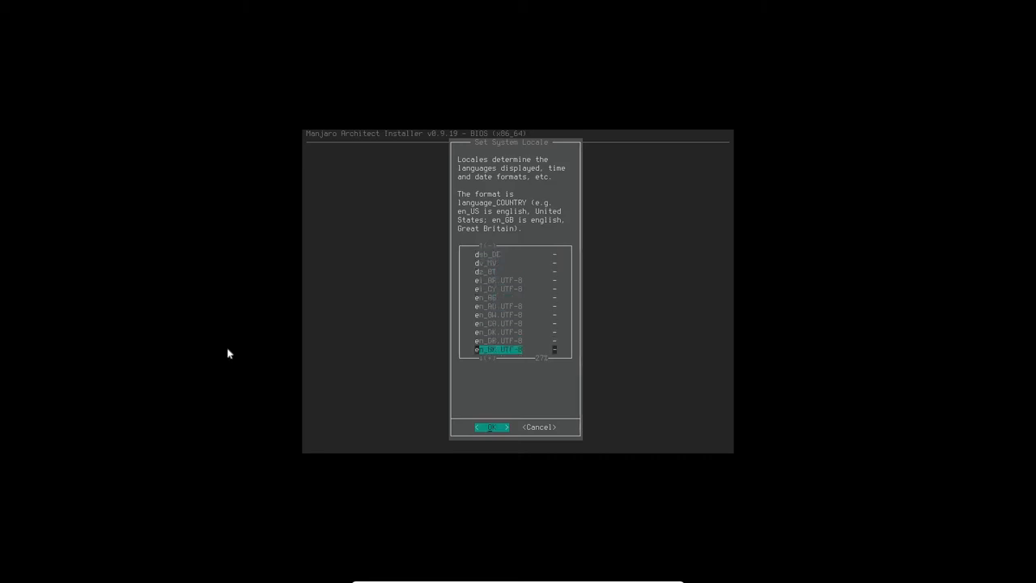
pyautogui.scroll(-3)
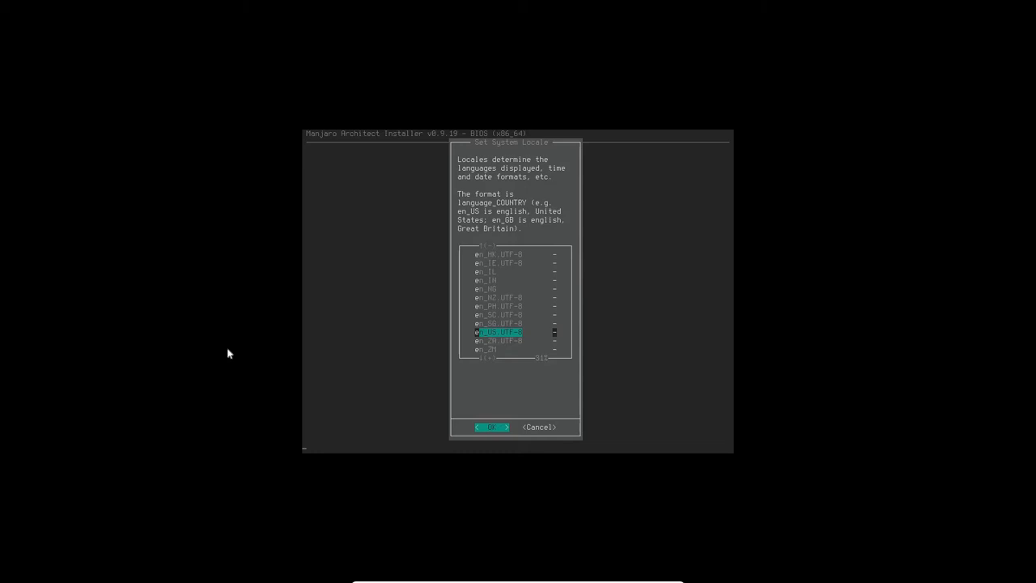
pyautogui.click(489, 426)
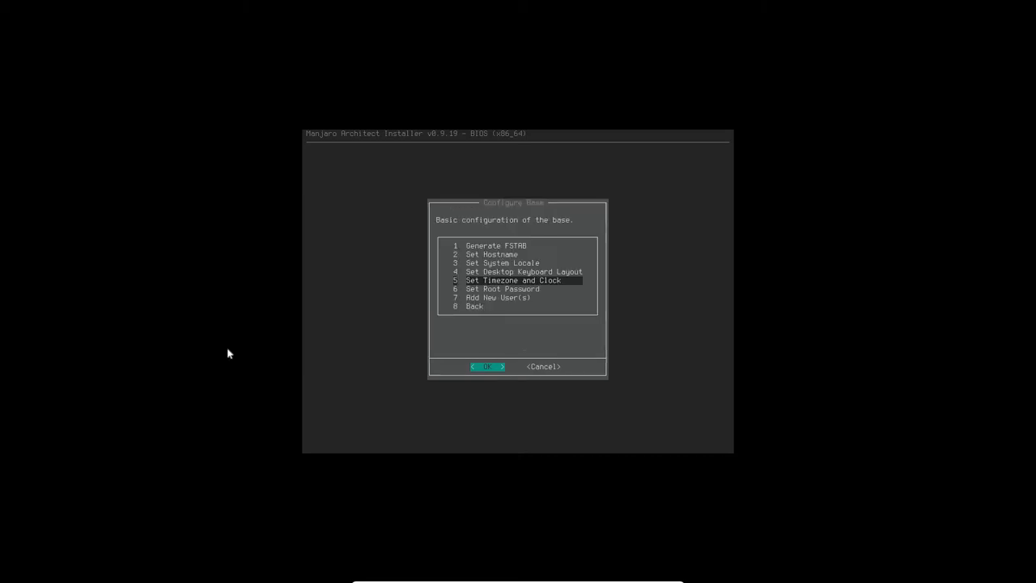
# Set the time zone to America/New_York and the system clock to localtime.
pyautogui.click(488, 367)
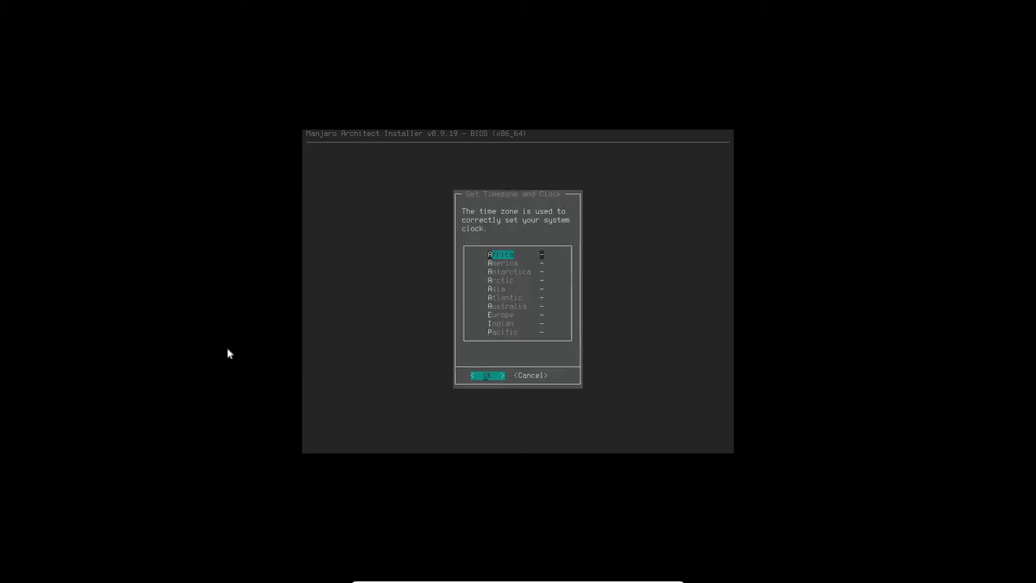
pyautogui.press('Down')
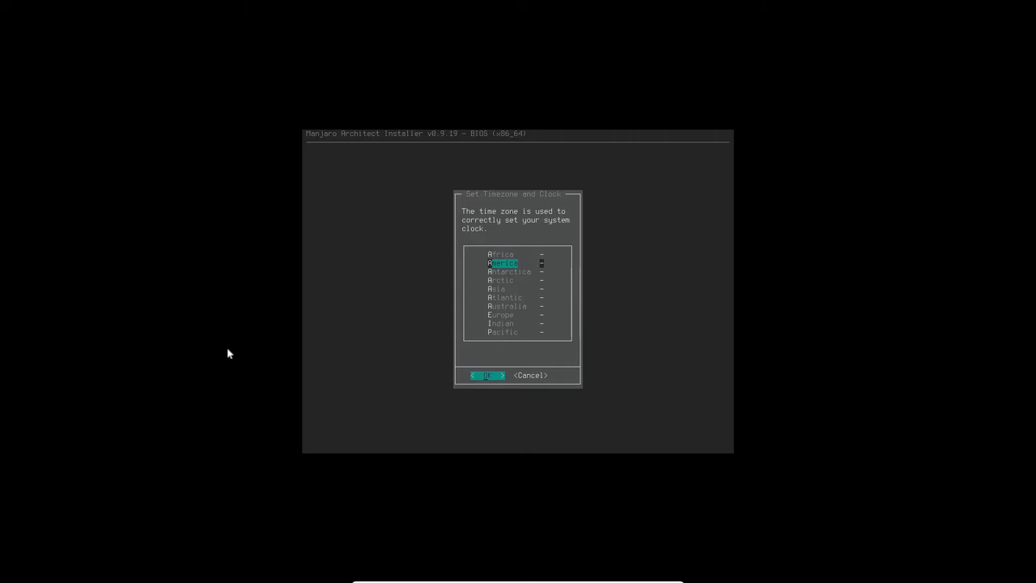
pyautogui.click(487, 376)
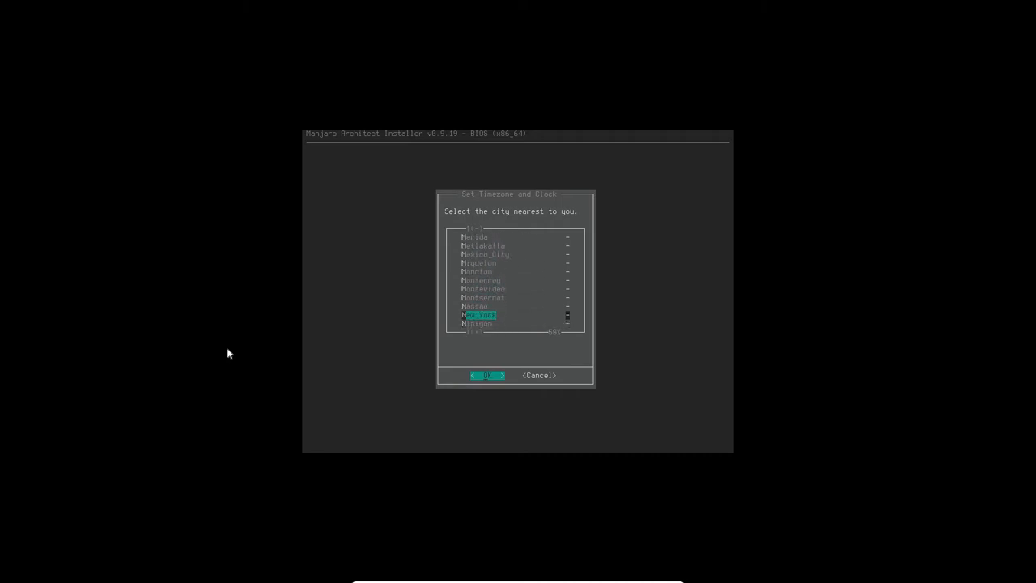
pyautogui.click(488, 376)
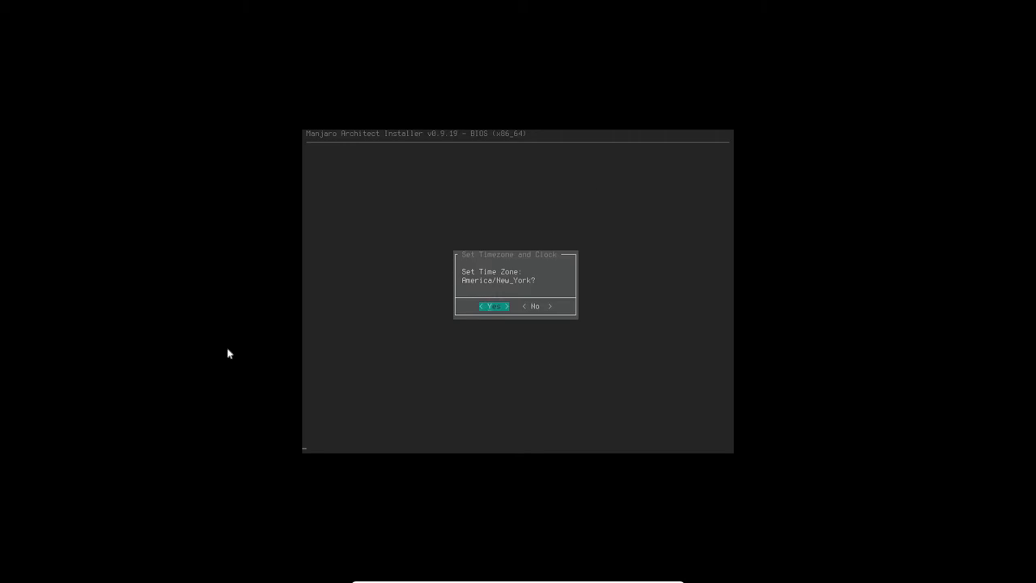
pyautogui.click(493, 306)
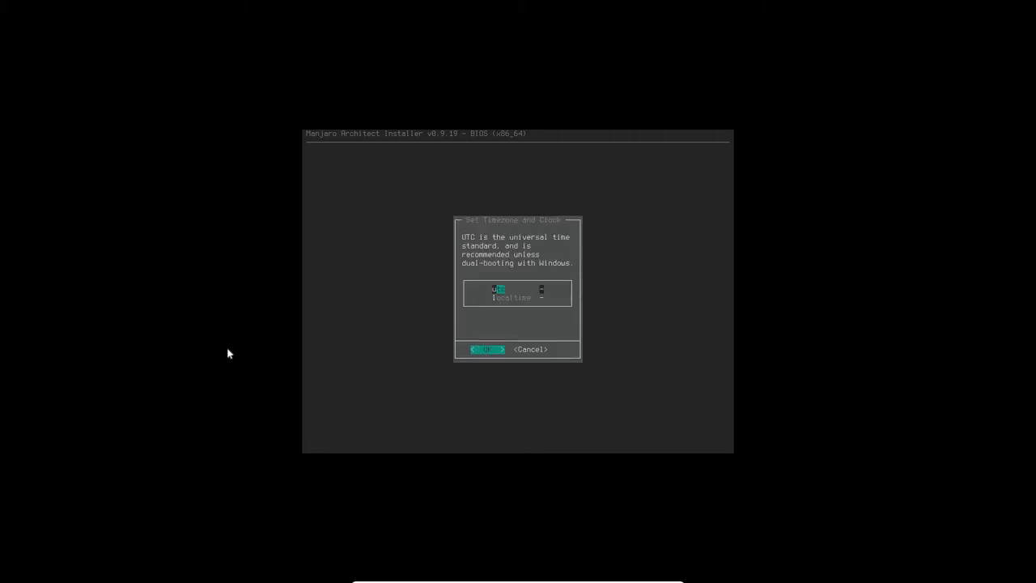
pyautogui.press('Down')
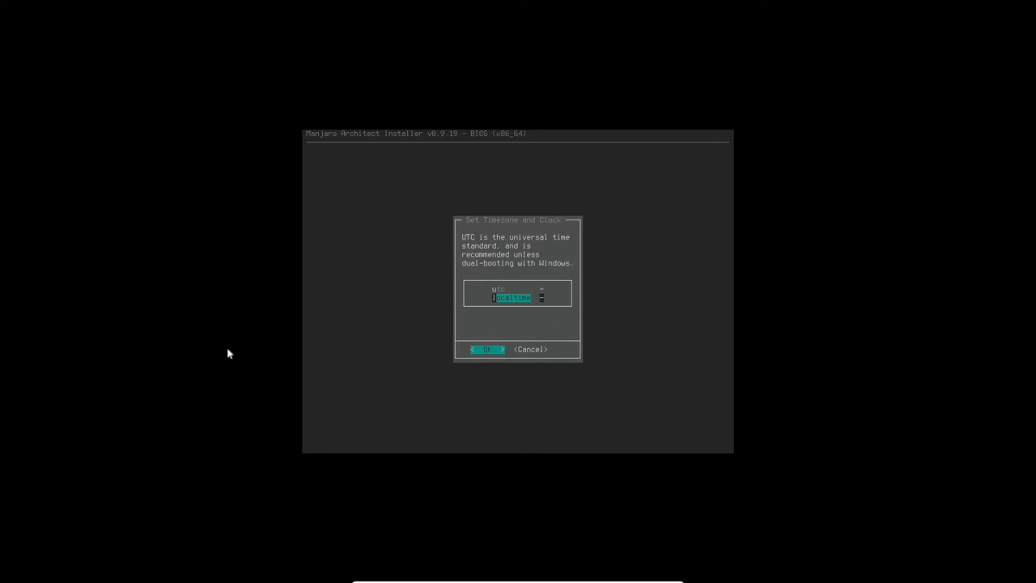
pyautogui.click(486, 349)
pyautogui.write('dat')
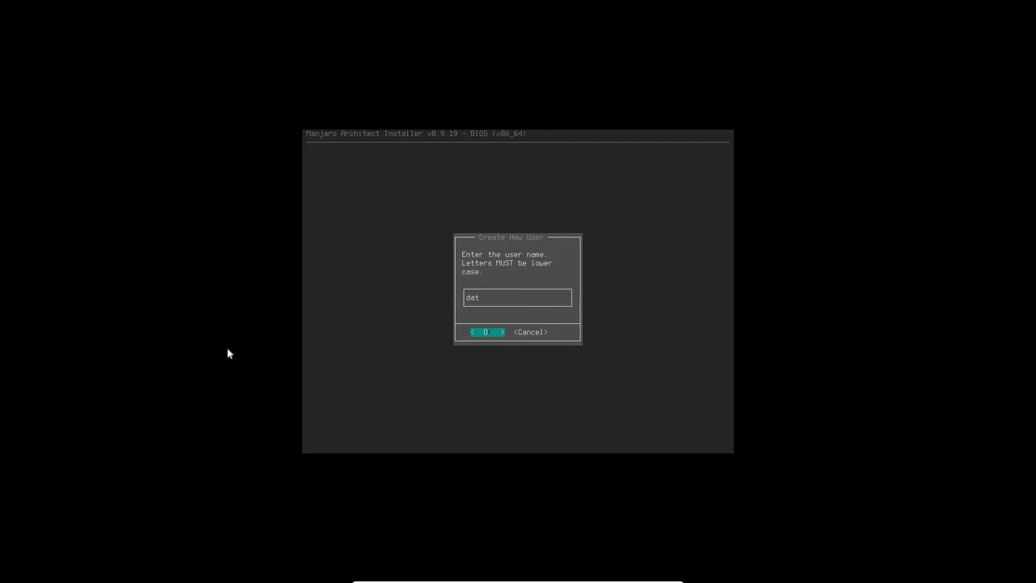
# Add user 'apioneer' with the default shell and a password.
pyautogui.write('apioneer')
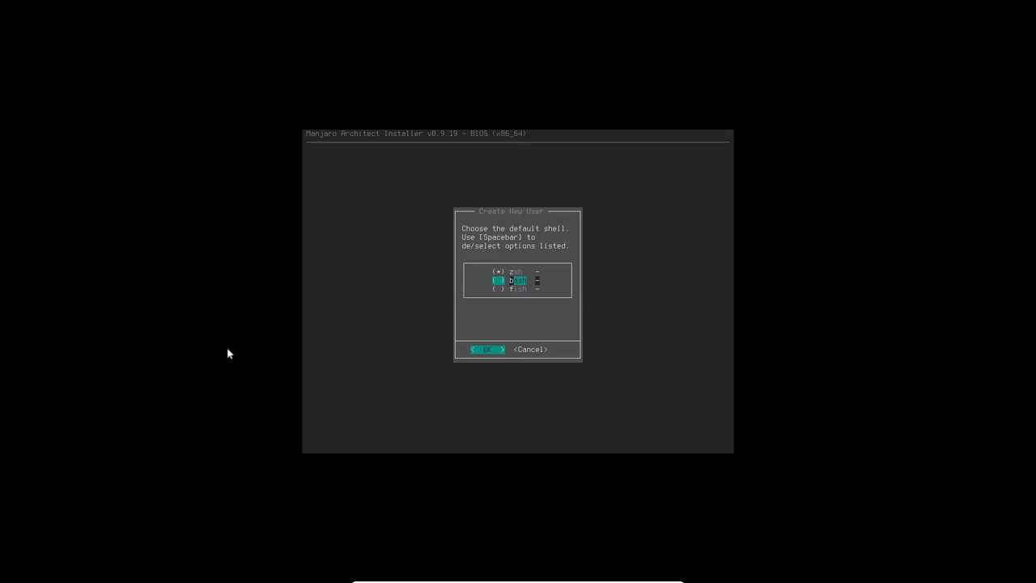
pyautogui.click(489, 349)
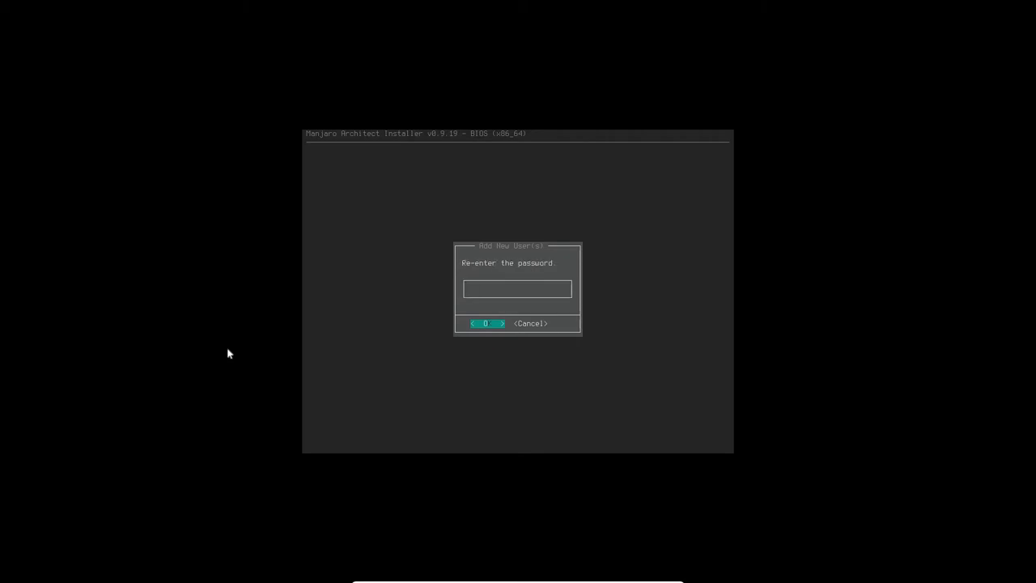
pyautogui.write('*****')
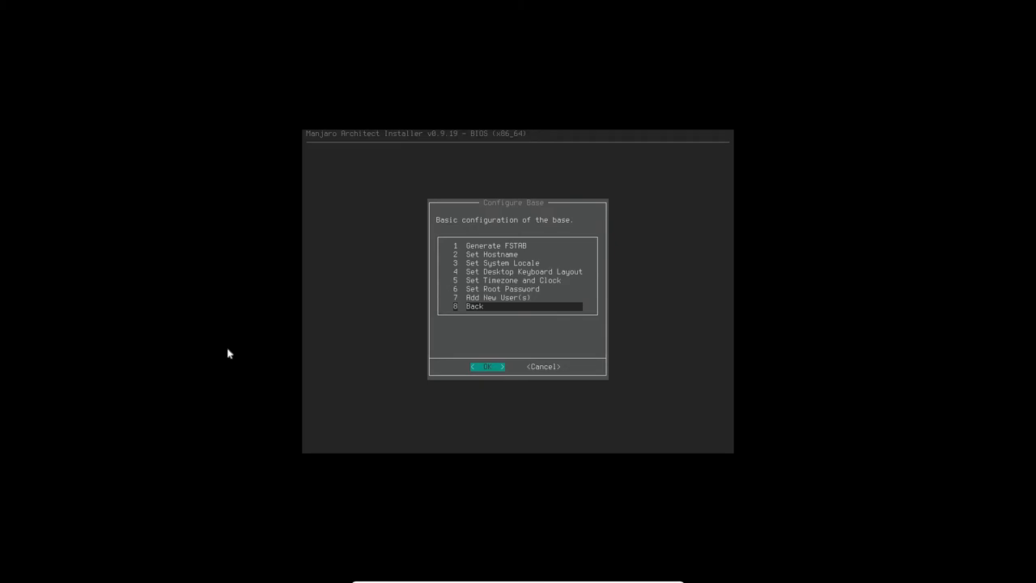
# Back out of System Tweaks and Configure Base to the installer's main menu.
pyautogui.click(488, 367)
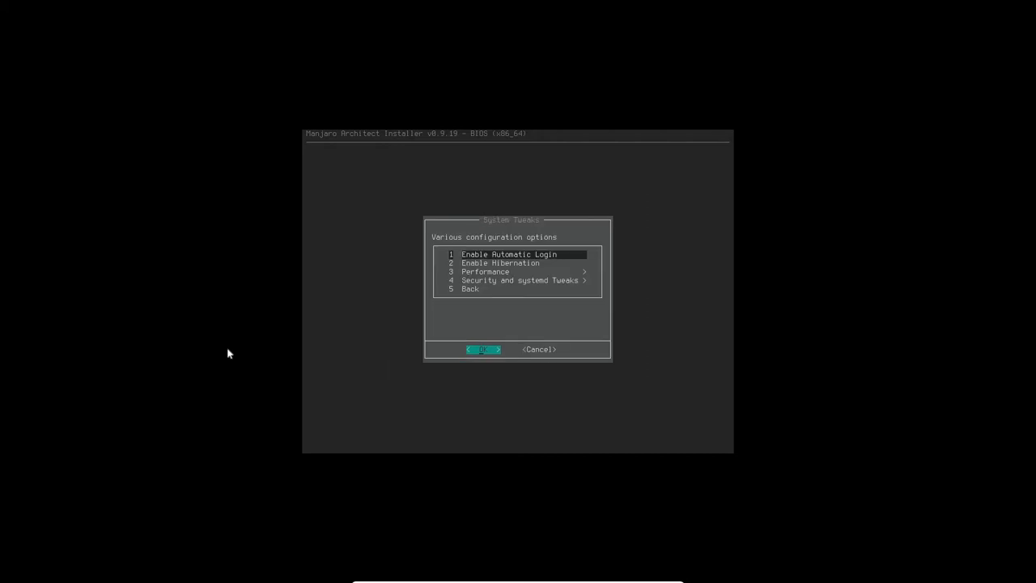
pyautogui.press('Down')
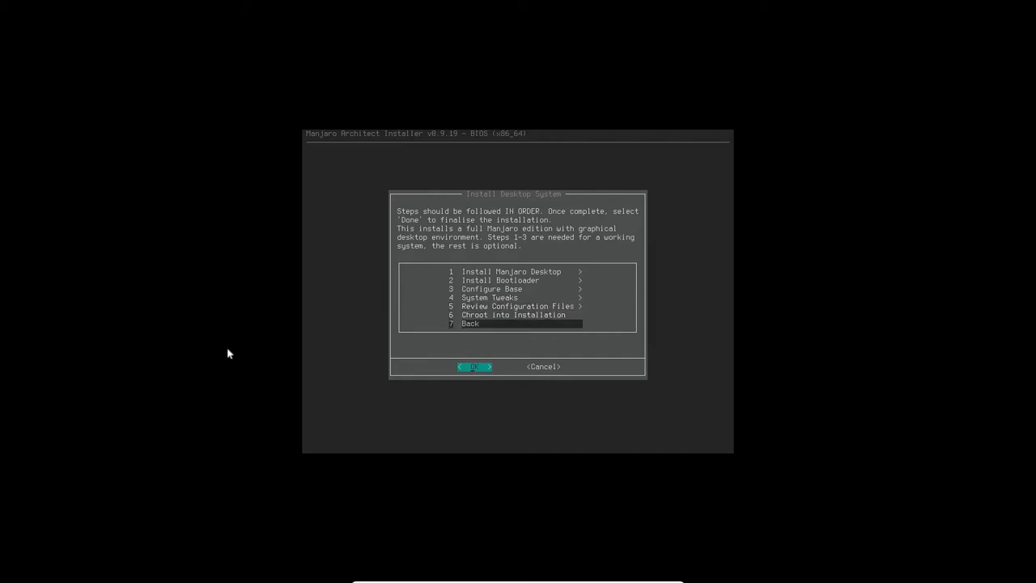
pyautogui.click(475, 366)
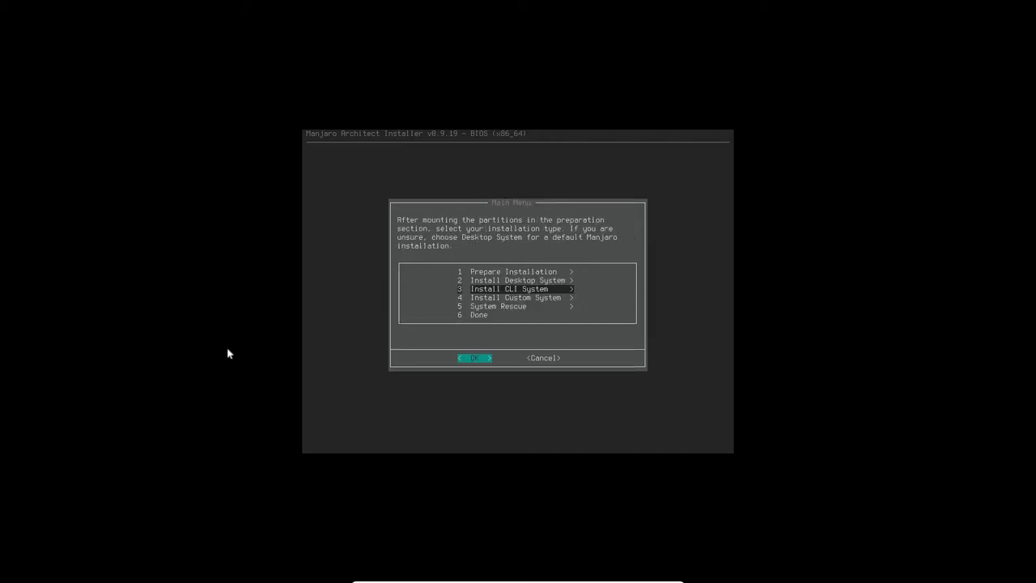
pyautogui.click(476, 358)
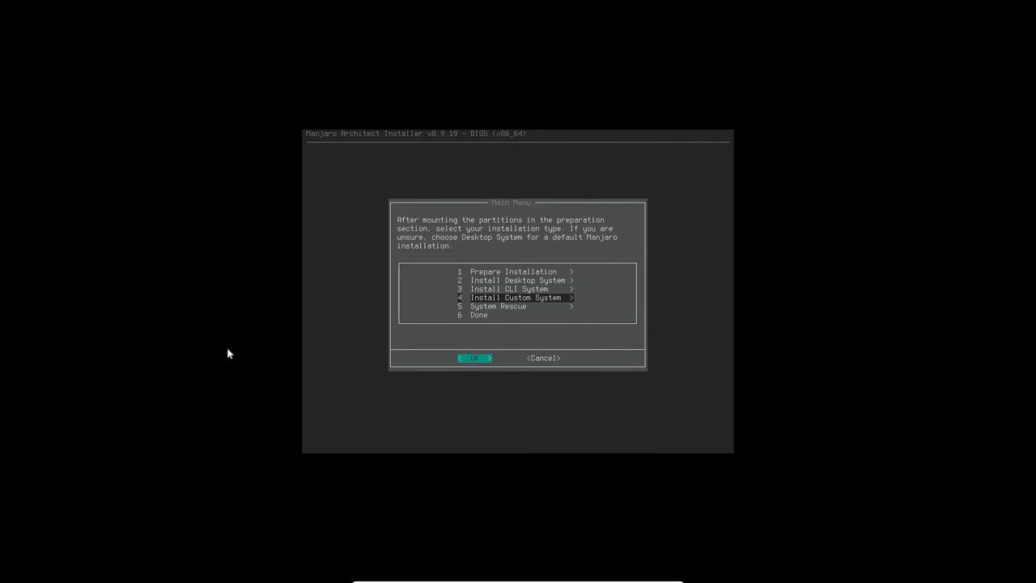
pyautogui.press('Down')
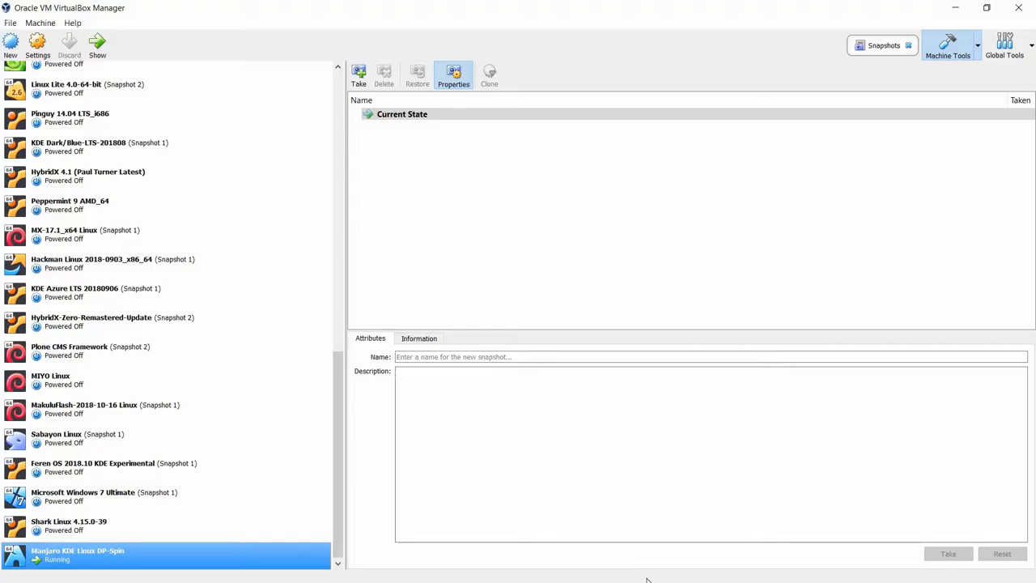
# Power off the Manjaro KDE Linux DP-Spin machine.
pyautogui.rightClick(77, 553)
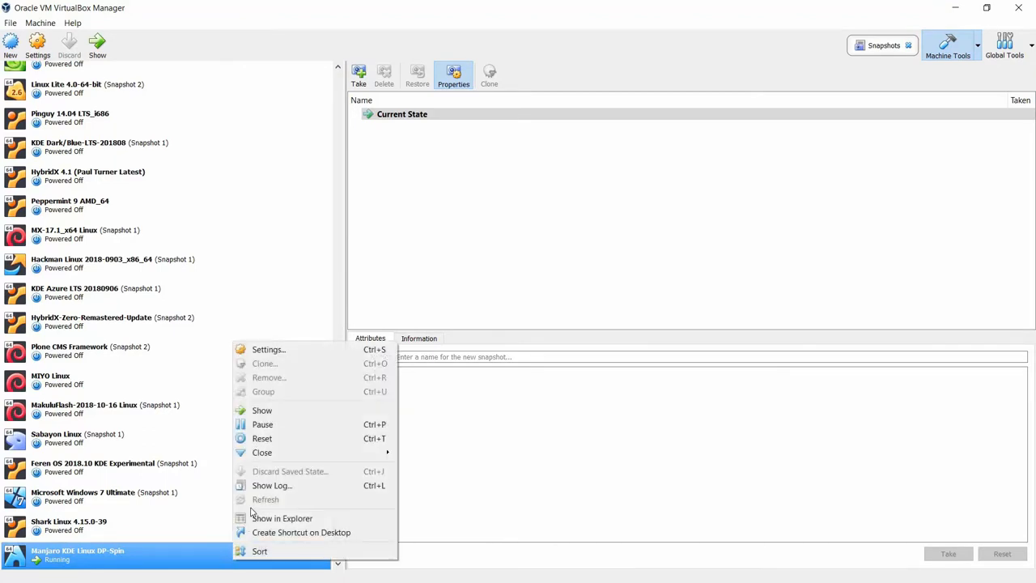
pyautogui.moveTo(263, 453)
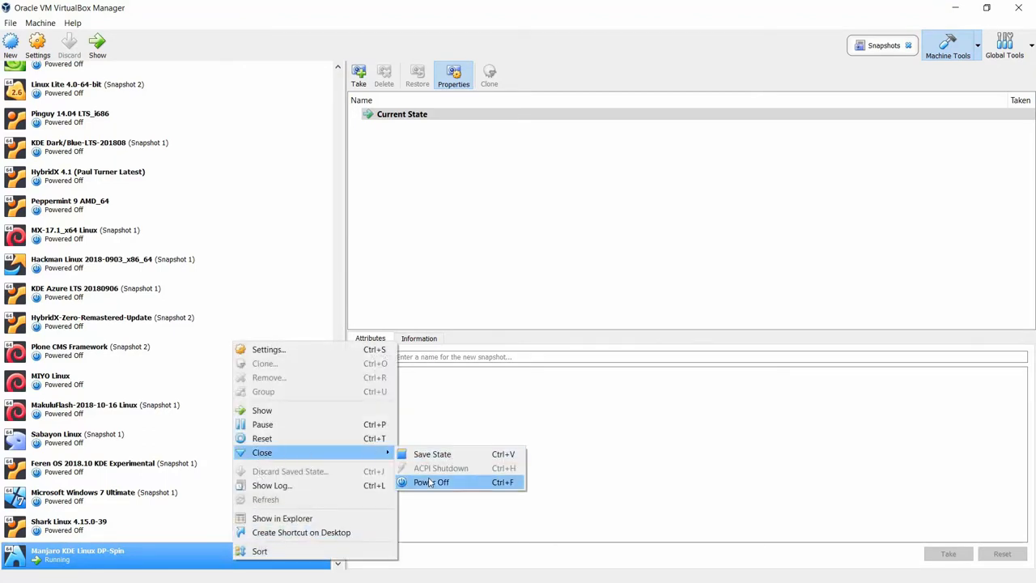
pyautogui.click(433, 482)
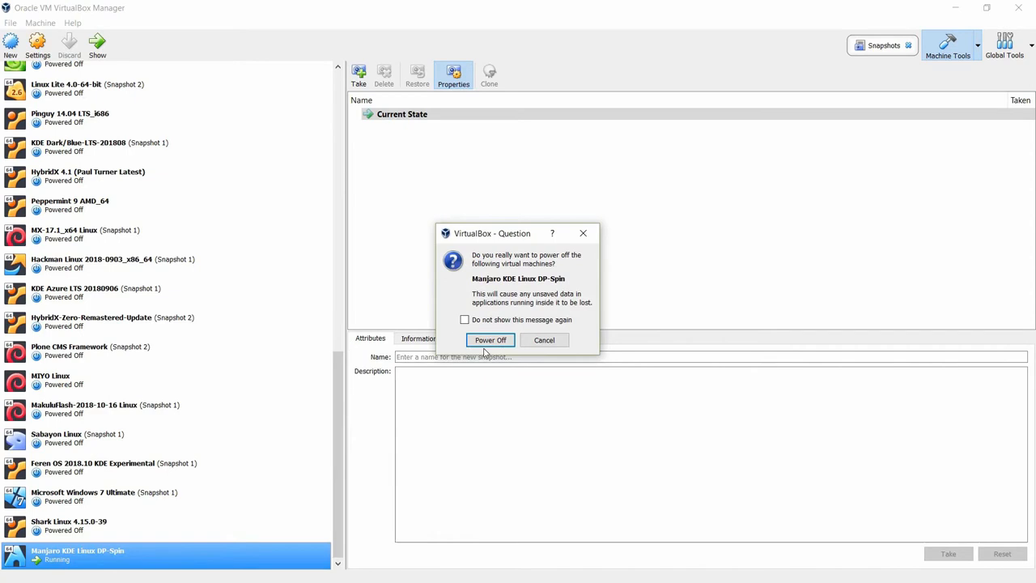
pyautogui.click(490, 340)
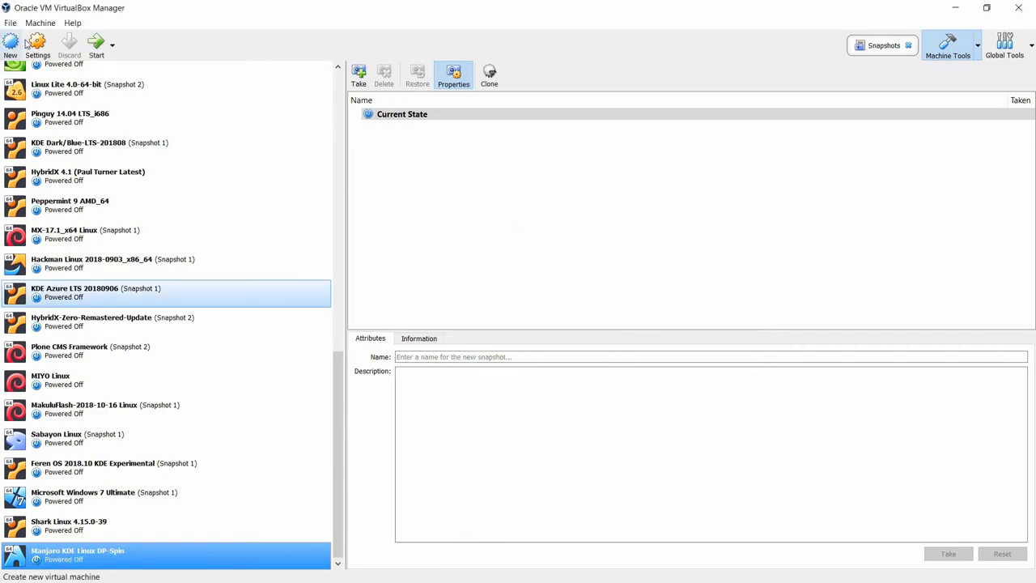
# In System settings, move Optical above Floppy in the boot order and save.
pyautogui.click(29, 40)
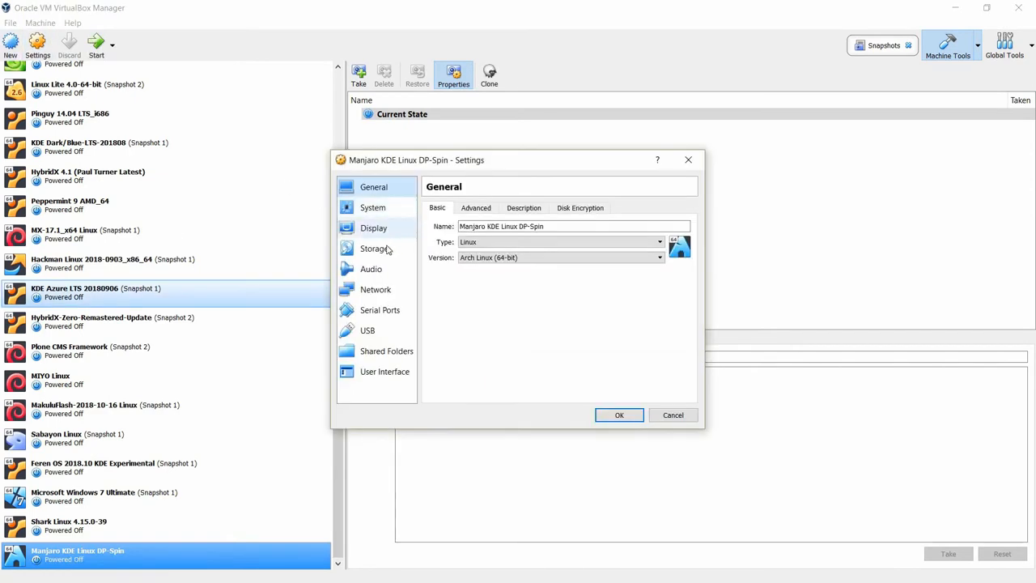
pyautogui.click(372, 207)
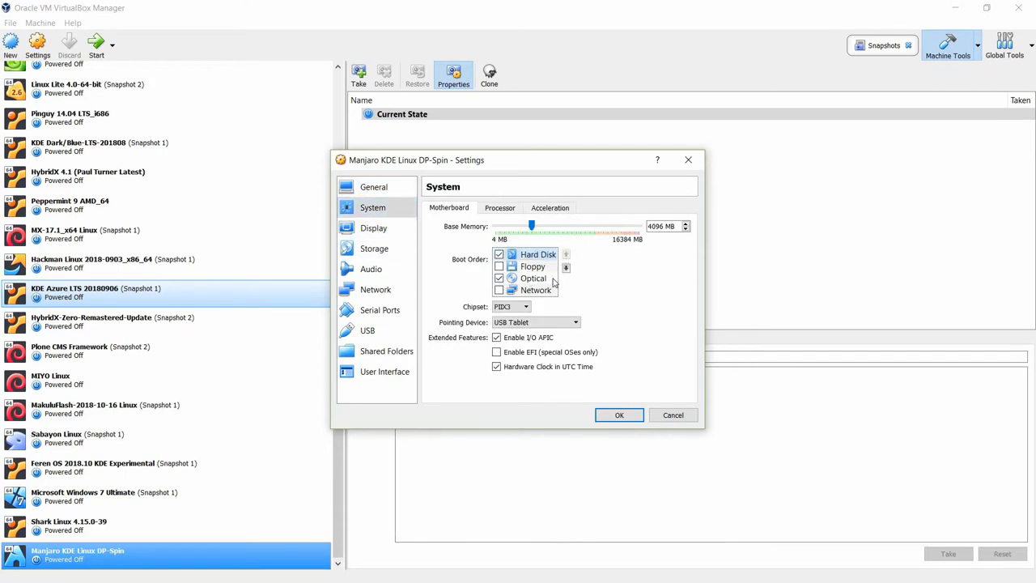
pyautogui.click(565, 253)
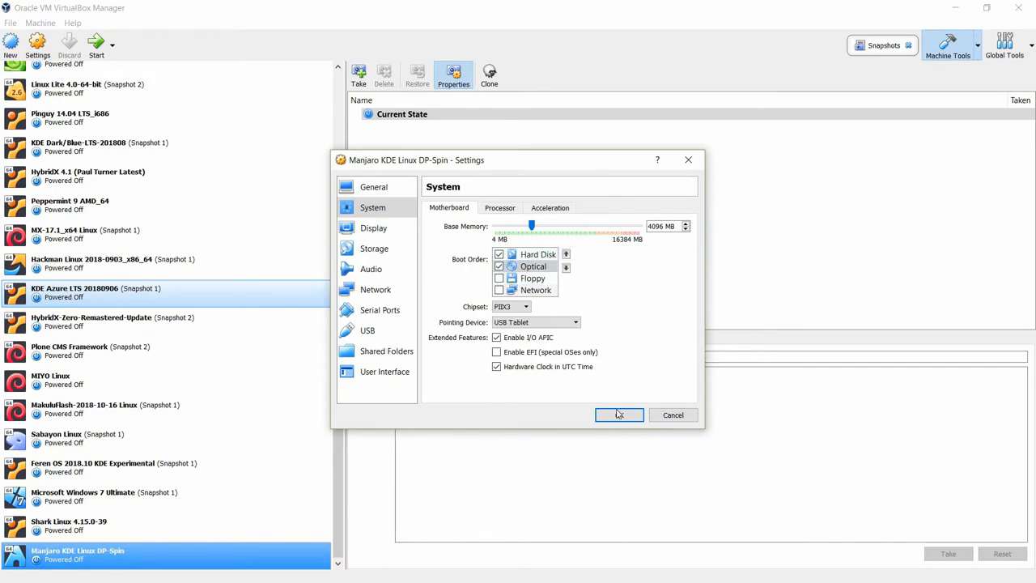
pyautogui.click(619, 414)
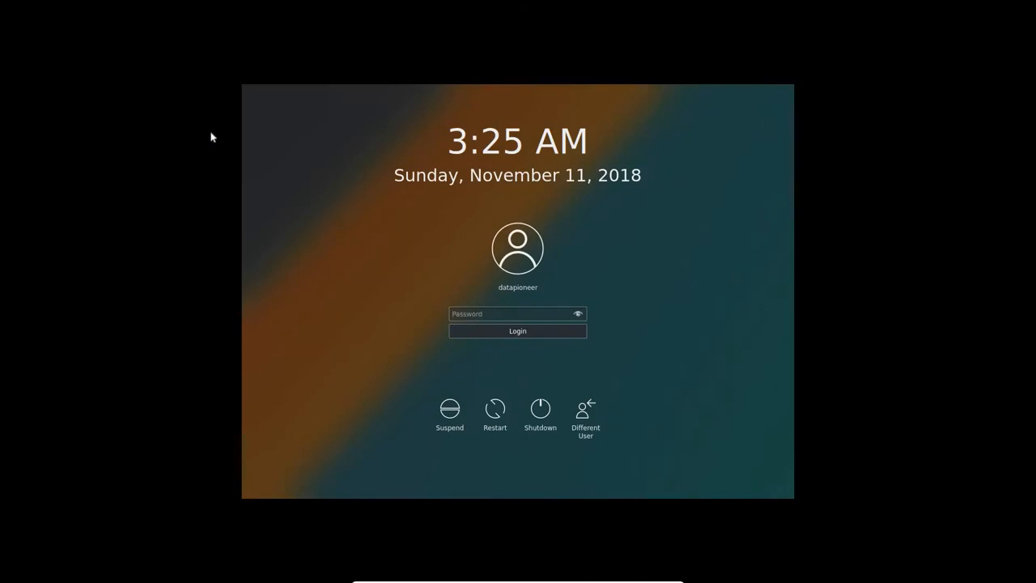
# Log in to the Manjaro KDE desktop with the user's password.
pyautogui.write('***')
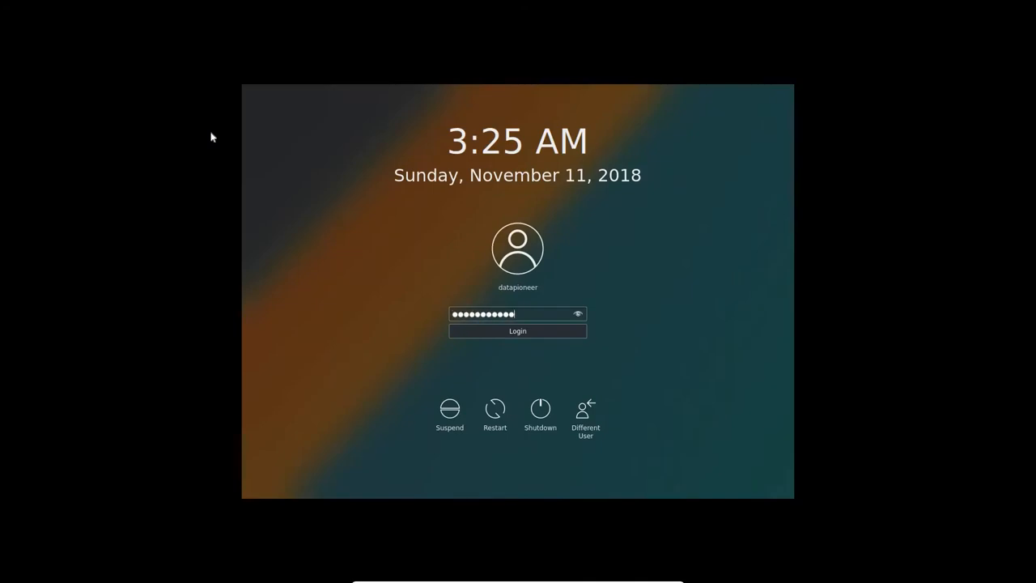
pyautogui.click(517, 331)
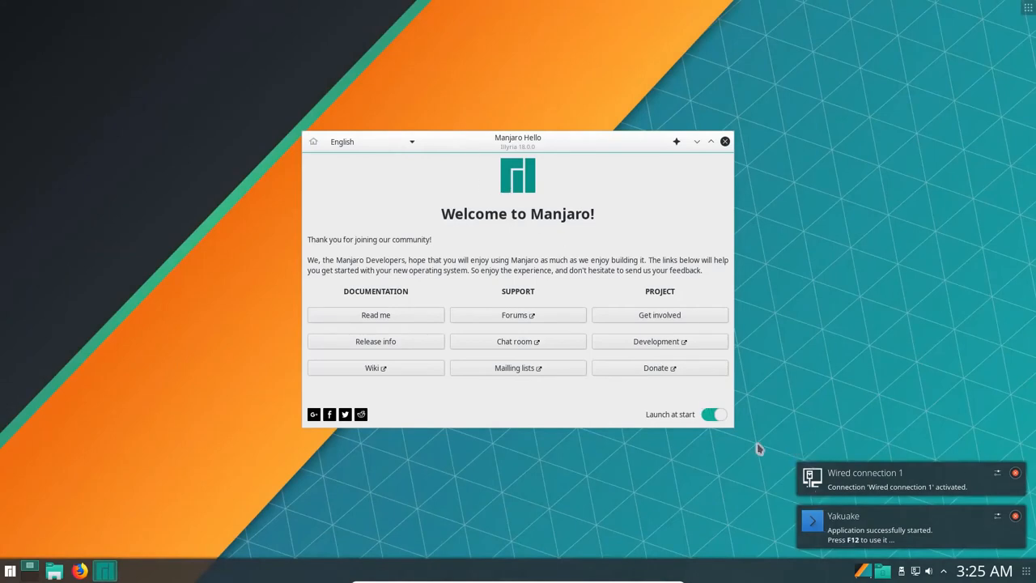
# Disable Manjaro Hello at startup, close it, and open a maximized Konsole.
pyautogui.click(716, 414)
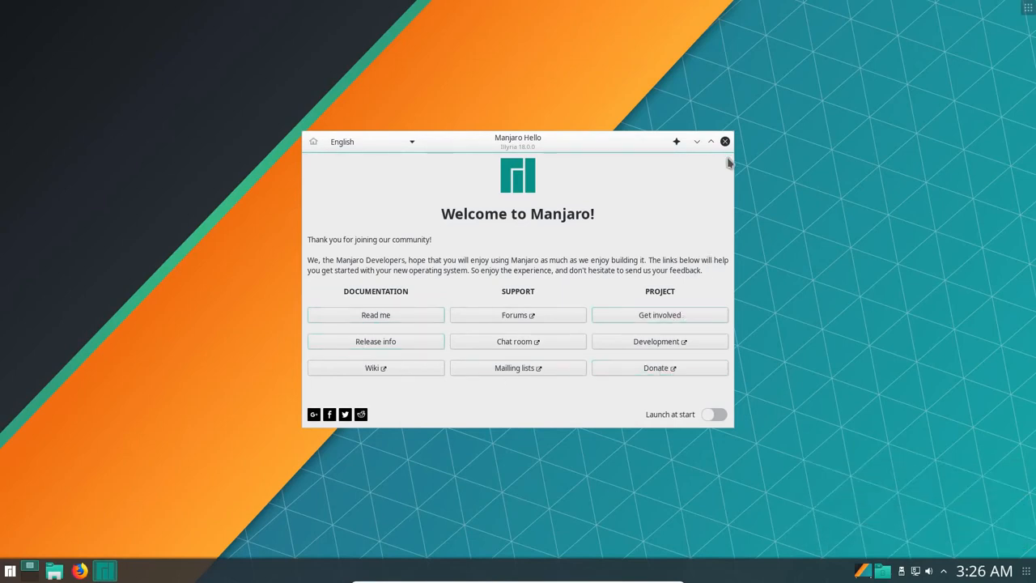
pyautogui.click(724, 141)
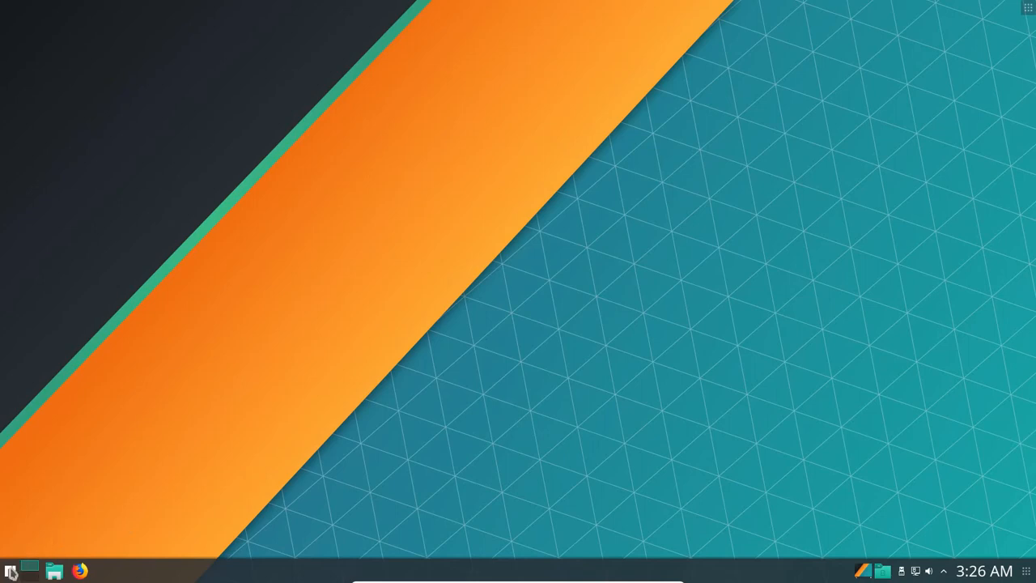
pyautogui.click(10, 571)
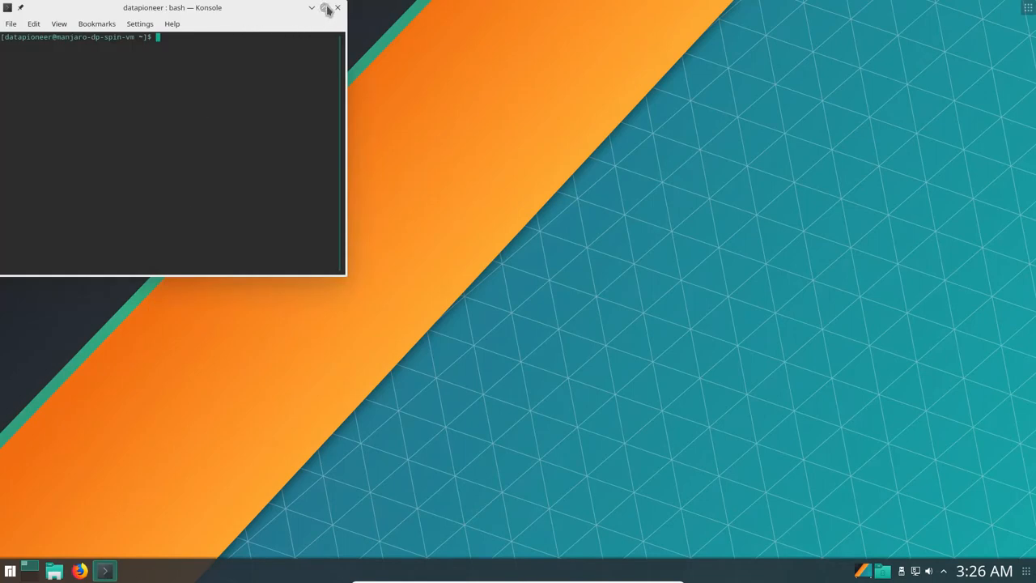
pyautogui.click(319, 7)
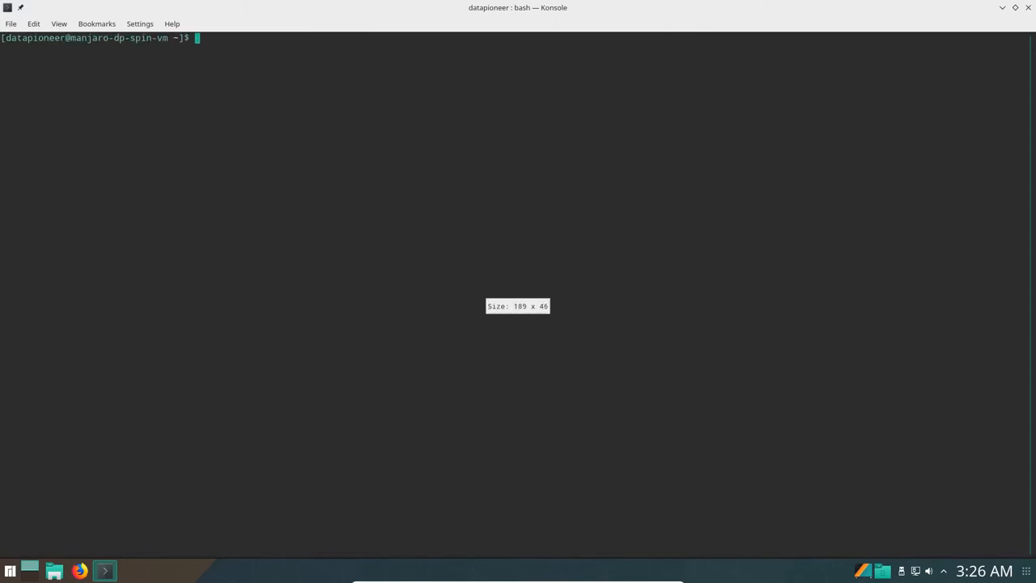
# Run uname -a, highlight the 4.17.19-1-MANJARO kernel details, then run df.
pyautogui.write('uname -a')
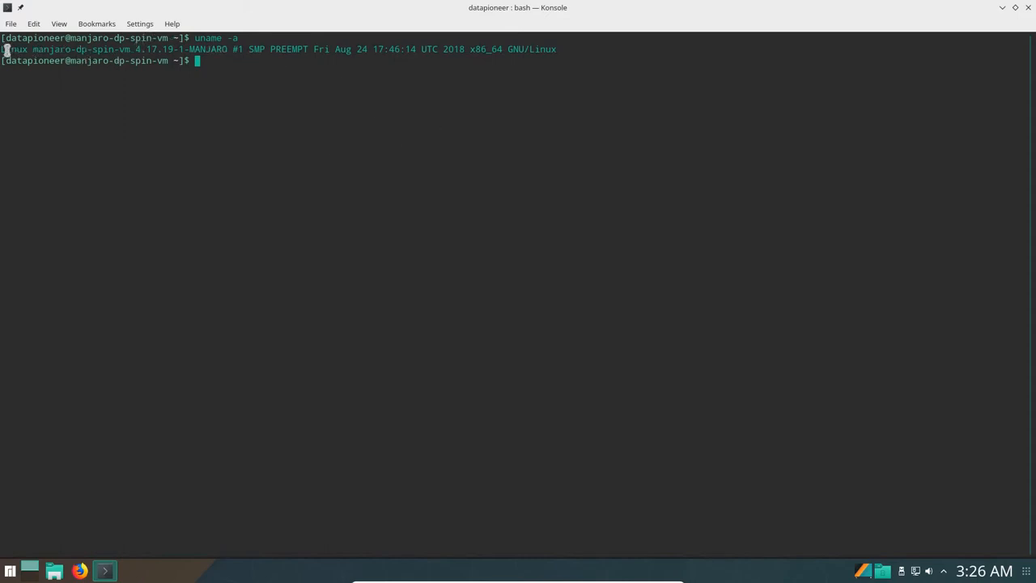
pyautogui.moveTo(3, 49); pyautogui.dragTo(162, 49)
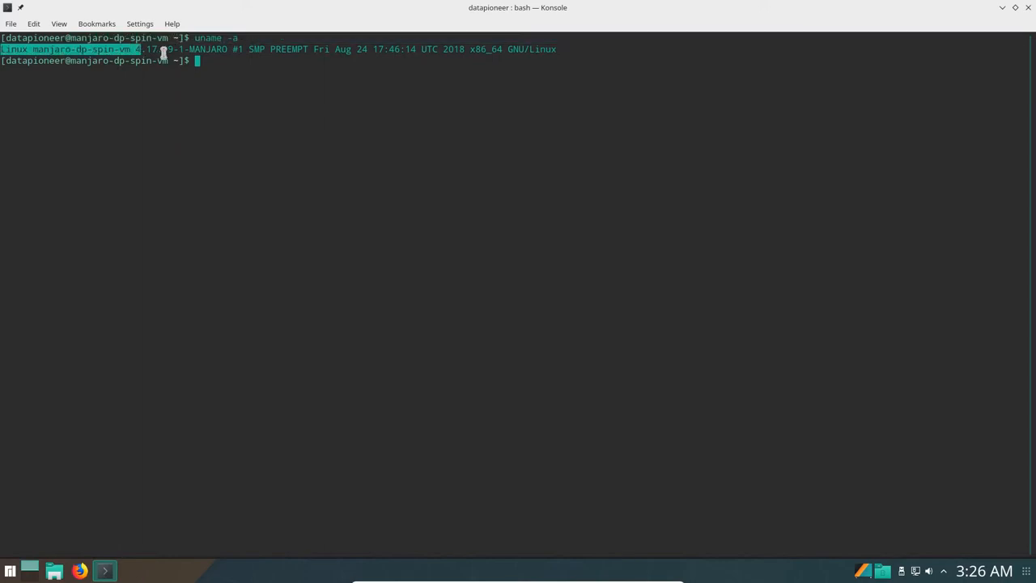
pyautogui.moveTo(146, 48); pyautogui.dragTo(229, 48)
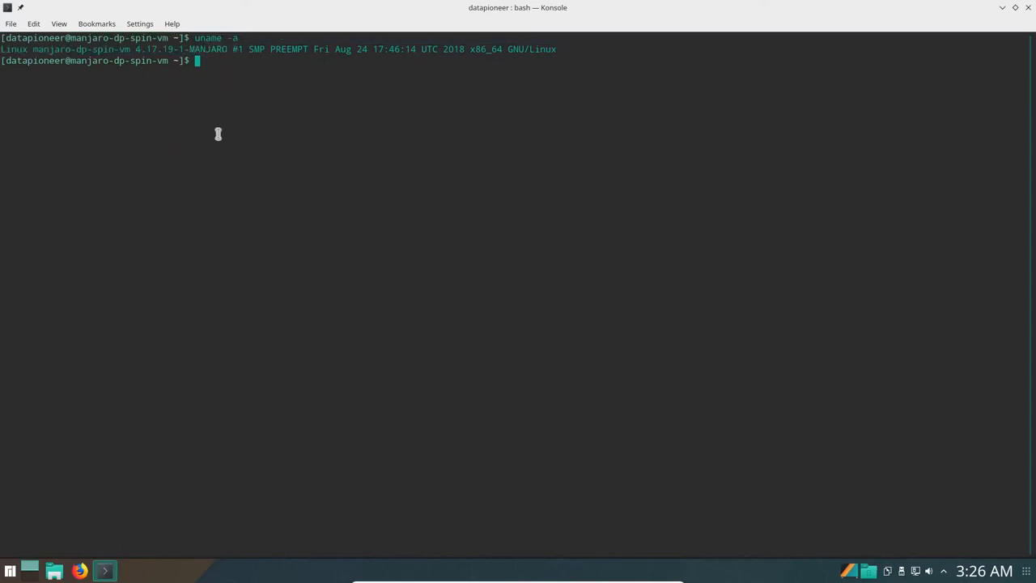
pyautogui.write('df')
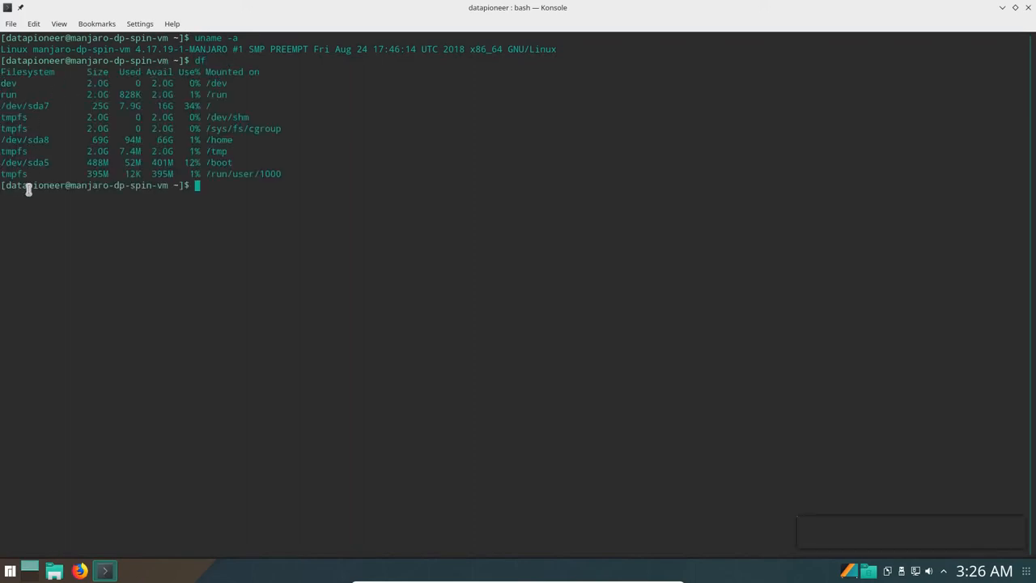
pyautogui.moveTo(243, 247)
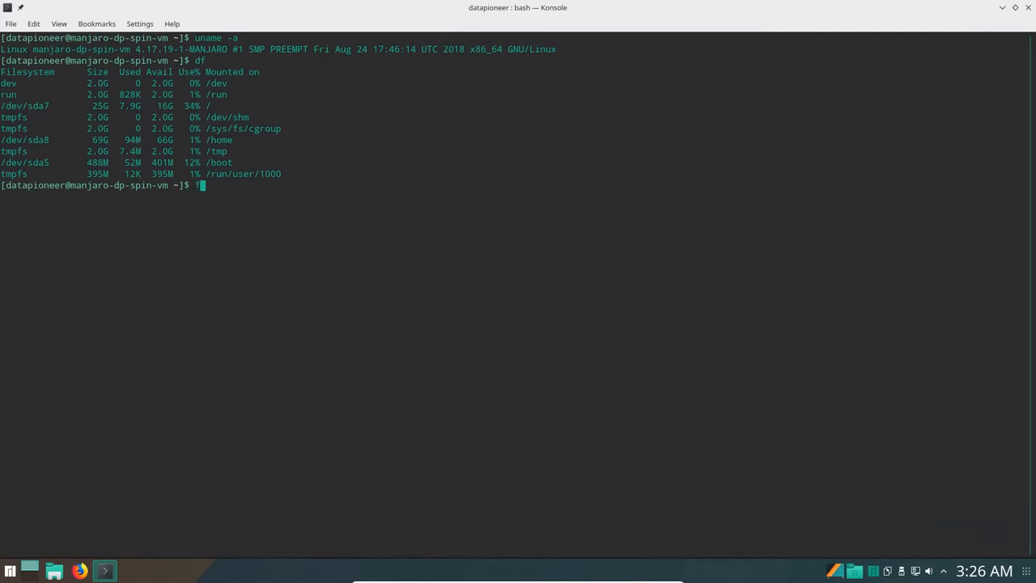
# List the /dev/sda partition table with sudo fdisk, quit, and type exit.
pyautogui.write('fdisk')
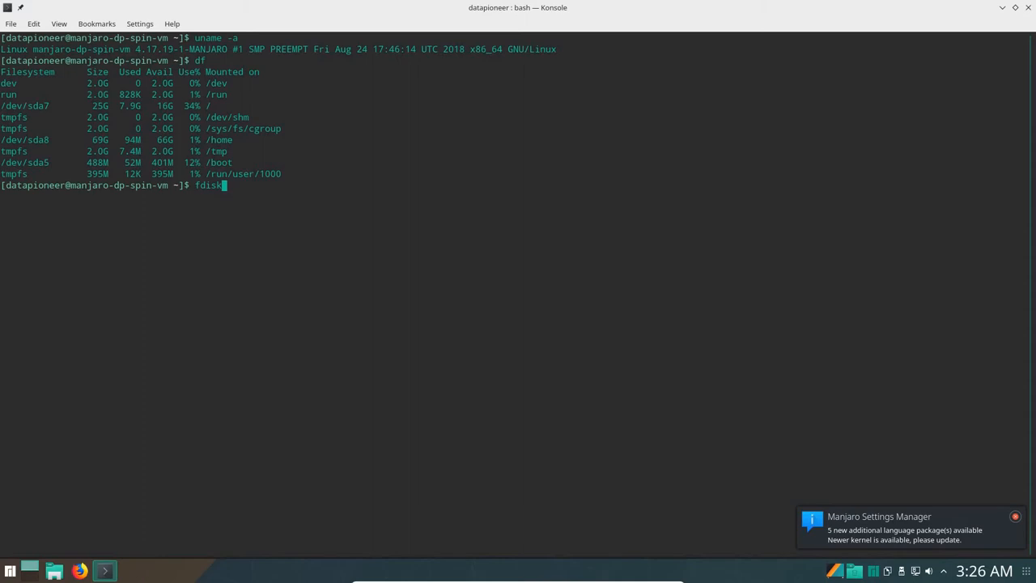
pyautogui.press('BackSpace')
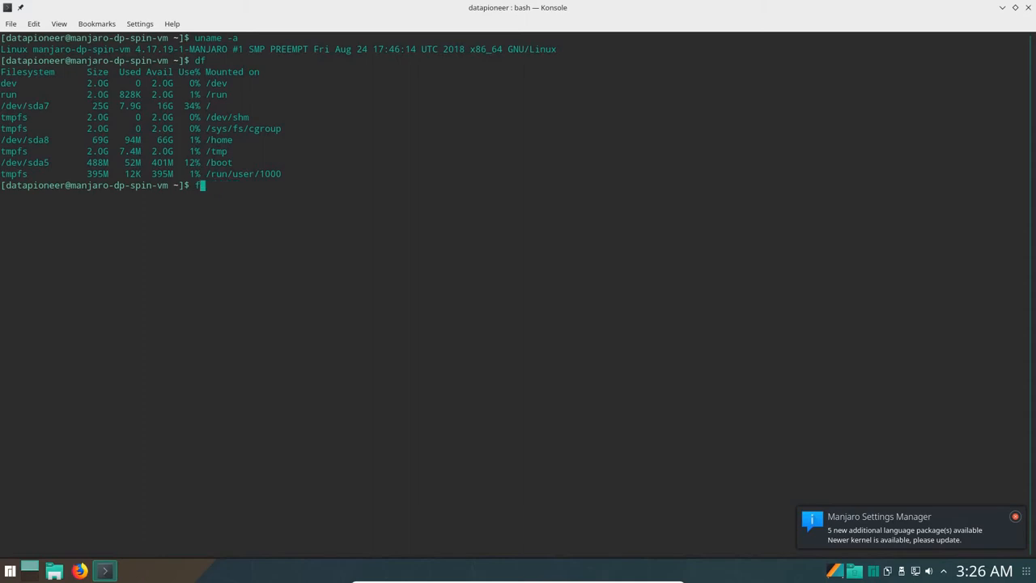
pyautogui.write('sudo')
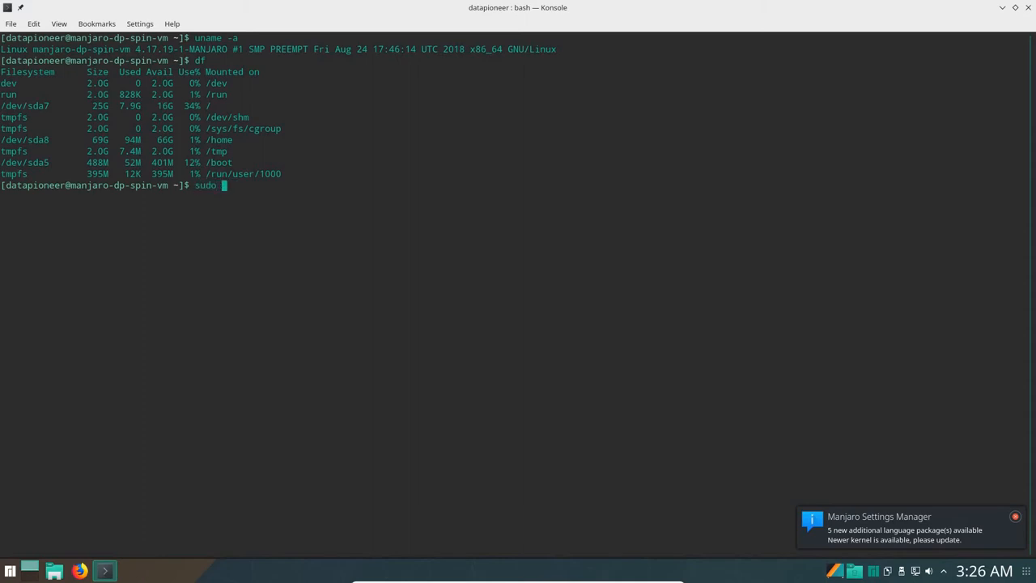
pyautogui.write('fdisk /d')
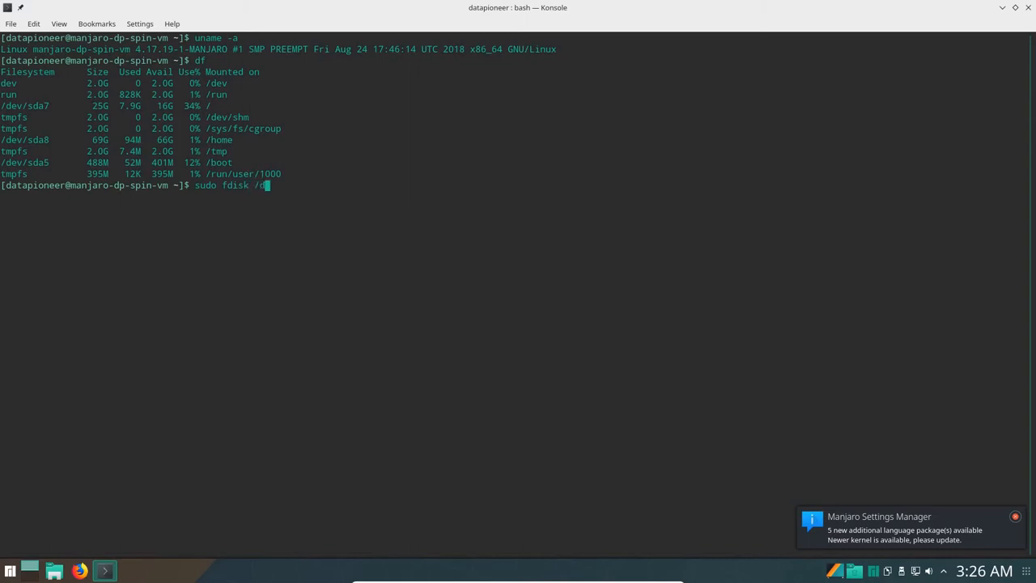
pyautogui.write('ev/sda')
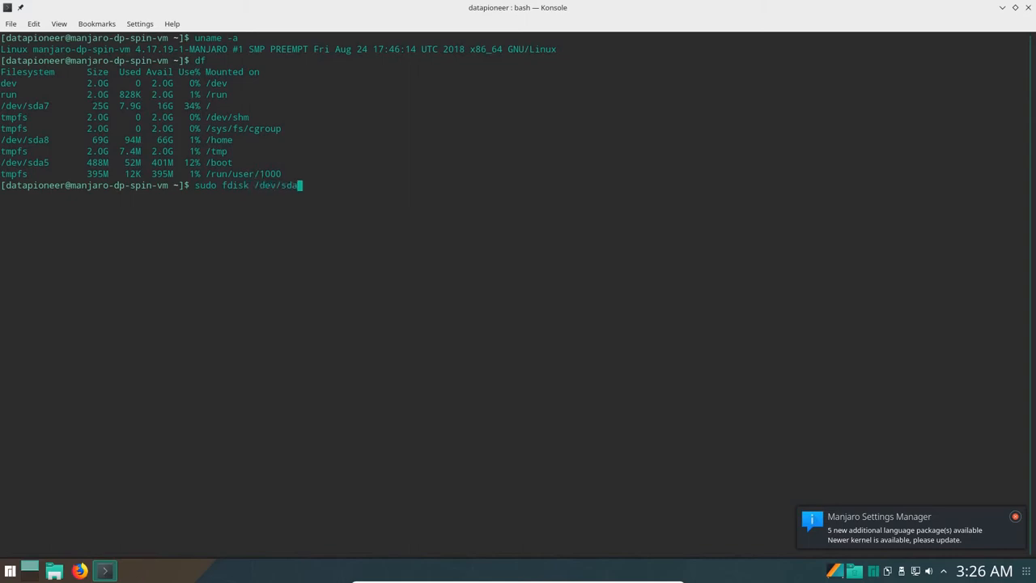
pyautogui.press('Return')
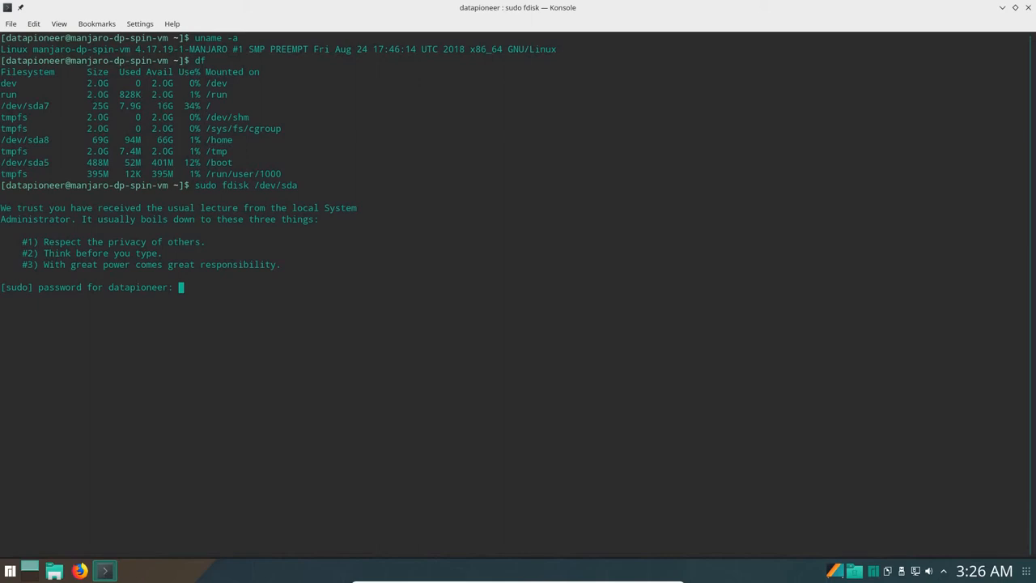
pyautogui.press('Return')
pyautogui.write('p')
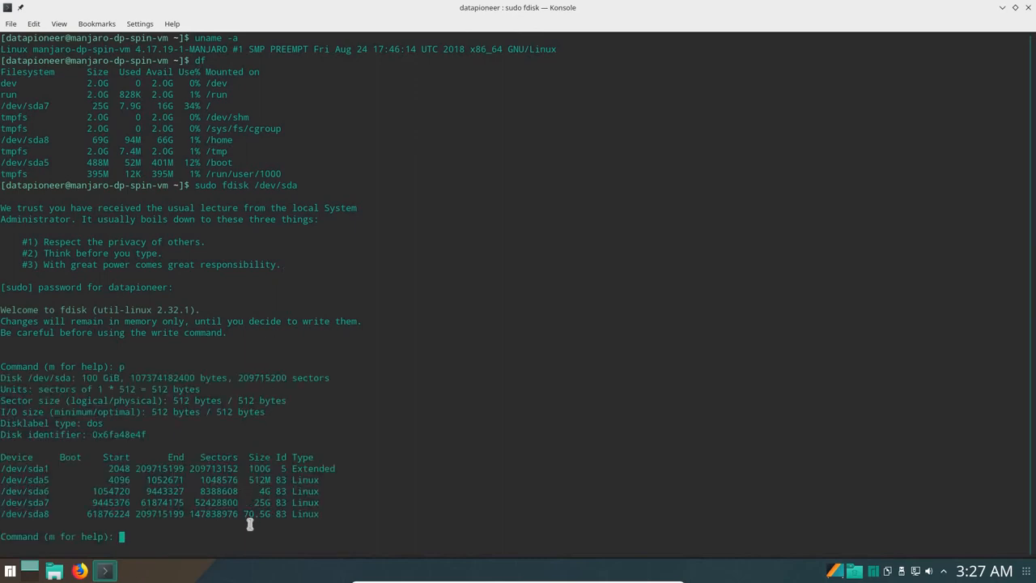
pyautogui.moveTo(279, 524)
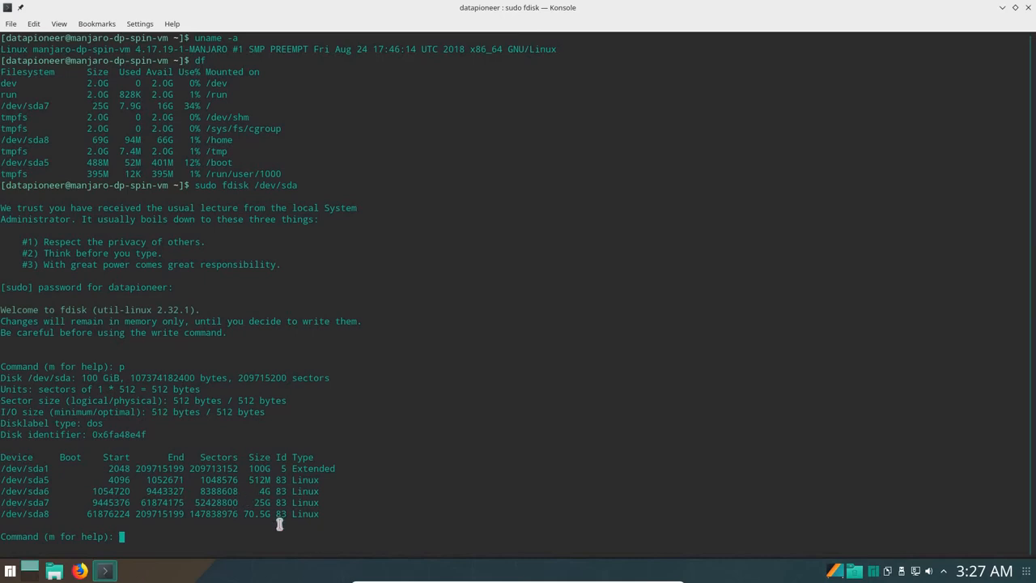
pyautogui.moveTo(46, 511)
pyautogui.write('q')
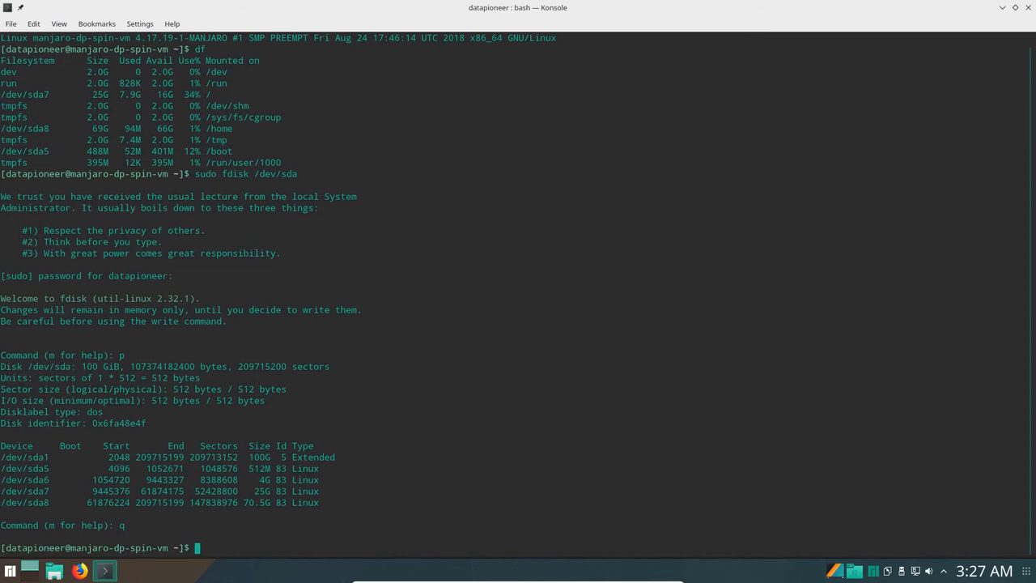
pyautogui.write('exit')
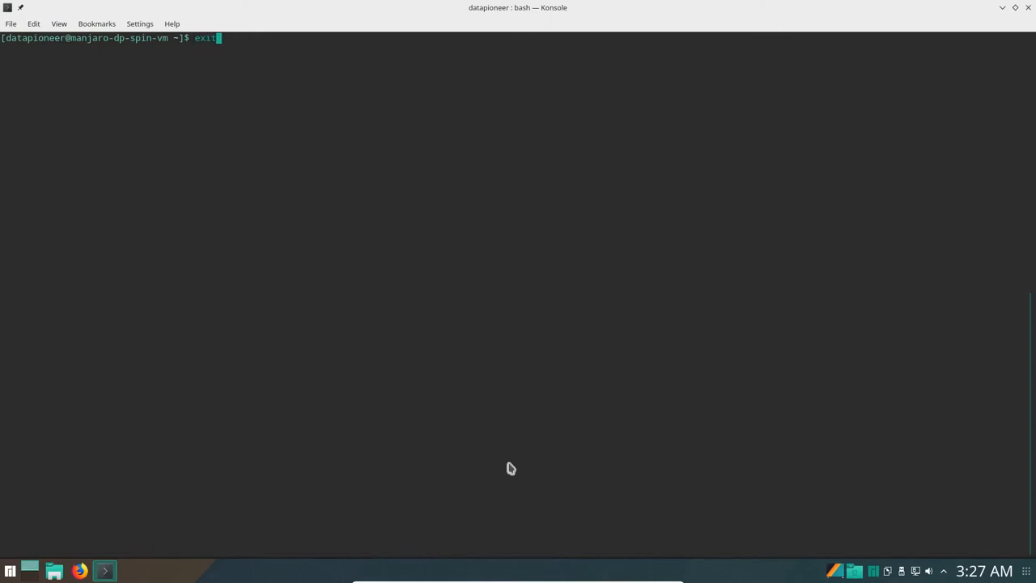
# Close the terminal and set the desktop wallpaper to the misty blue lake photo.
pyautogui.press('Return')
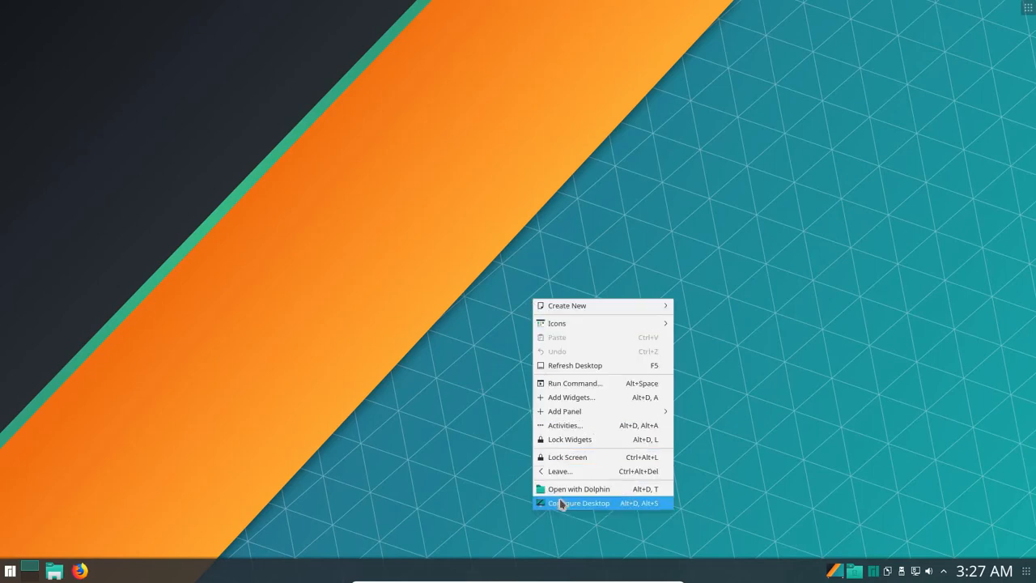
pyautogui.click(575, 503)
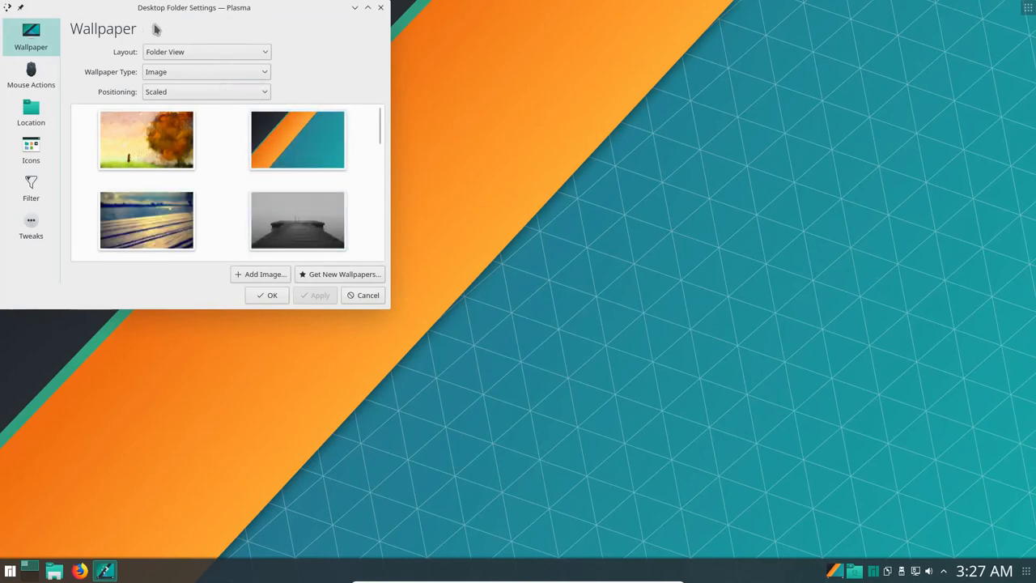
pyautogui.moveTo(194, 7); pyautogui.dragTo(511, 100)
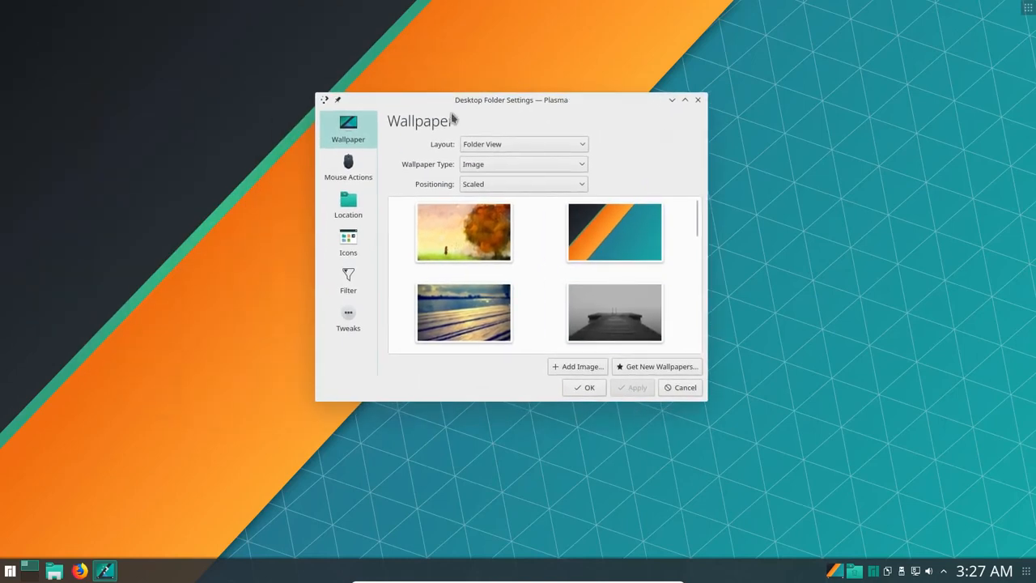
pyautogui.scroll(-3)
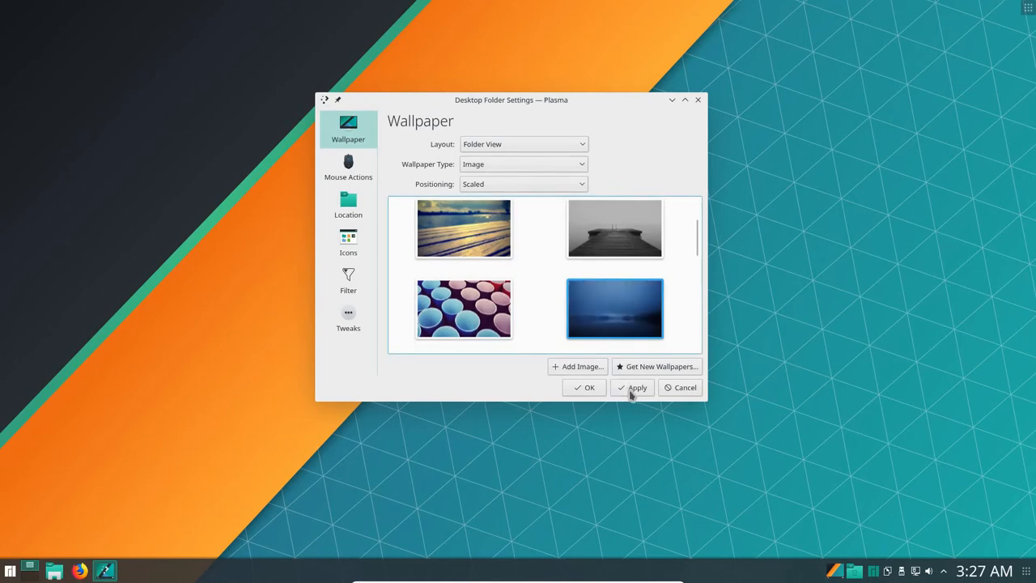
pyautogui.click(589, 388)
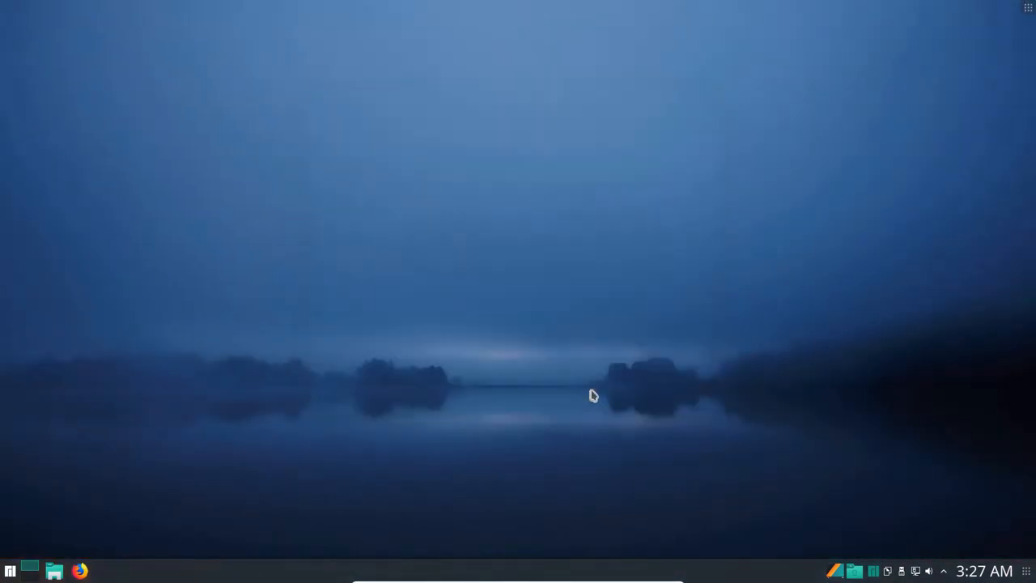
pyautogui.moveTo(252, 505)
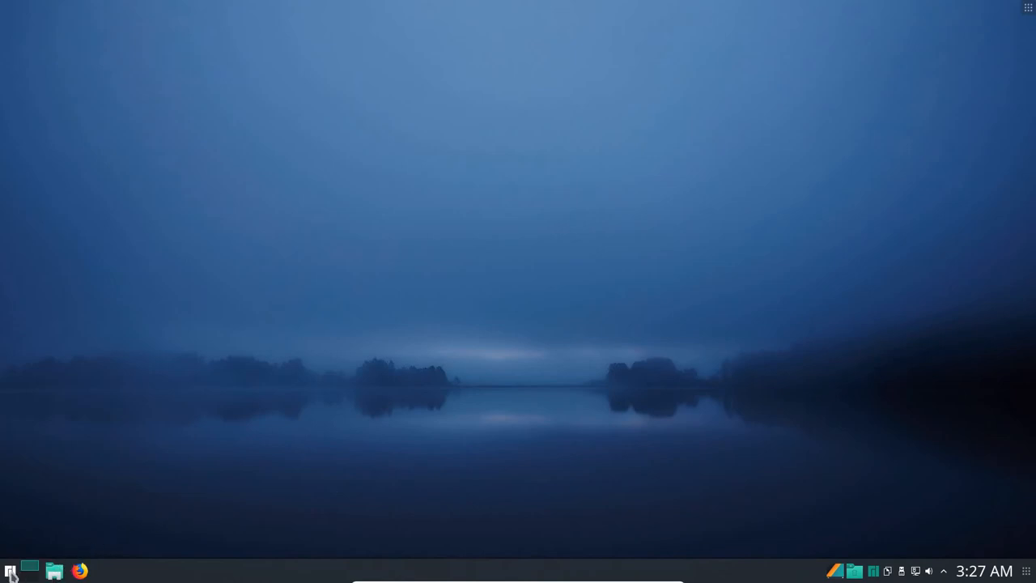
# Replace the Plasma launcher with the cascading Application Menu alternative and open it.
pyautogui.rightClick(9, 569)
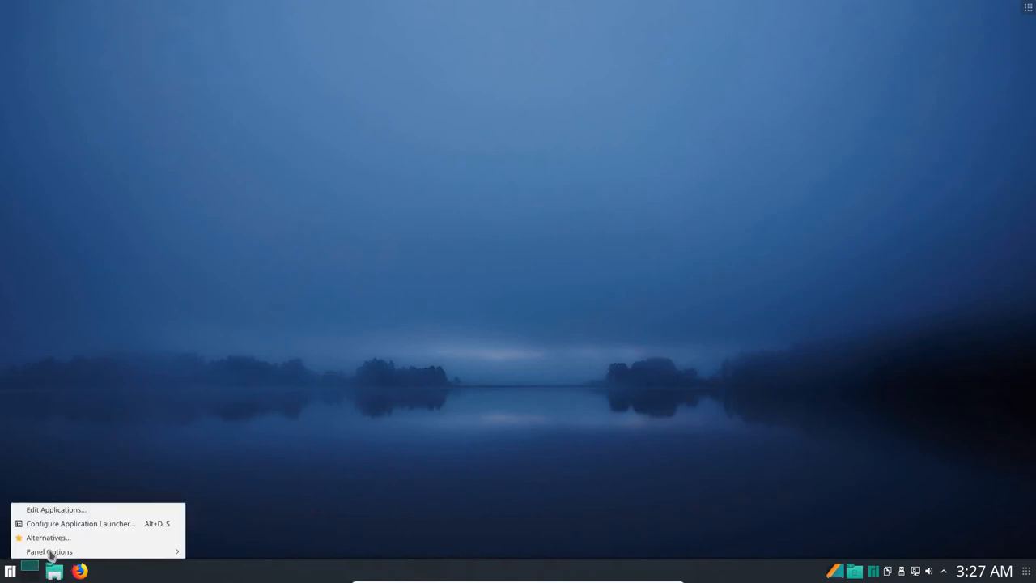
pyautogui.click(47, 537)
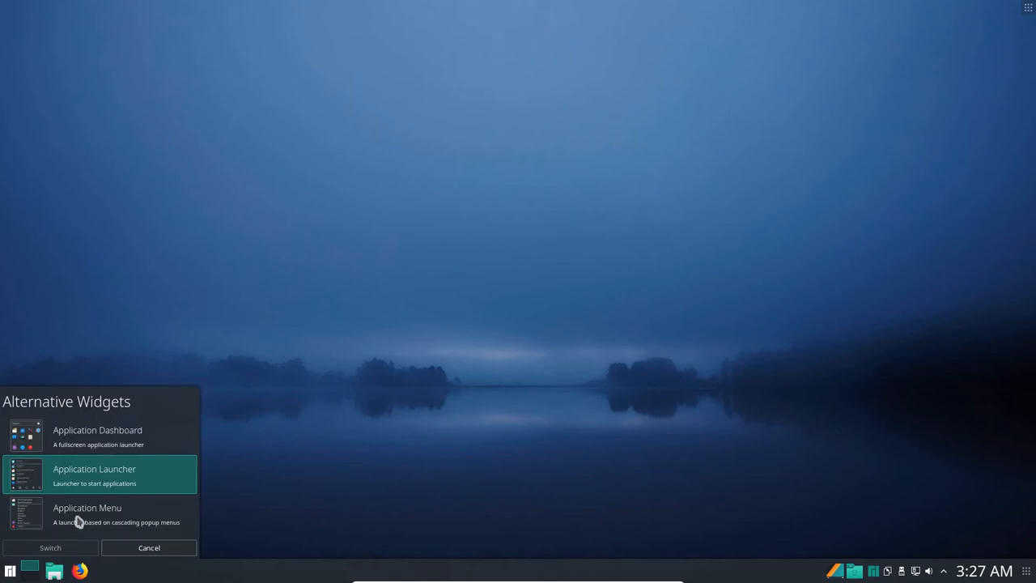
pyautogui.click(149, 548)
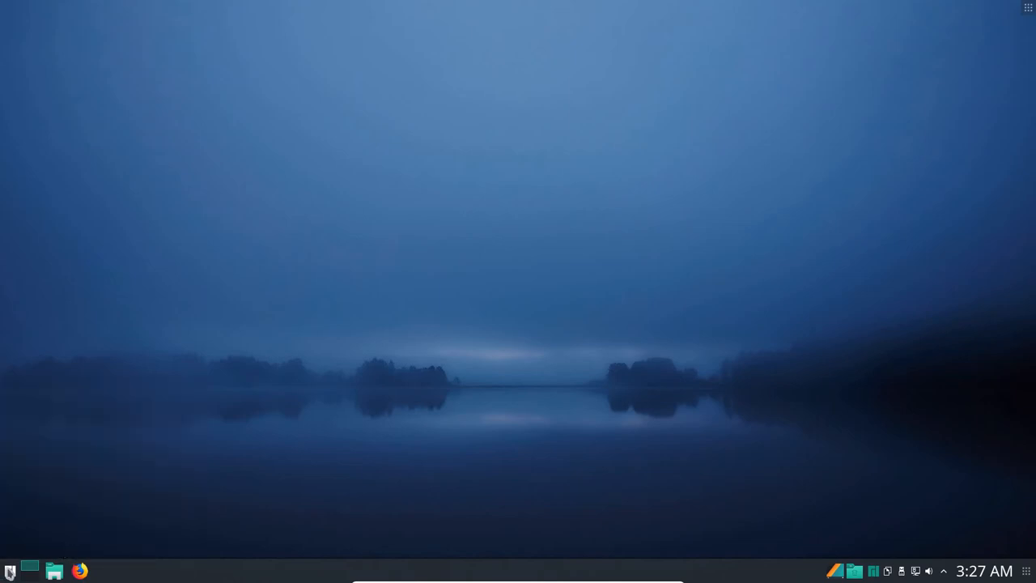
pyautogui.click(11, 572)
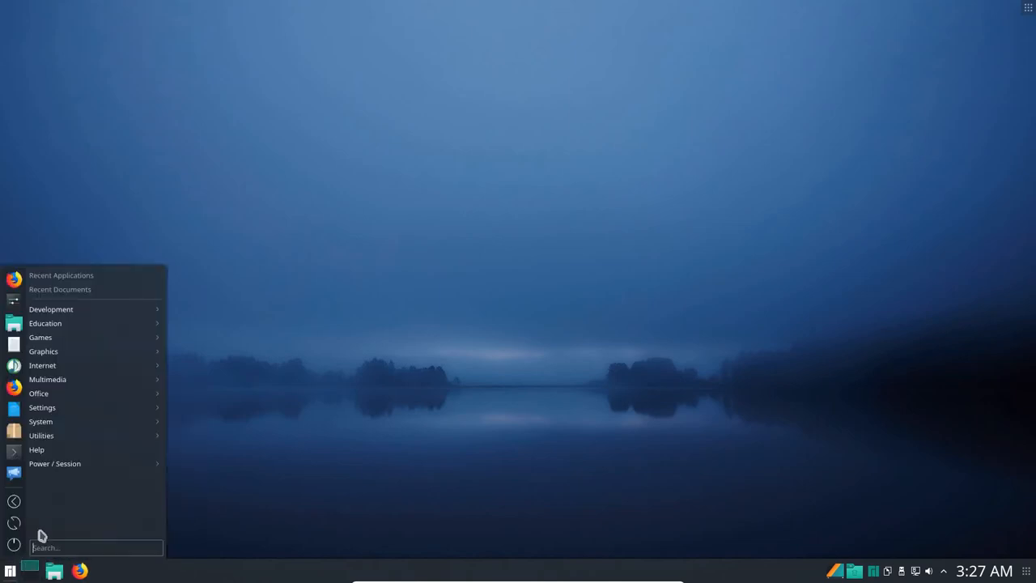
pyautogui.moveTo(64, 337)
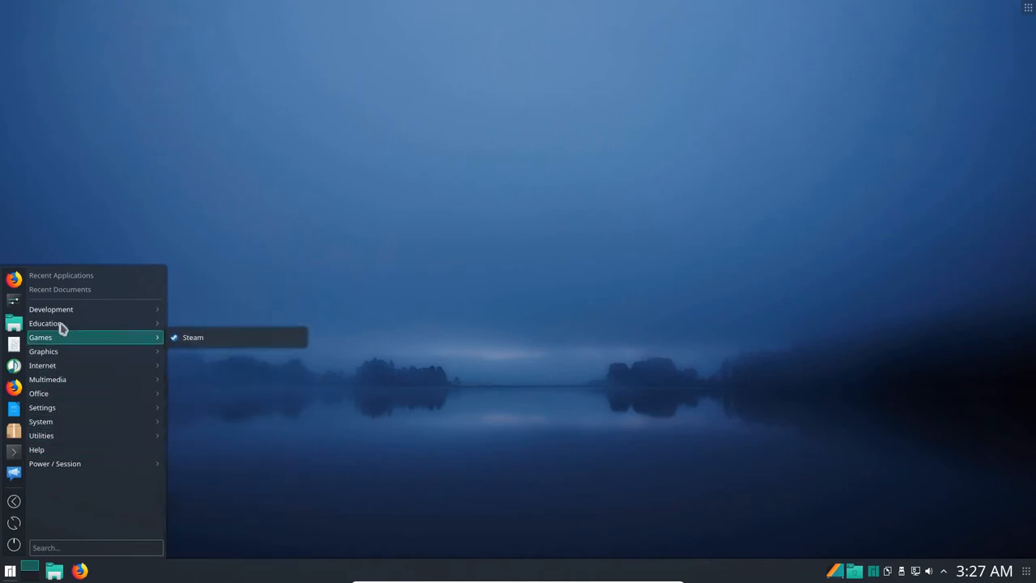
pyautogui.moveTo(51, 309)
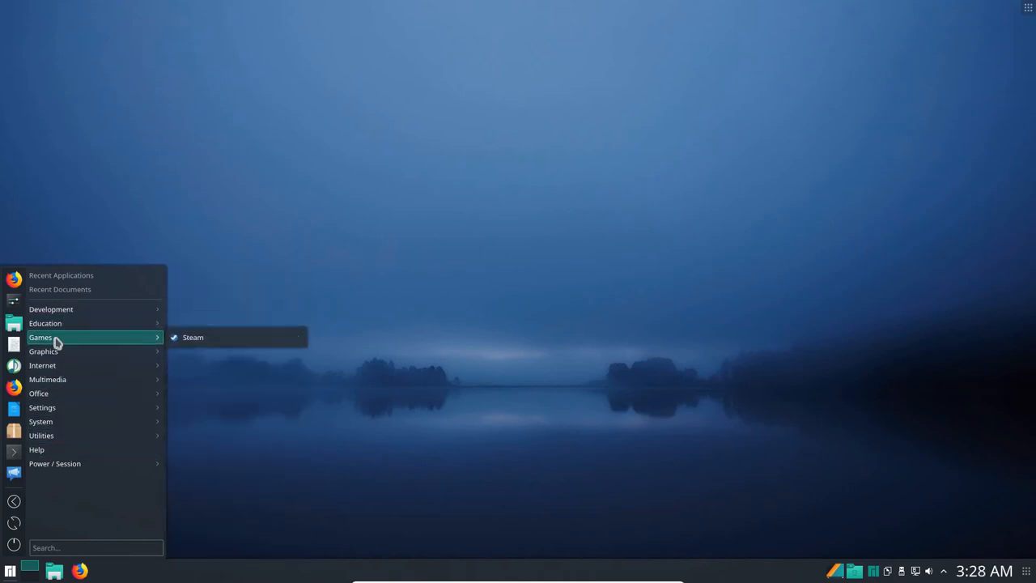
pyautogui.moveTo(141, 348)
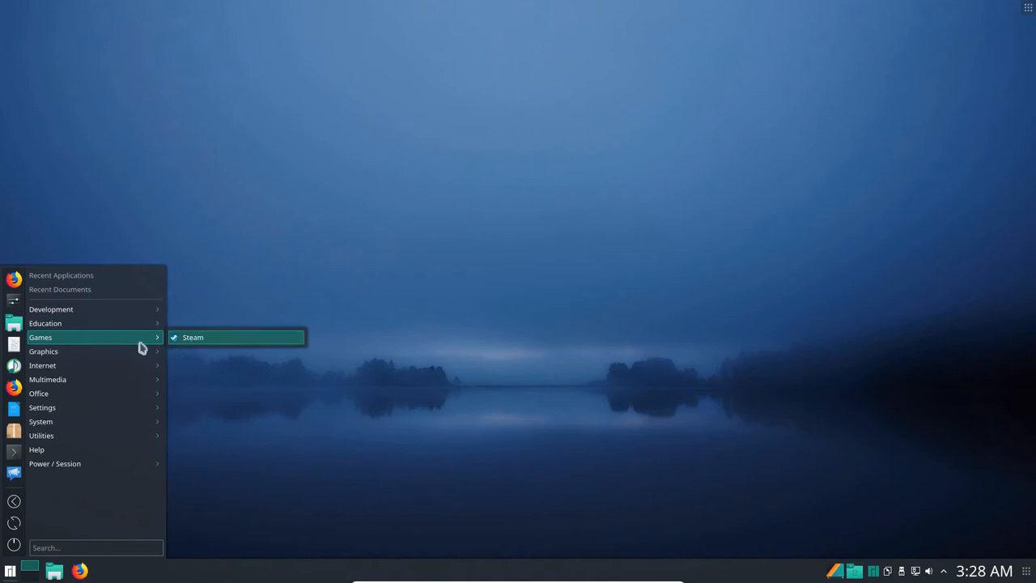
pyautogui.moveTo(44, 350)
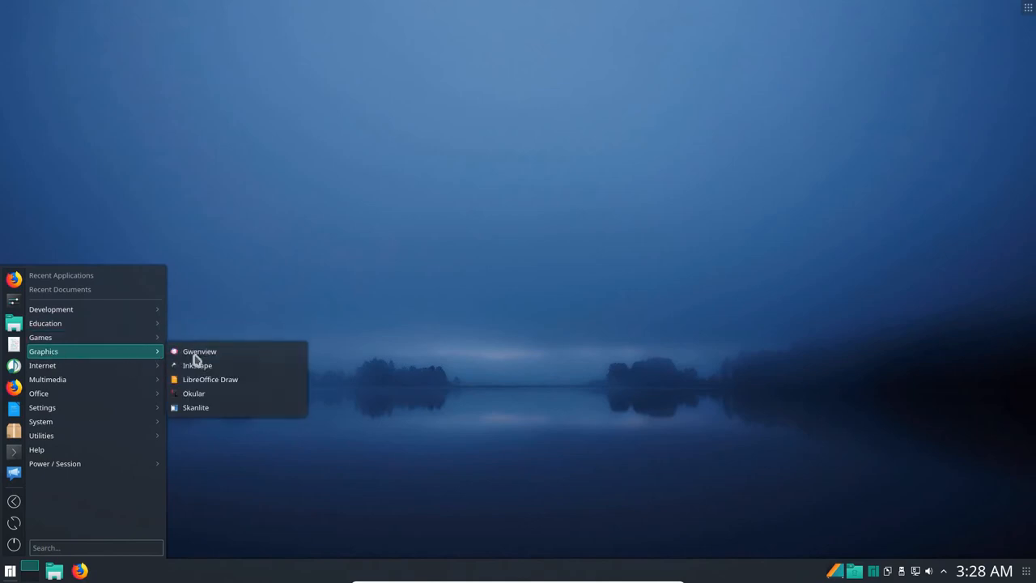
pyautogui.moveTo(205, 407)
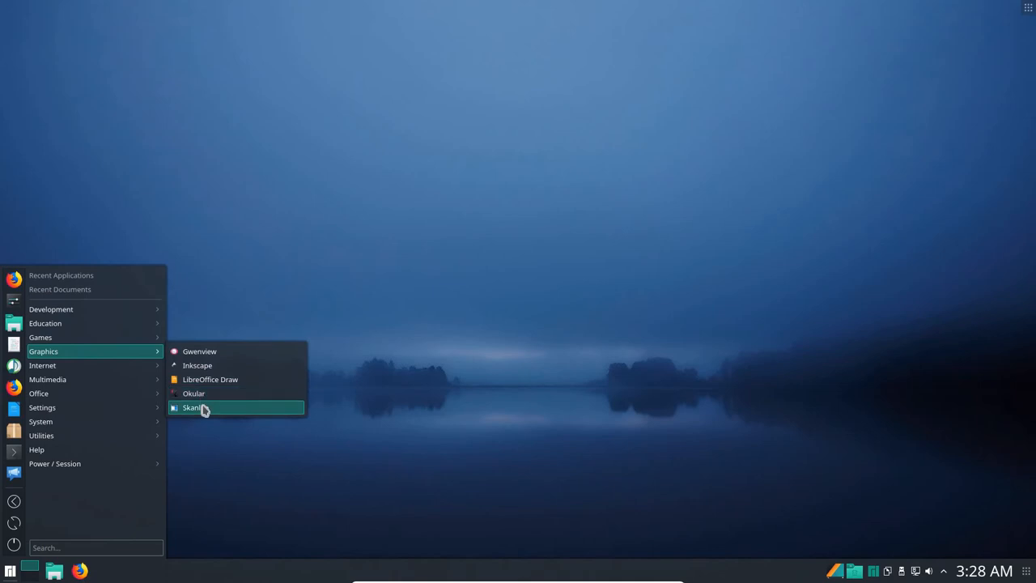
pyautogui.moveTo(47, 379)
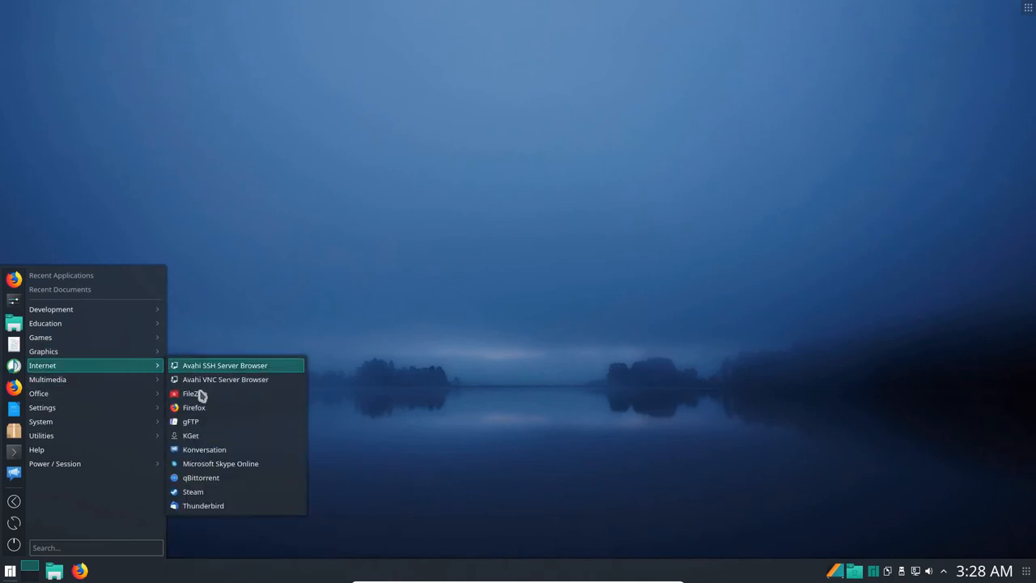
pyautogui.moveTo(200, 436)
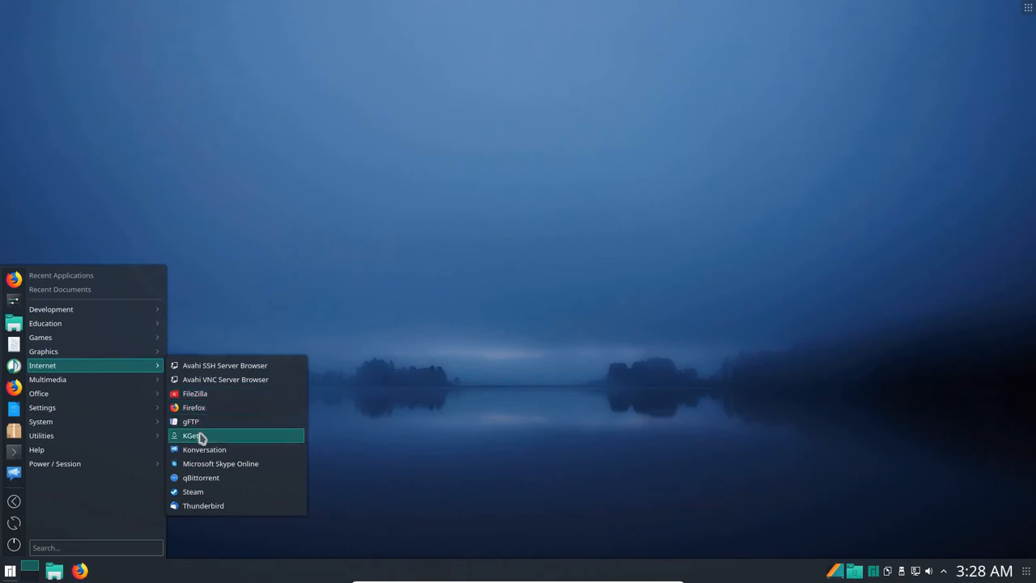
pyautogui.moveTo(54, 463)
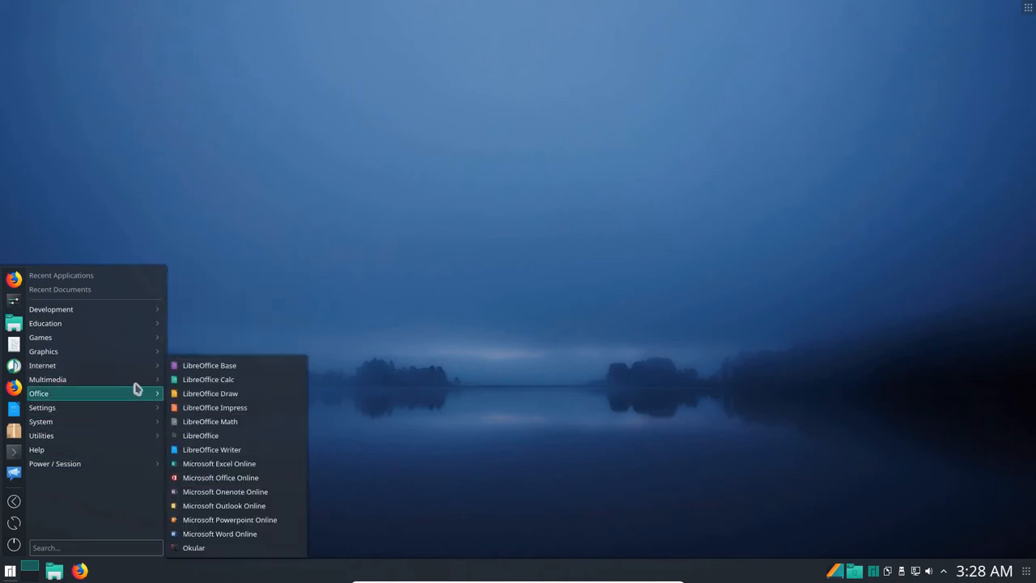
pyautogui.moveTo(47, 379)
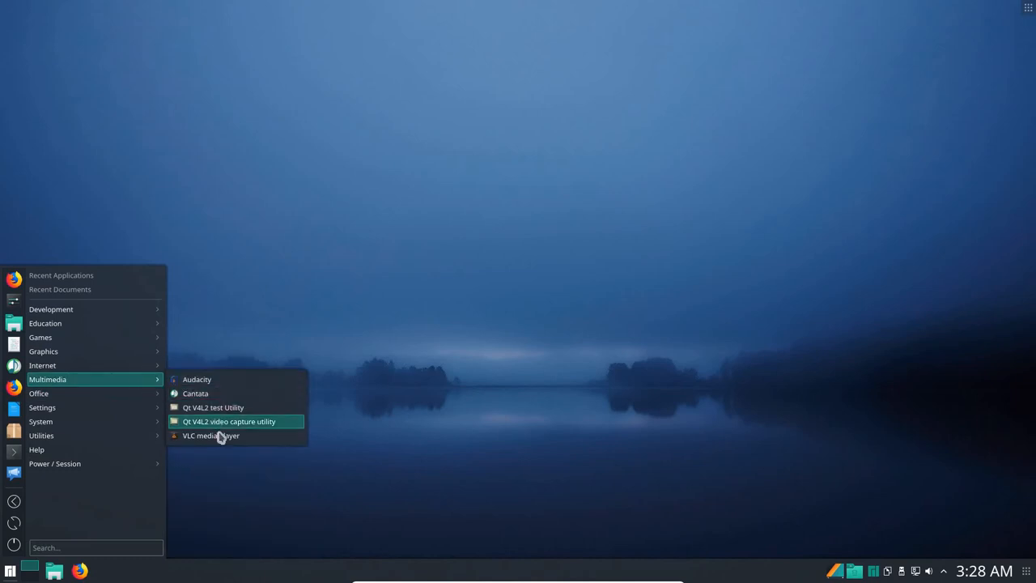
pyautogui.moveTo(57, 393)
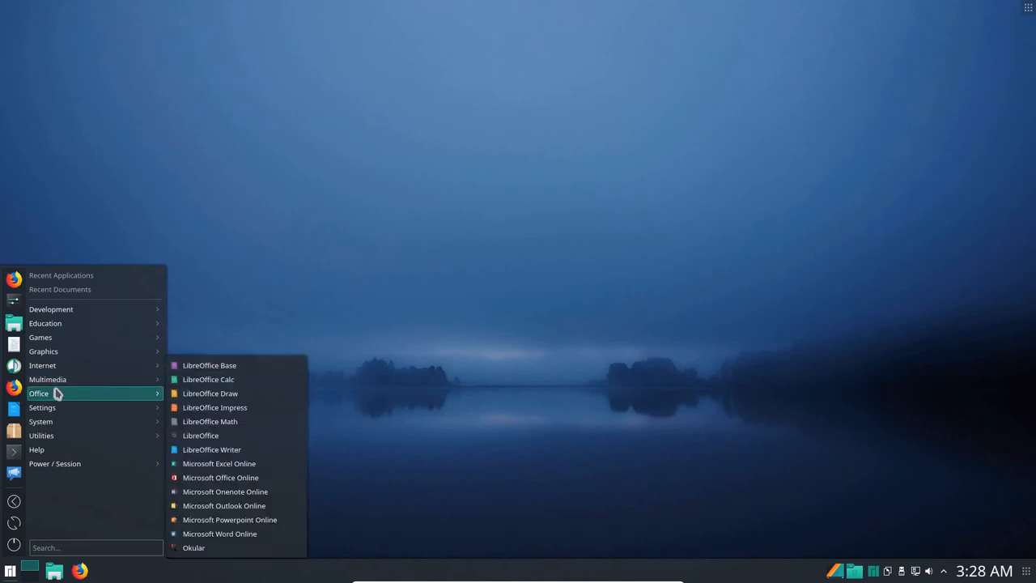
pyautogui.moveTo(202, 393)
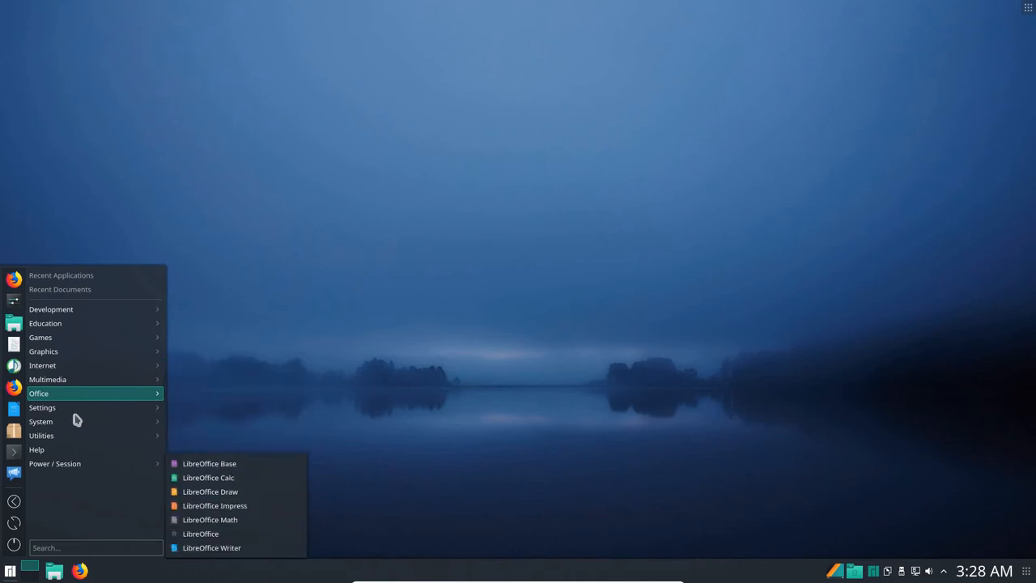
pyautogui.moveTo(43, 407)
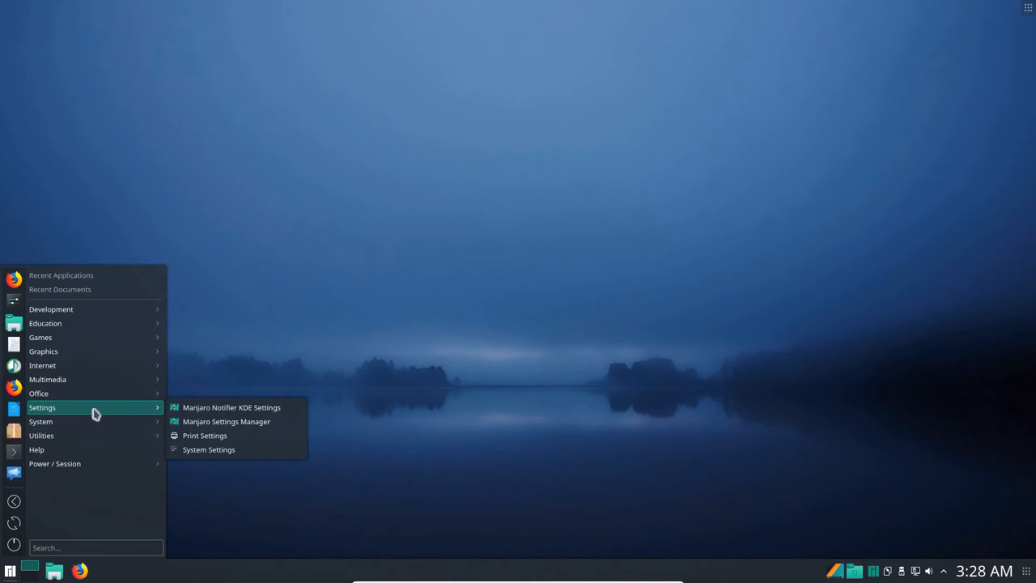
pyautogui.moveTo(212, 449)
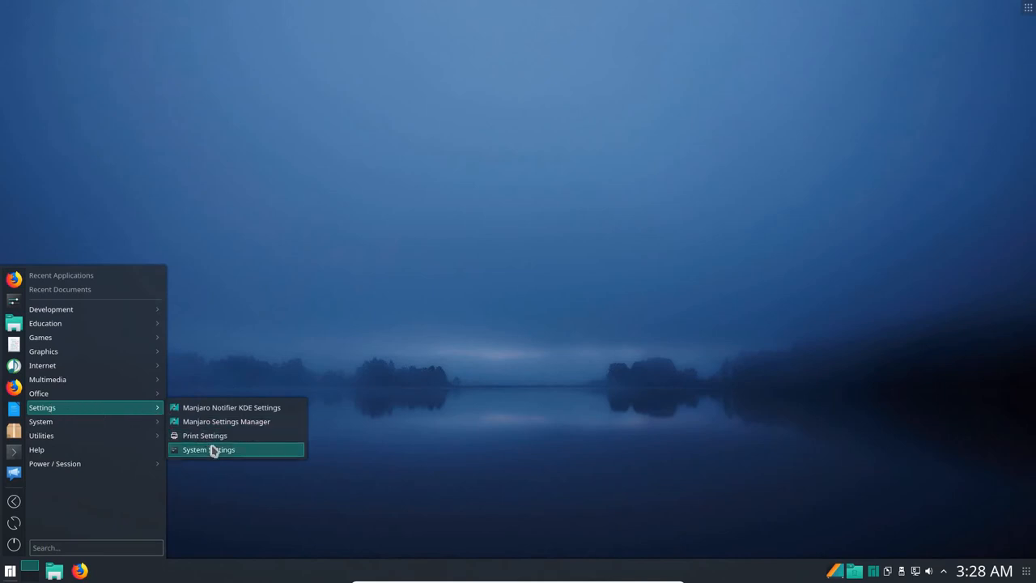
# Launch System Settings, centre its window, and show the Look And Feel themes page.
pyautogui.click(209, 449)
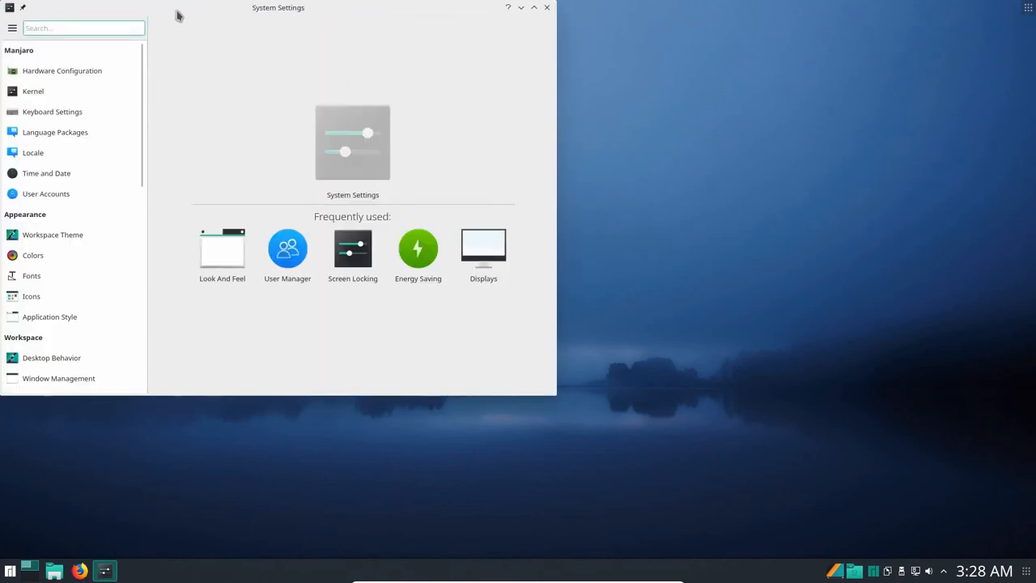
pyautogui.moveTo(278, 7); pyautogui.dragTo(508, 73)
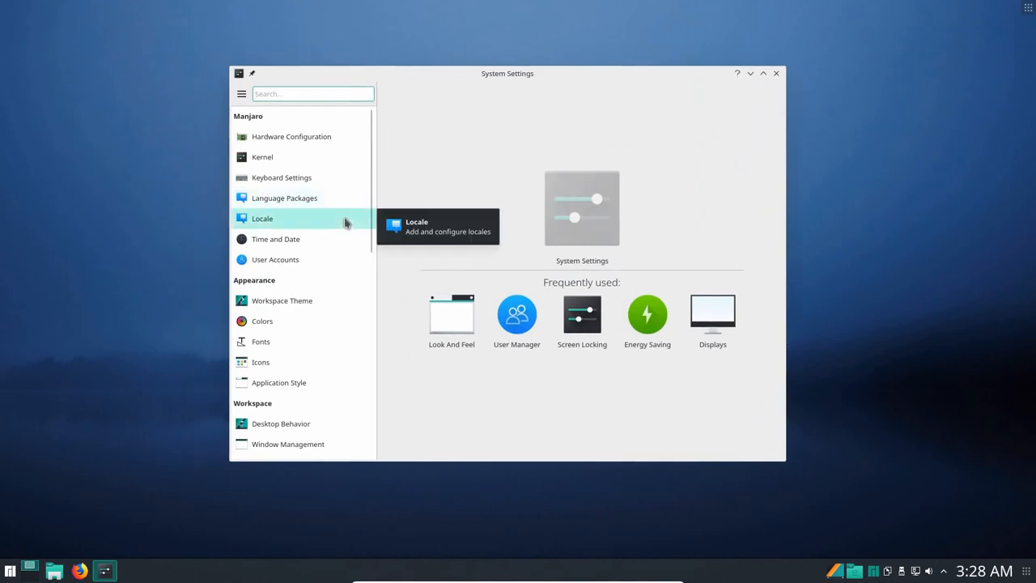
pyautogui.moveTo(283, 393)
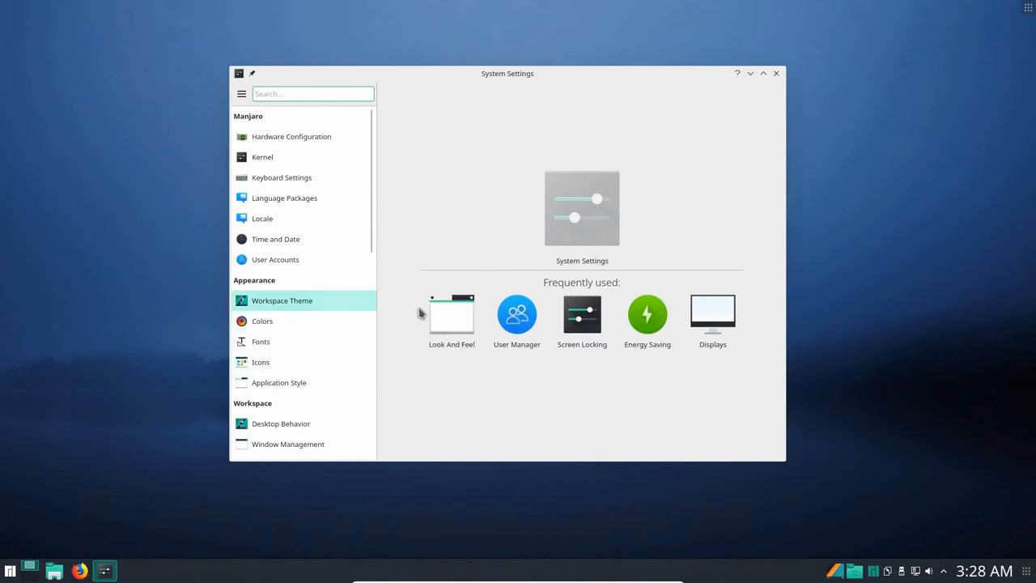
pyautogui.moveTo(459, 408)
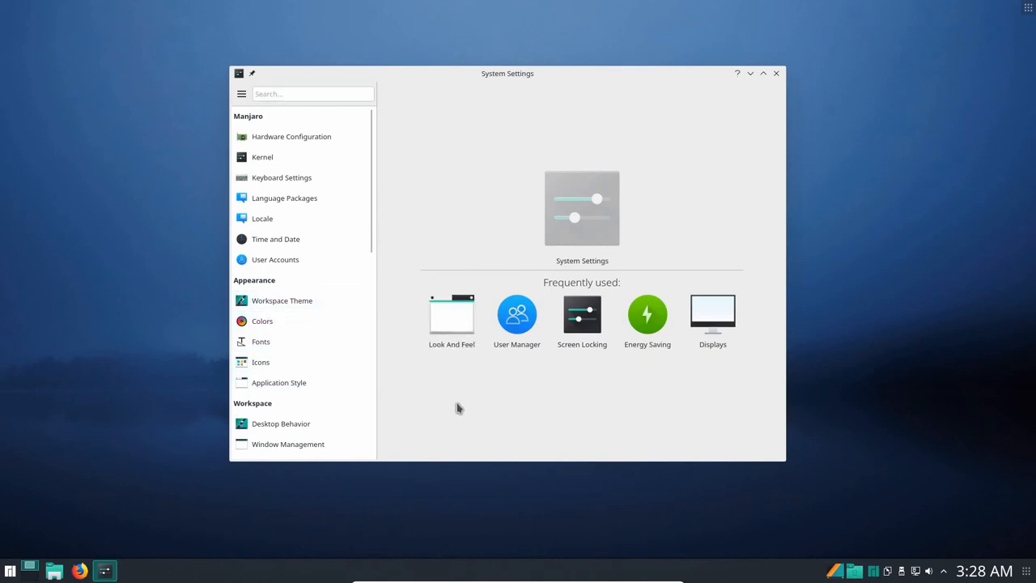
pyautogui.click(452, 313)
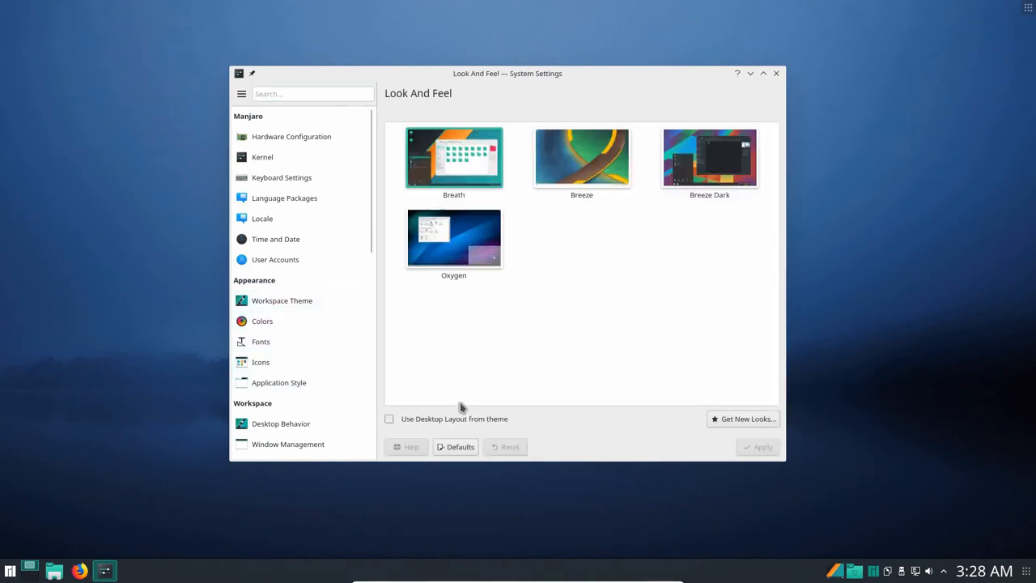
pyautogui.moveTo(618, 292)
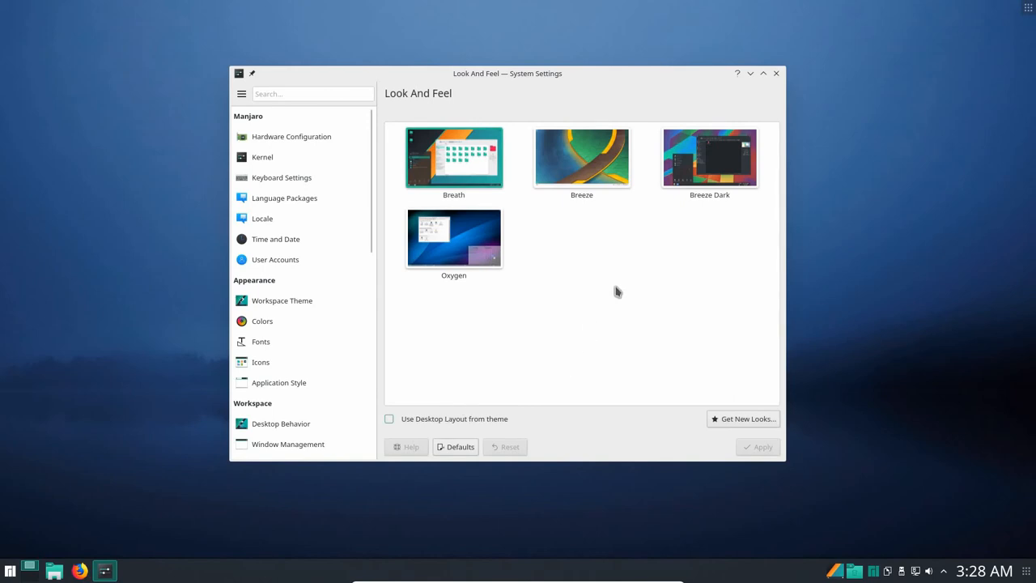
pyautogui.click(710, 157)
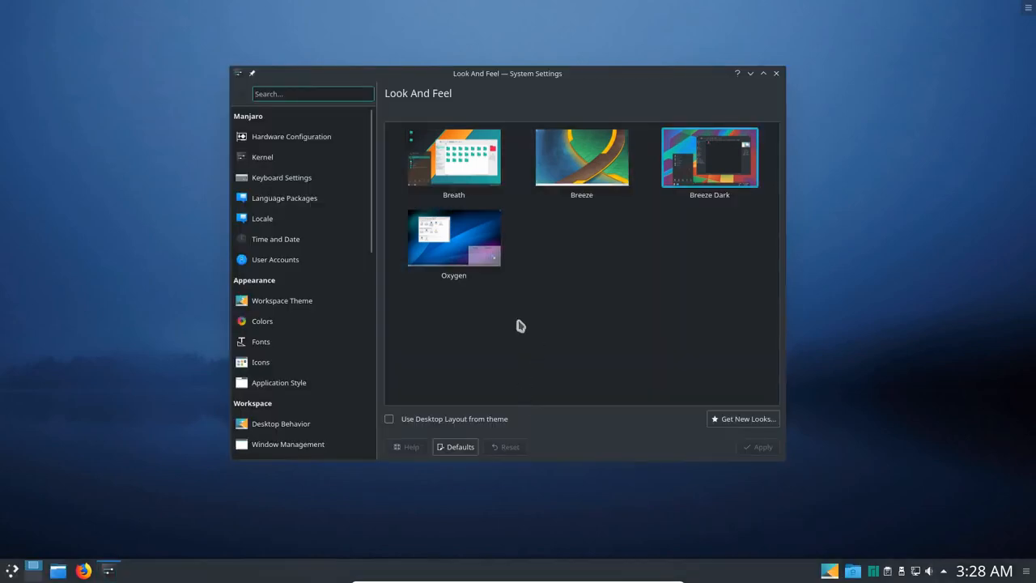
pyautogui.moveTo(291, 272)
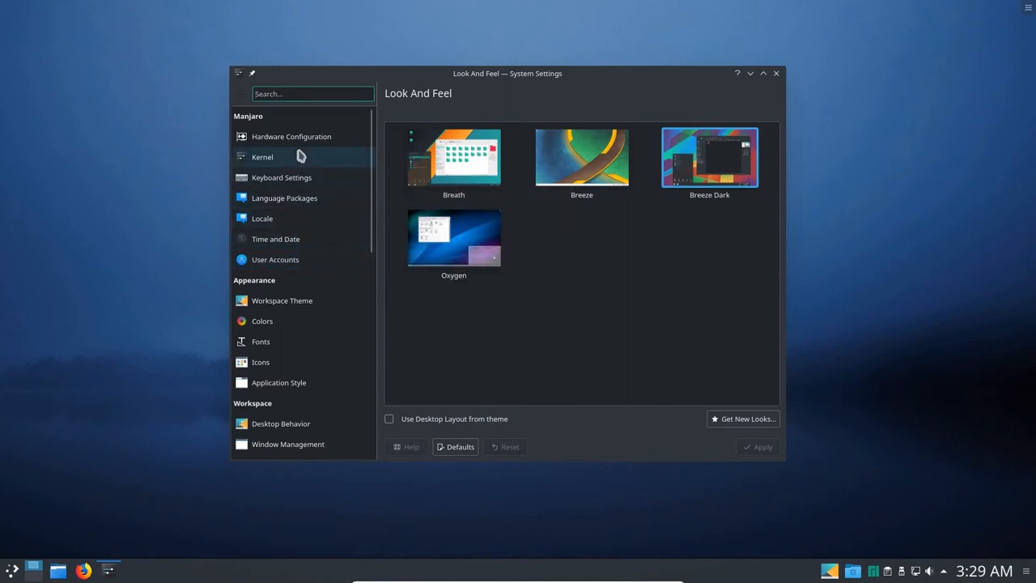
pyautogui.moveTo(382, 169)
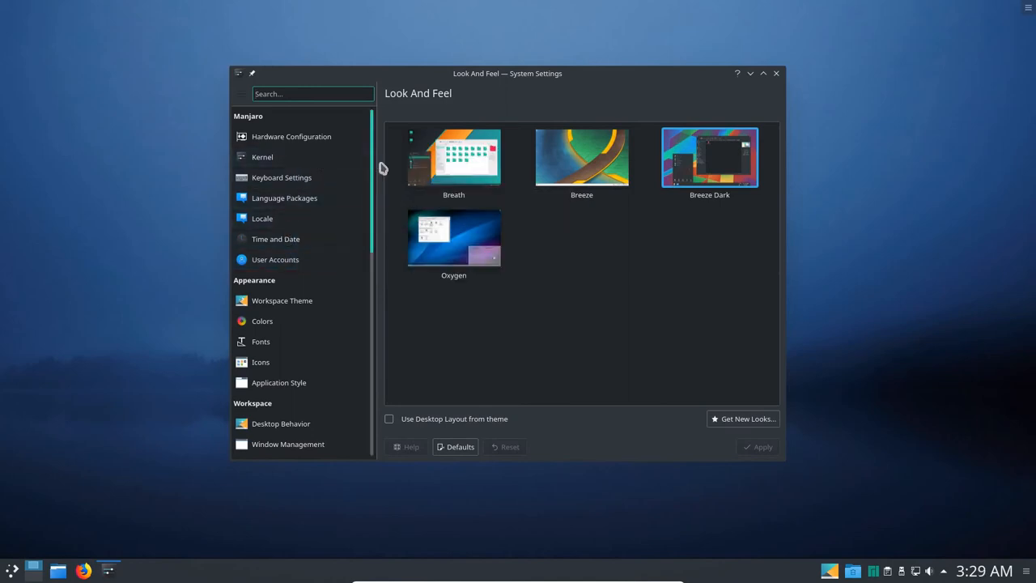
# Set Applications > Launch Feedback to No Feedback, apply it, and close System Settings.
pyautogui.scroll(-3)
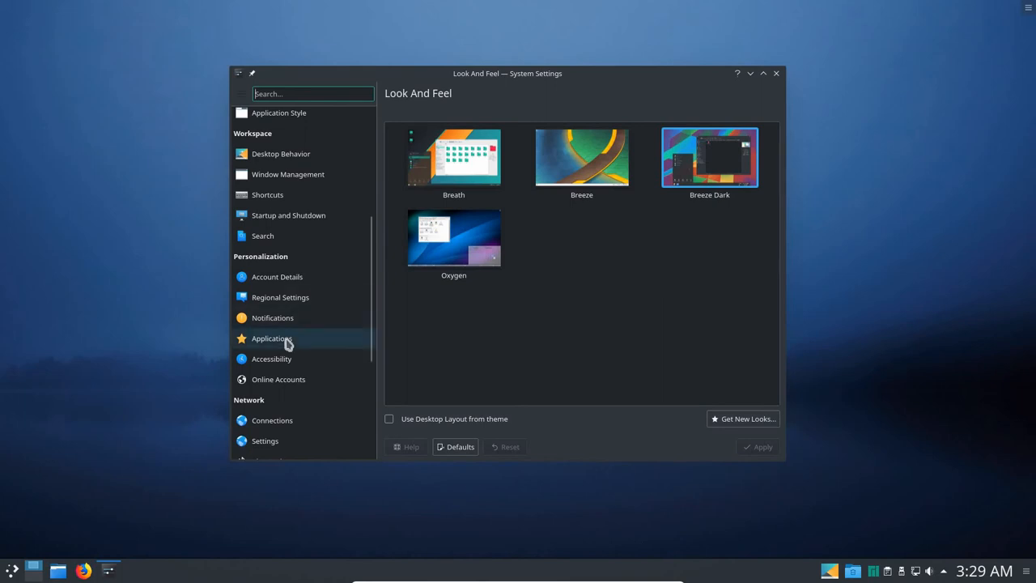
pyautogui.click(271, 337)
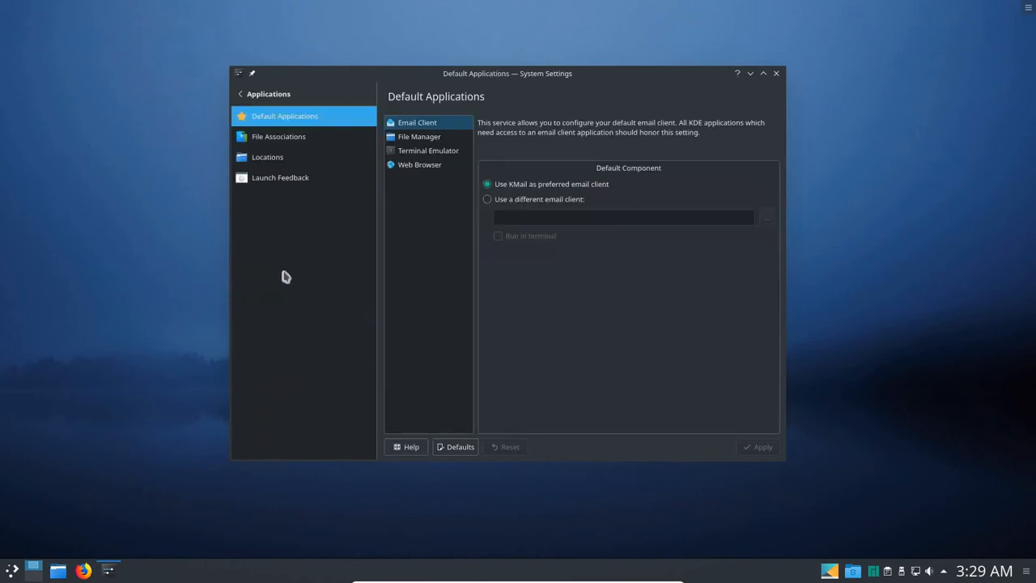
pyautogui.click(280, 177)
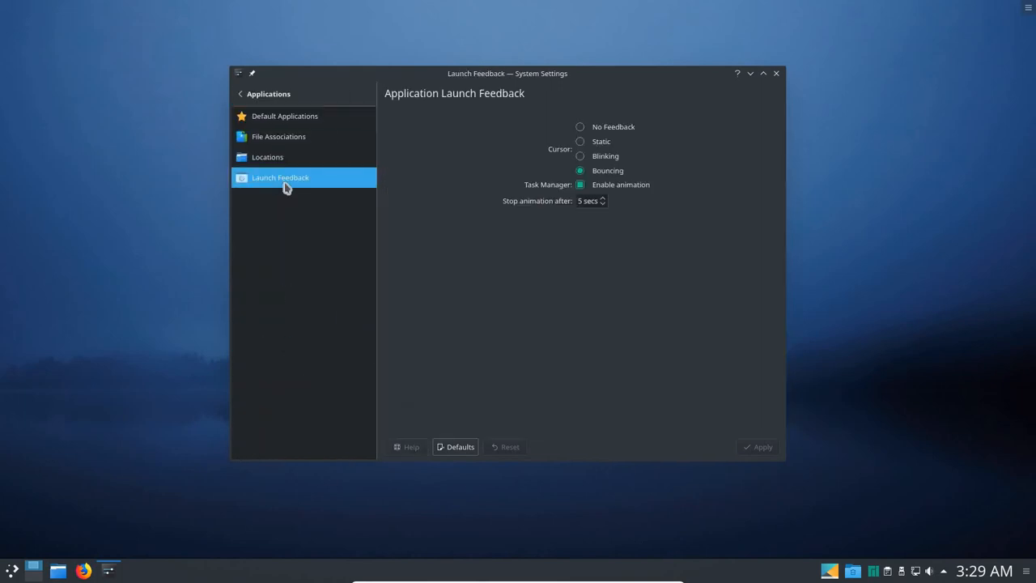
pyautogui.moveTo(579, 127)
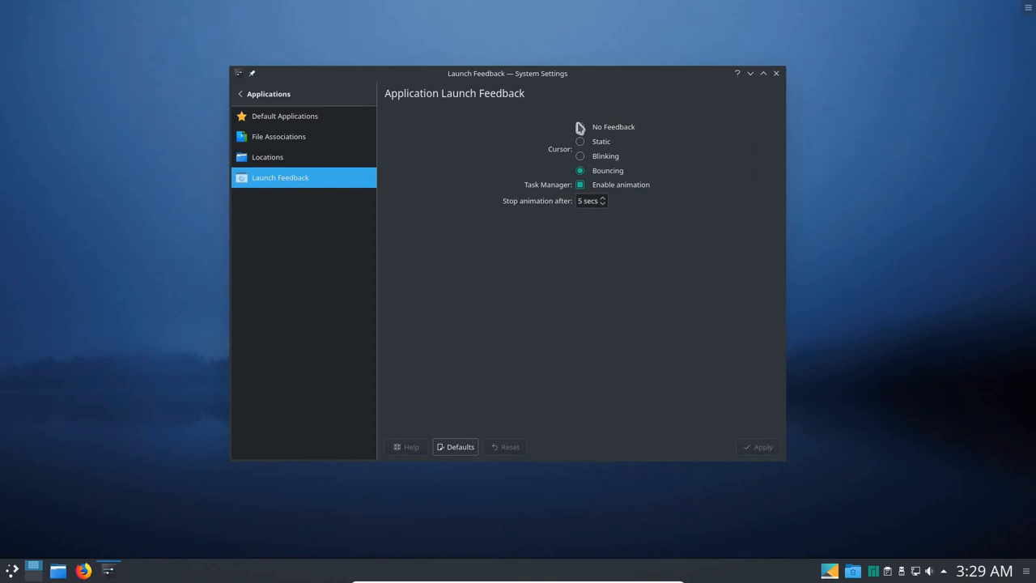
pyautogui.click(580, 126)
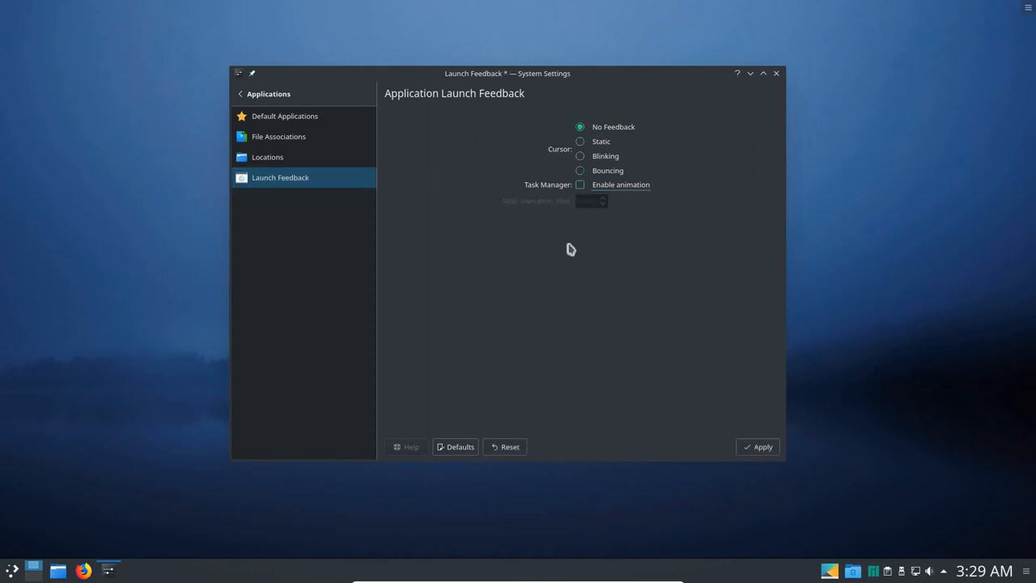
pyautogui.click(758, 447)
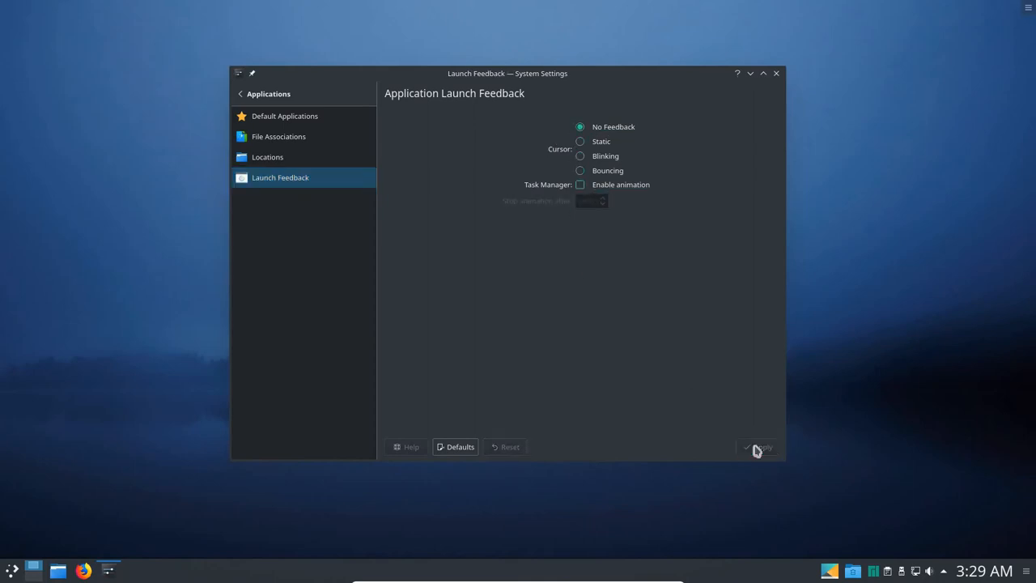
pyautogui.moveTo(706, 293)
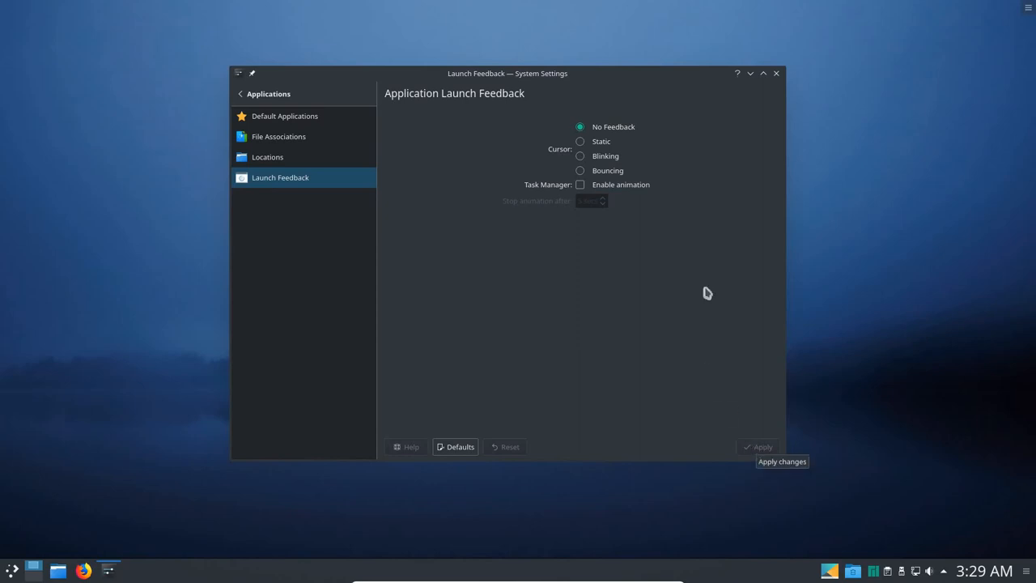
pyautogui.moveTo(775, 75)
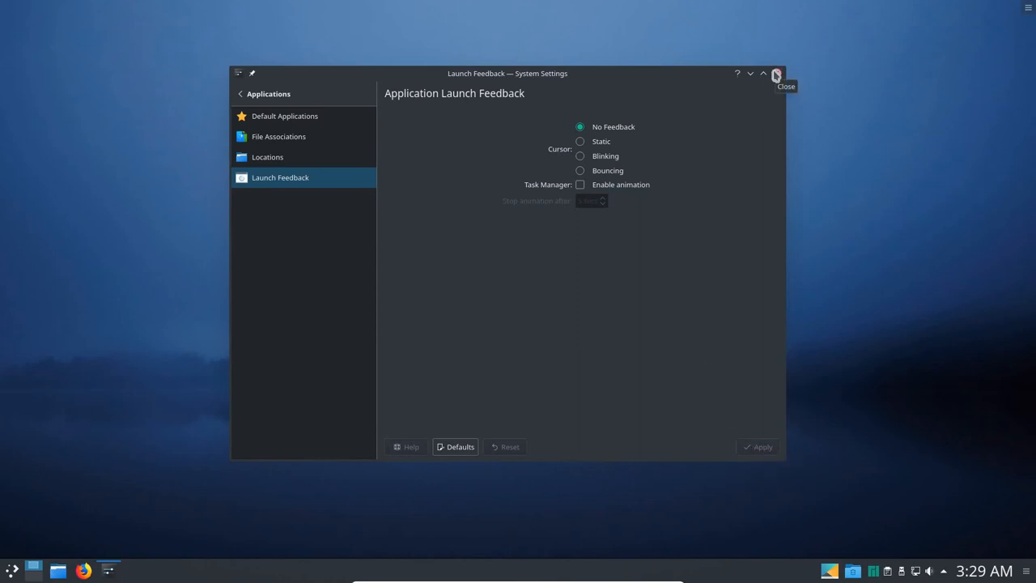
pyautogui.click(772, 74)
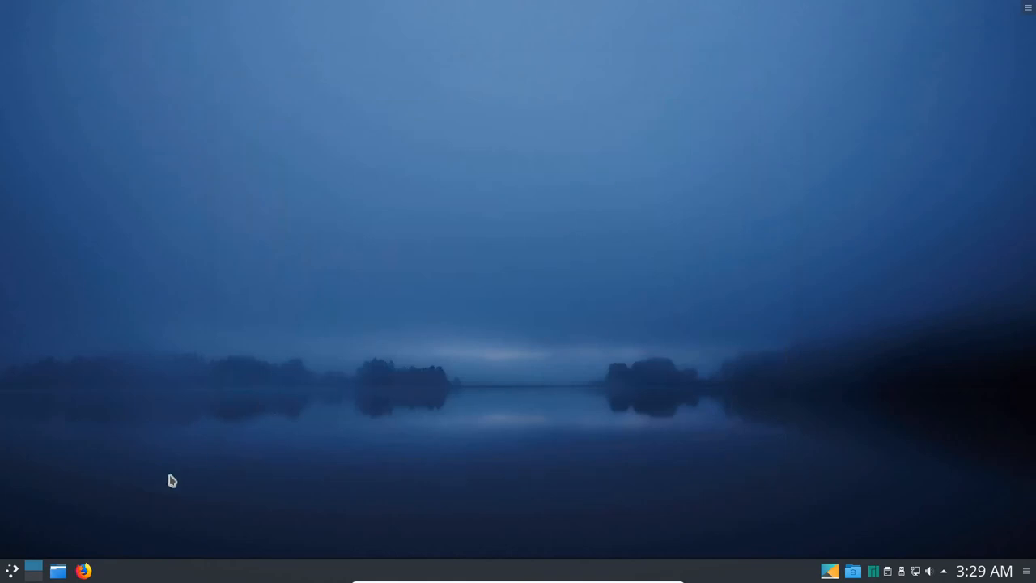
pyautogui.moveTo(274, 433)
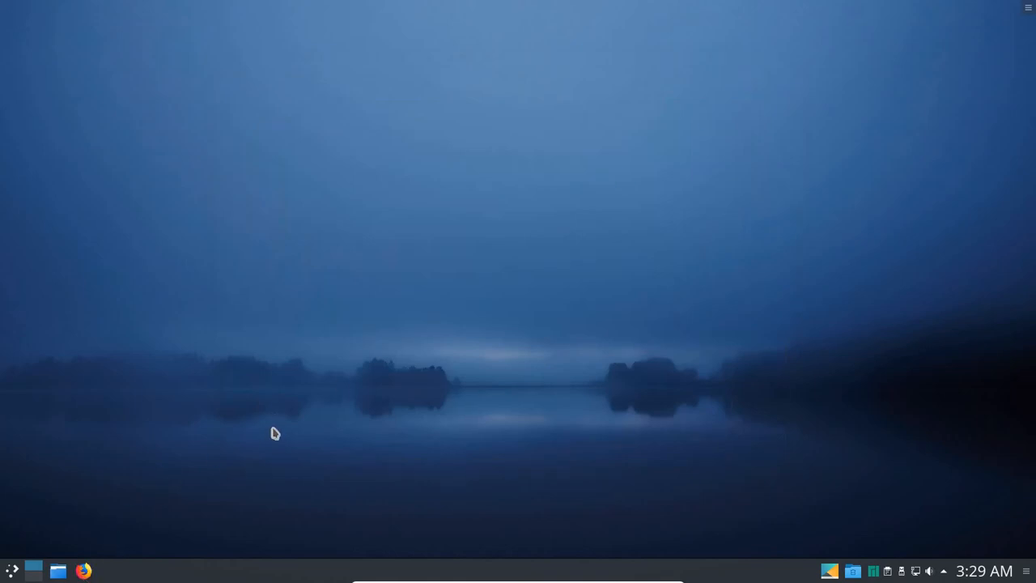
pyautogui.moveTo(268, 436)
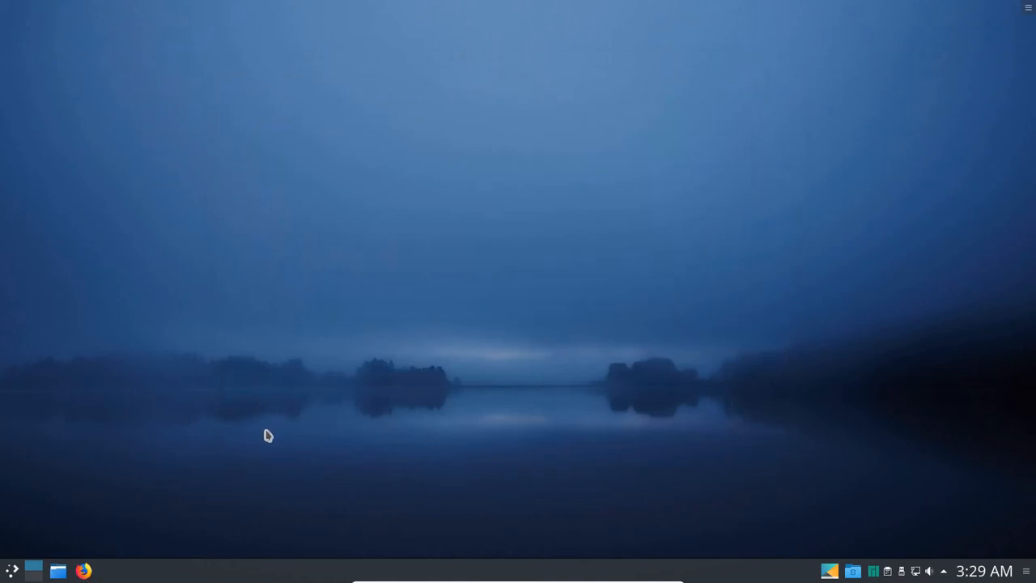
pyautogui.moveTo(270, 436)
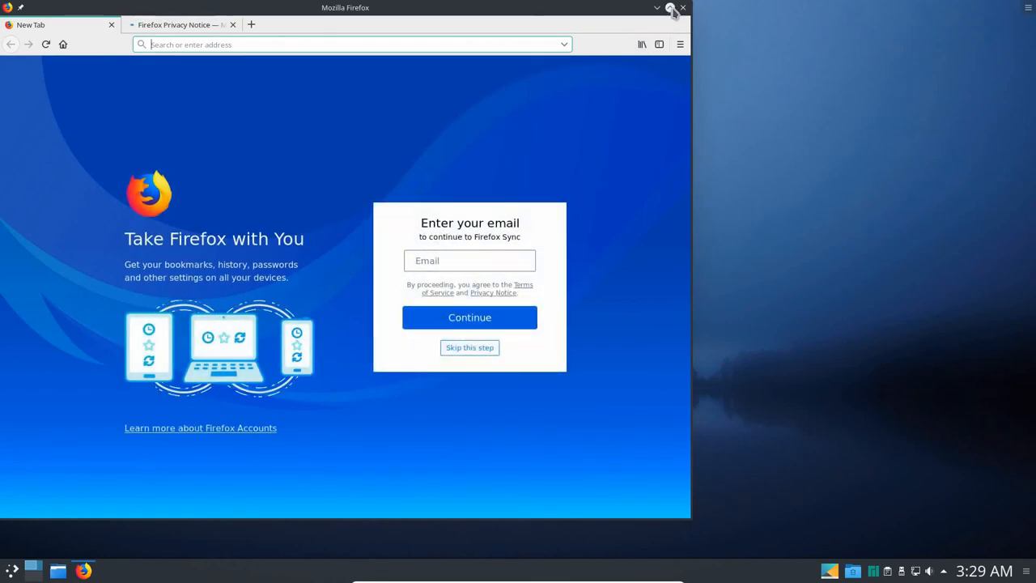
# Confirm Firefox's About window shows version 63.0.1, then close Firefox with both tabs.
pyautogui.click(666, 7)
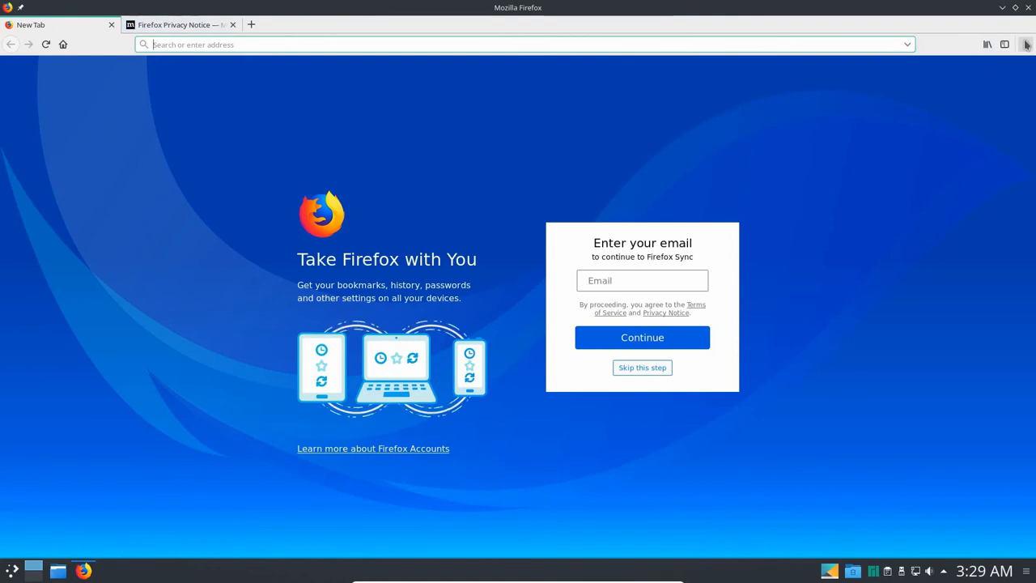
pyautogui.click(1025, 46)
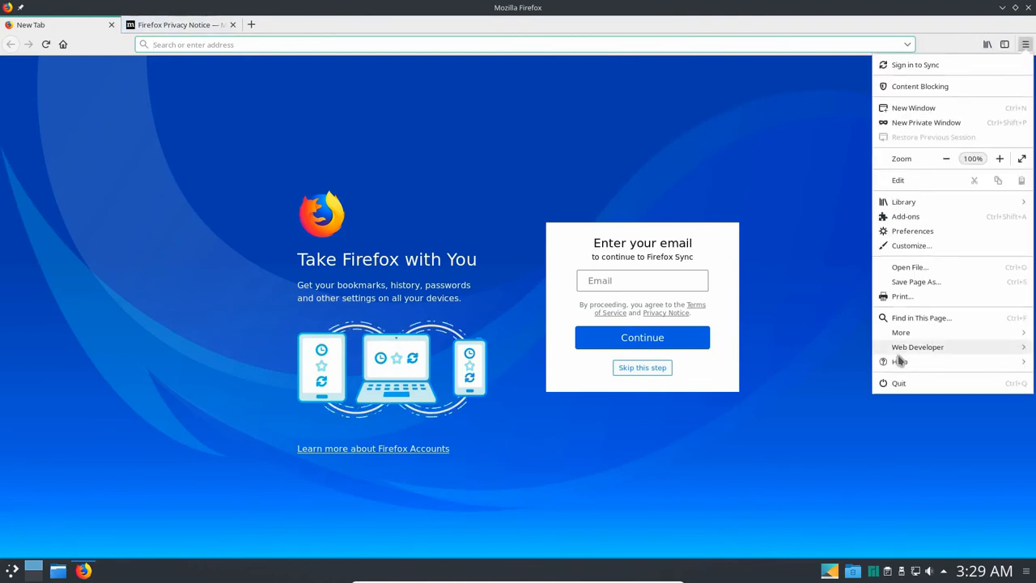
pyautogui.click(902, 362)
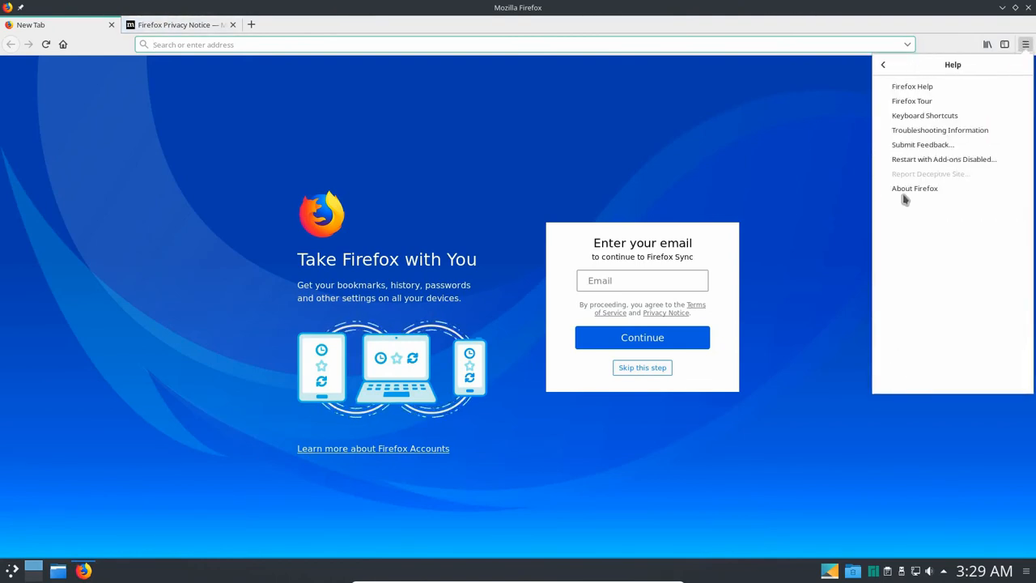
pyautogui.click(915, 188)
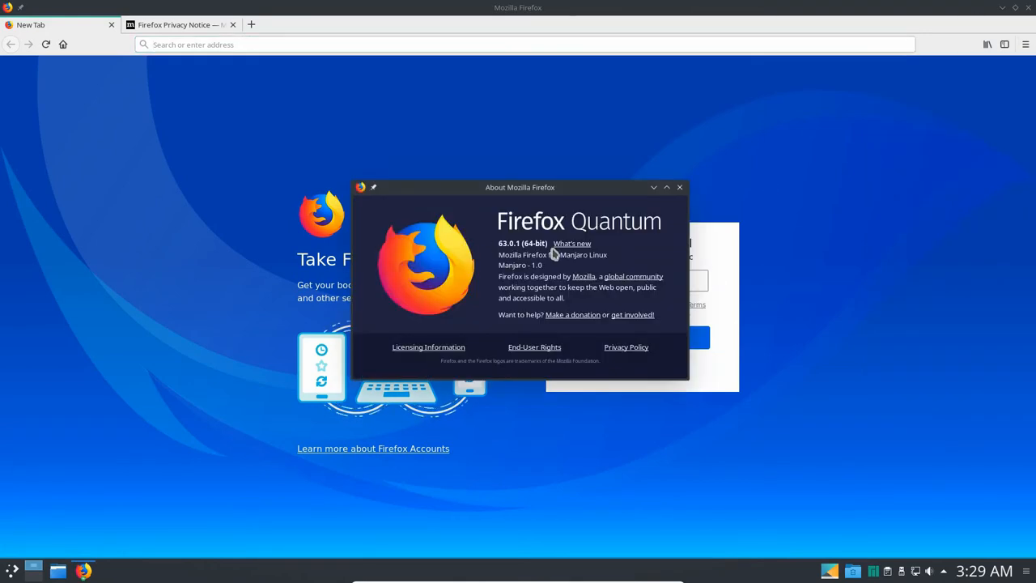
pyautogui.moveTo(683, 199)
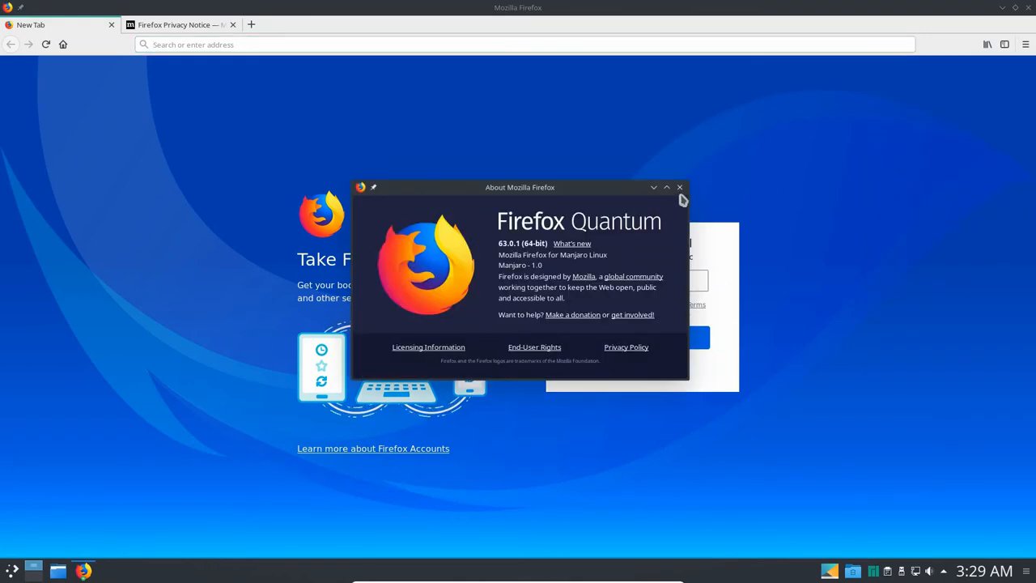
pyautogui.click(680, 187)
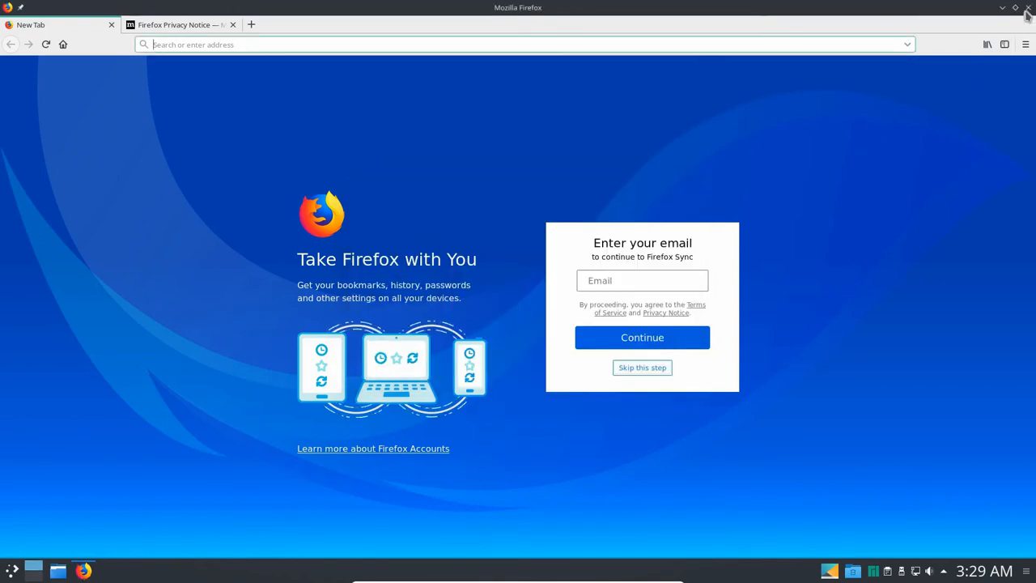
pyautogui.click(1026, 8)
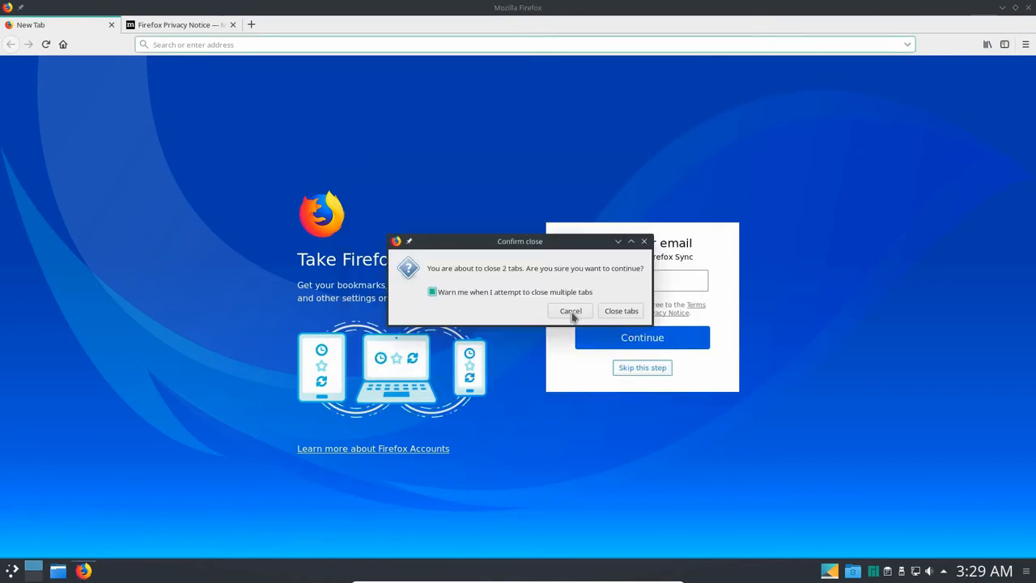
pyautogui.click(621, 311)
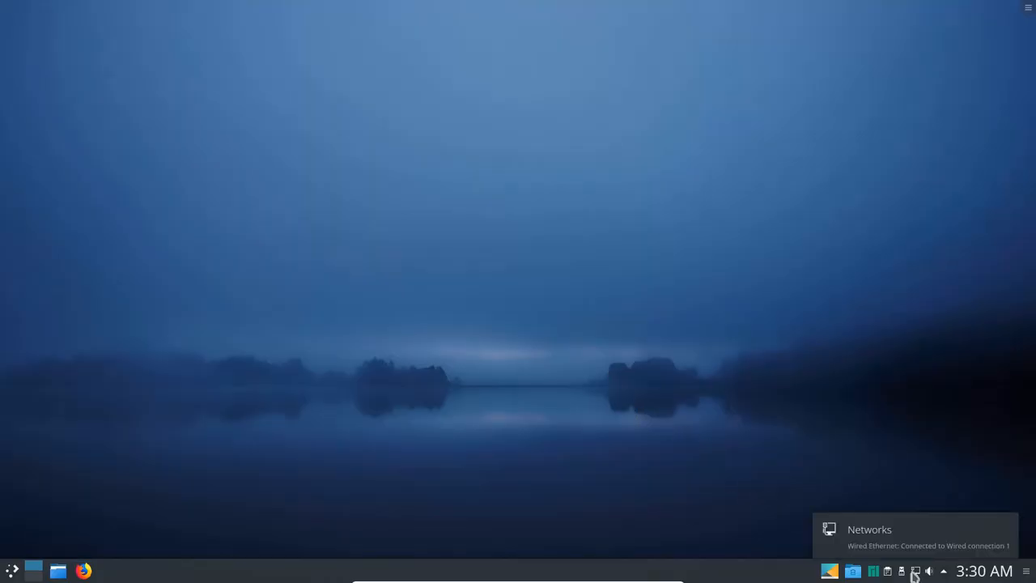
# Disable the modem PIN prompt and enable virtual connections in Network Settings, then save.
pyautogui.click(915, 570)
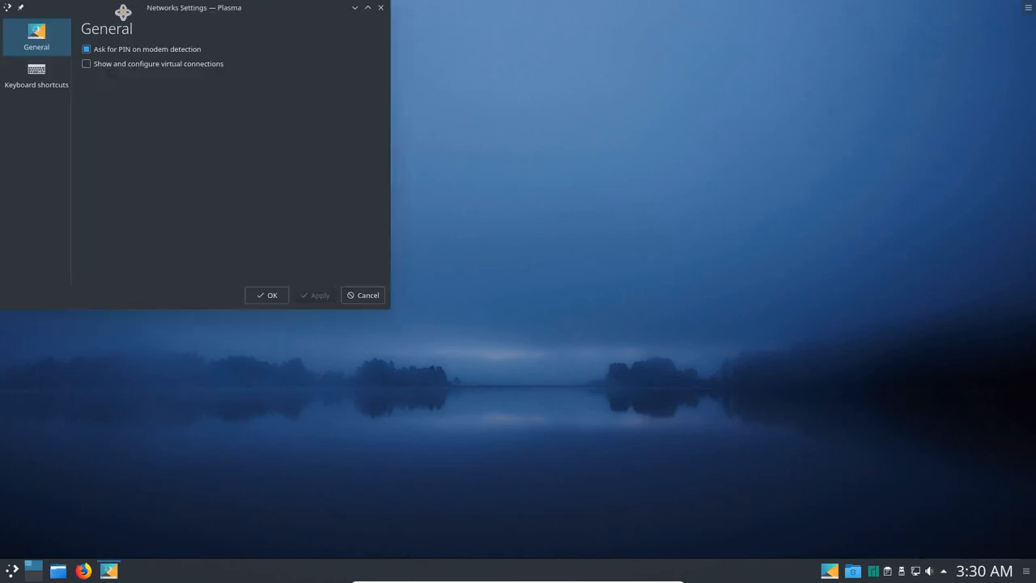
pyautogui.moveTo(195, 7); pyautogui.dragTo(611, 123)
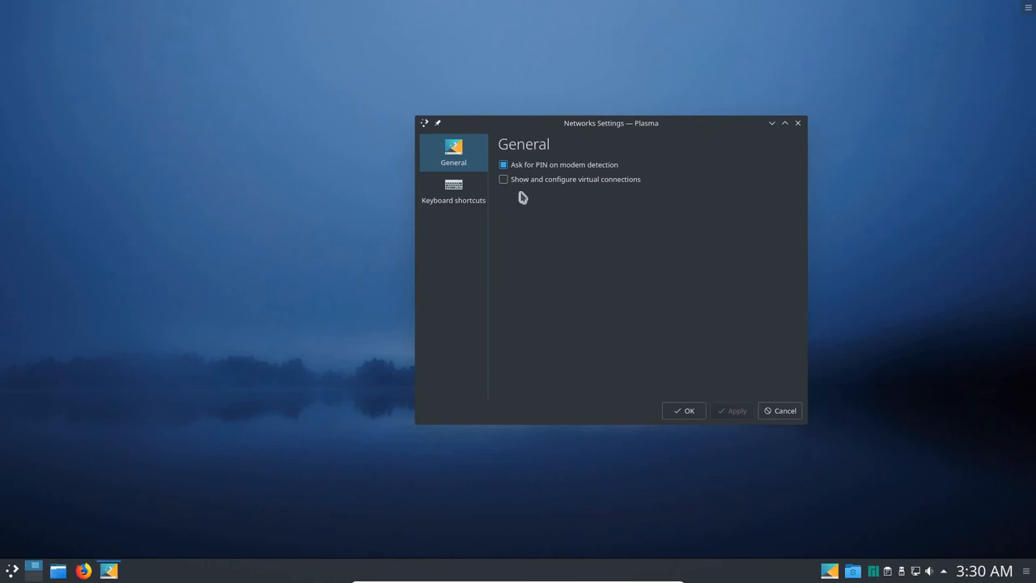
pyautogui.click(502, 164)
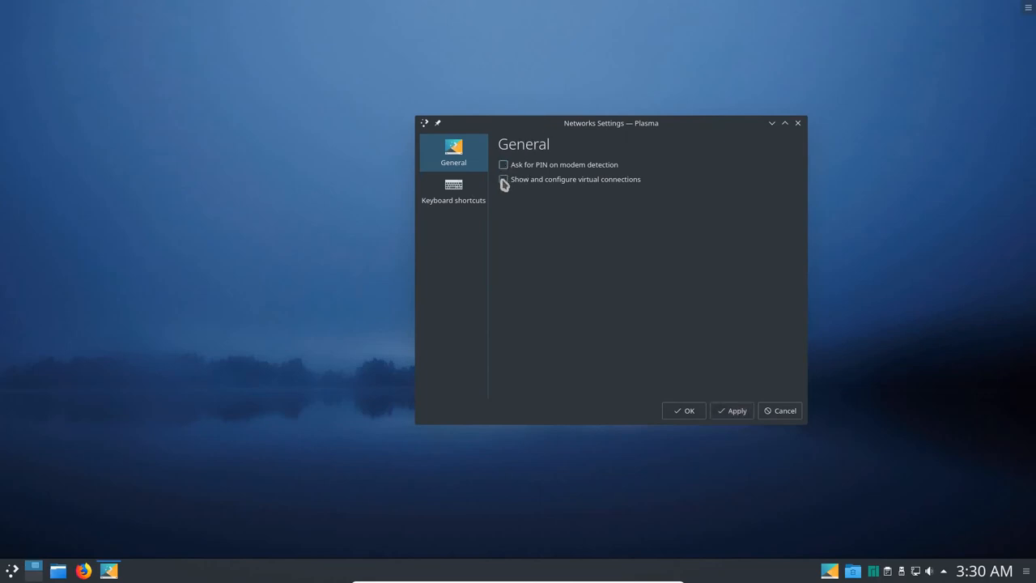
pyautogui.click(503, 179)
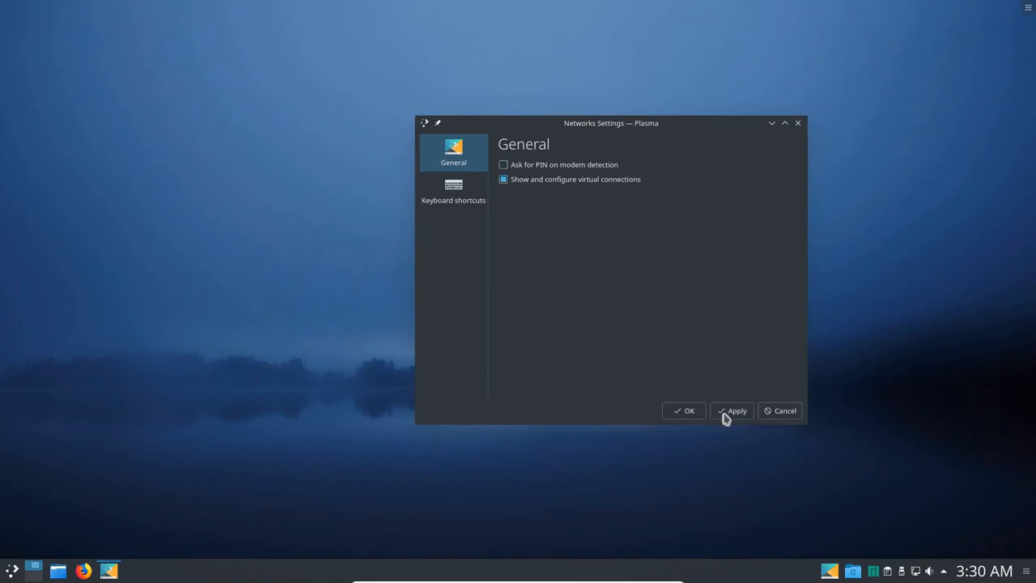
pyautogui.click(689, 411)
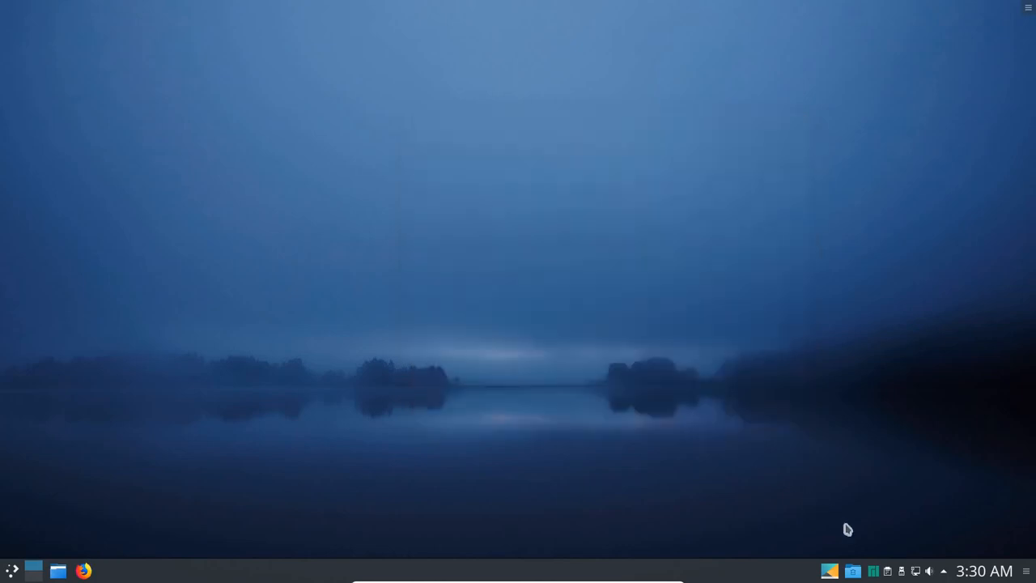
pyautogui.moveTo(914, 571)
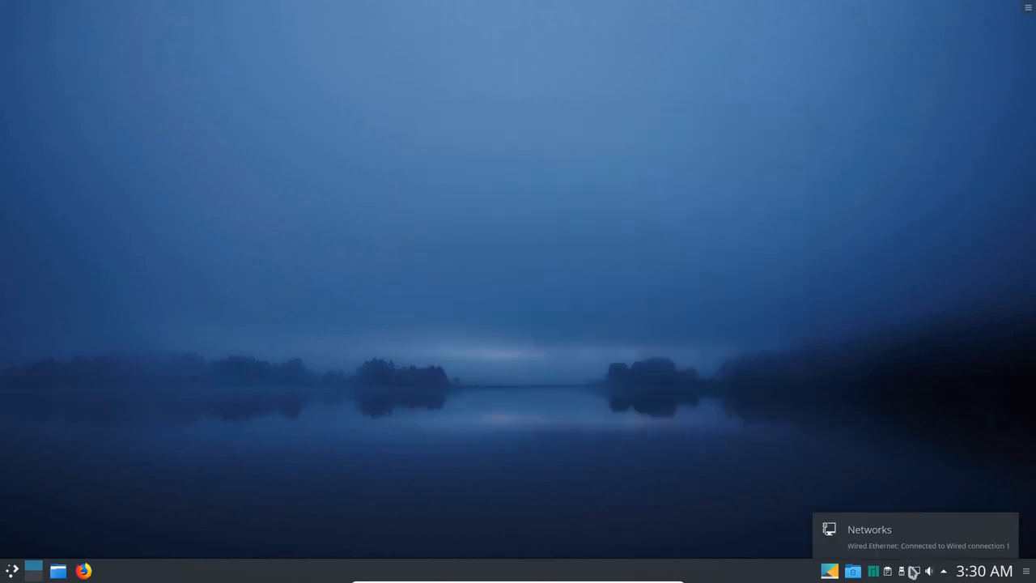
# Rename the wired connection to 'Wired enp0s3 Connection' and dismiss the Networks popup.
pyautogui.rightClick(914, 571)
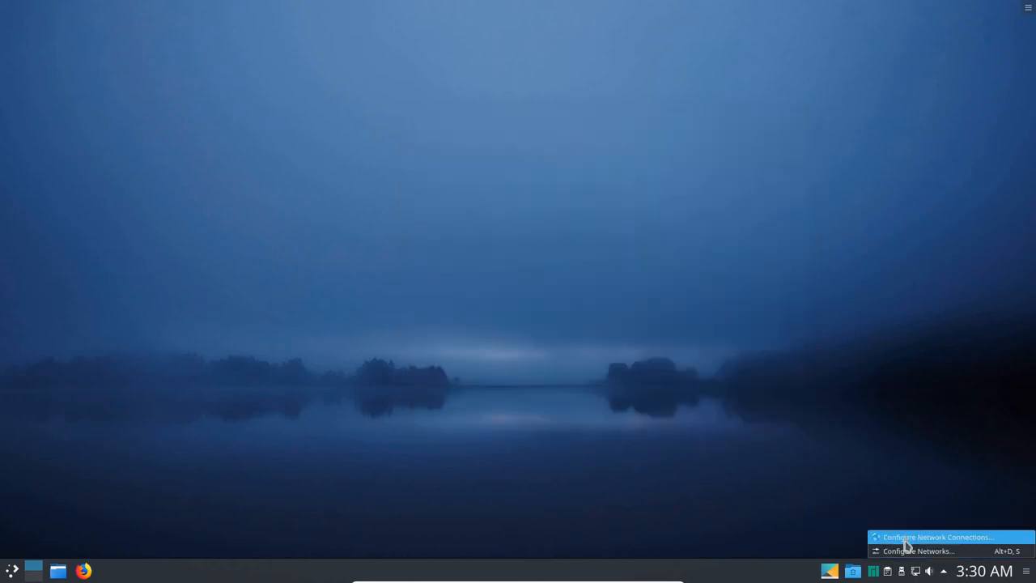
pyautogui.click(936, 537)
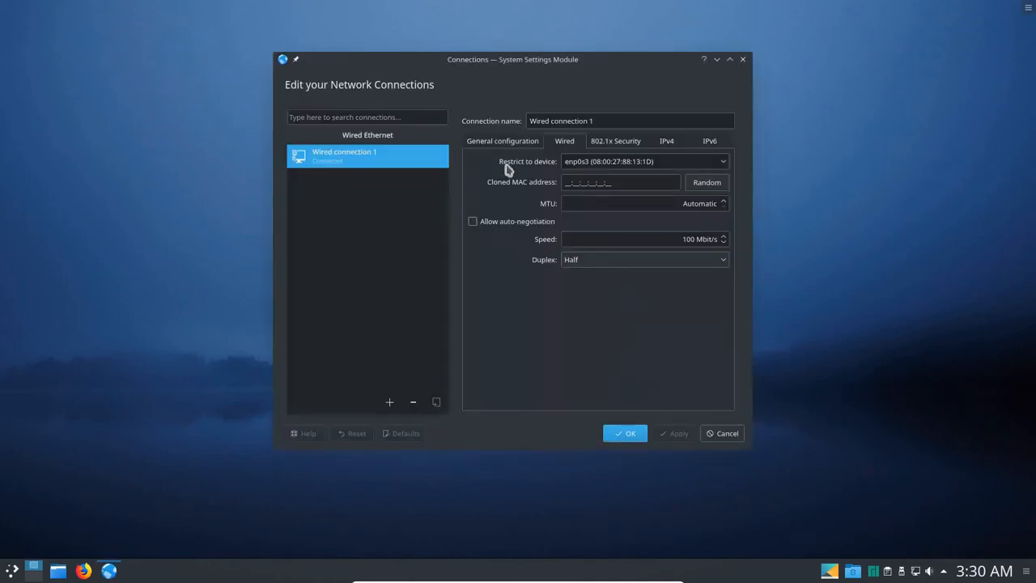
pyautogui.doubleClick(571, 120)
pyautogui.write('Wired enp0s3')
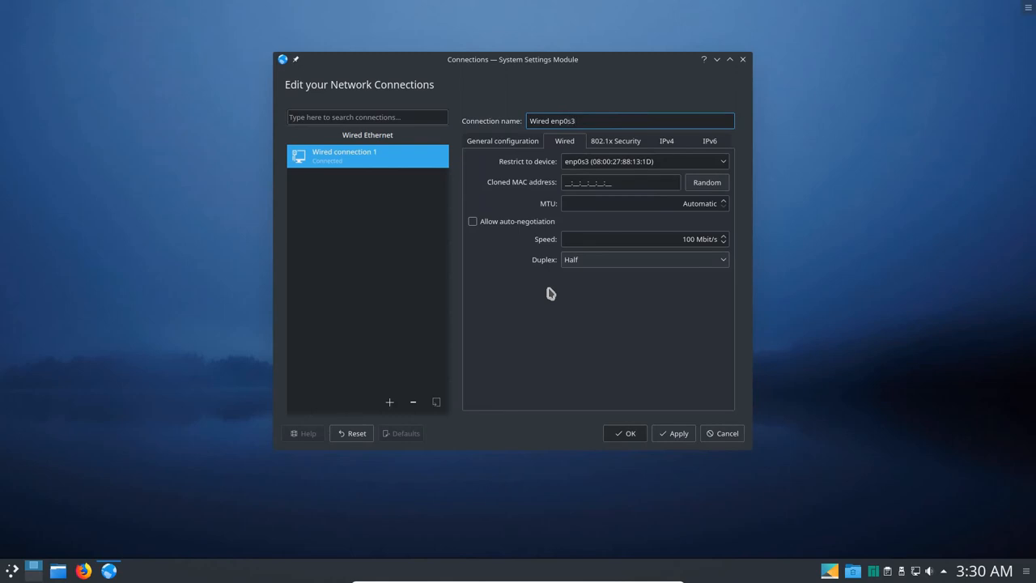
pyautogui.write('Connection')
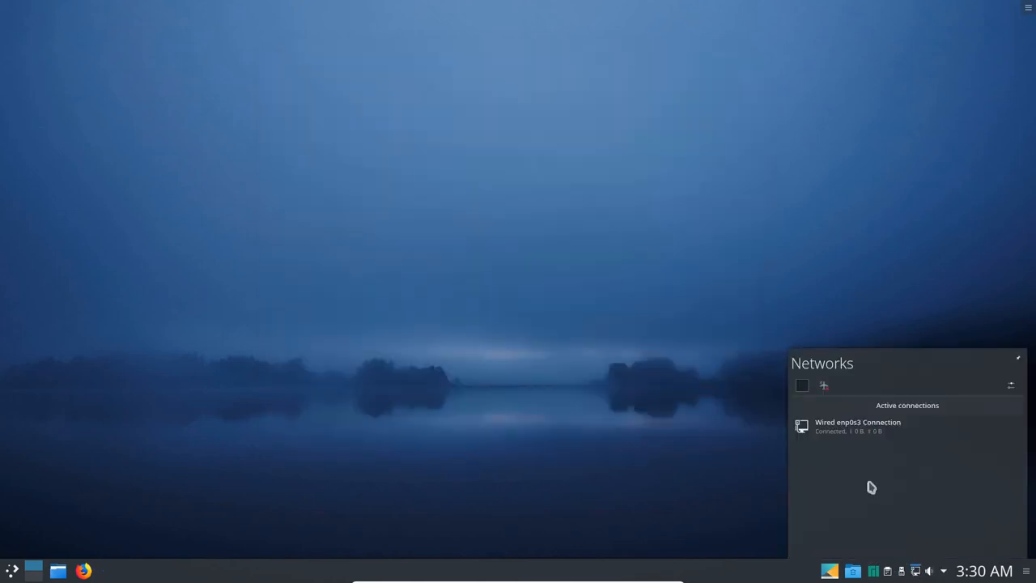
pyautogui.moveTo(874, 426)
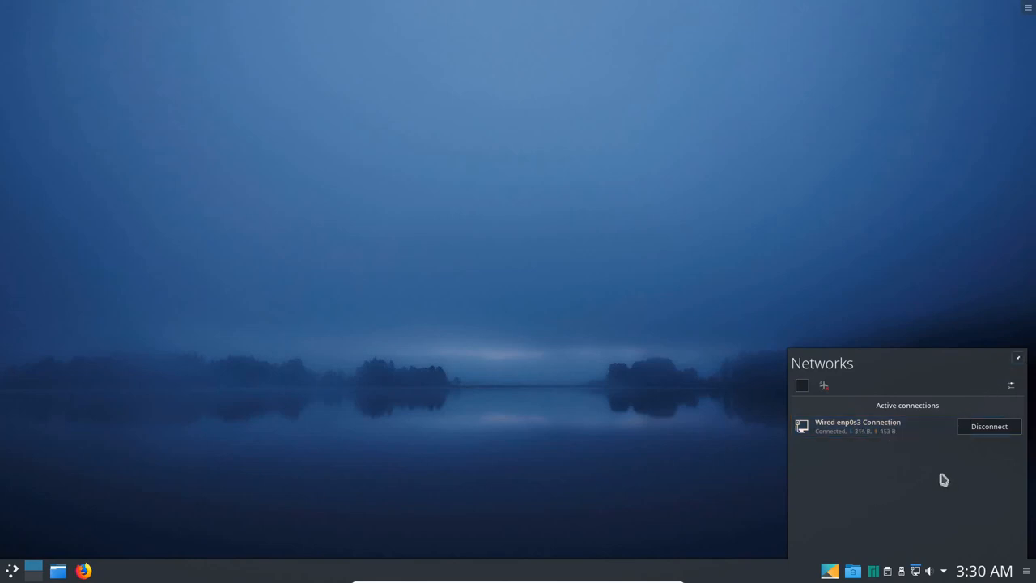
pyautogui.click(619, 467)
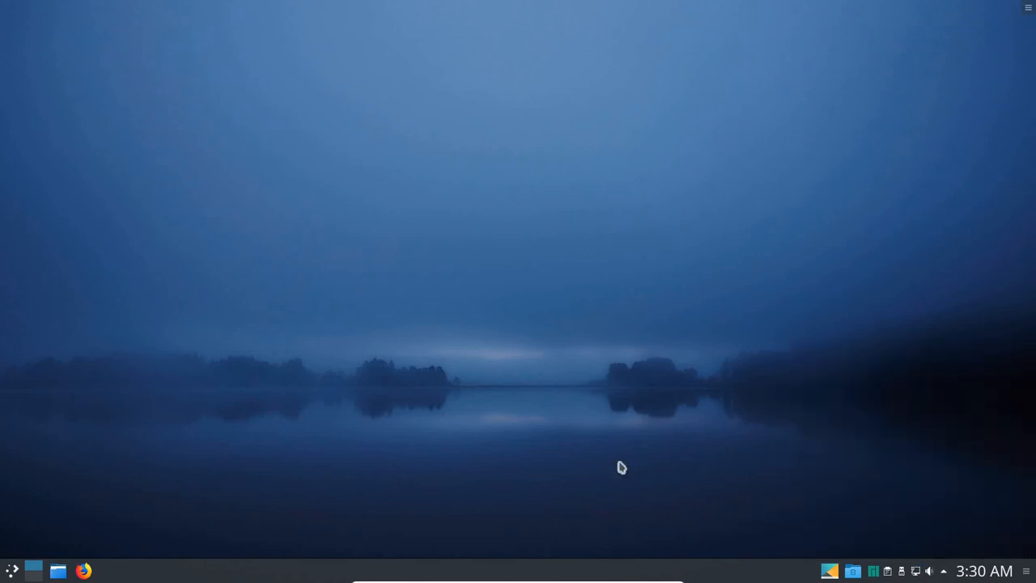
pyautogui.moveTo(414, 457)
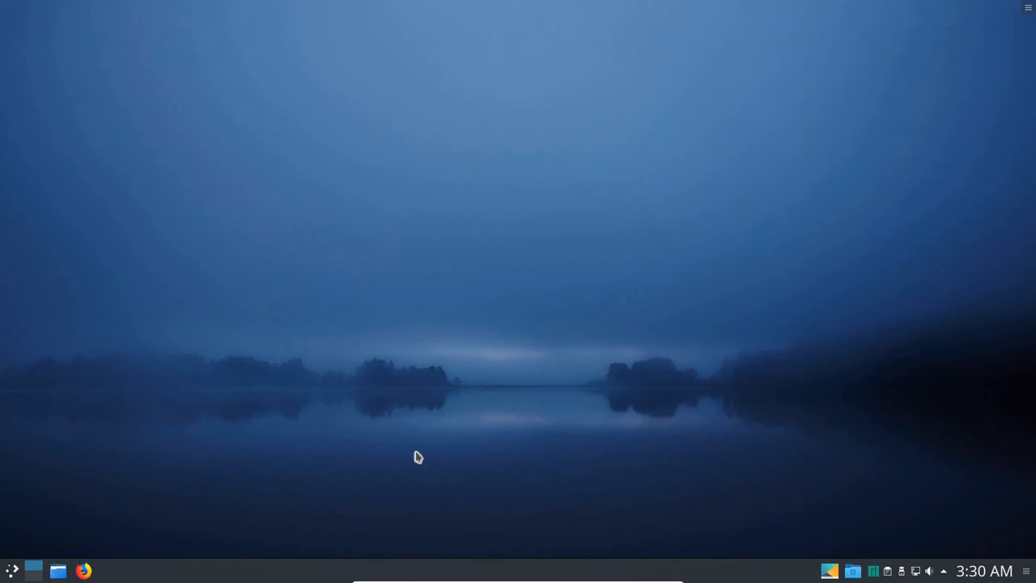
pyautogui.moveTo(11, 567)
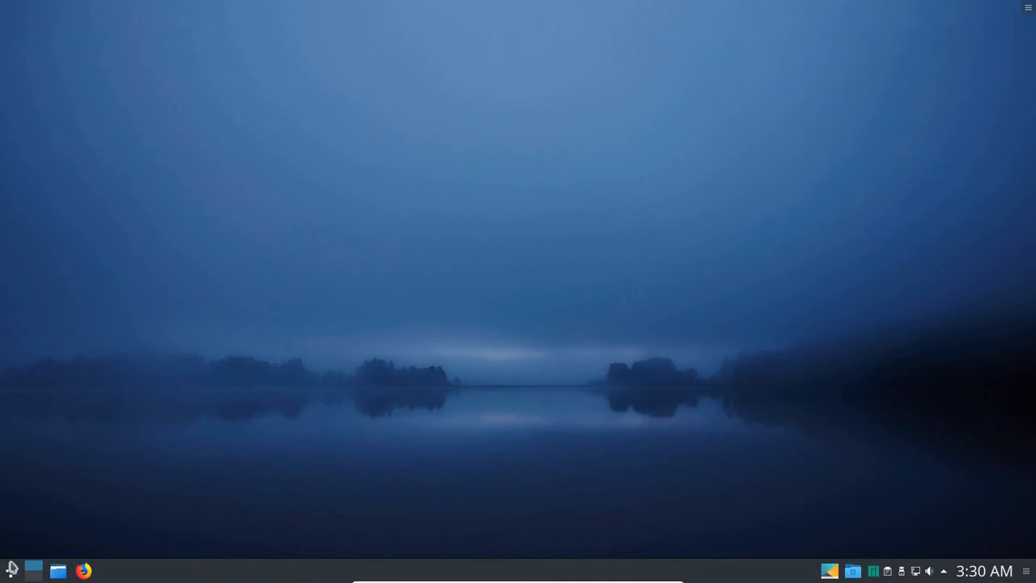
# Launch LibreOffice Writer and check its About window shows version 6.1.3.2.
pyautogui.click(13, 568)
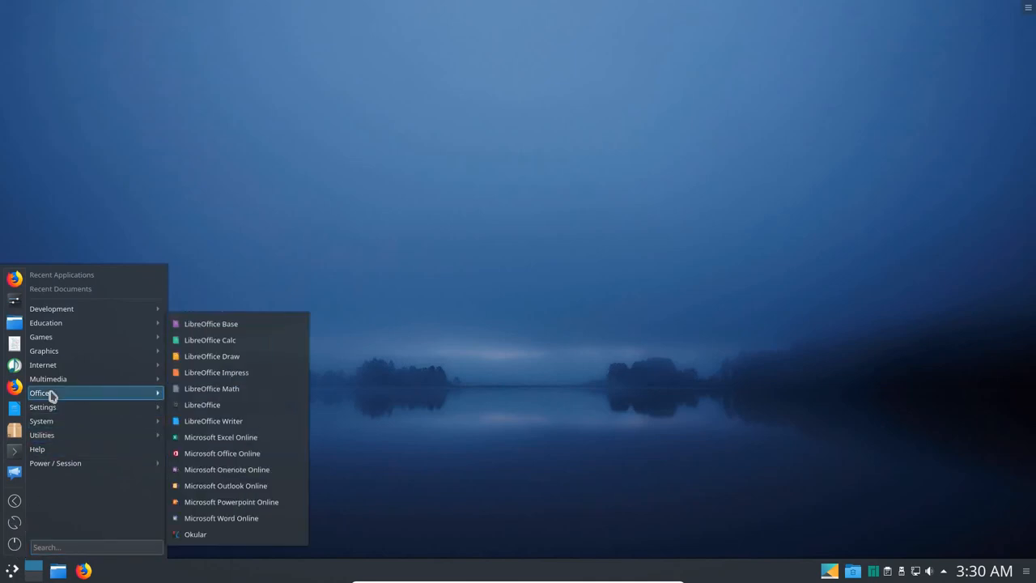
pyautogui.moveTo(232, 421)
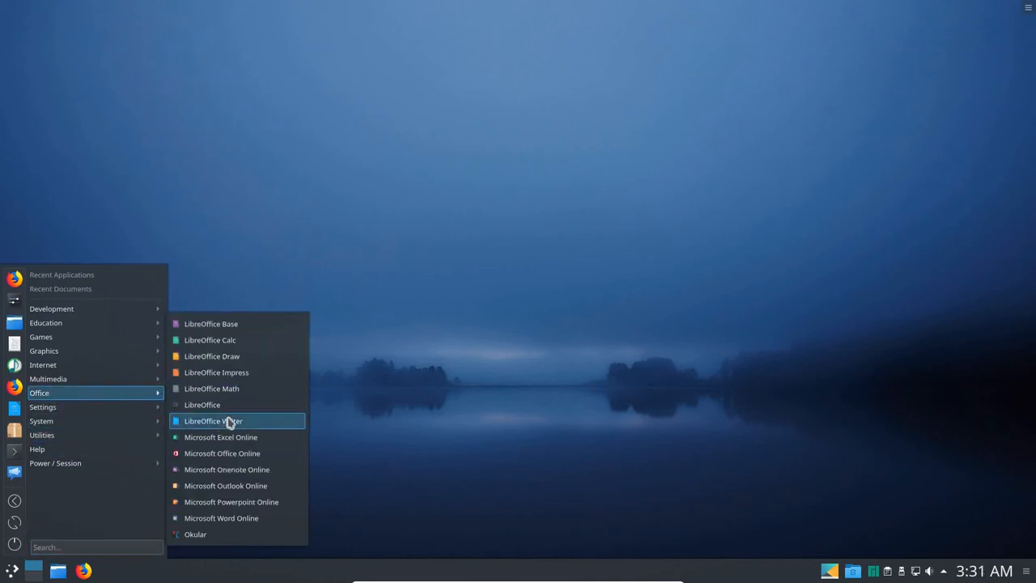
pyautogui.click(202, 404)
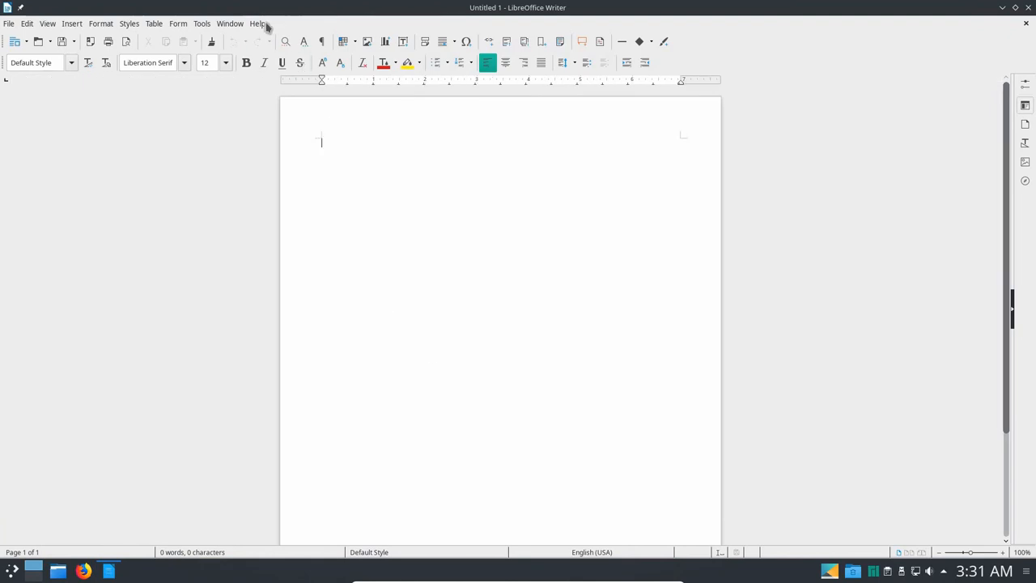
pyautogui.click(258, 23)
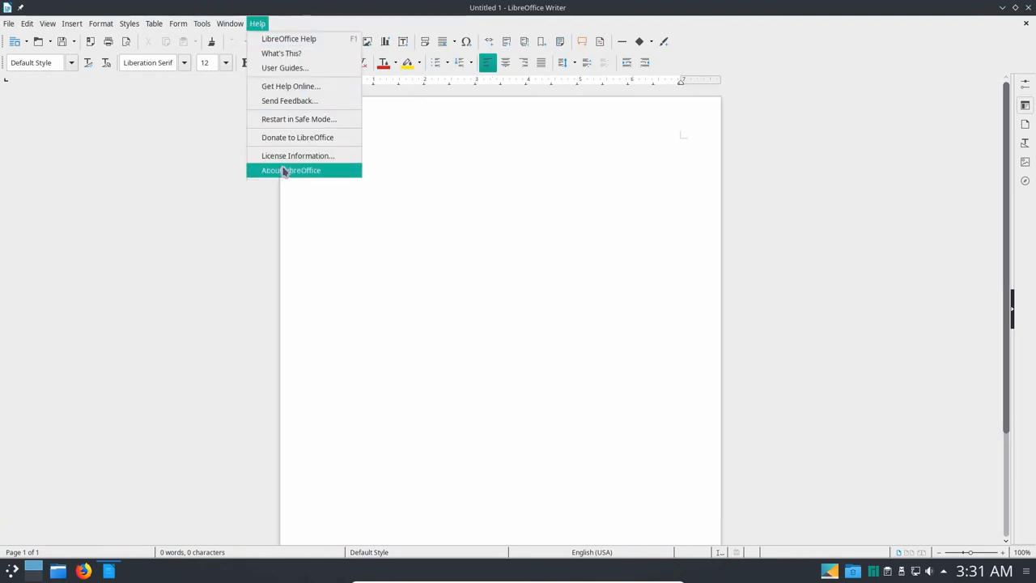
pyautogui.click(290, 170)
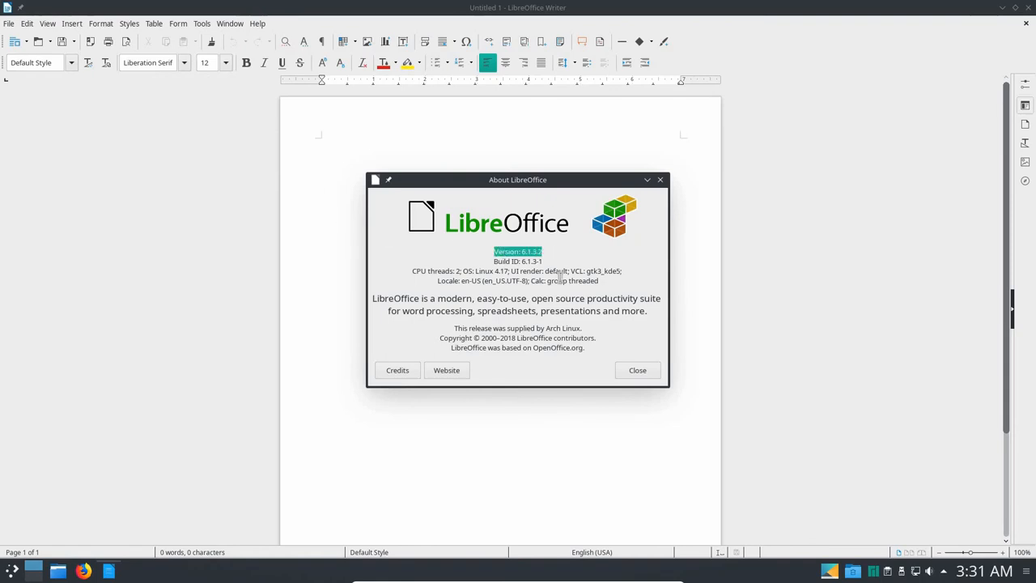
pyautogui.click(638, 370)
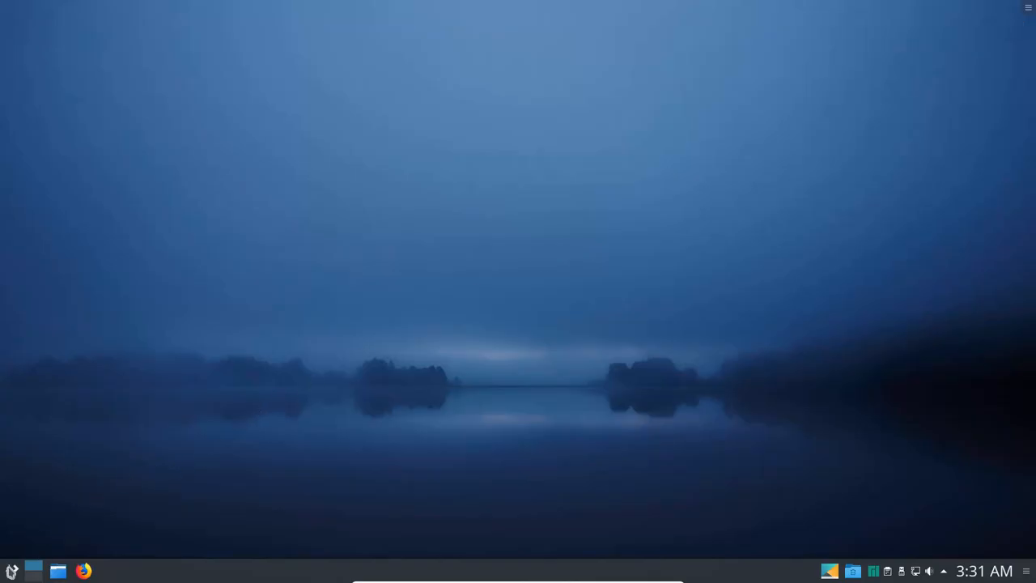
# Open Konsole, view running processes in htop, and quit htop with q.
pyautogui.click(13, 570)
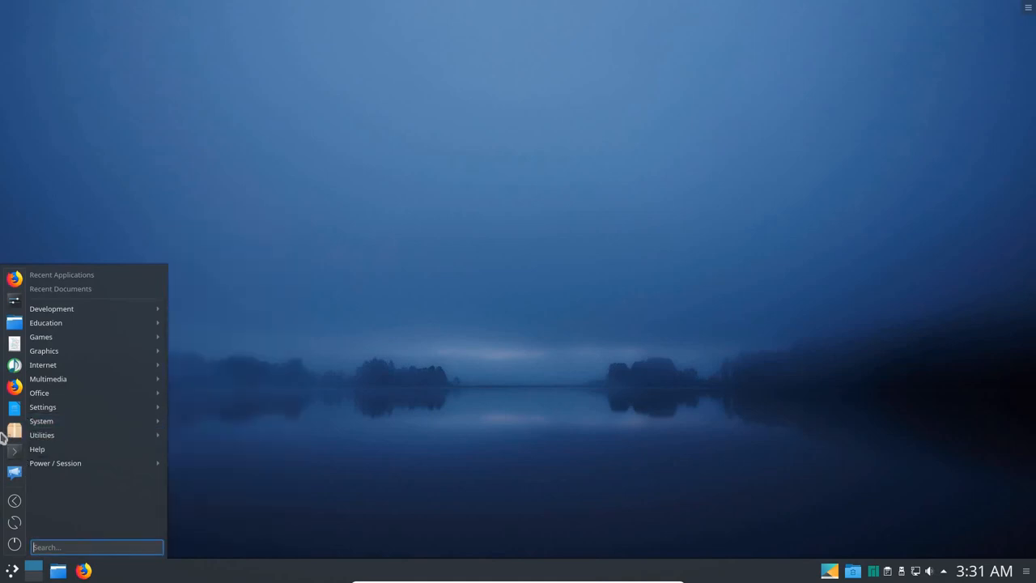
pyautogui.moveTo(301, 519)
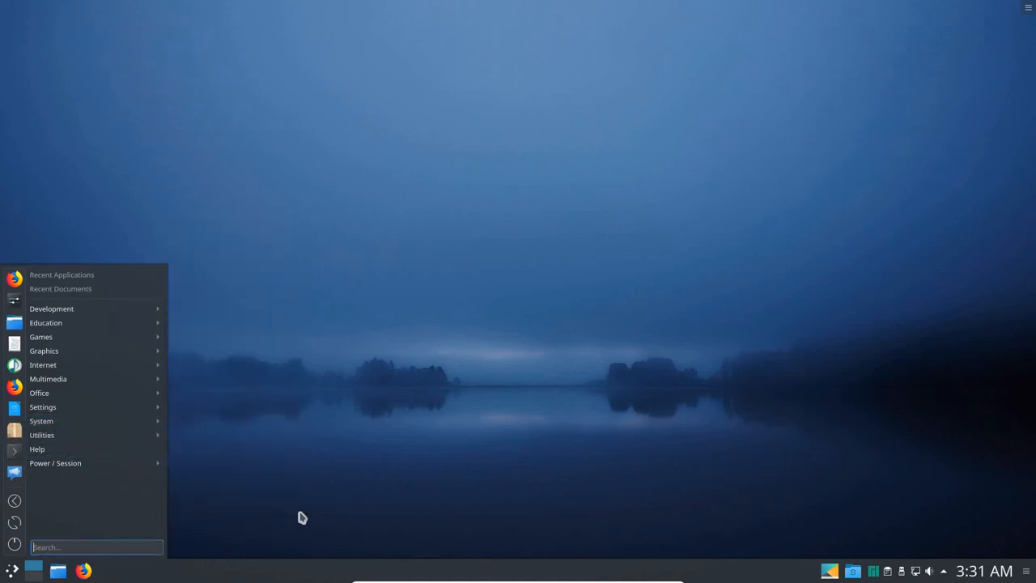
pyautogui.moveTo(80, 435)
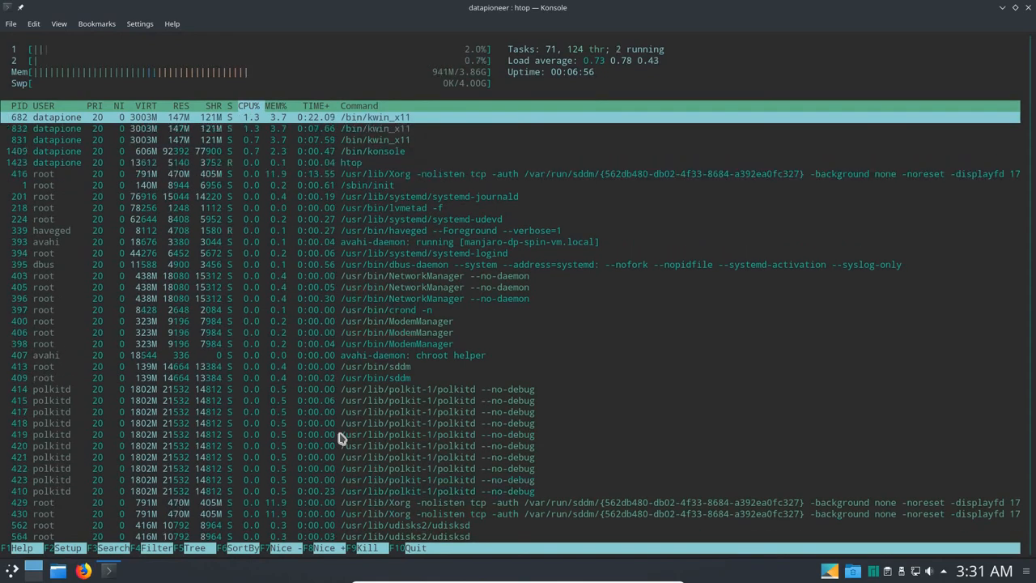
pyautogui.moveTo(129, 39)
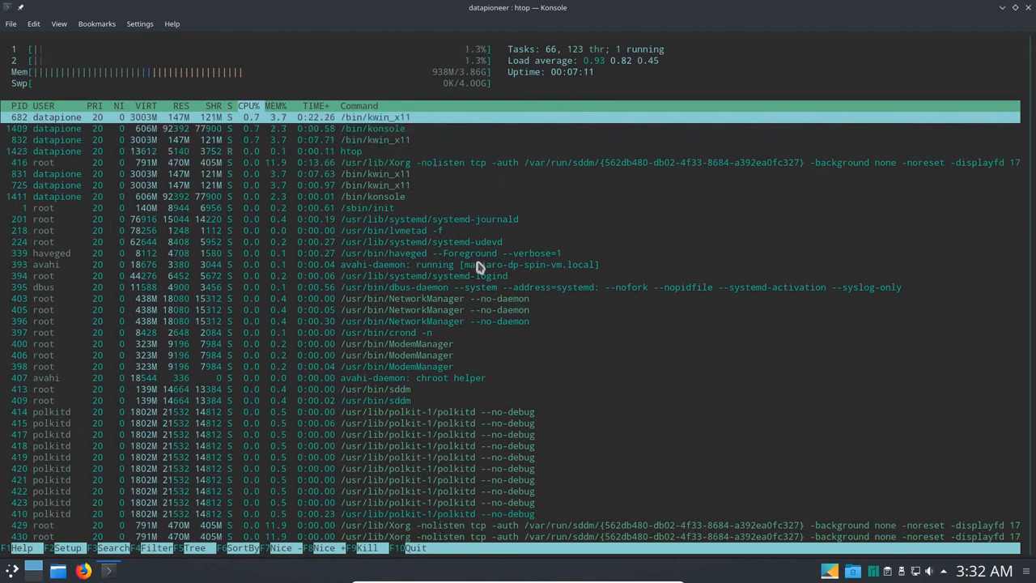
pyautogui.press('q')
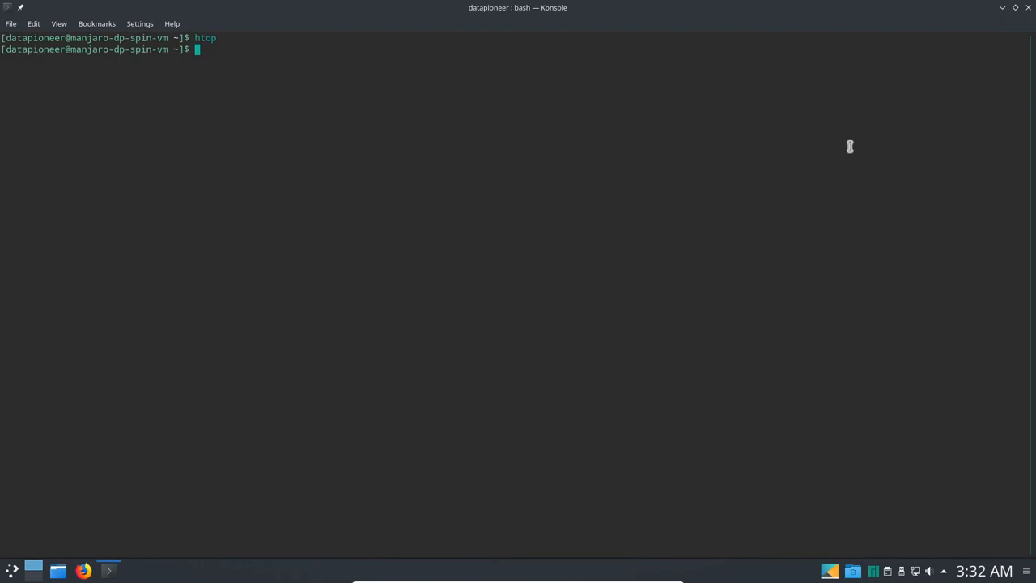
pyautogui.moveTo(577, 161)
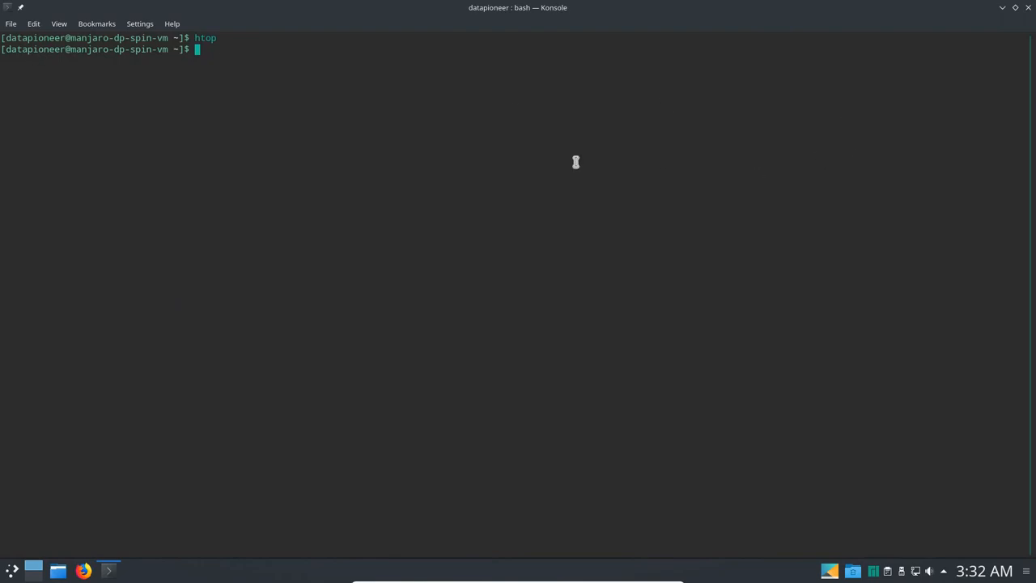
# Run 'sudo pacman -Syu' and confirm it reports nothing to do.
pyautogui.write('pa')
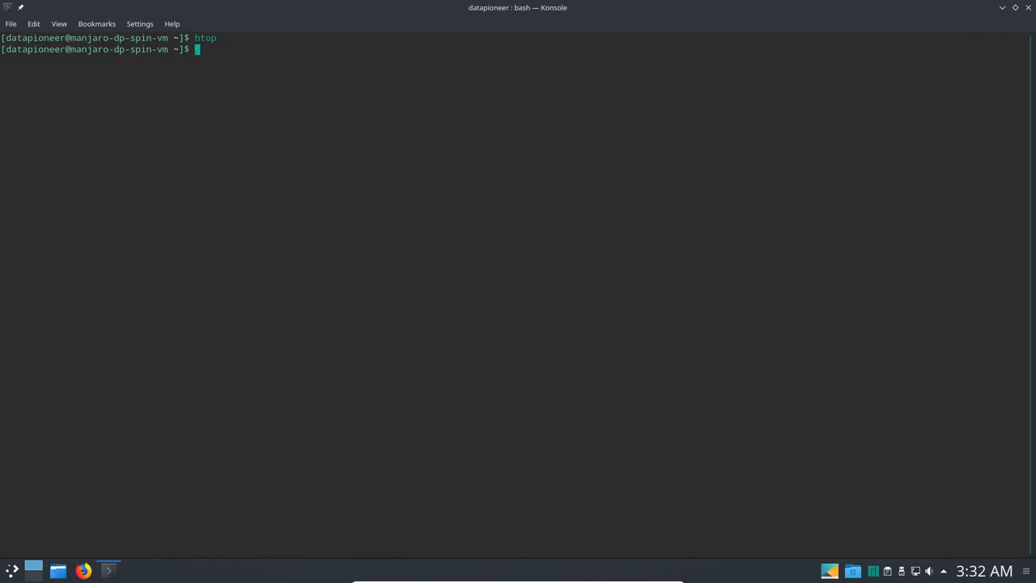
pyautogui.write('sudo pacman')
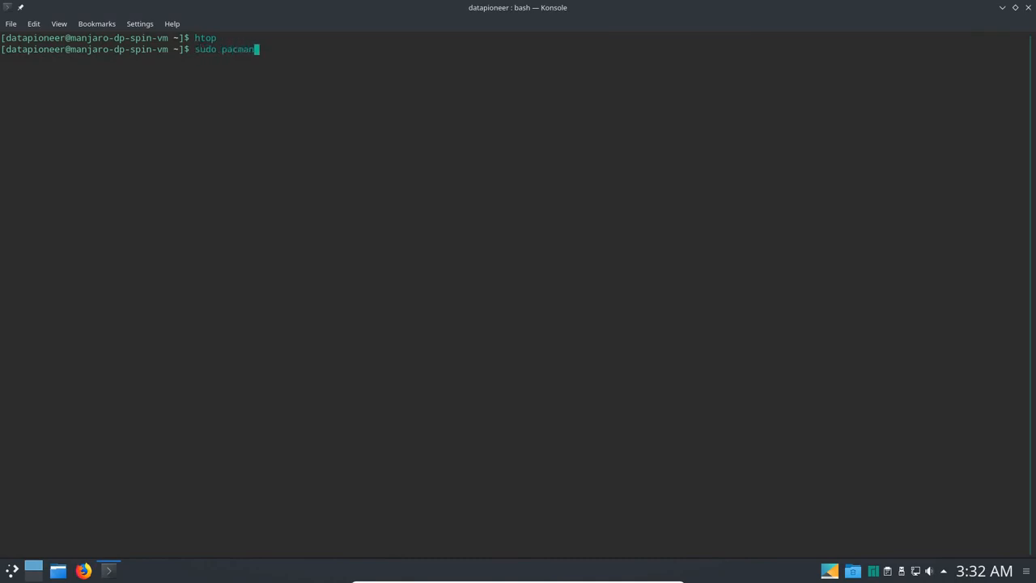
pyautogui.write('-Syu')
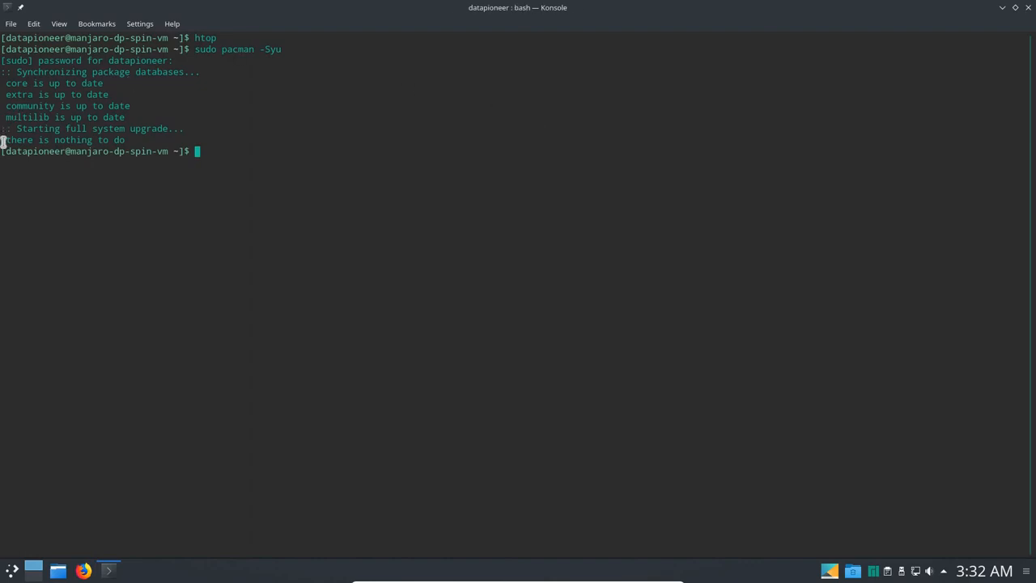
pyautogui.tripleClick(64, 139)
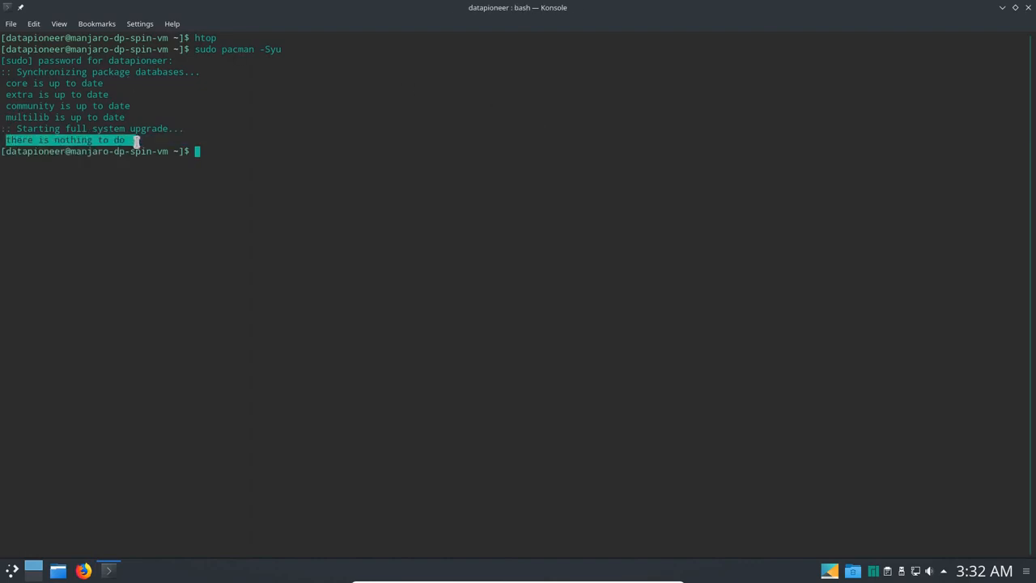
pyautogui.click(167, 311)
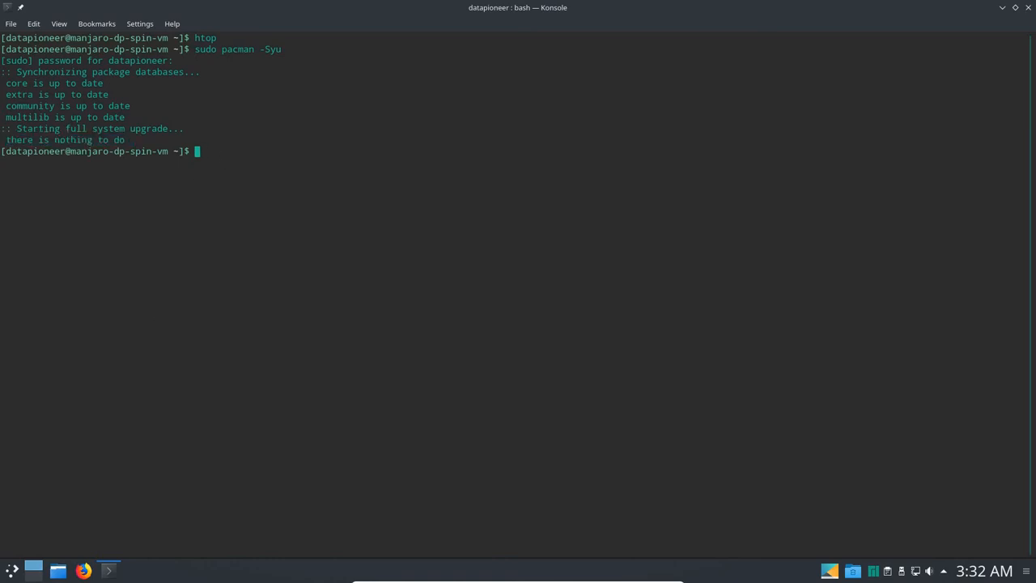
# Shut down the virtual machine with 'sudo shutdown now'.
pyautogui.write('sudo')
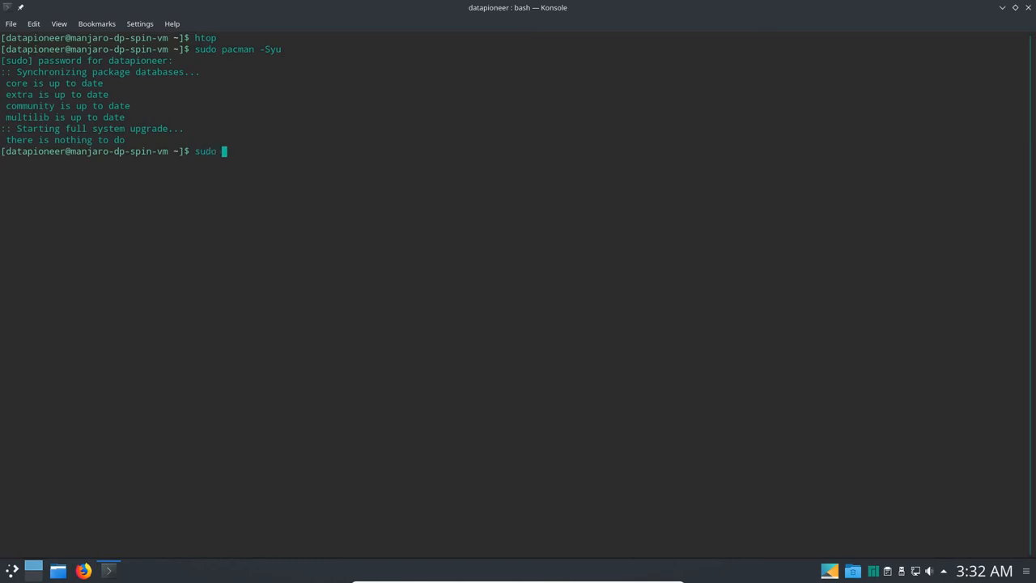
pyautogui.write('shutdown')
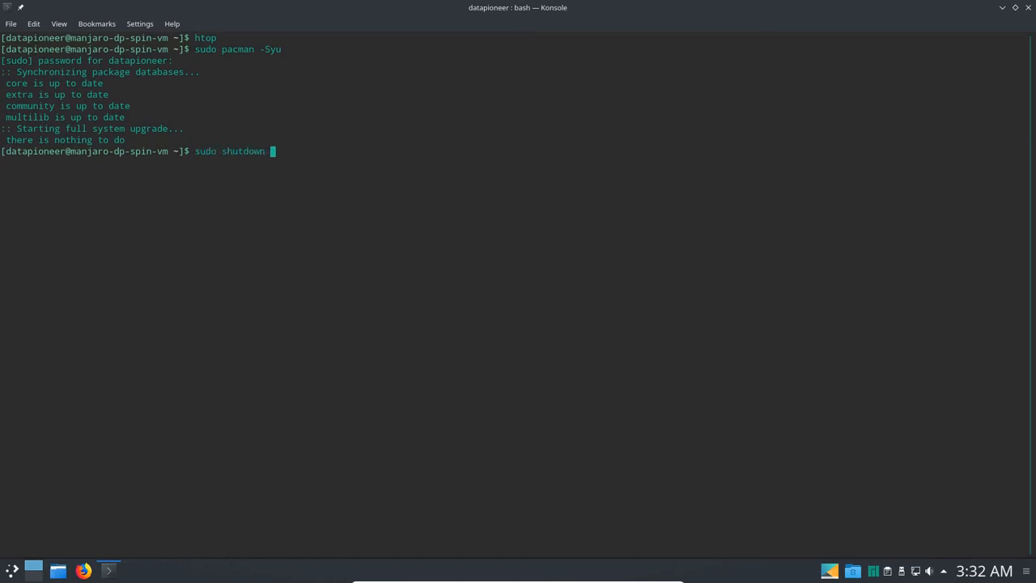
pyautogui.press('Return')
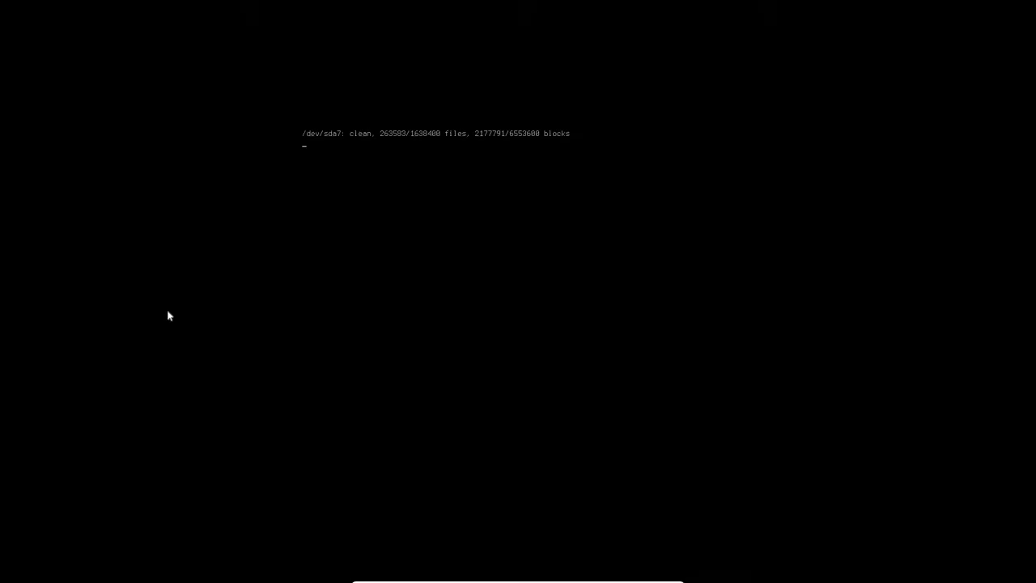